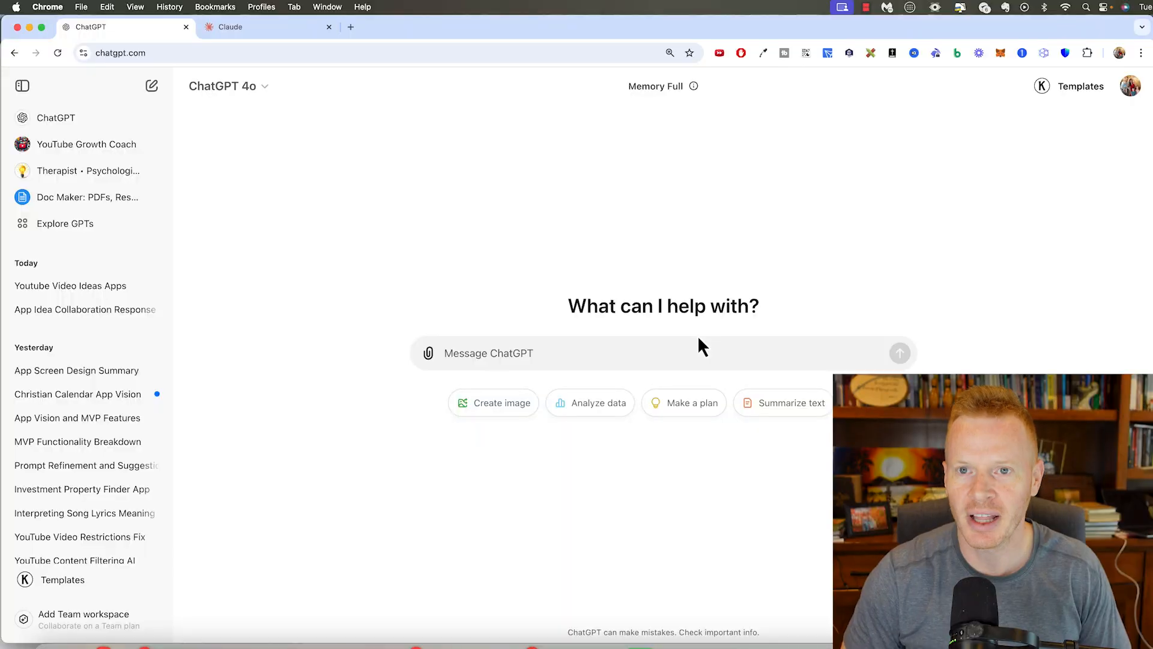
Draft 'Our cat Baymax has been missing…' in ChatGPT and move to a tab for a blank document.
{"action": "type", "text": "Our"}
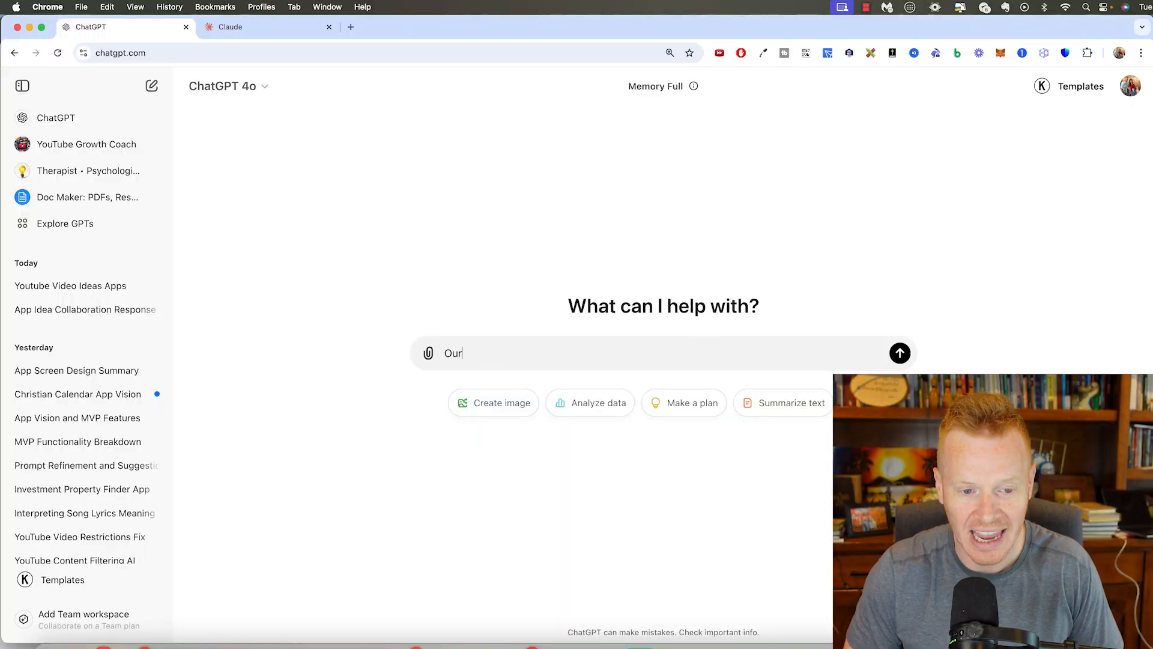
{"action": "type", "text": "cat Baymax has been missing for the last 2 weeks"}
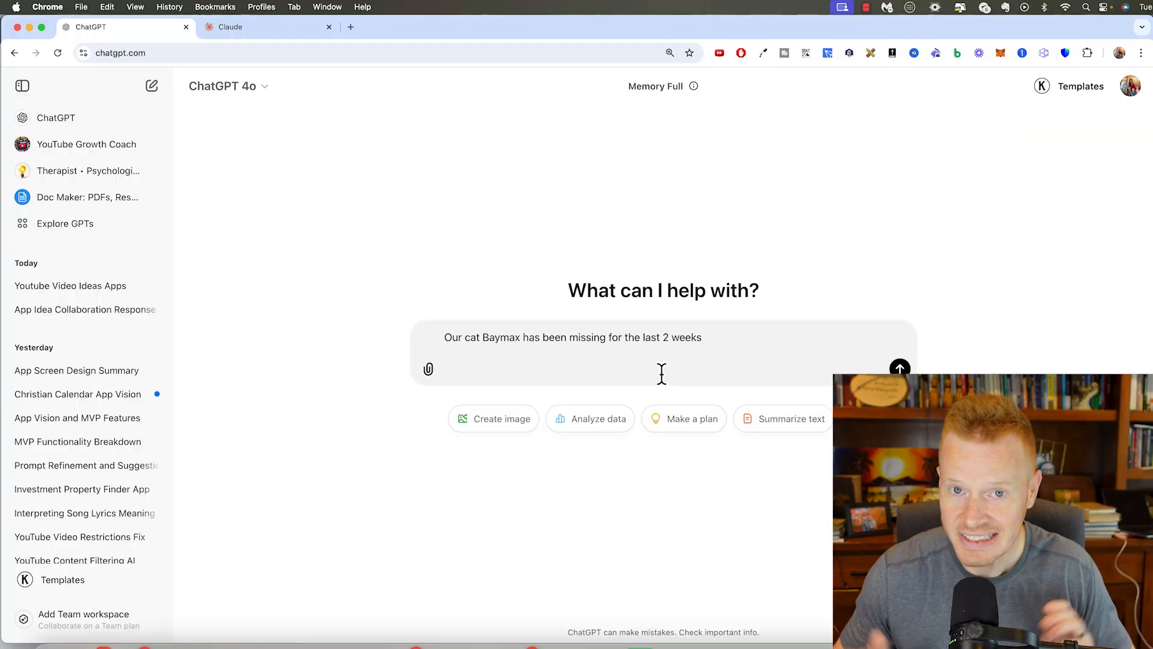
{"action": "left_click", "coordinate": [350, 28]}
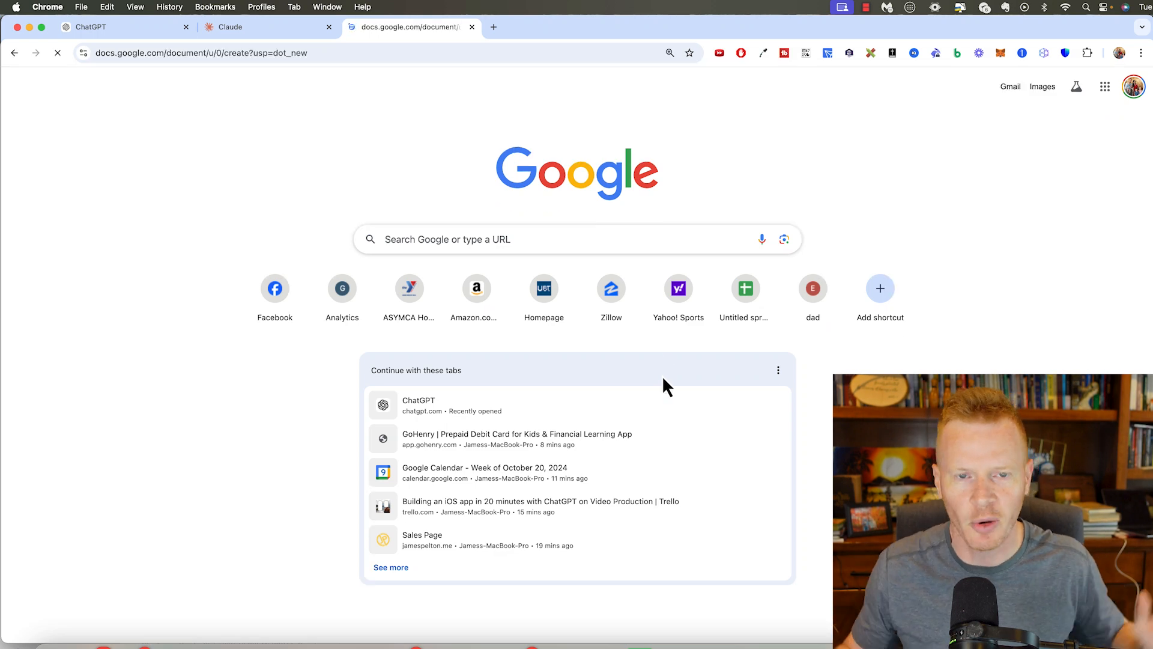
Write the Problem heading and a Target Audience bullet: pet owners, probably families with kids.
{"action": "type", "text": "Problem:"}
{"action": "type", "text": "My cat is missing"}
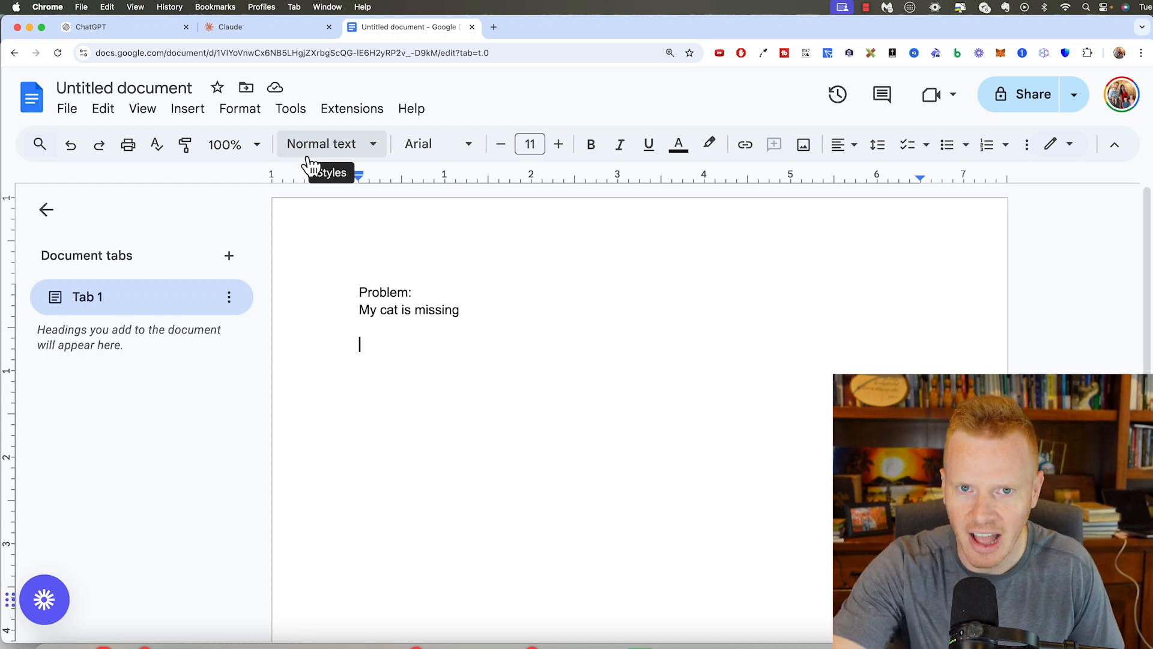
{"action": "mouse_move", "coordinate": [377, 51]}
{"action": "type", "text": "Target Audience:"}
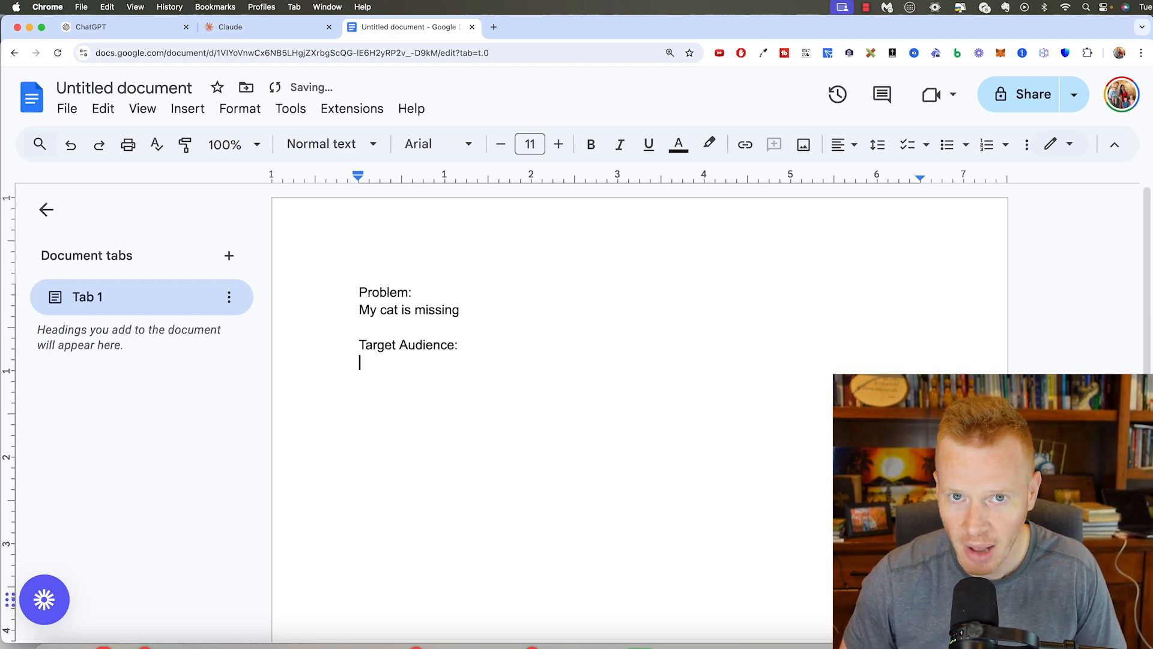
{"action": "type", "text": "-"}
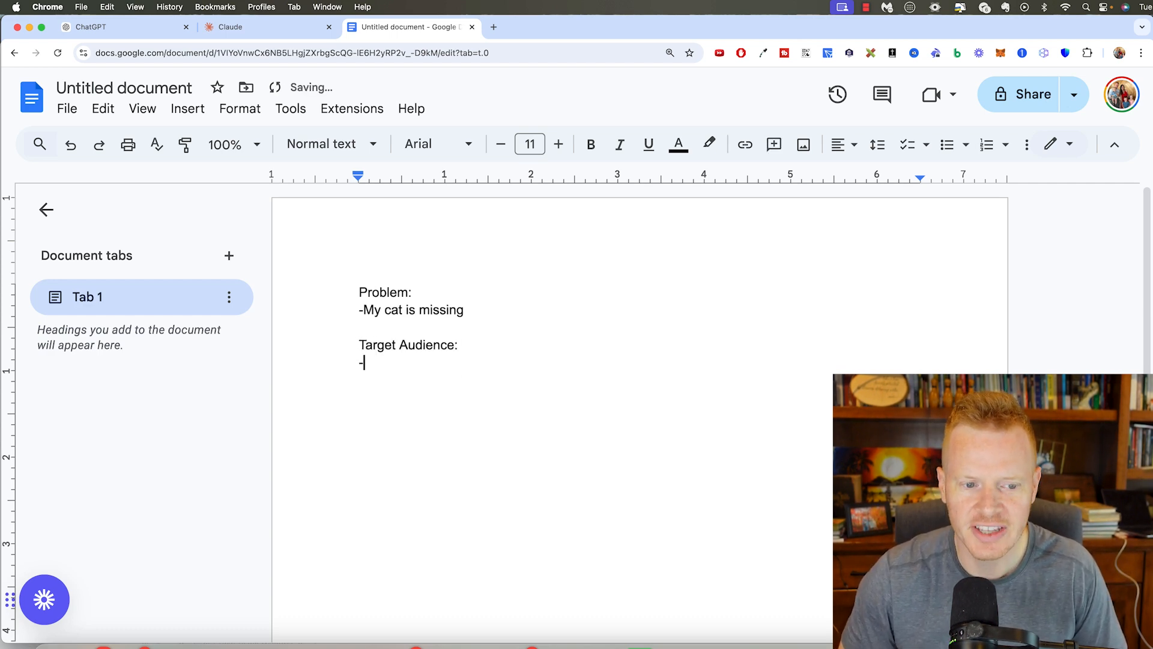
{"action": "type", "text": "Pet owners"}
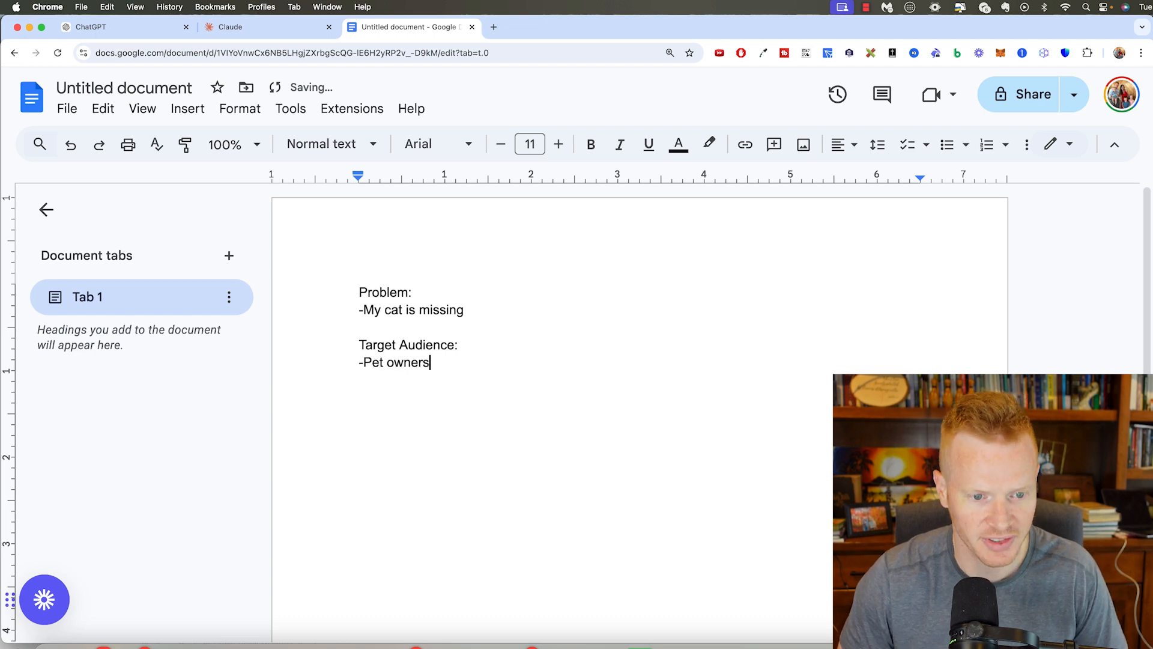
{"action": "type", "text": ", probably families"}
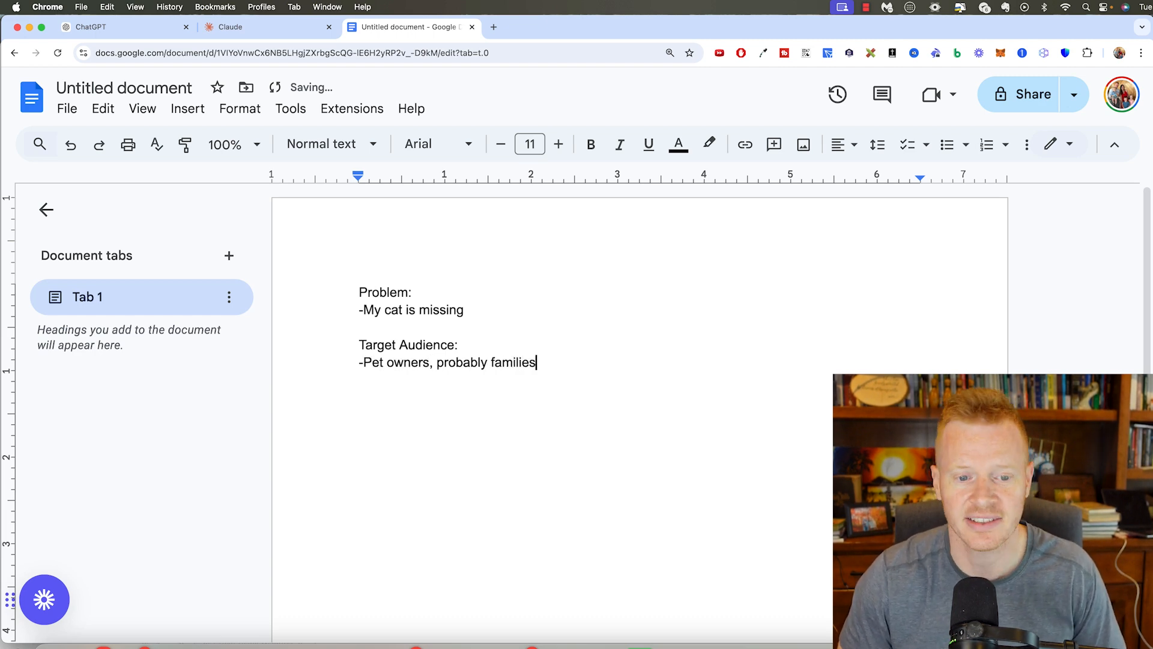
{"action": "type", "text": ", families with kids"}
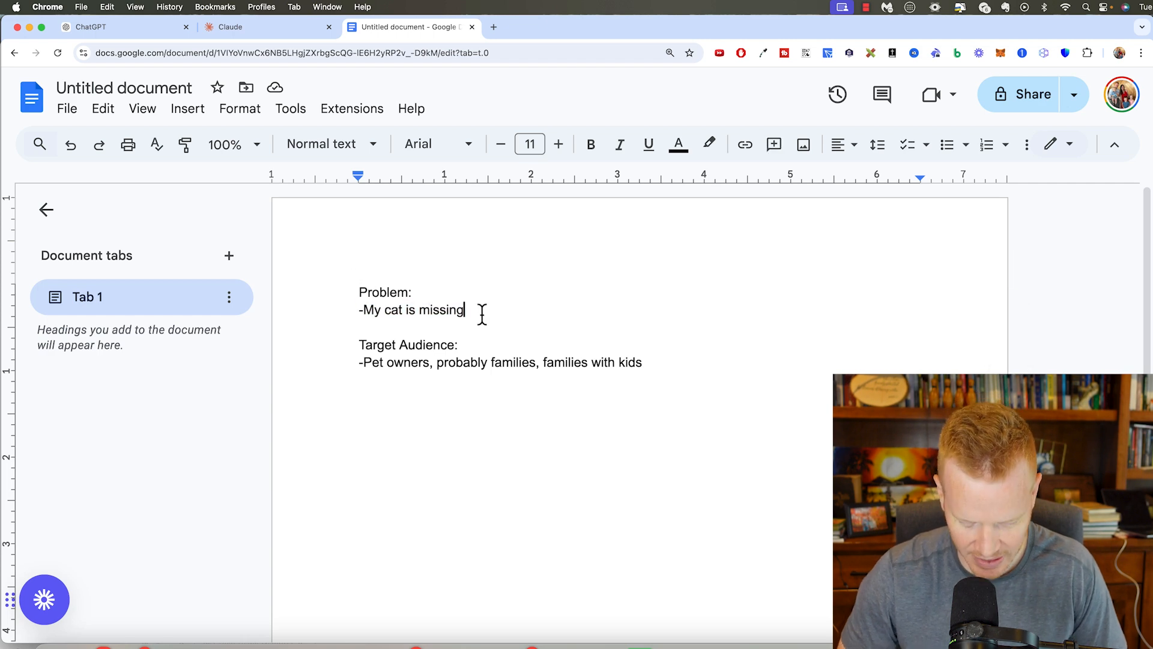
{"action": "type", "text": ", I want to find him"}
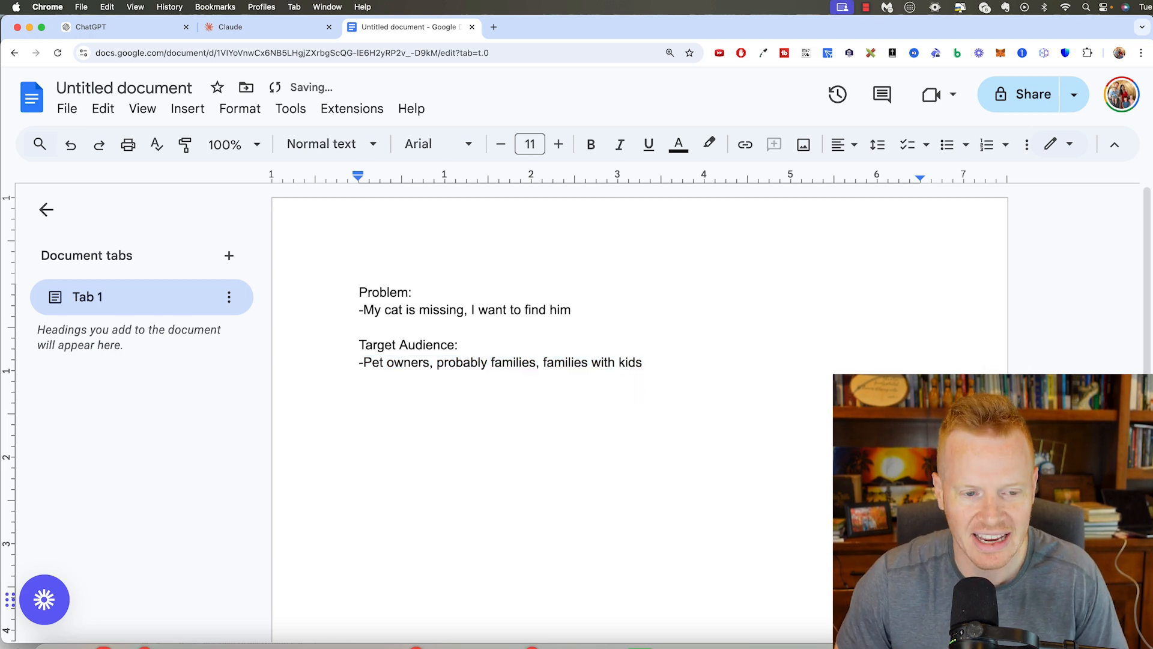
Add the question 'How could an app help solve this problem?' to the document.
{"action": "type", "text": "How could an app"}
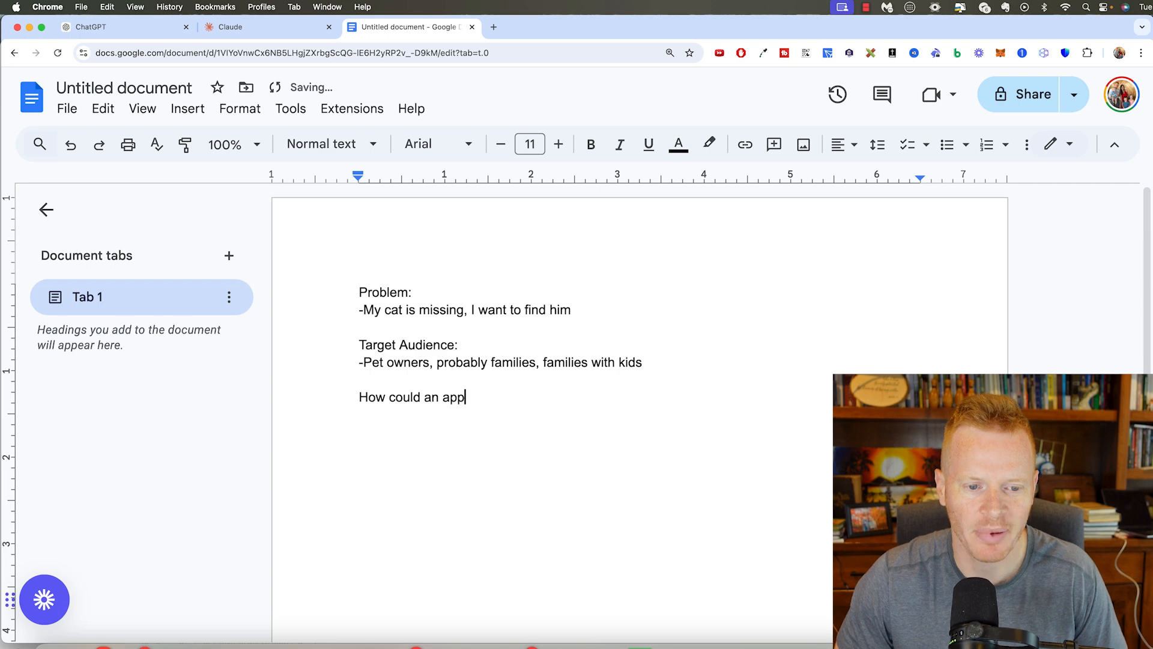
{"action": "type", "text": "help solve this prob"}
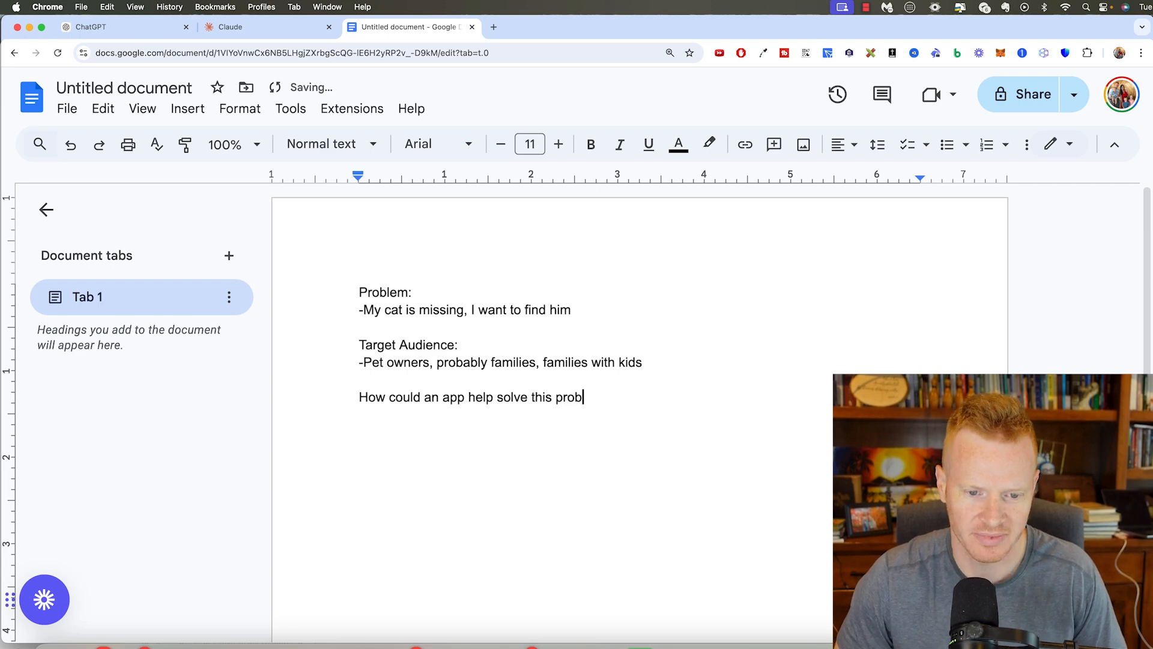
{"action": "type", "text": "lem?"}
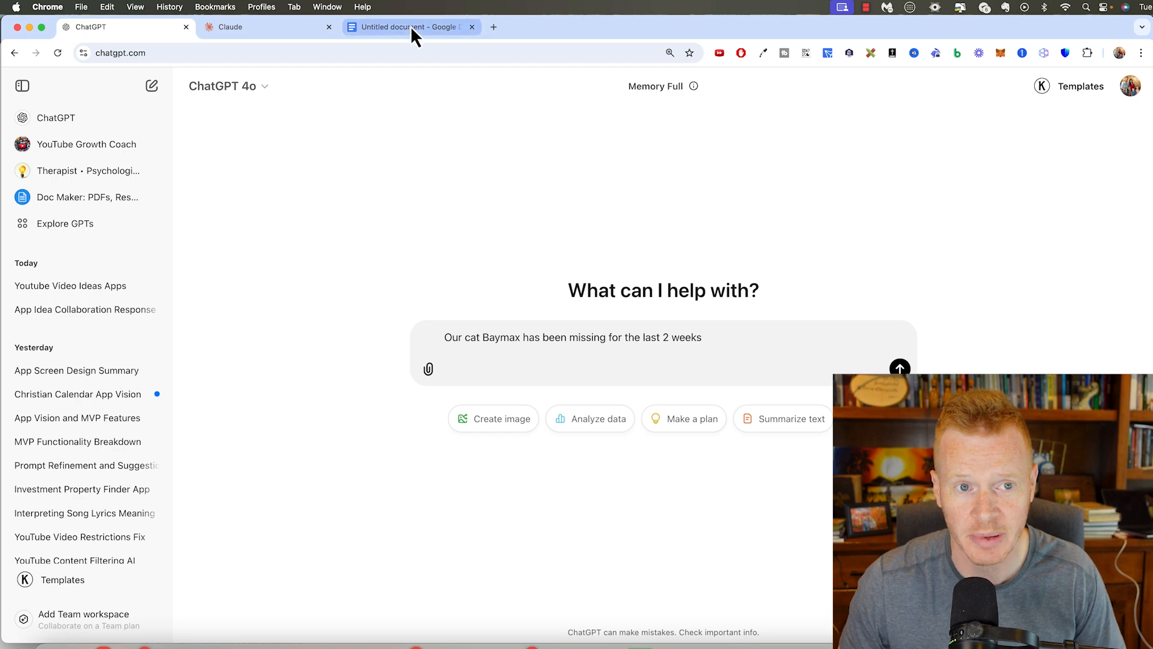
Extend the ChatGPT draft with 'I want to create an app that helps pet owners find their missing…'.
{"action": "type", "text": "I want to create an"}
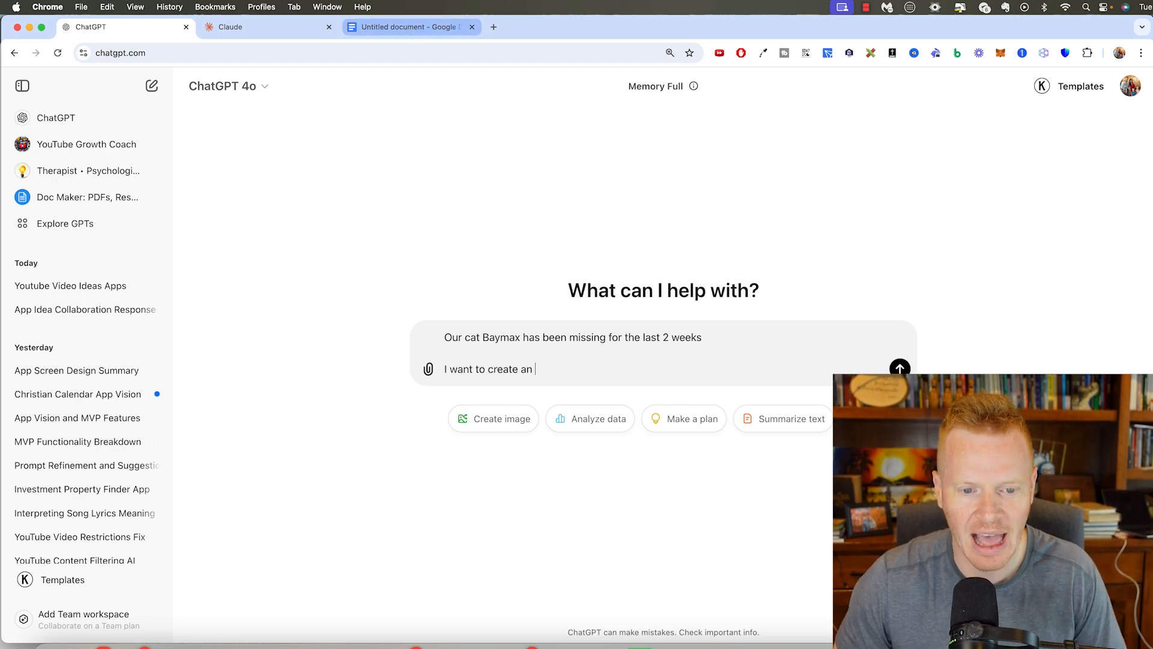
{"action": "type", "text": "app that helps pet o"}
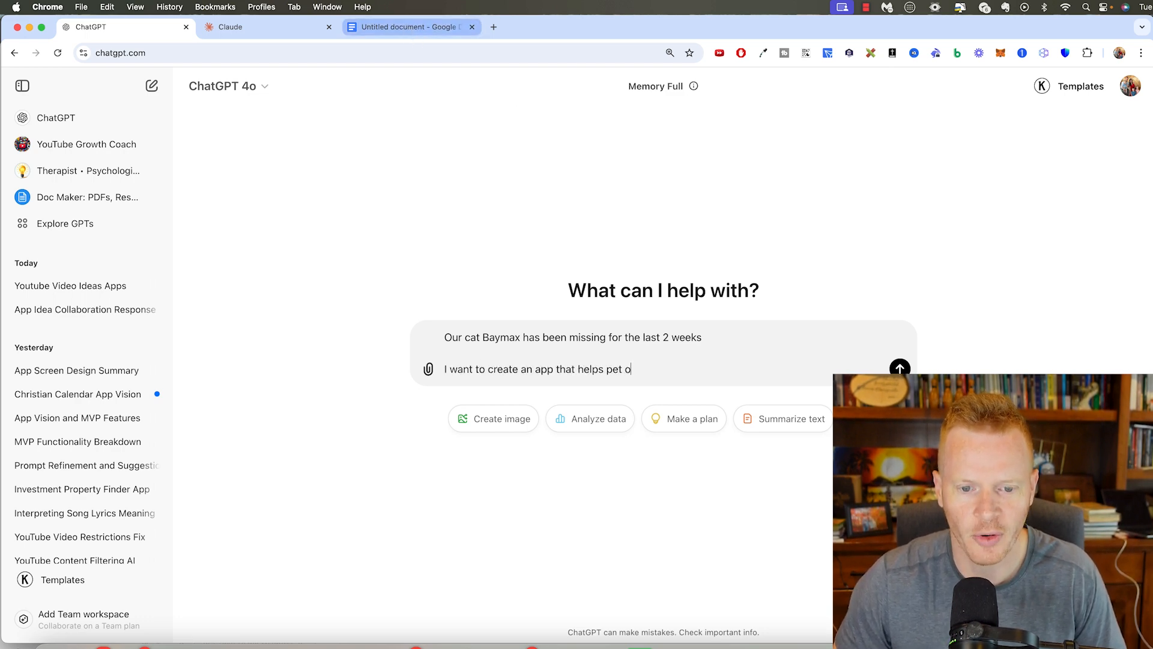
{"action": "type", "text": "wners find their missi"}
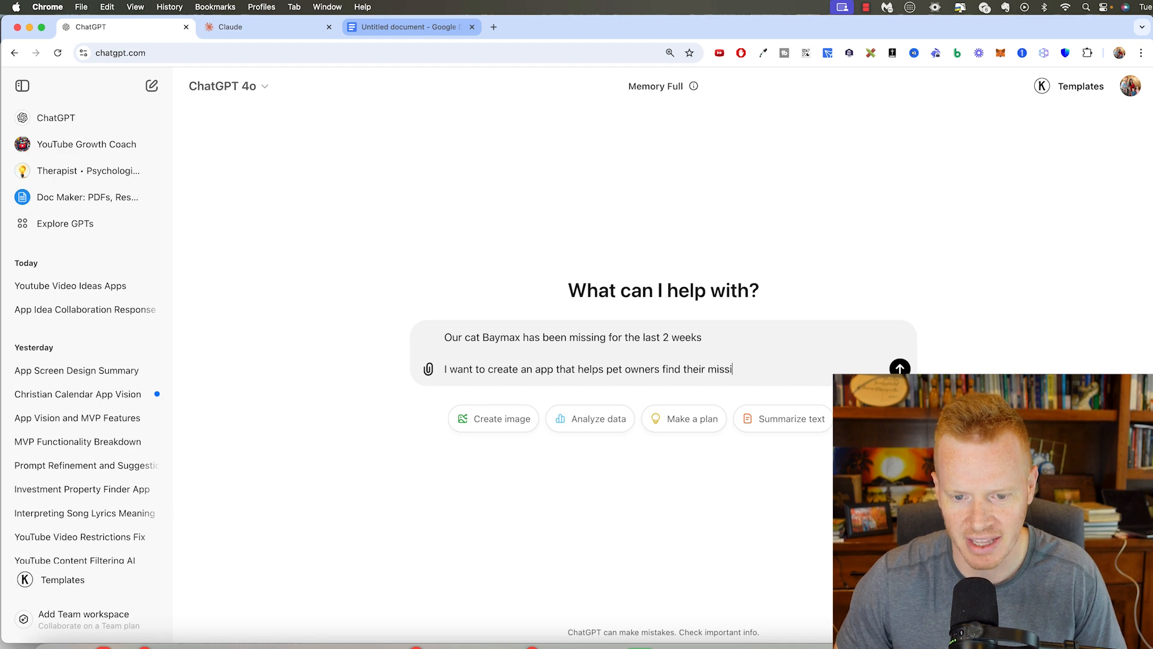
Add 'What features would be helpful in an app to solve this problem?' to the planning document.
{"action": "left_click", "coordinate": [409, 27]}
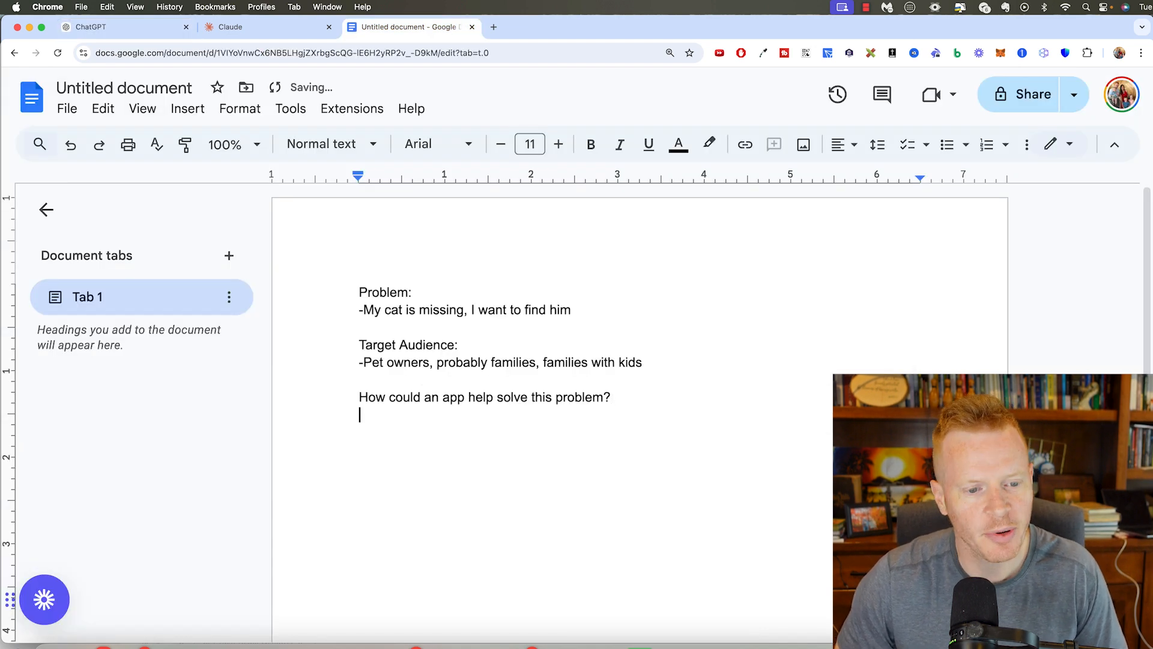
{"action": "type", "text": "What features"}
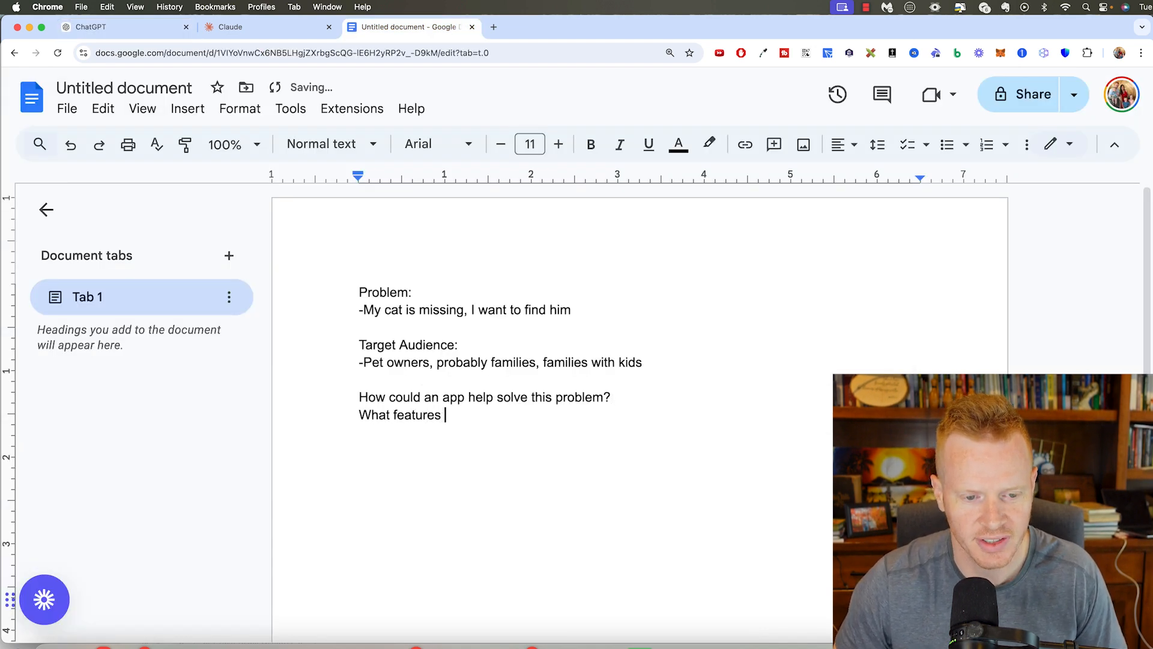
{"action": "type", "text": "would be helpful in an app to"}
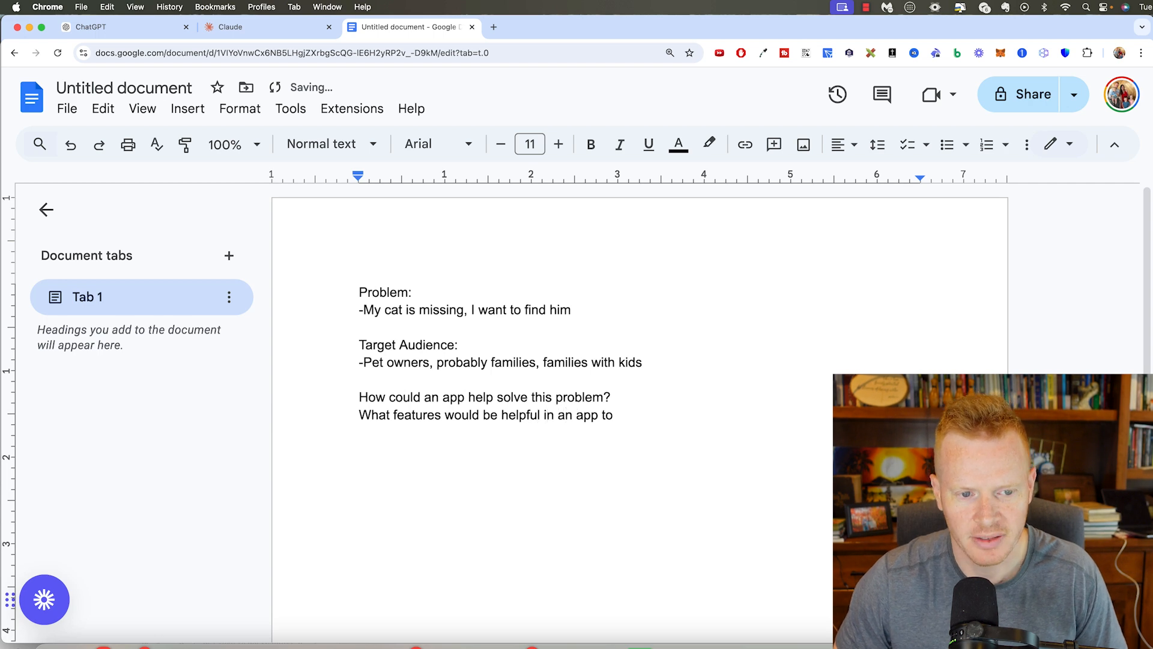
{"action": "type", "text": "solve this problem?"}
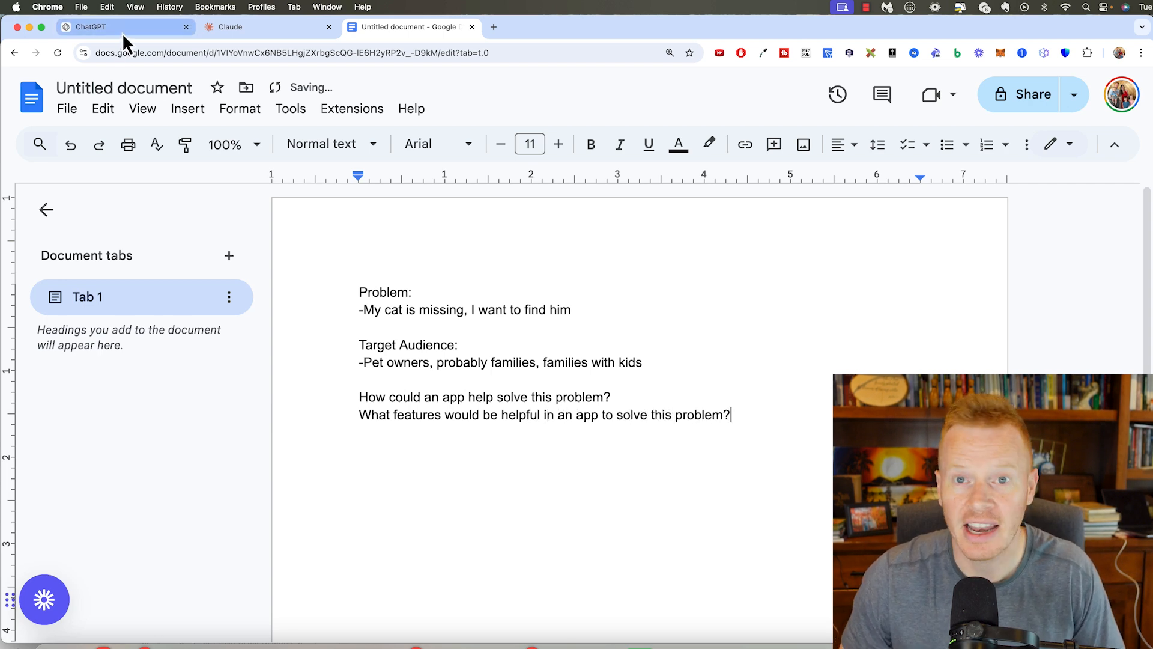
Back in ChatGPT, ask what features this app would have to help pet owners find their pets.
{"action": "left_click", "coordinate": [111, 28]}
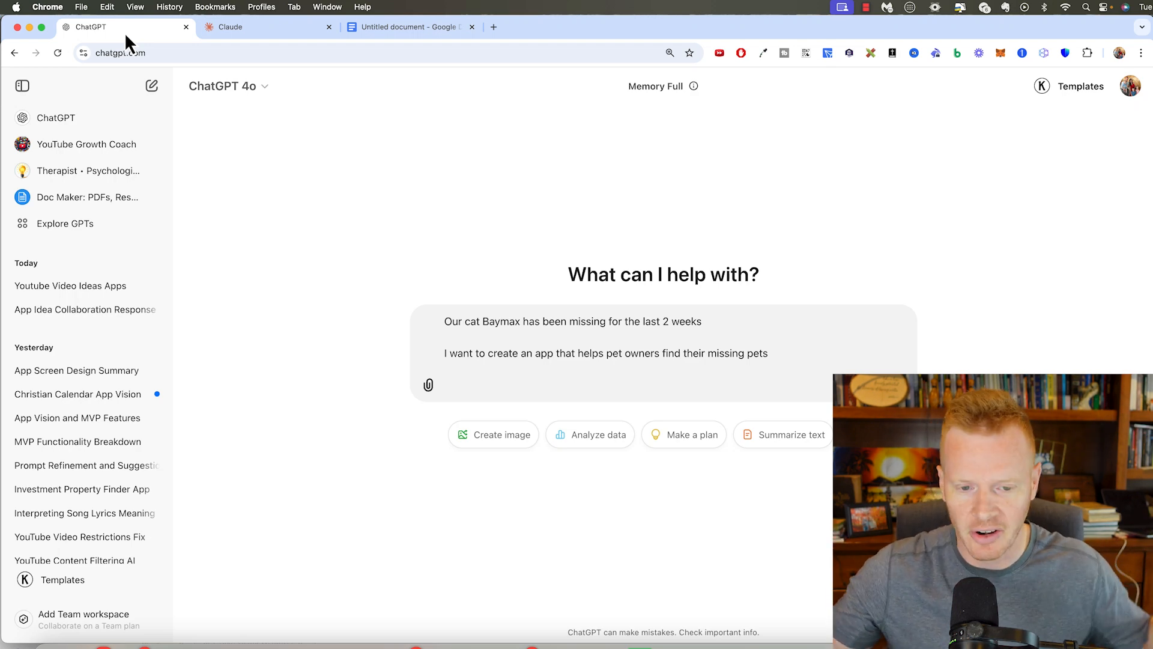
{"action": "mouse_move", "coordinate": [450, 100]}
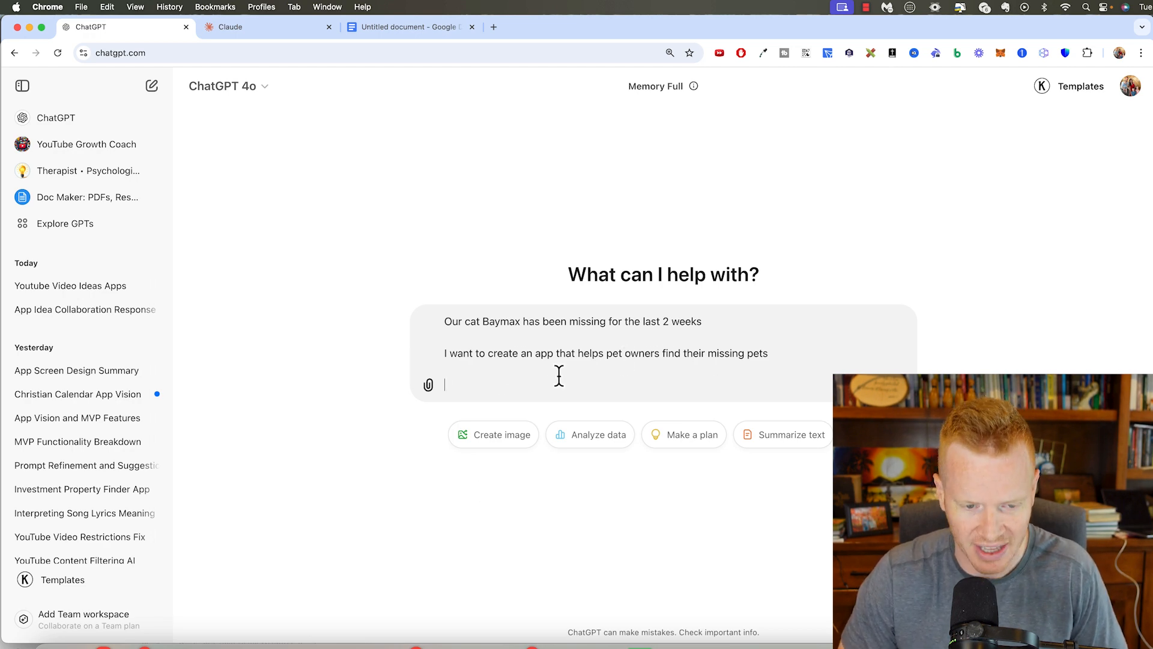
{"action": "type", "text": "What features would"}
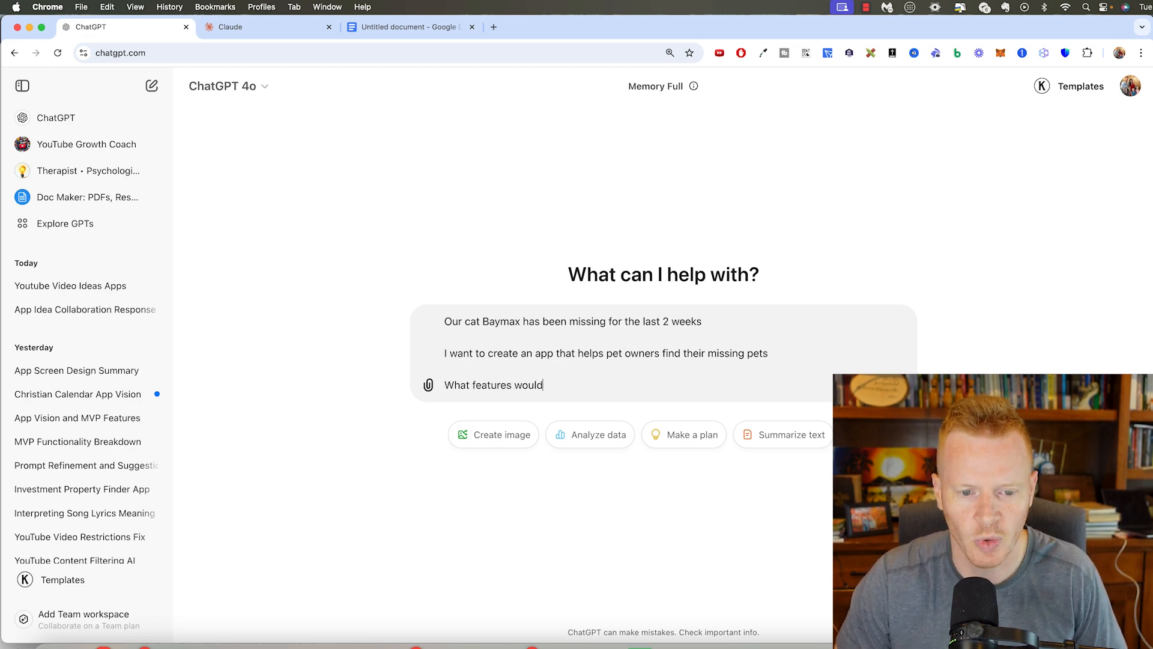
{"action": "type", "text": "this app have to"}
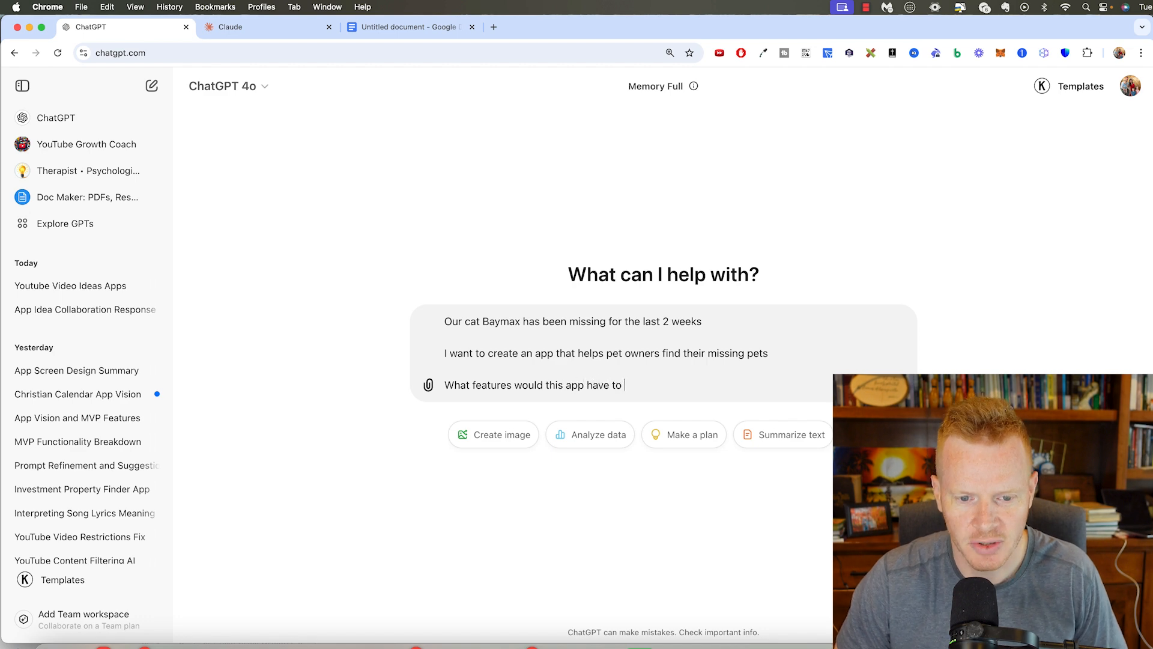
{"action": "type", "text": "help pet owners find"}
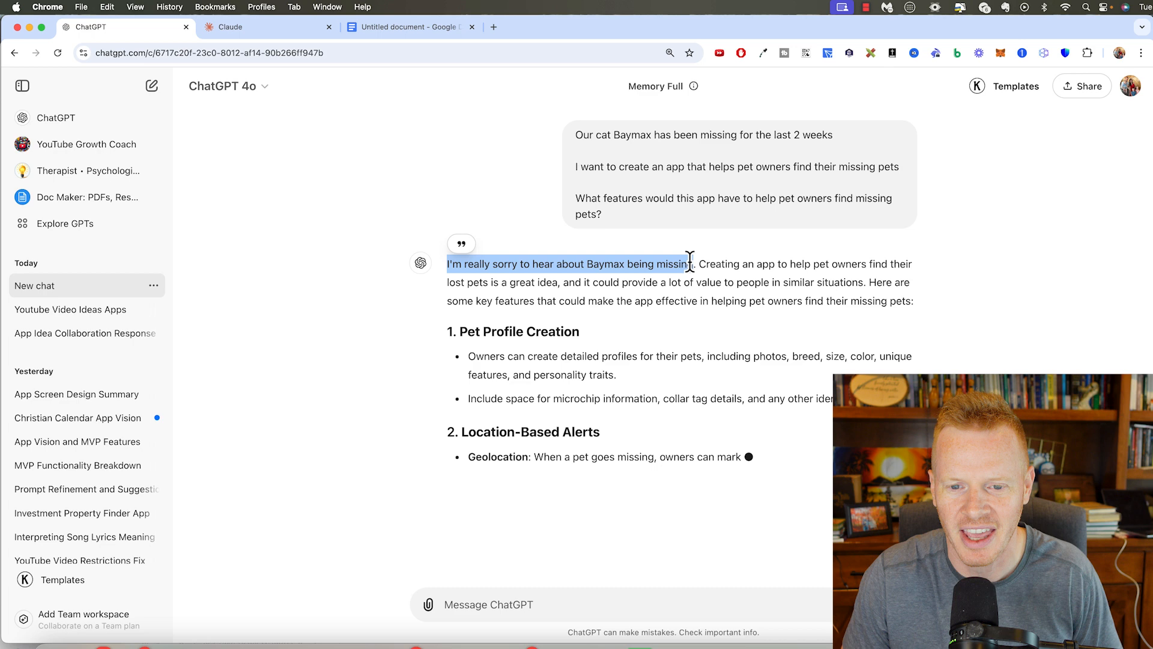
Read through ChatGPT's sixteen suggested missing-pet app features and select the list.
{"action": "scroll", "scroll_direction": "down", "scroll_amount": 3}
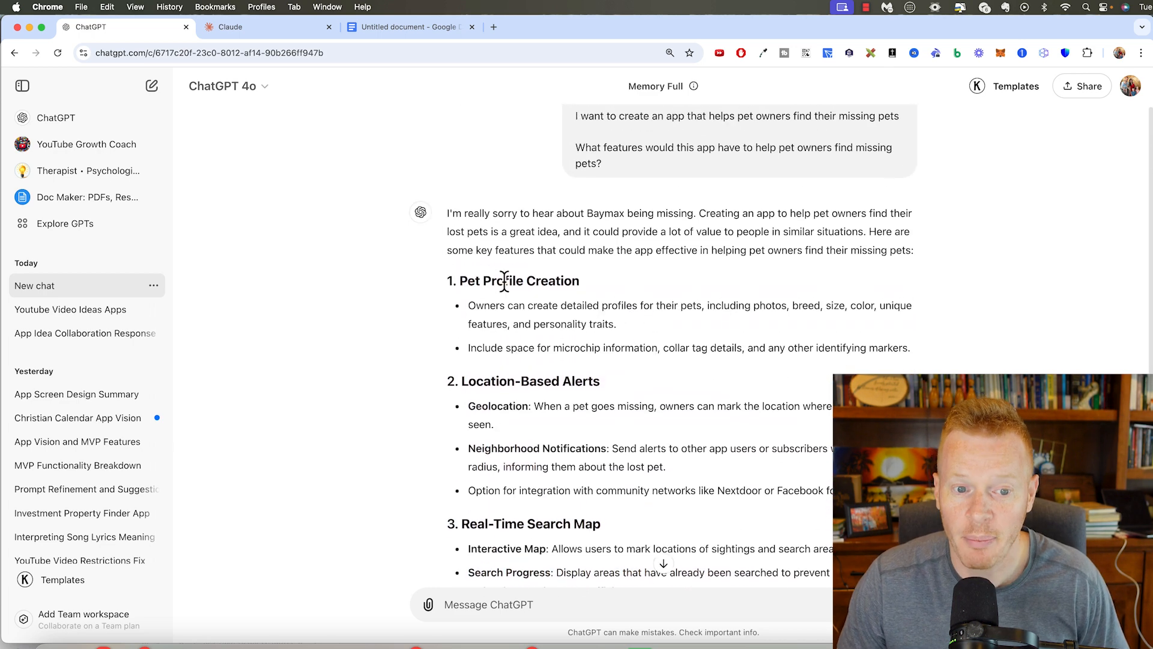
{"action": "scroll", "scroll_direction": "down", "scroll_amount": 3}
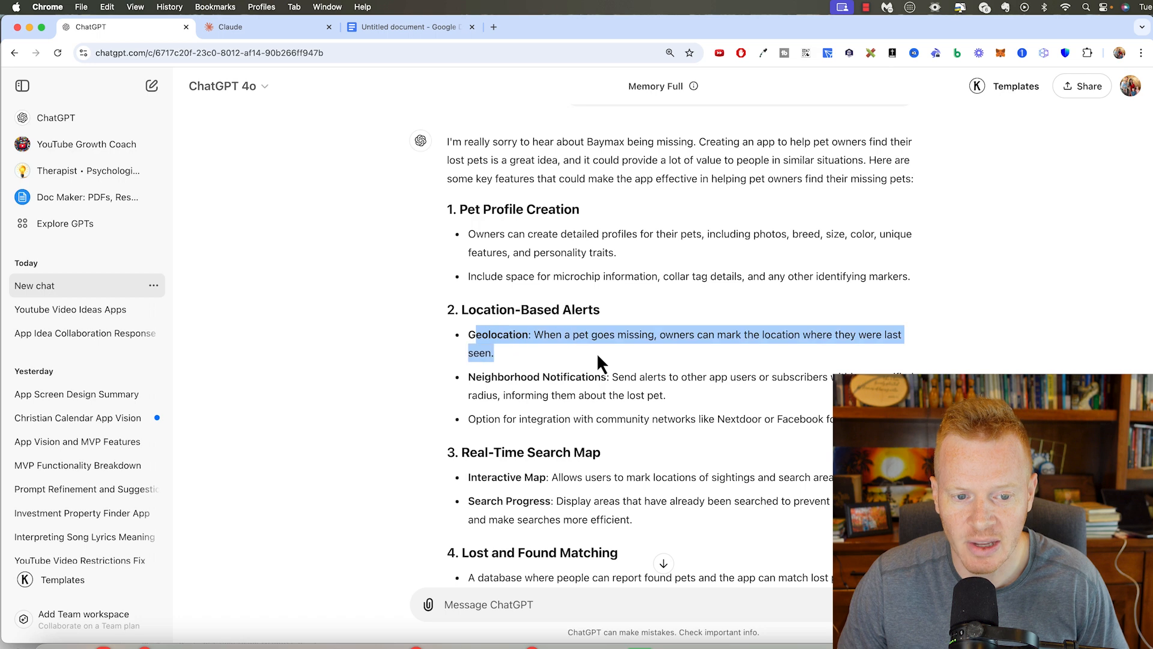
{"action": "scroll", "scroll_direction": "down", "scroll_amount": 3}
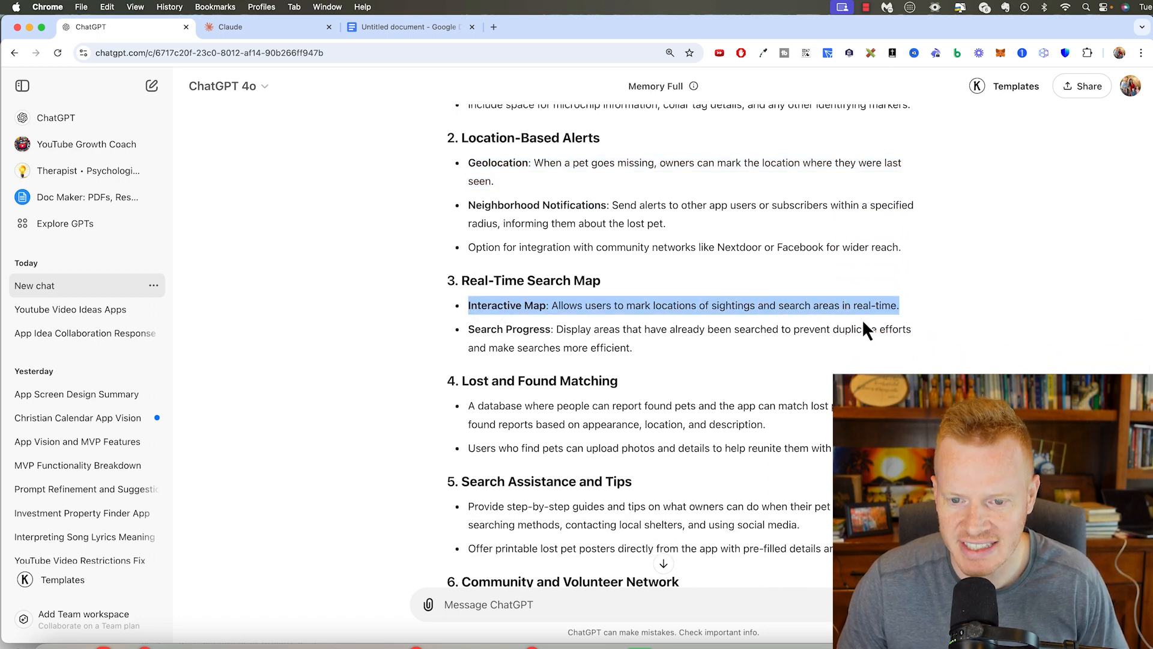
{"action": "scroll", "scroll_direction": "down", "scroll_amount": 3}
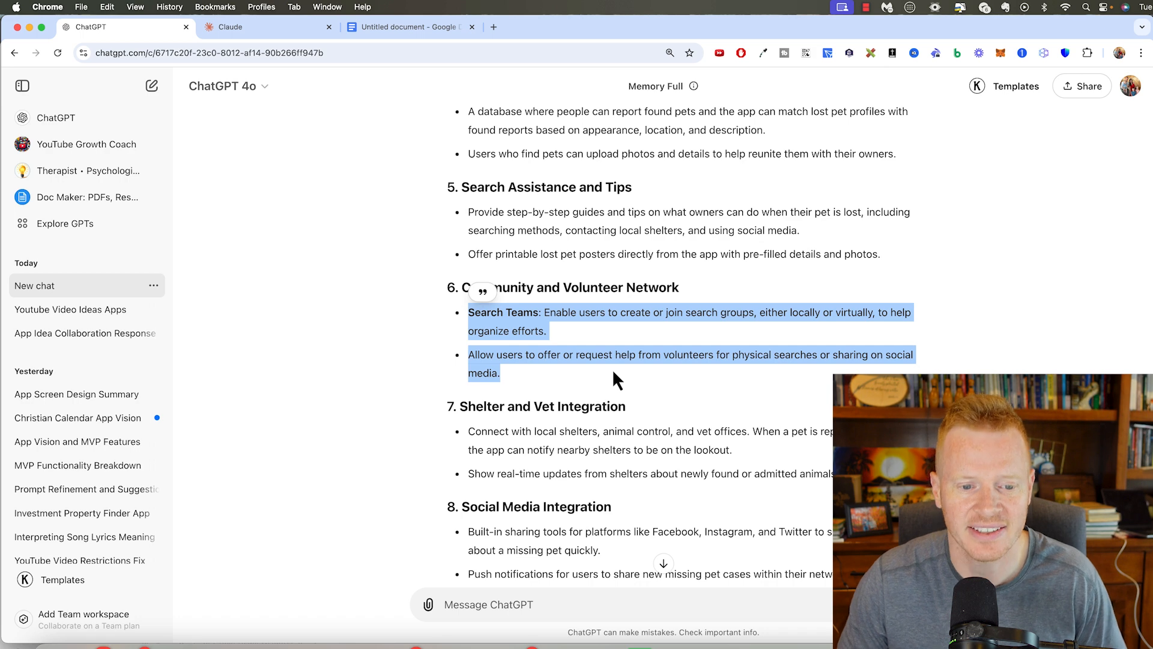
{"action": "scroll", "scroll_direction": "down", "scroll_amount": 3}
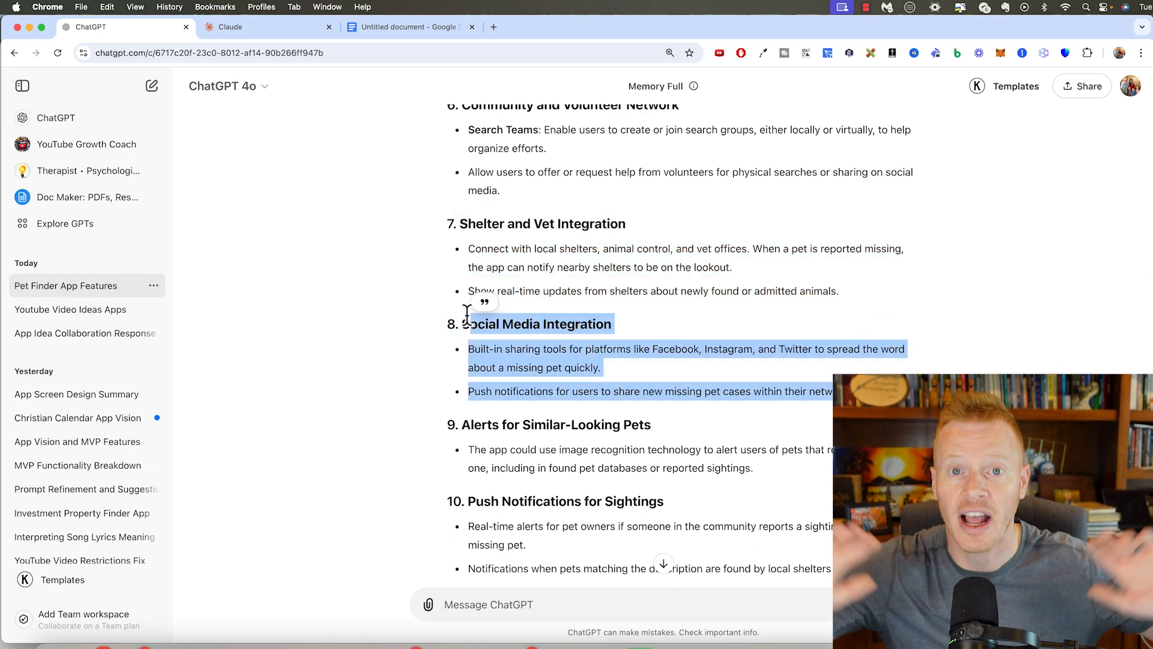
{"action": "scroll", "scroll_direction": "down", "scroll_amount": 3}
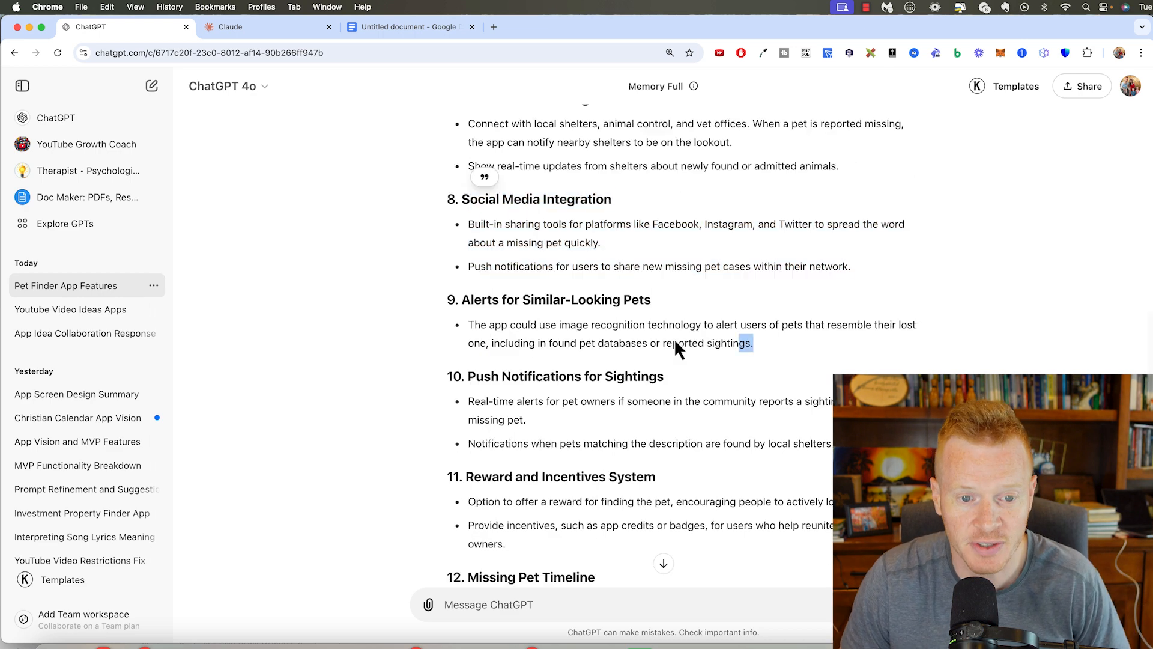
{"action": "scroll", "scroll_direction": "down", "scroll_amount": 3}
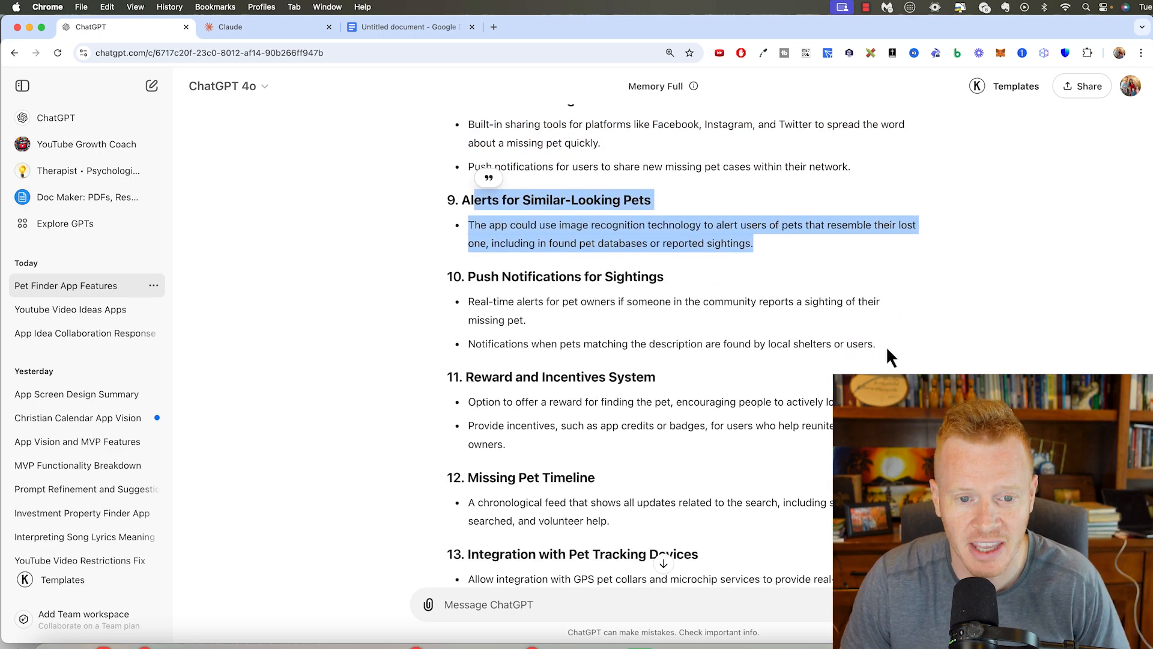
{"action": "scroll", "scroll_direction": "down", "scroll_amount": 3}
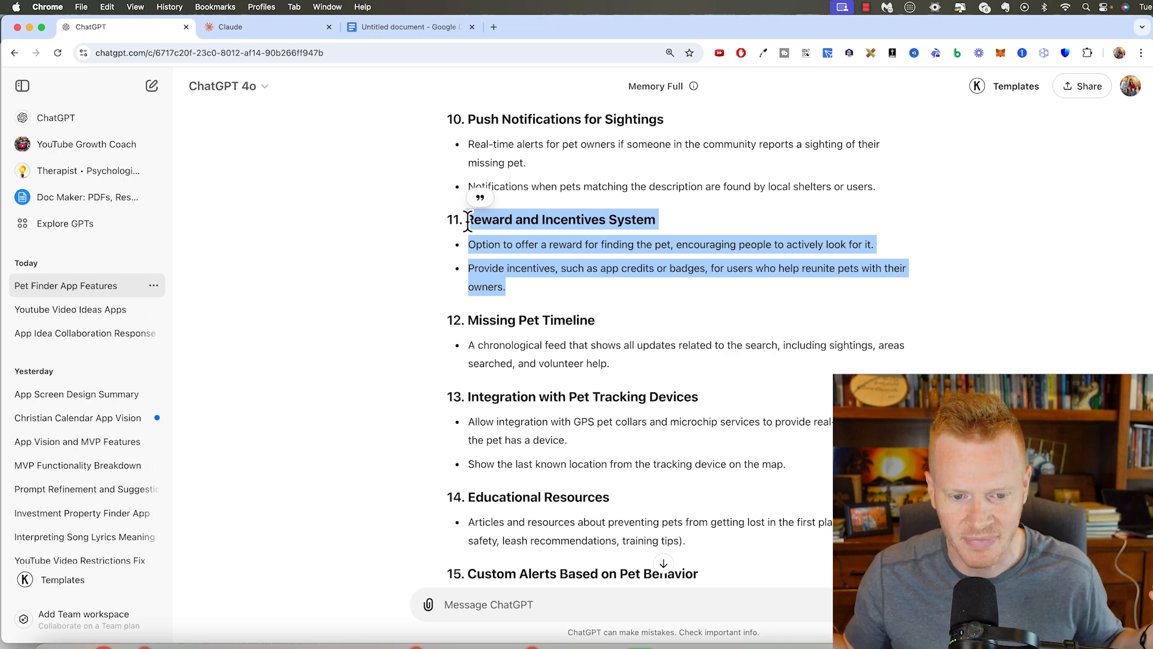
{"action": "mouse_move", "coordinate": [473, 232]}
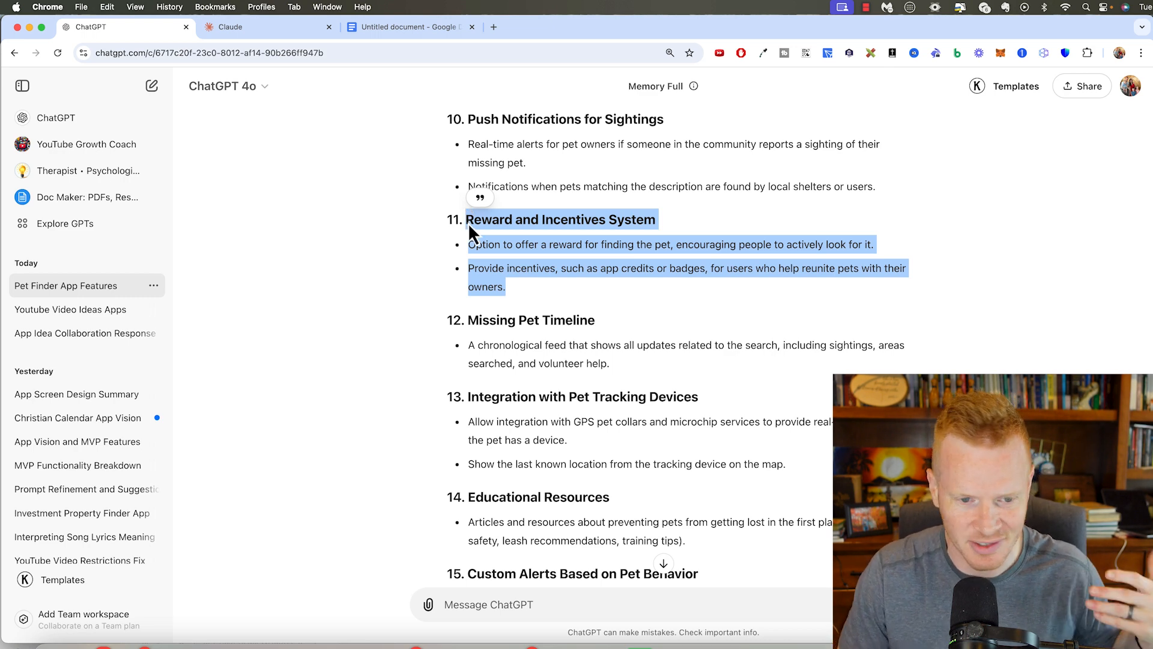
{"action": "scroll", "scroll_direction": "down", "scroll_amount": 3}
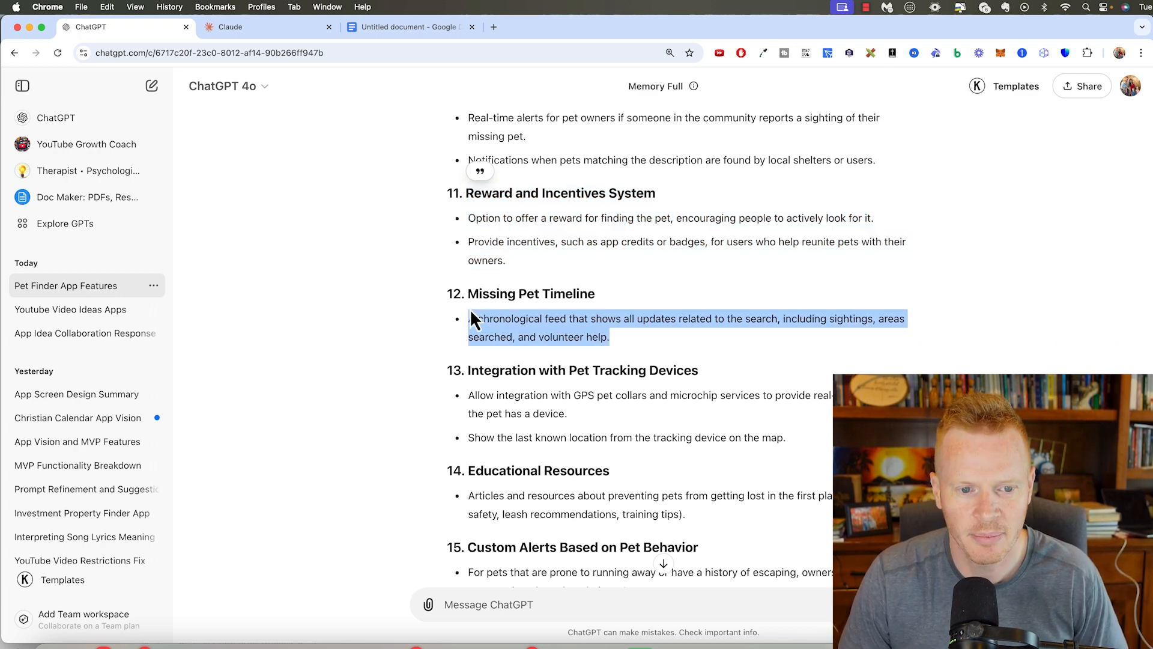
{"action": "scroll", "scroll_direction": "down", "scroll_amount": 3}
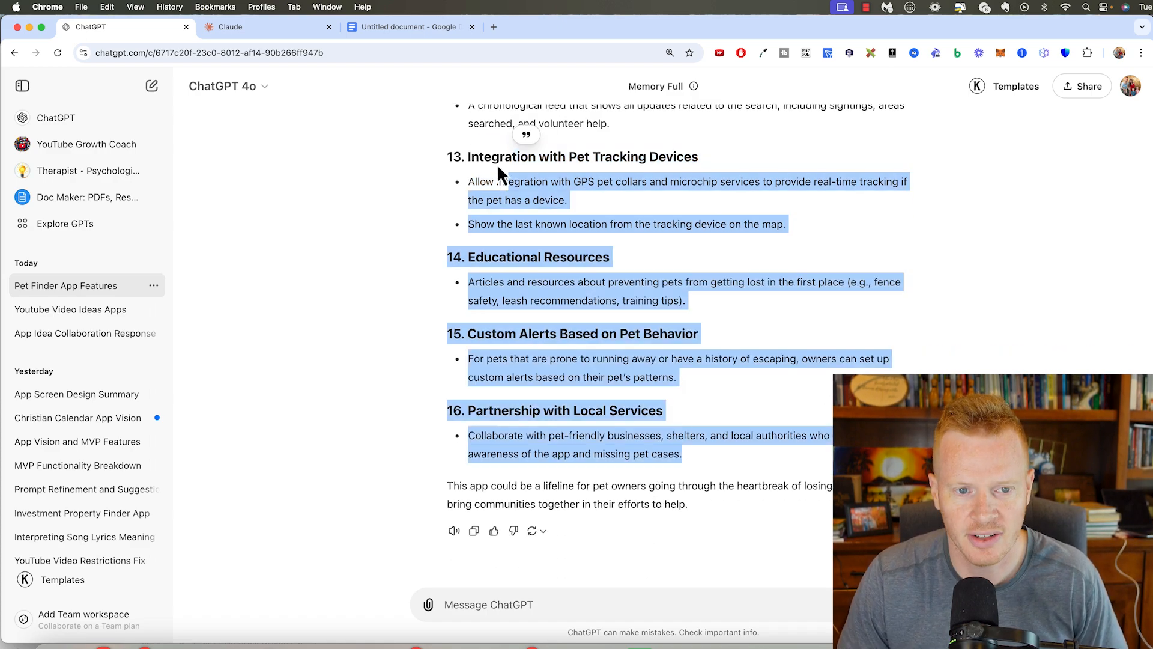
{"action": "scroll", "scroll_direction": "up", "scroll_amount": 3}
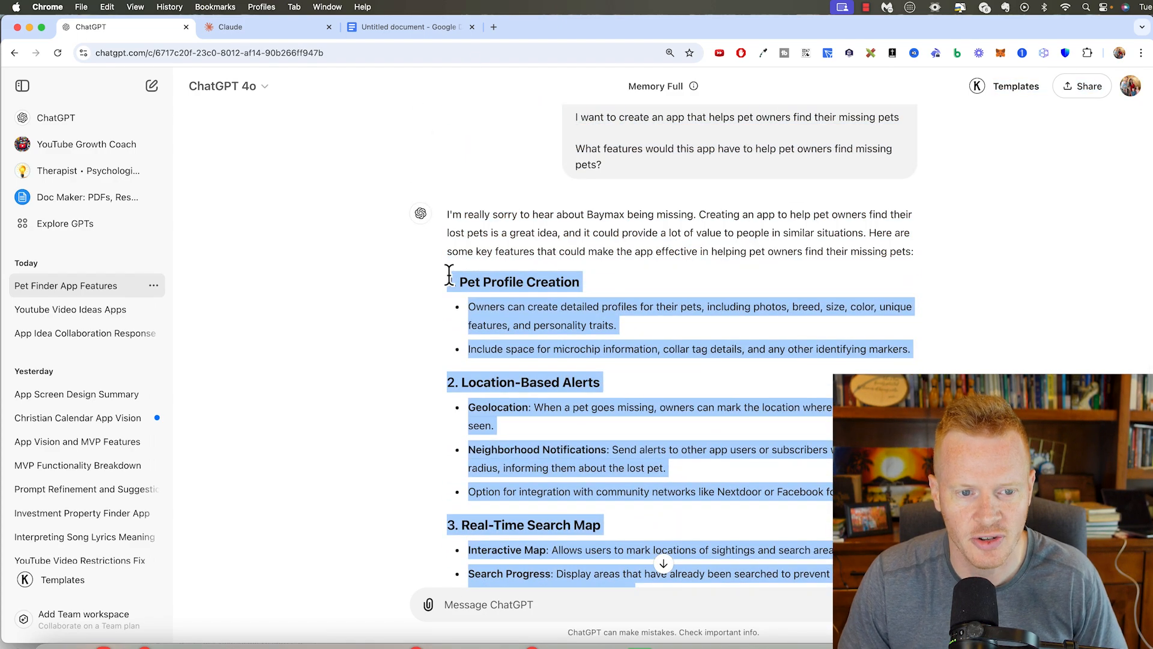
Paste the copied feature list into the Google Doc of app notes.
{"action": "left_click", "coordinate": [409, 26]}
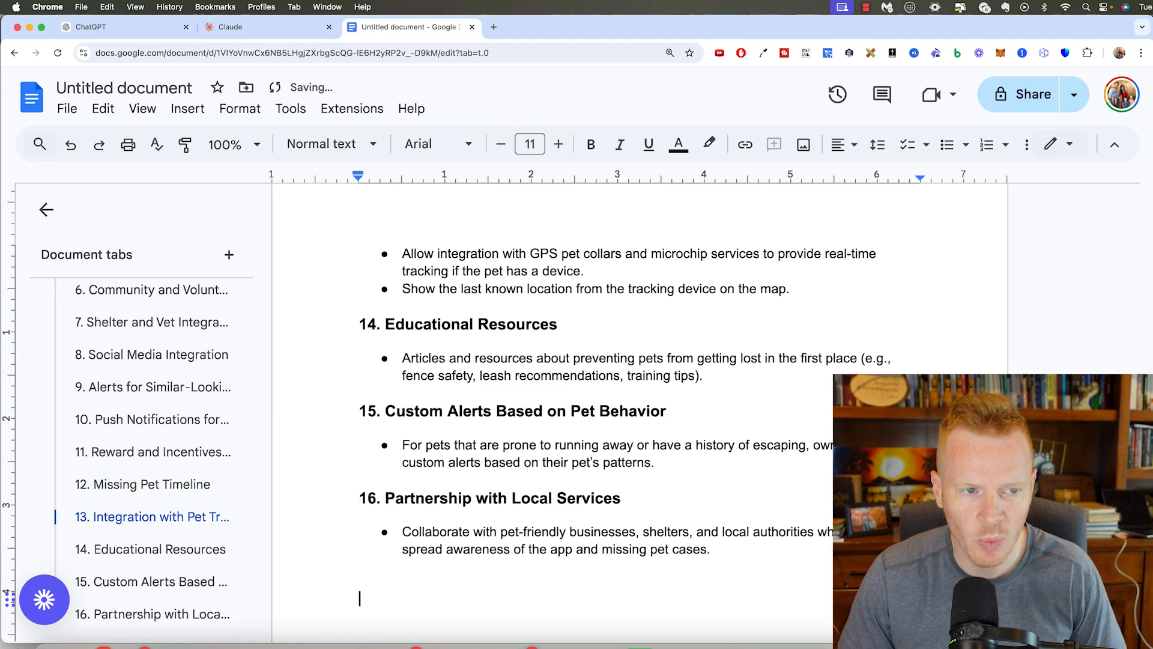
{"action": "left_click", "coordinate": [111, 28]}
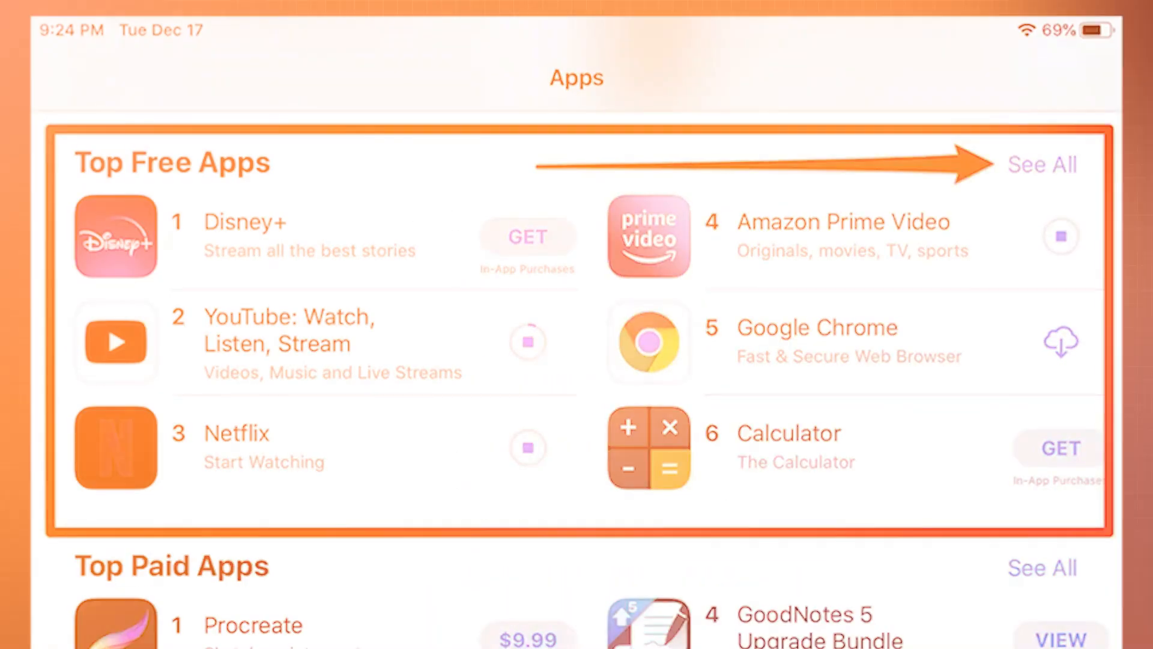
{"action": "scroll", "scroll_direction": "down", "scroll_amount": 3}
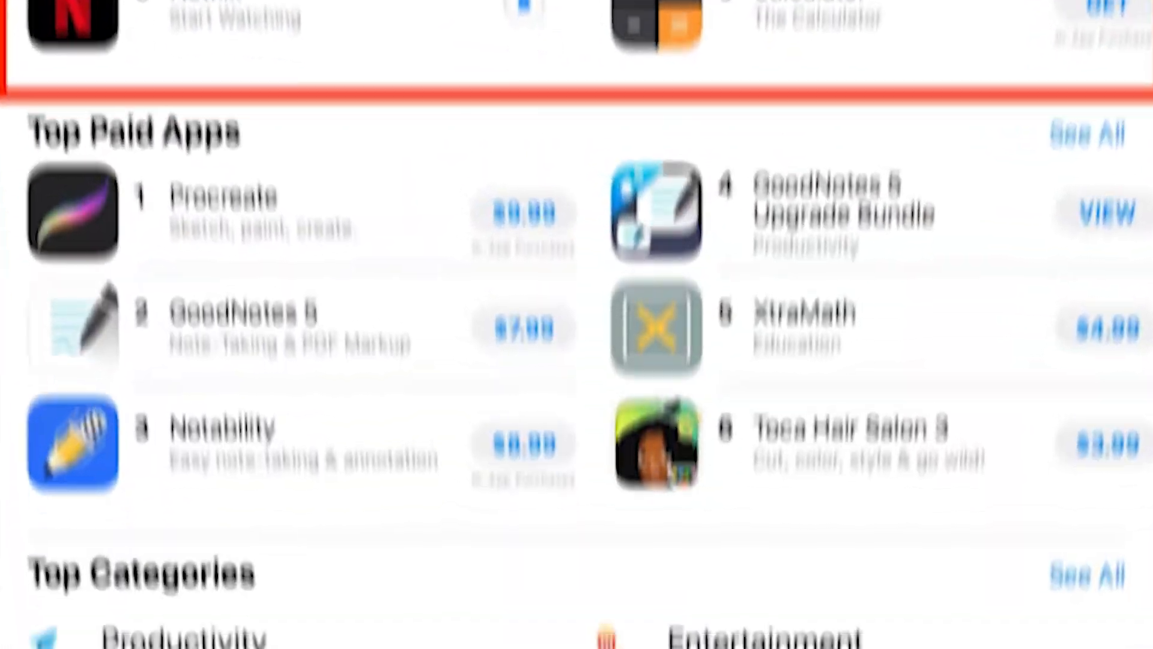
{"action": "scroll", "scroll_direction": "up", "scroll_amount": 3}
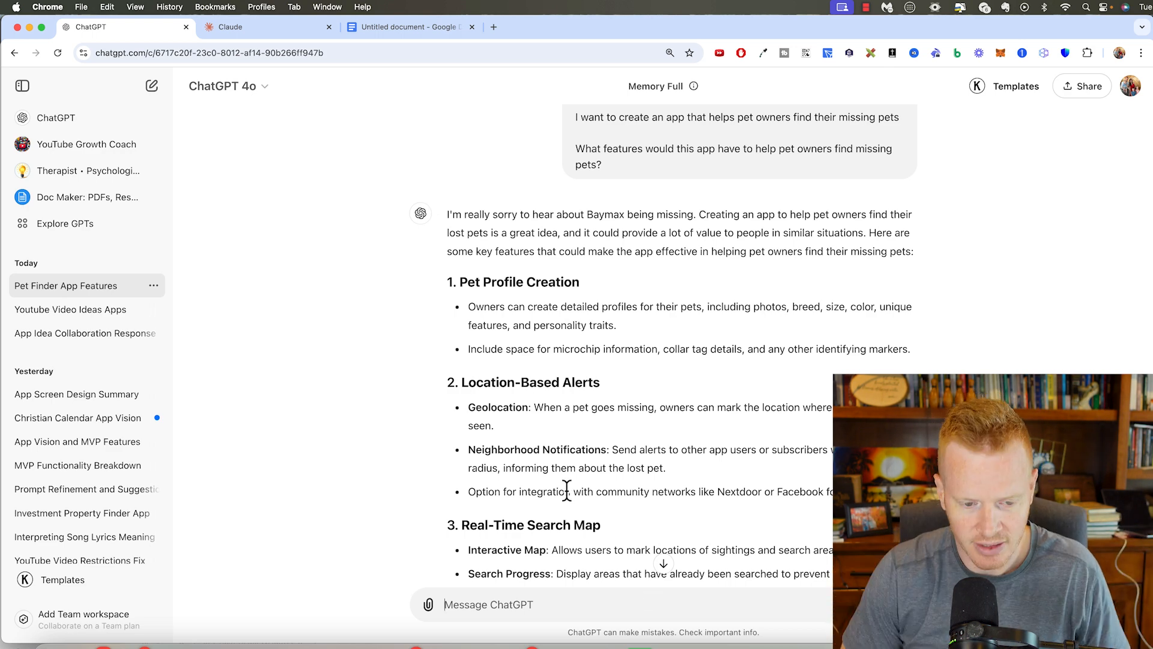
Ask ChatGPT to separate the feature list into free features and premium features.
{"action": "type", "text": "So take th"}
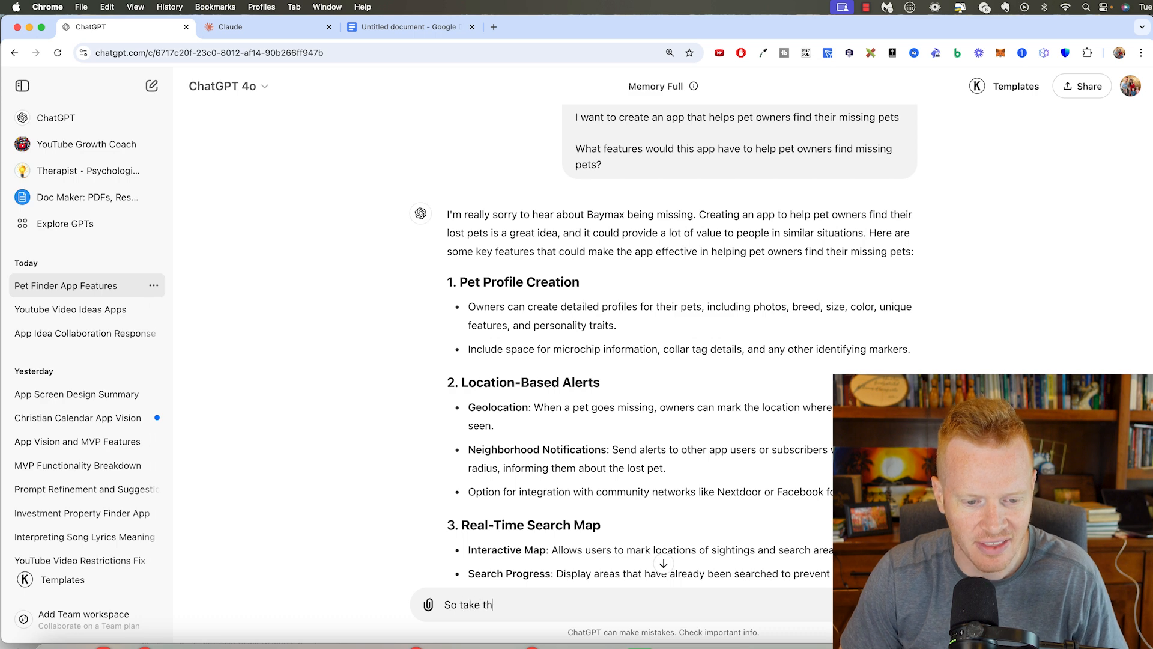
{"action": "type", "text": "at feature list, and"}
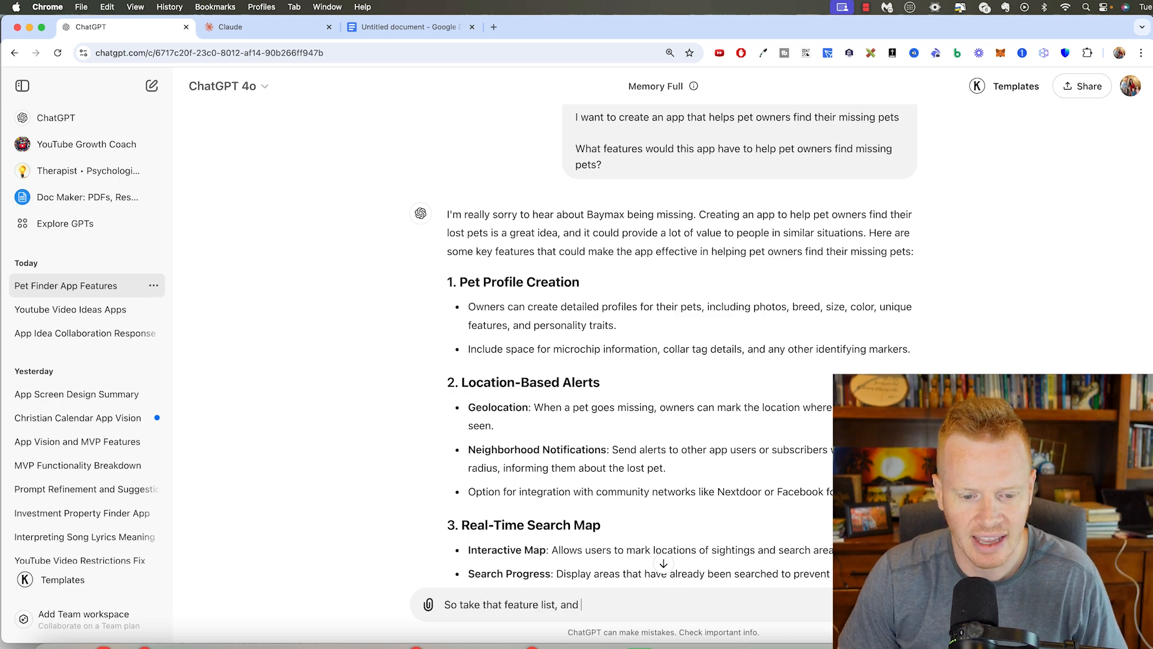
{"action": "type", "text": "separate it into"}
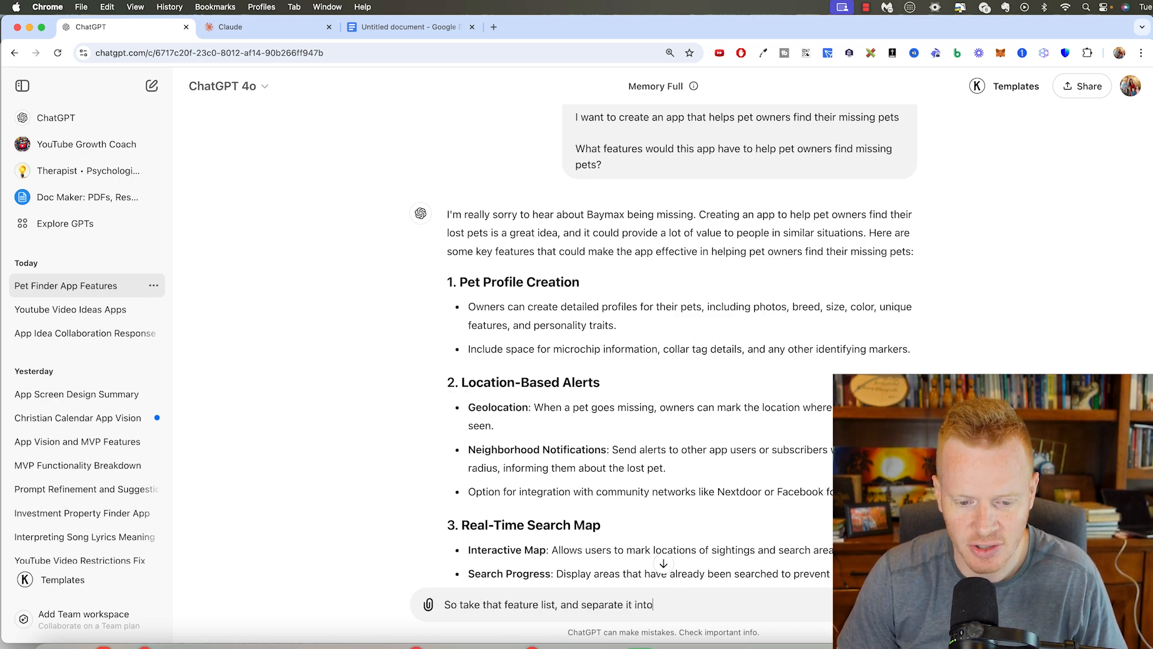
{"action": "type", "text": "free features and"}
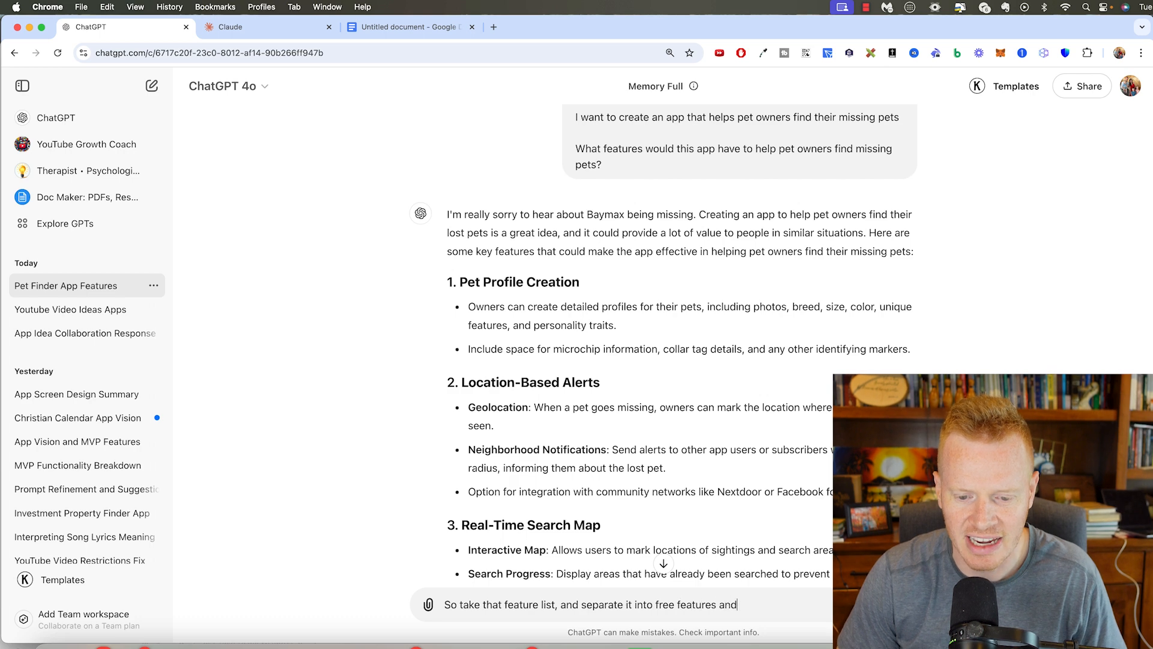
{"action": "type", "text": "premium features th"}
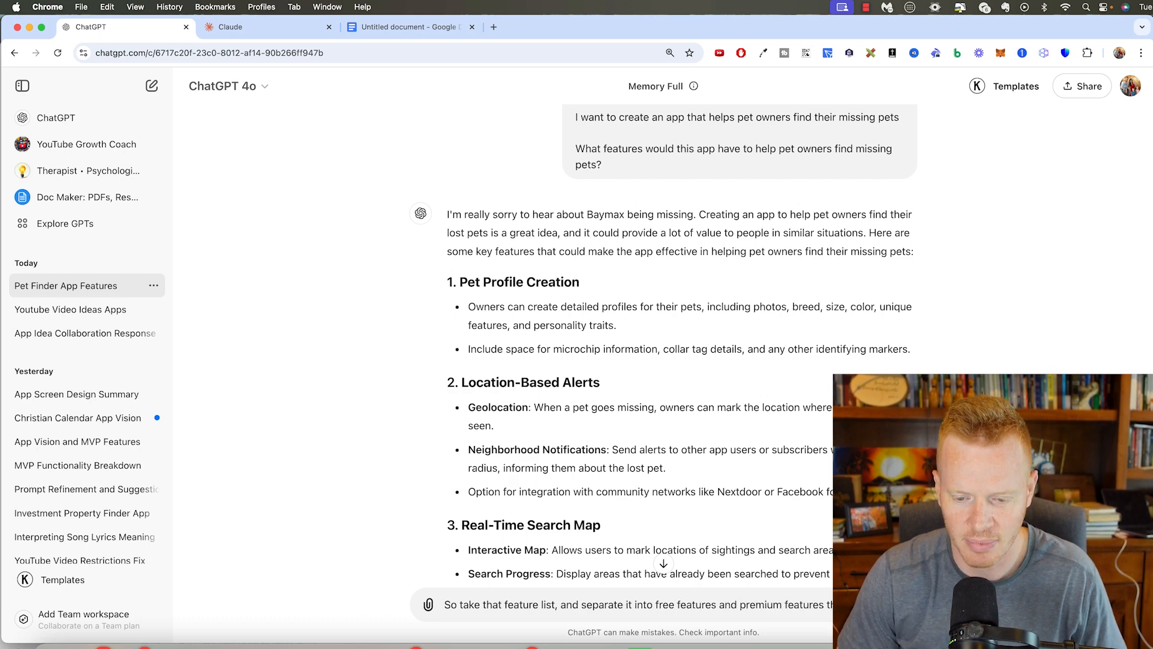
Read through the reply with free and premium tiers and Free, Premium and Family subscription plans.
{"action": "scroll", "scroll_direction": "down", "scroll_amount": 3}
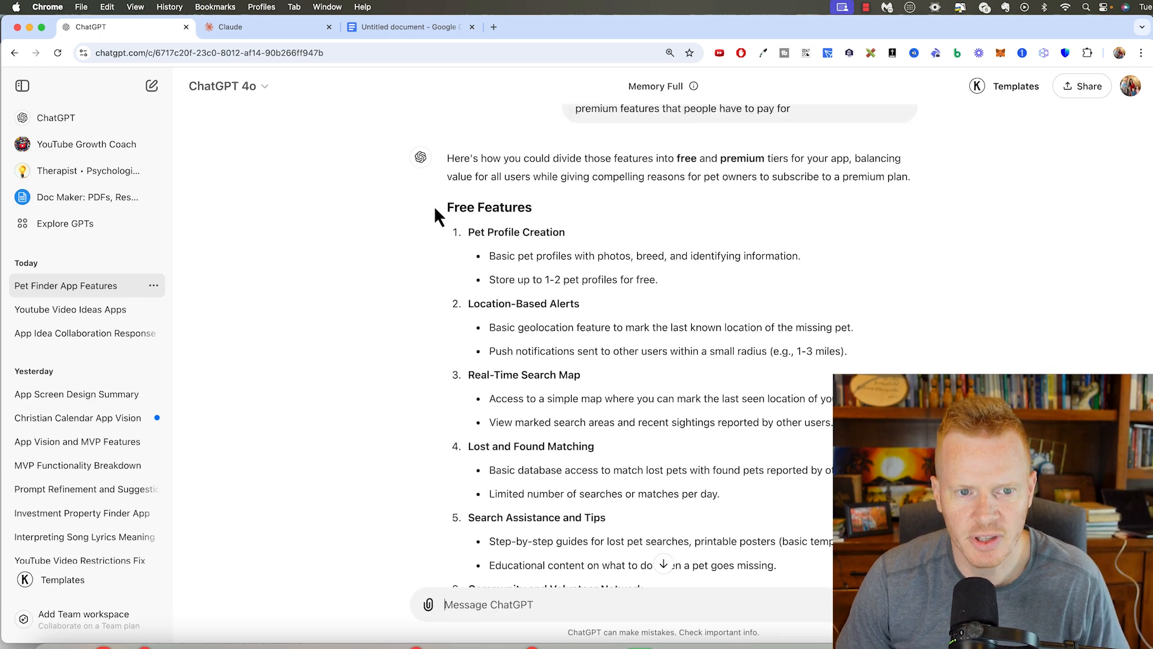
{"action": "scroll", "scroll_direction": "down", "scroll_amount": 3}
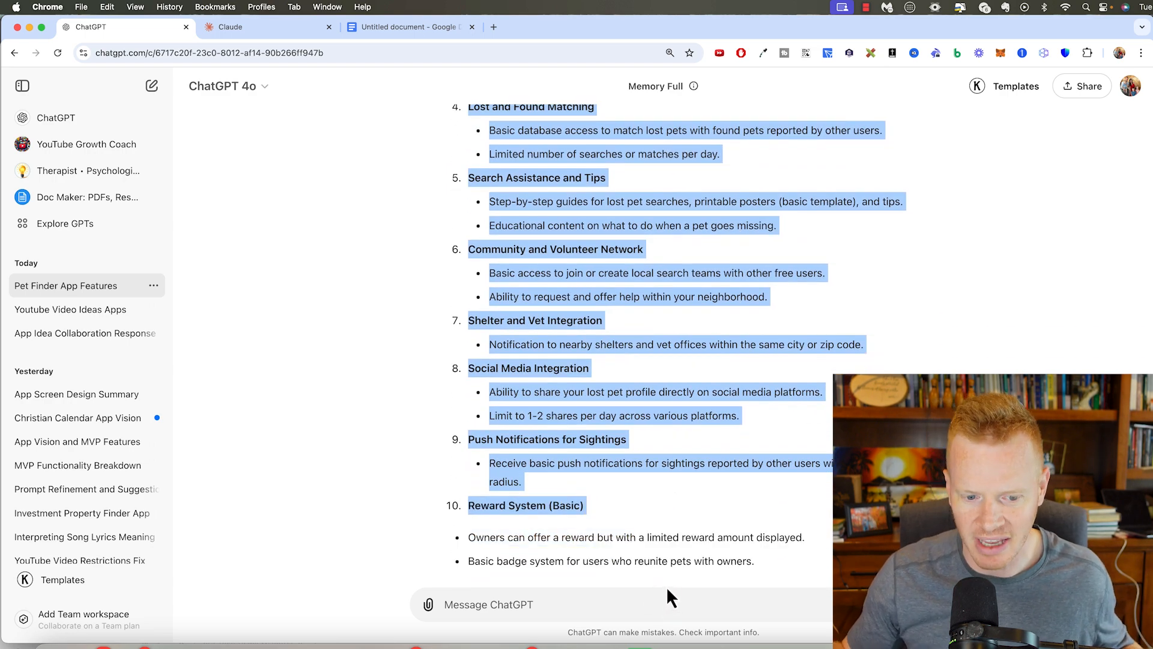
{"action": "scroll", "scroll_direction": "down", "scroll_amount": 3}
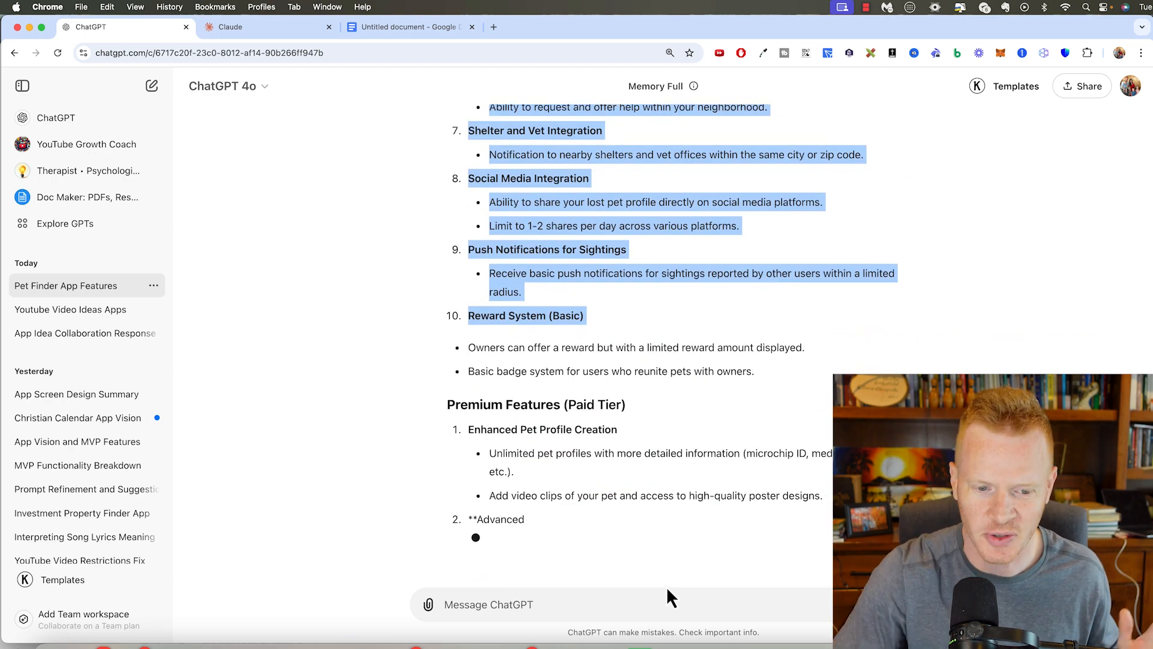
{"action": "scroll", "scroll_direction": "down", "scroll_amount": 3}
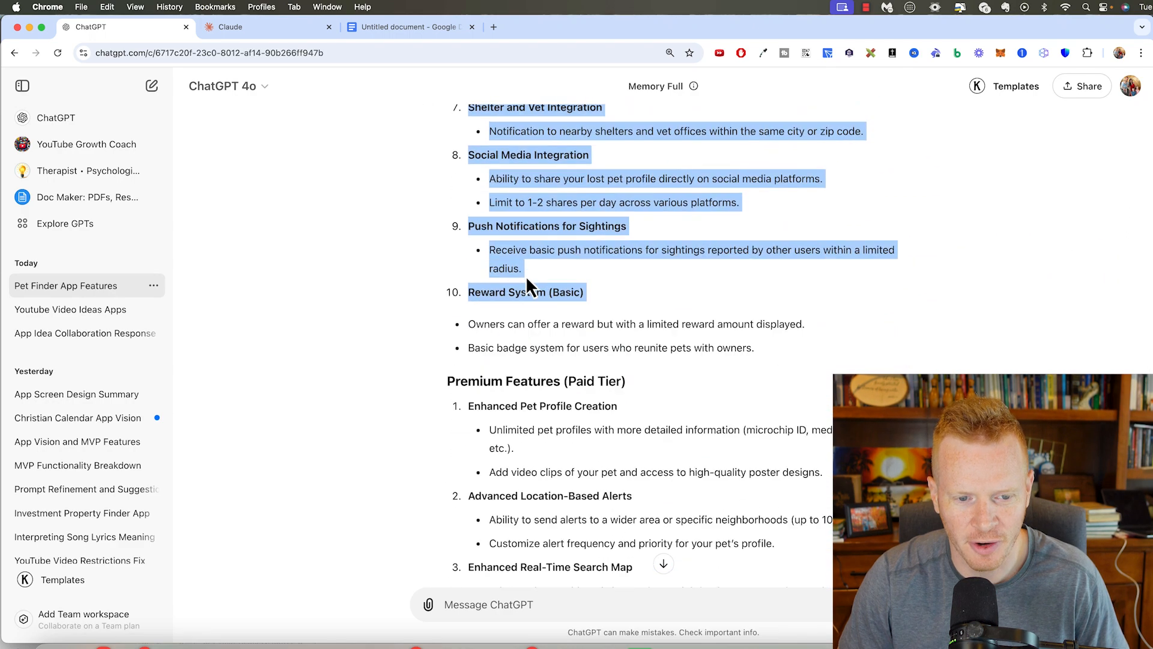
{"action": "scroll", "scroll_direction": "down", "scroll_amount": 3}
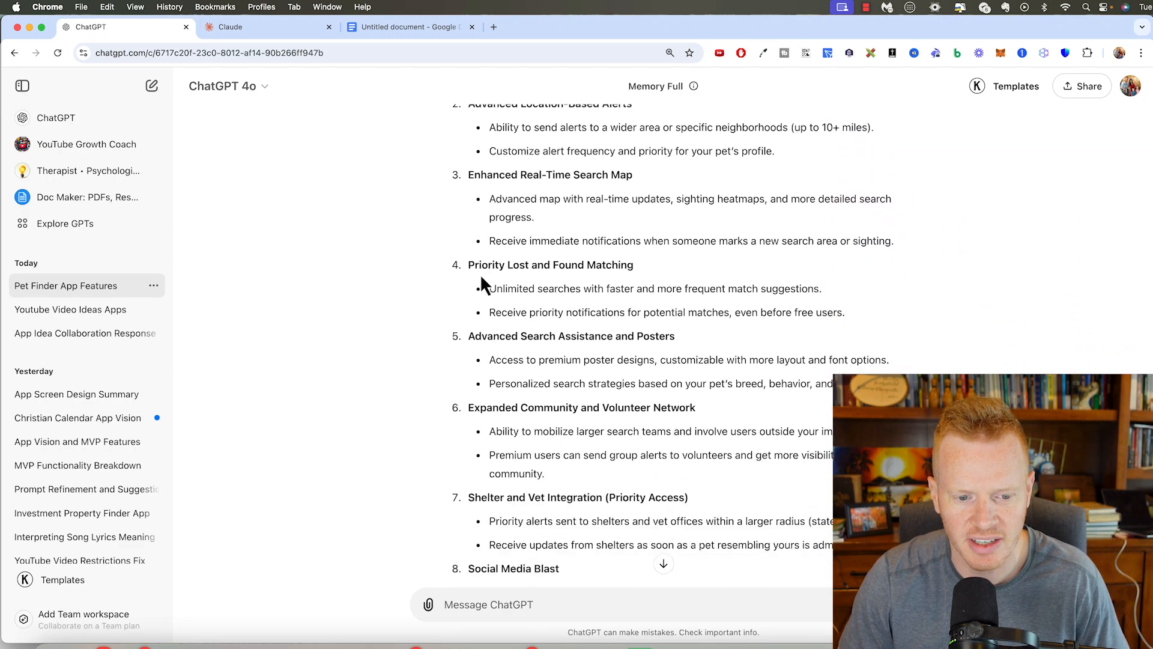
{"action": "scroll", "scroll_direction": "down", "scroll_amount": 3}
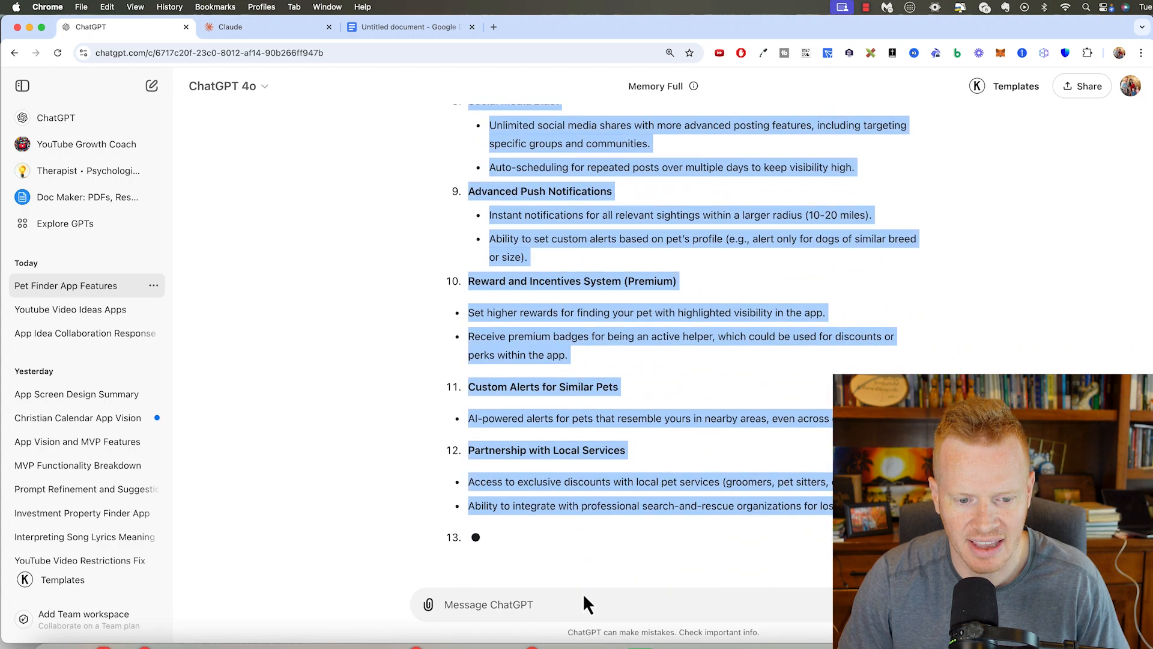
{"action": "scroll", "scroll_direction": "down", "scroll_amount": 3}
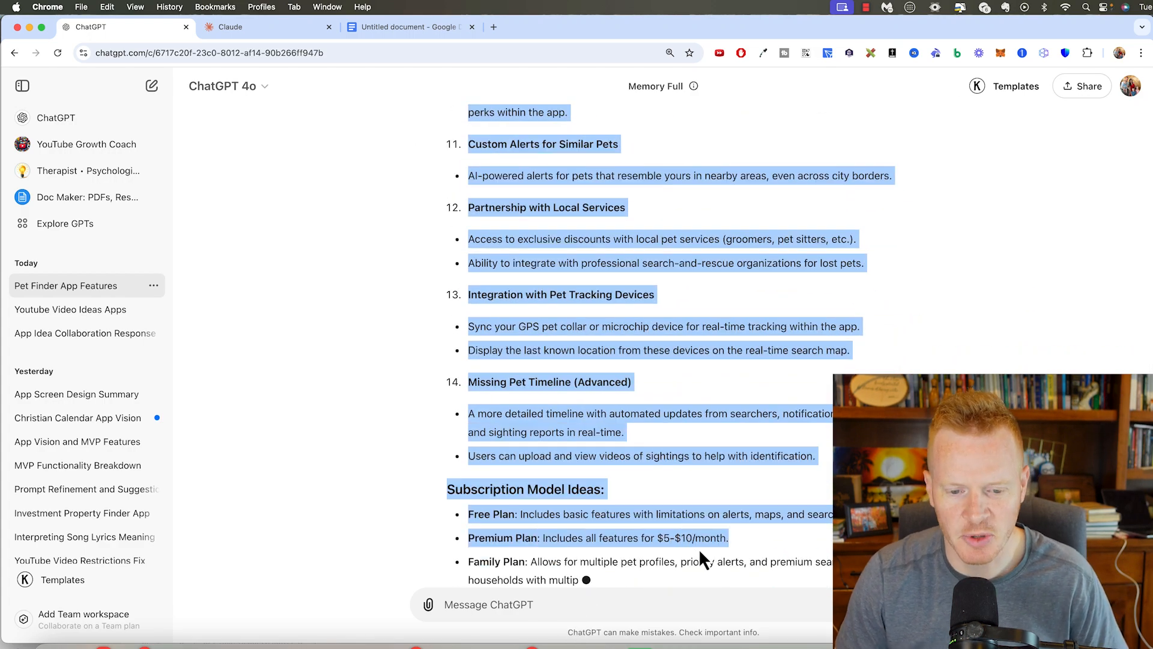
{"action": "scroll", "scroll_direction": "down", "scroll_amount": 3}
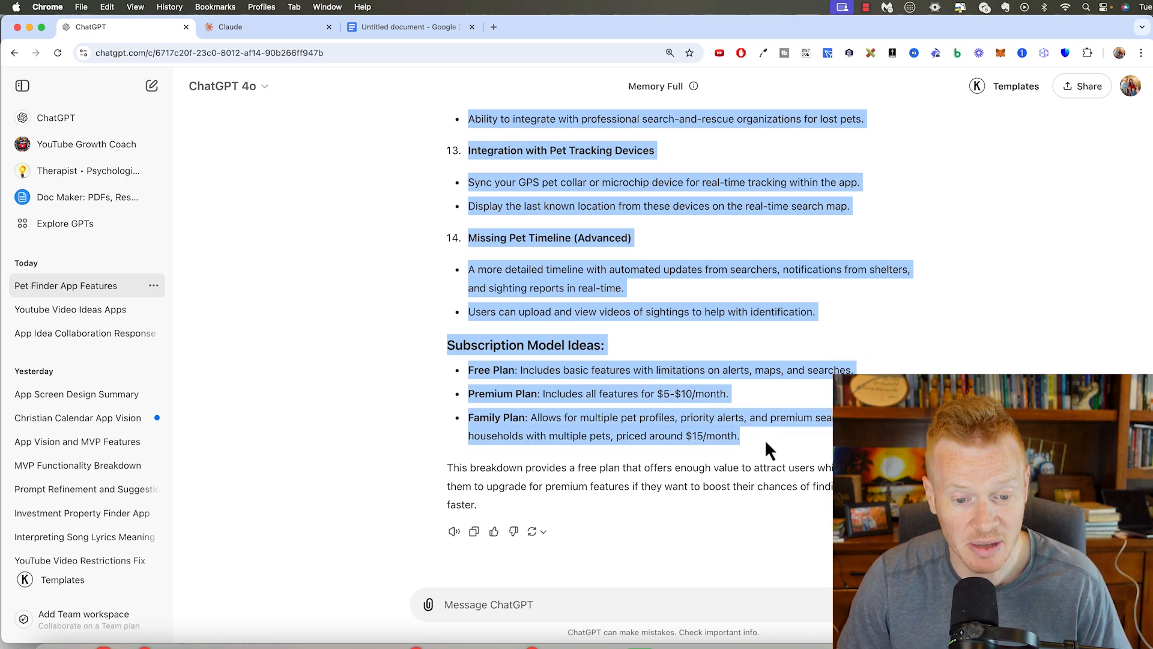
Return to the end of the pet app notes document before drafting the name-ideas request.
{"action": "left_click", "coordinate": [407, 26]}
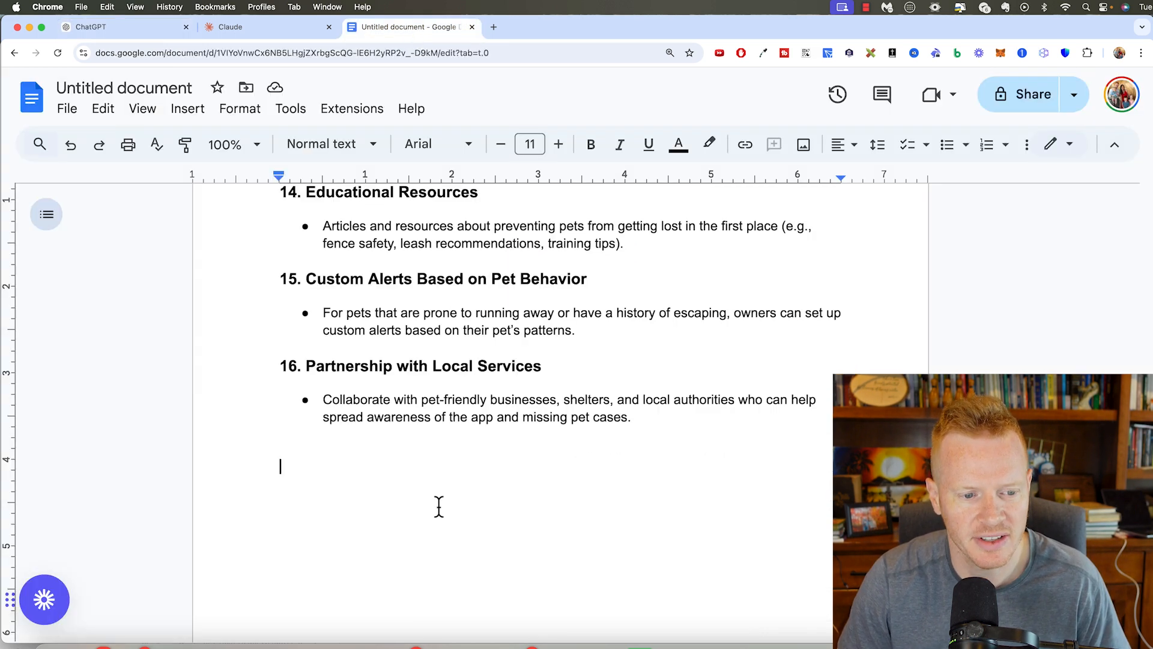
{"action": "left_click", "coordinate": [104, 26]}
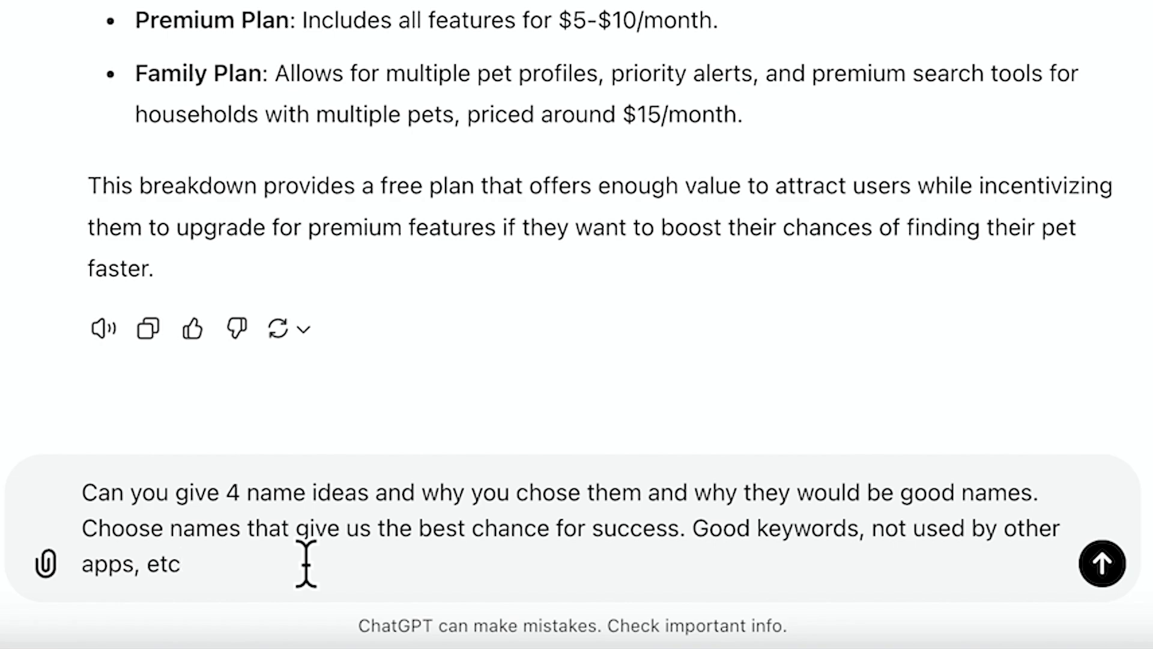
Send the name-ideas request and review suggestions including PetFinder Pro, PawAlert and FindMyFur.
{"action": "left_click", "coordinate": [1102, 563]}
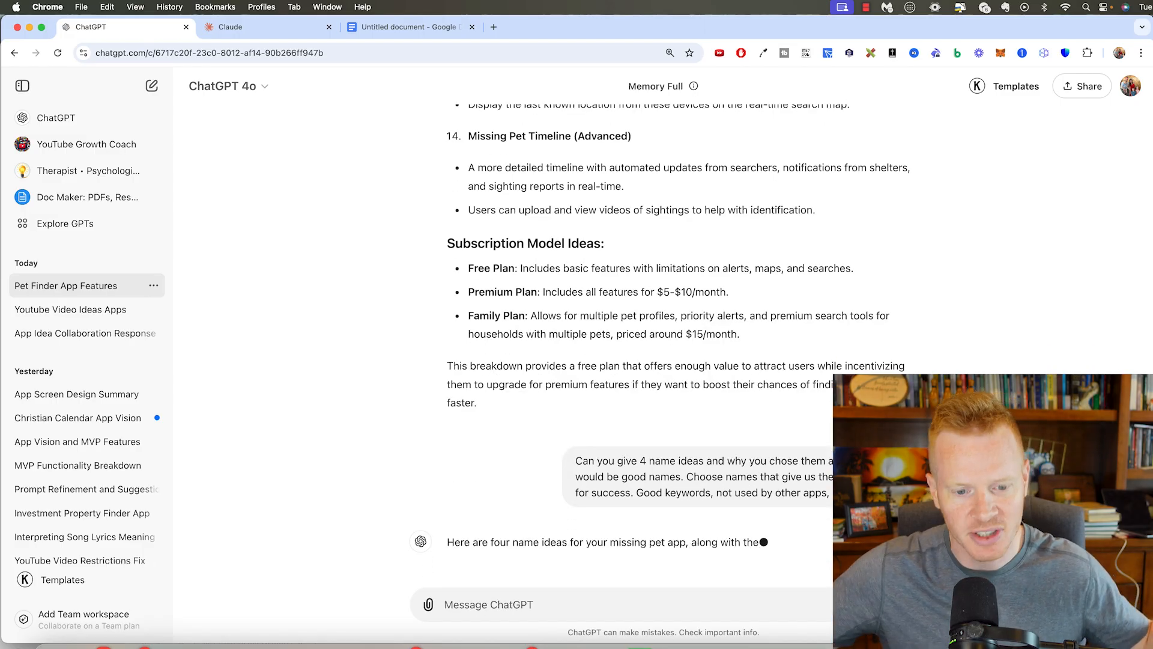
{"action": "scroll", "scroll_direction": "down", "scroll_amount": 3}
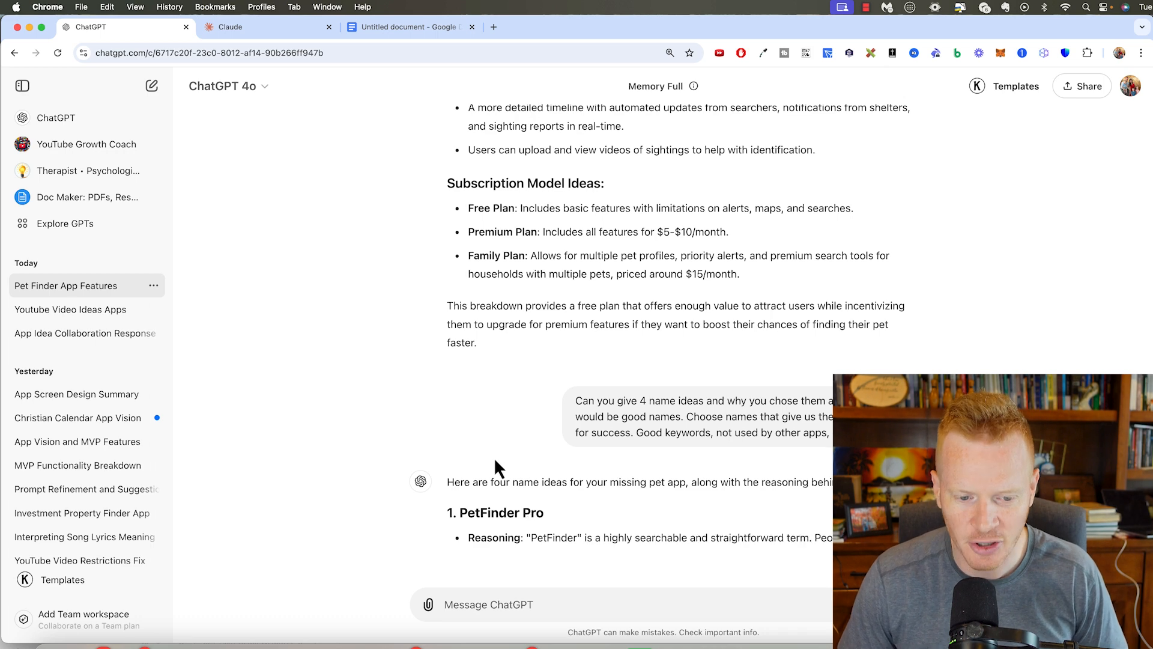
{"action": "scroll", "scroll_direction": "down", "scroll_amount": 3}
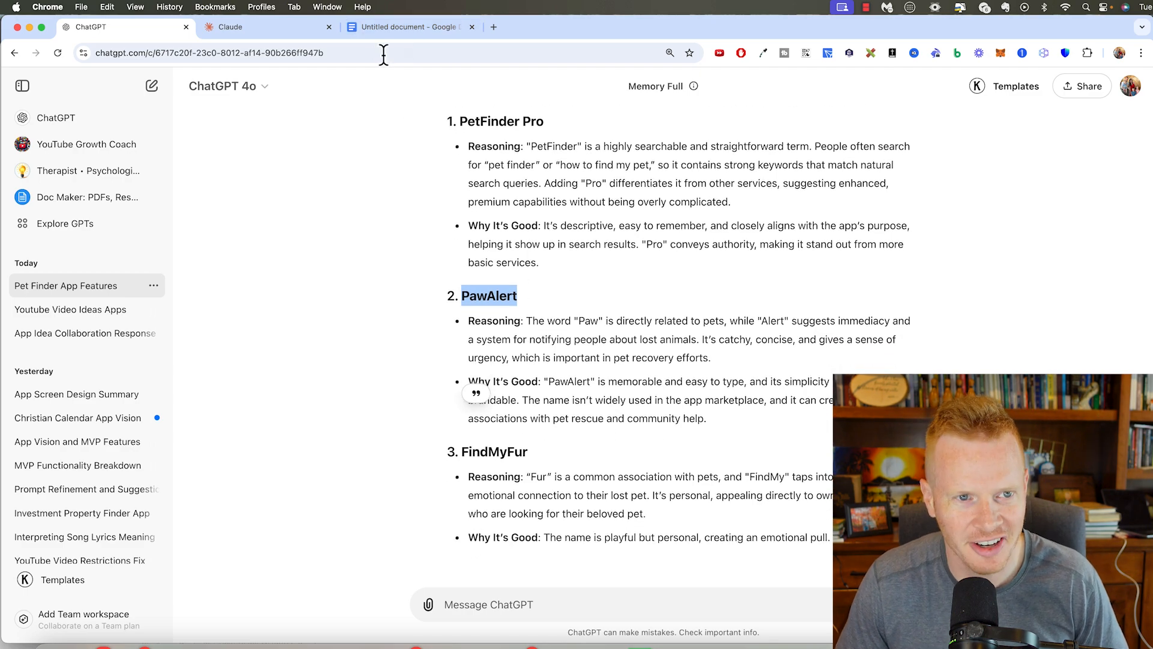
Rename the planning document 'PawAlert App' and review its problem and feature sections.
{"action": "left_click", "coordinate": [408, 26]}
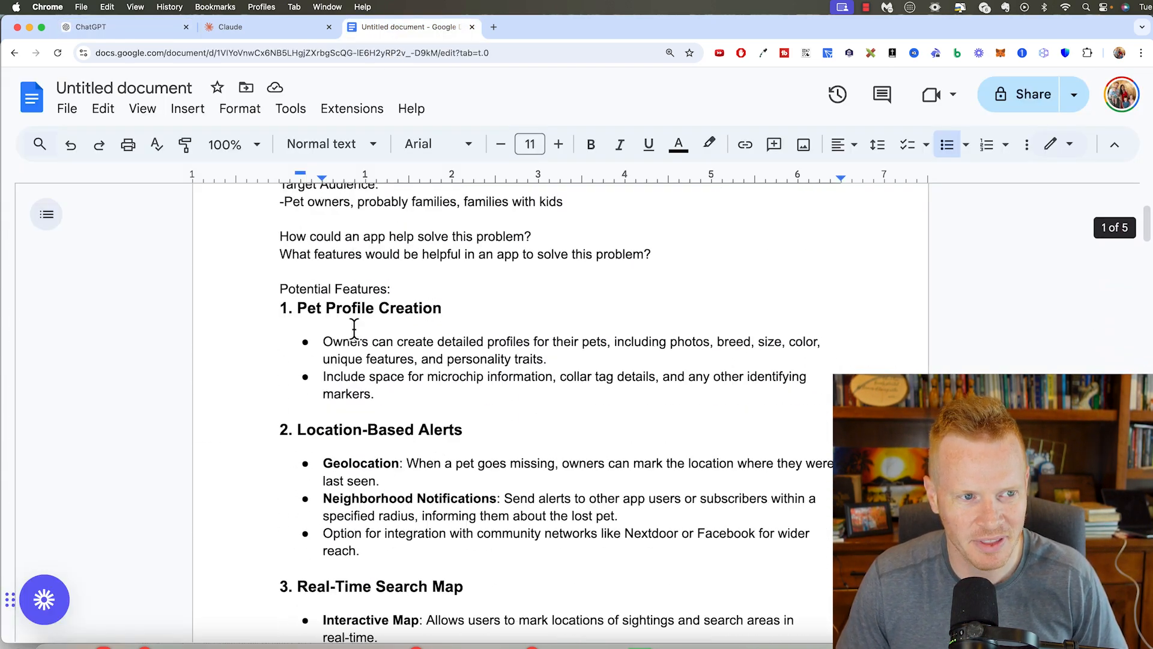
{"action": "left_click", "coordinate": [123, 88]}
{"action": "type", "text": "PawAlert App"}
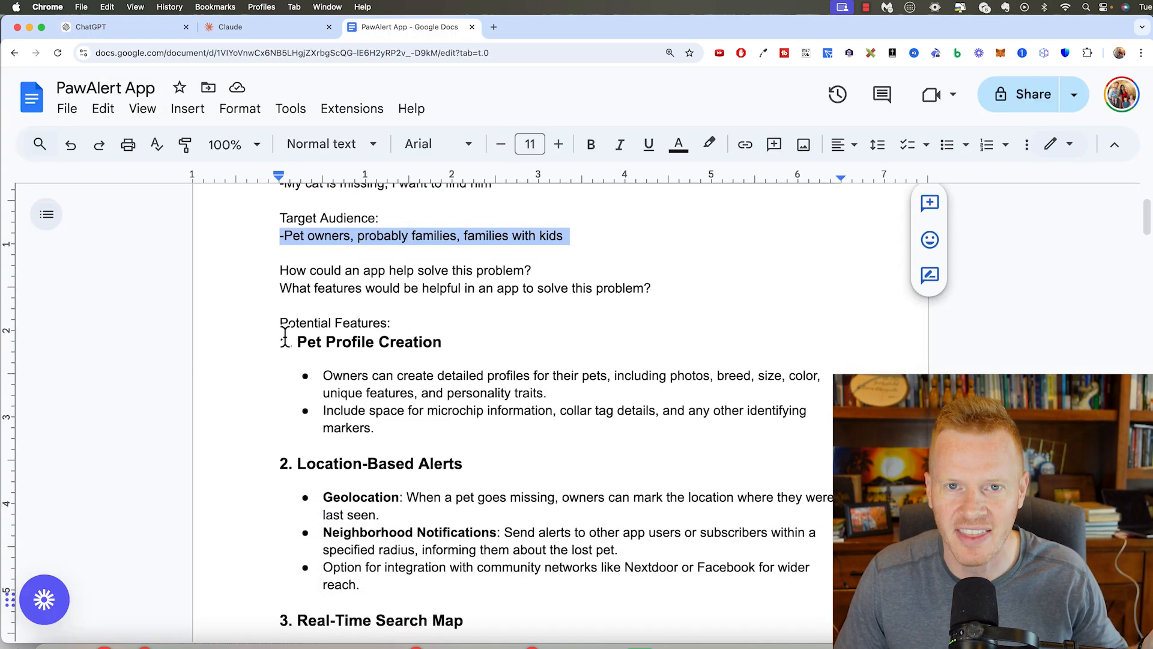
{"action": "scroll", "scroll_direction": "down", "scroll_amount": 3}
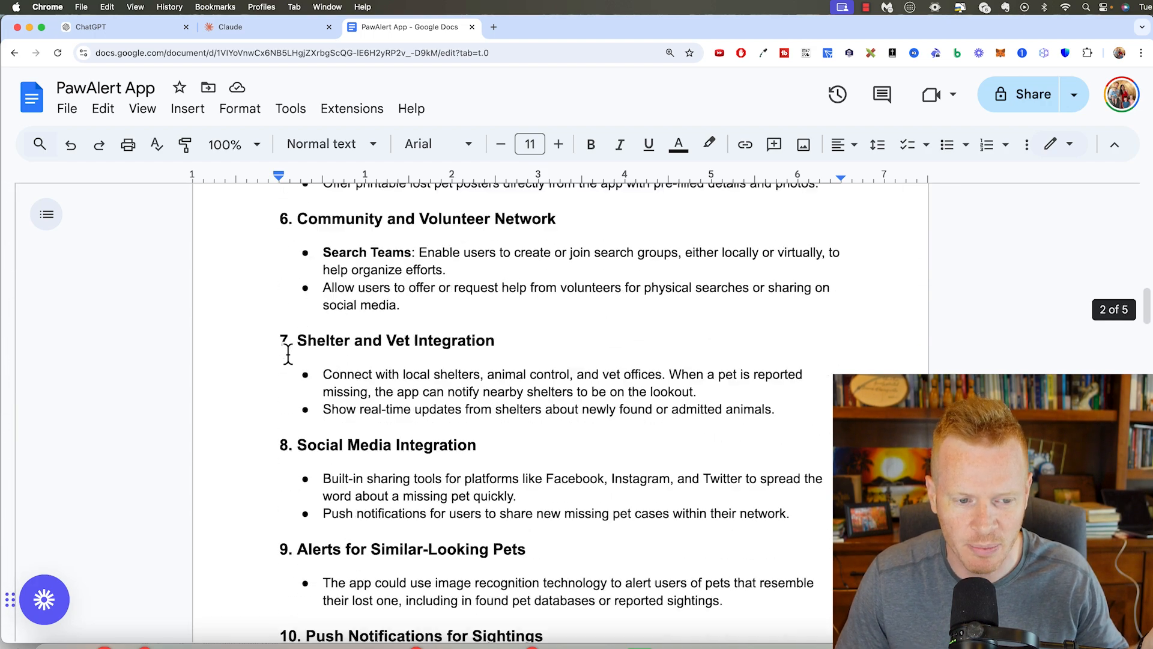
{"action": "scroll", "scroll_direction": "up", "scroll_amount": 3}
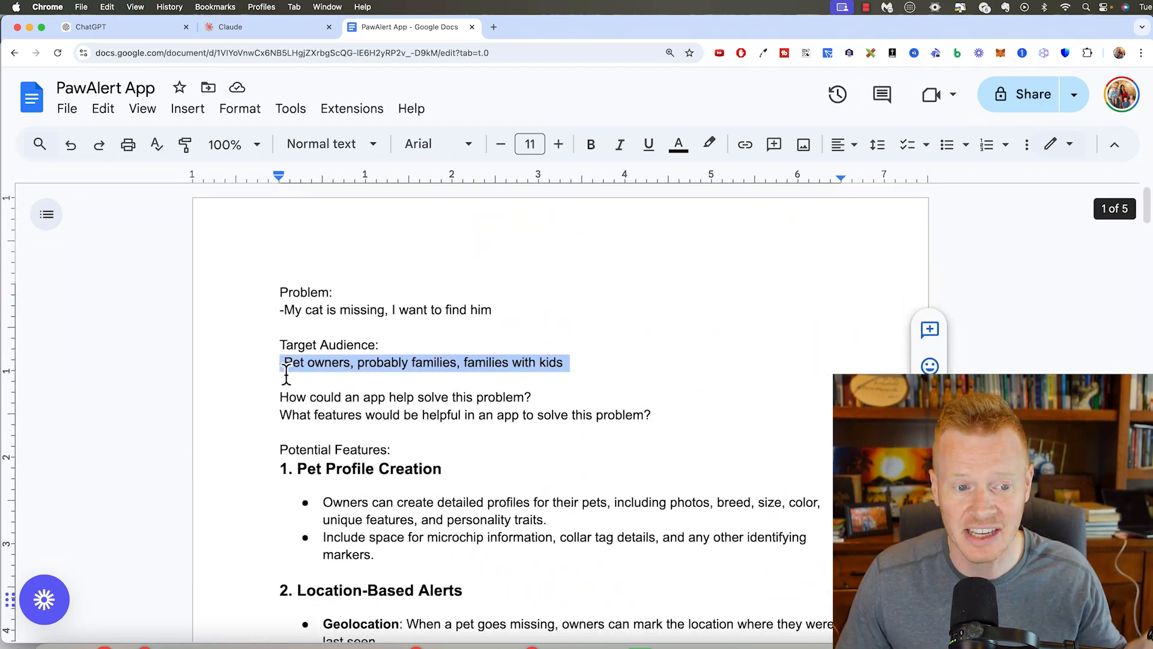
Ask ChatGPT 'How would we market this app?'.
{"action": "left_click", "coordinate": [110, 26]}
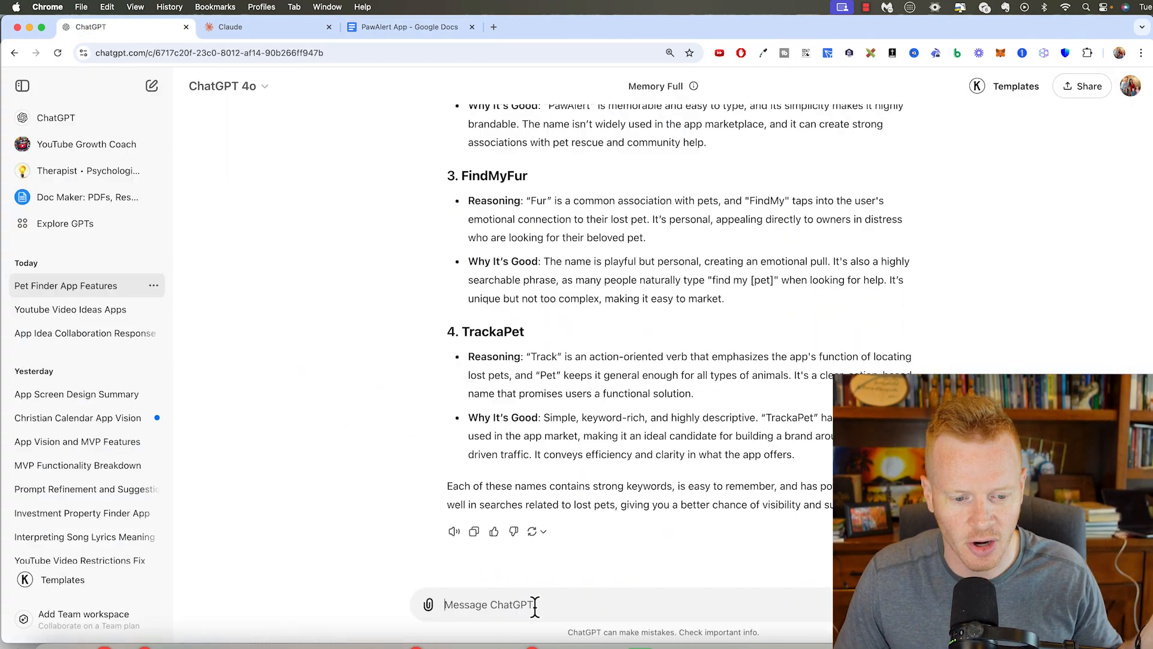
{"action": "type", "text": "How would we m"}
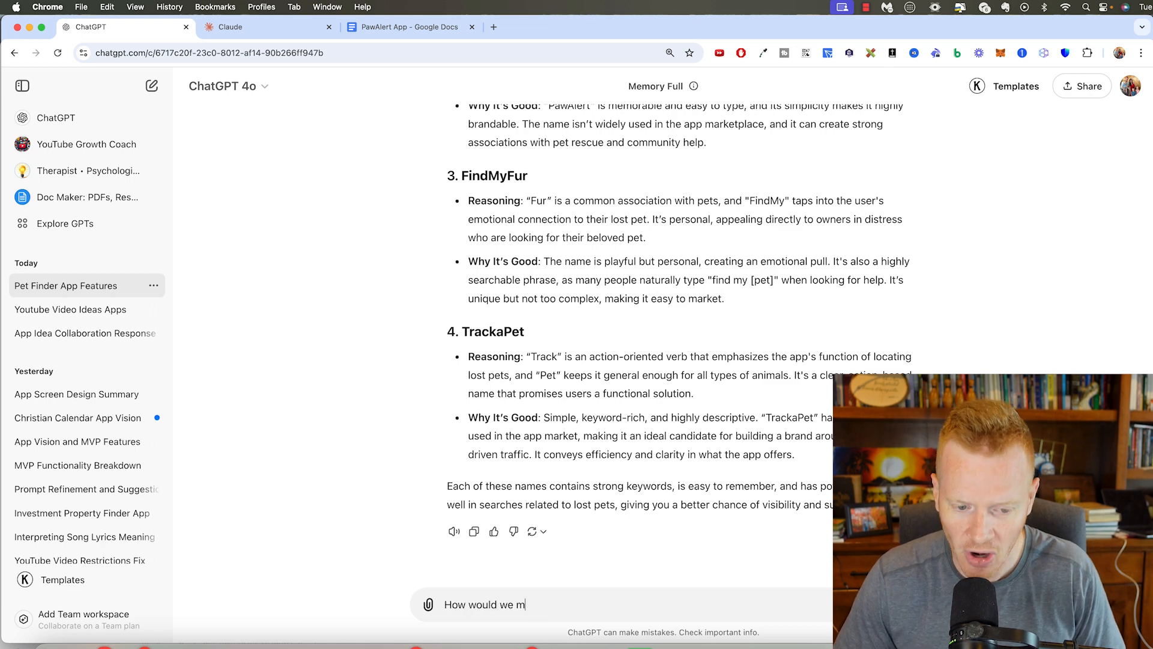
{"action": "key", "text": "Return"}
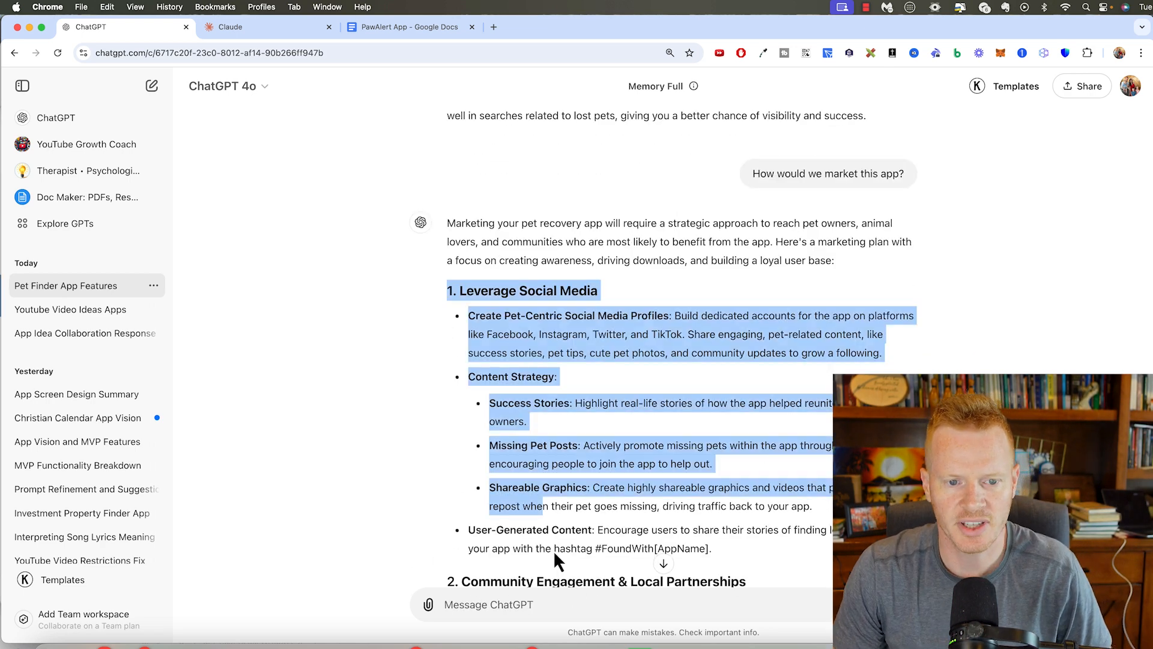
Read the marketing plan on social media, referrals, ads, ASO and influencers, then return to the Doc.
{"action": "scroll", "scroll_direction": "down", "scroll_amount": 3}
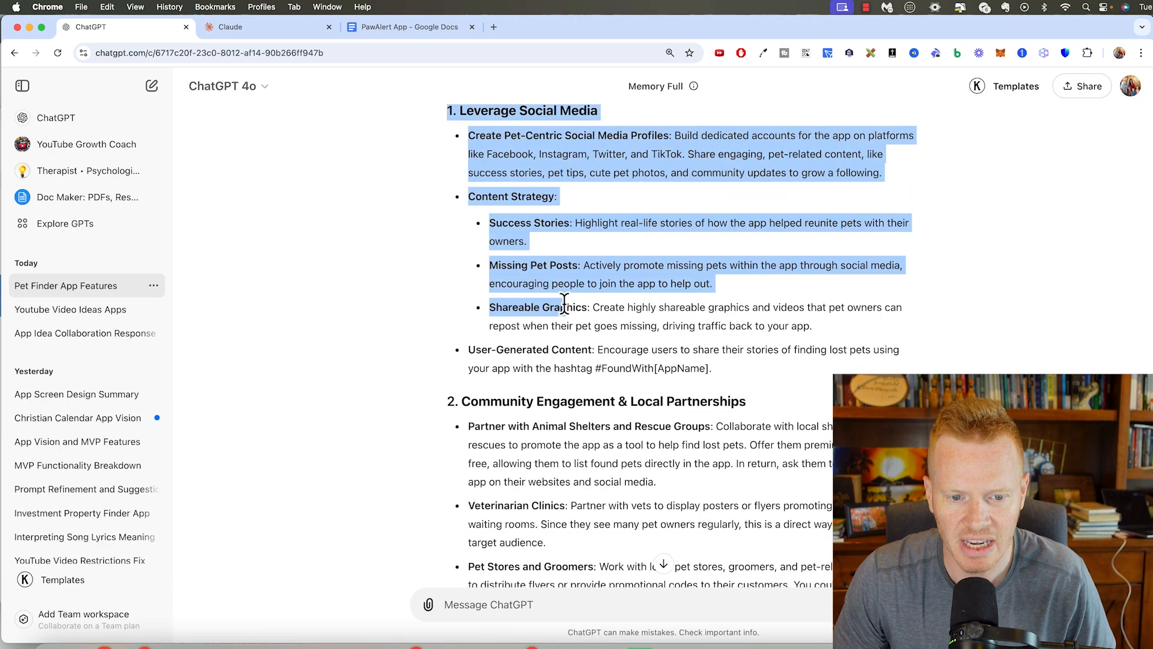
{"action": "scroll", "scroll_direction": "down", "scroll_amount": 3}
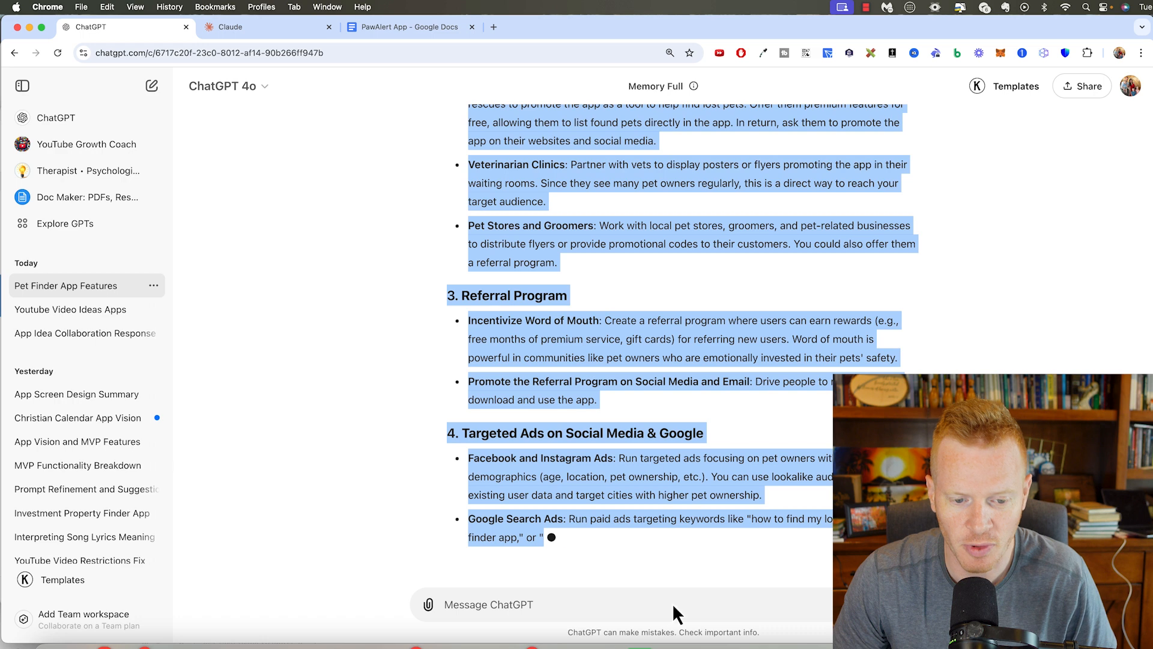
{"action": "scroll", "scroll_direction": "down", "scroll_amount": 3}
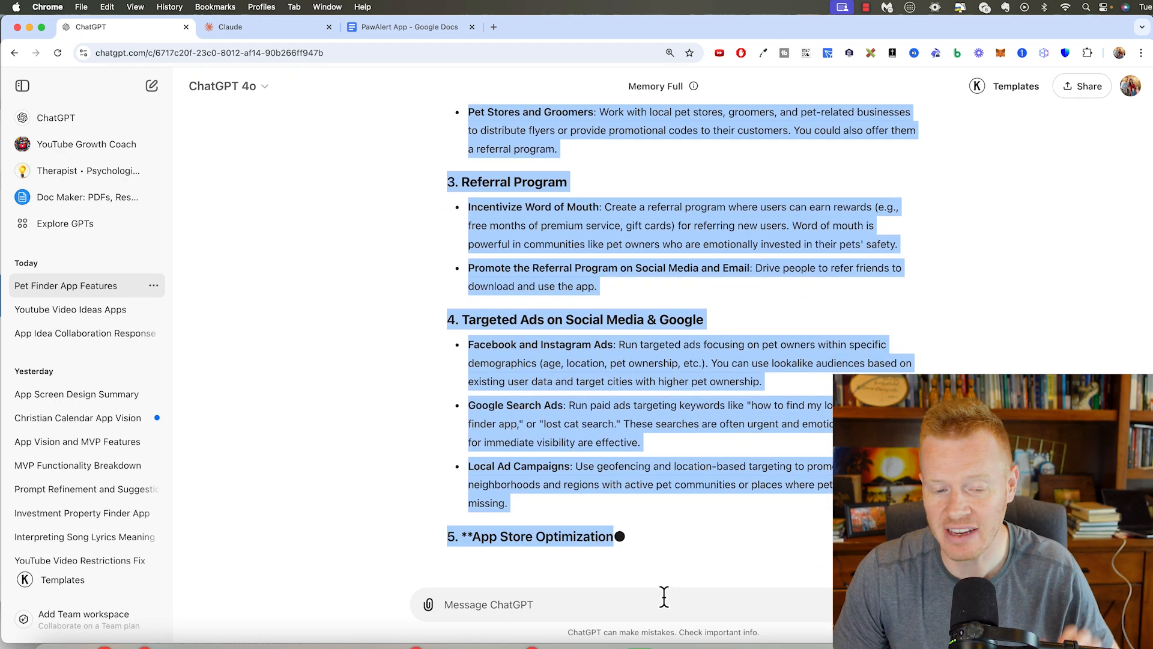
{"action": "scroll", "scroll_direction": "down", "scroll_amount": 3}
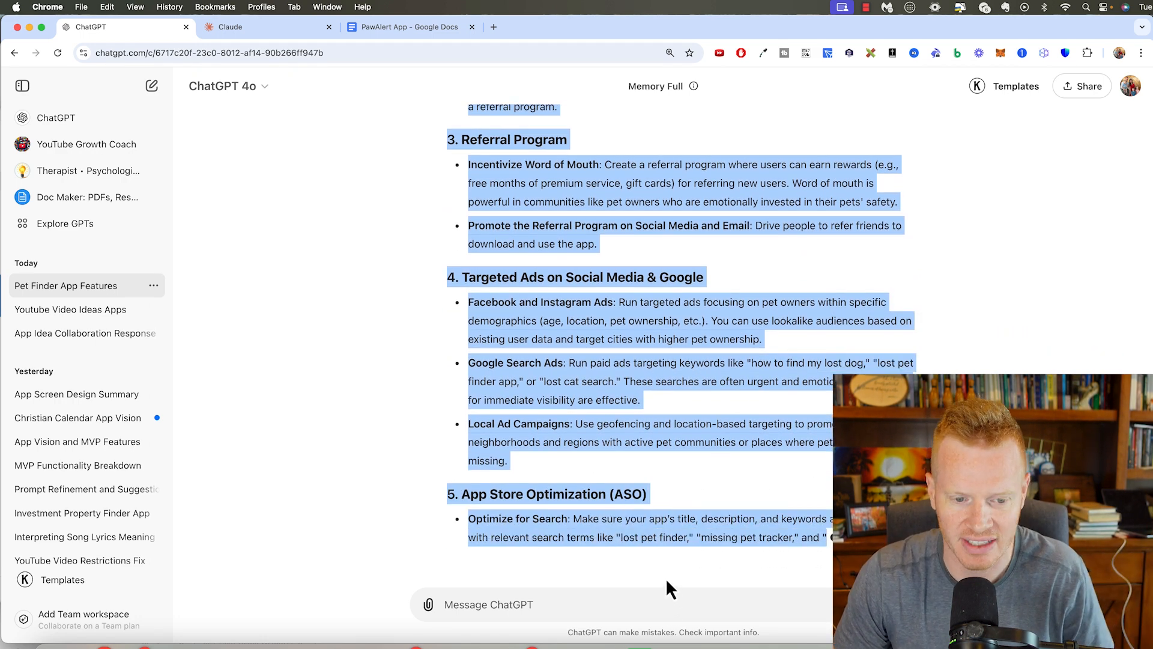
{"action": "scroll", "scroll_direction": "down", "scroll_amount": 3}
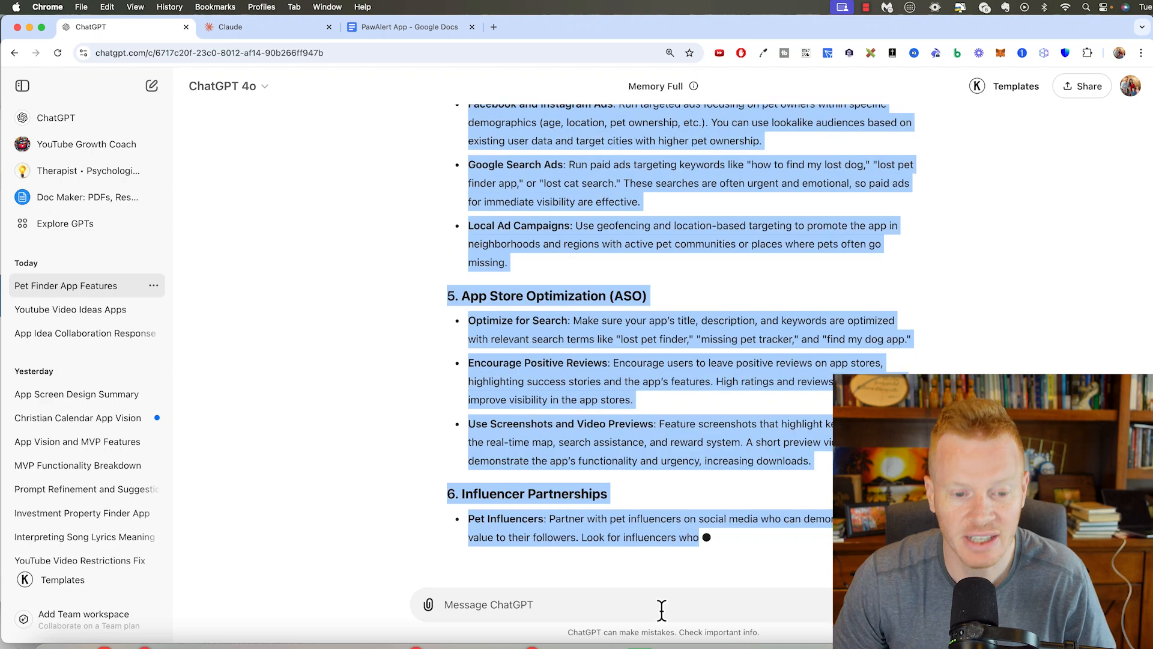
{"action": "scroll", "scroll_direction": "down", "scroll_amount": 3}
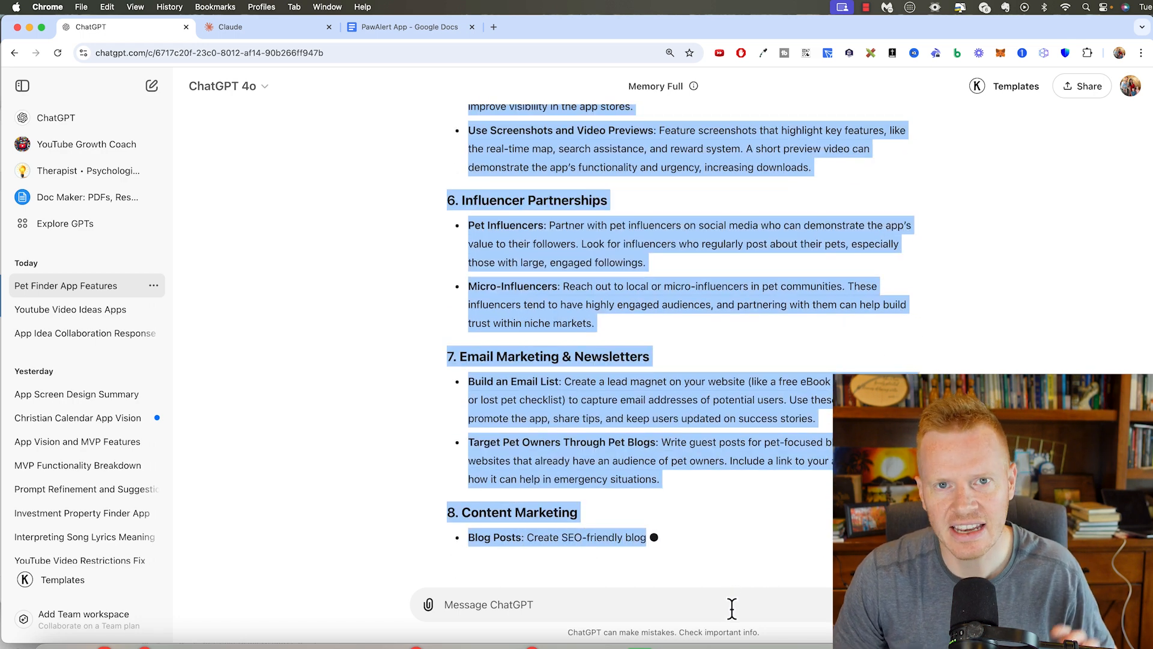
{"action": "left_click", "coordinate": [405, 27]}
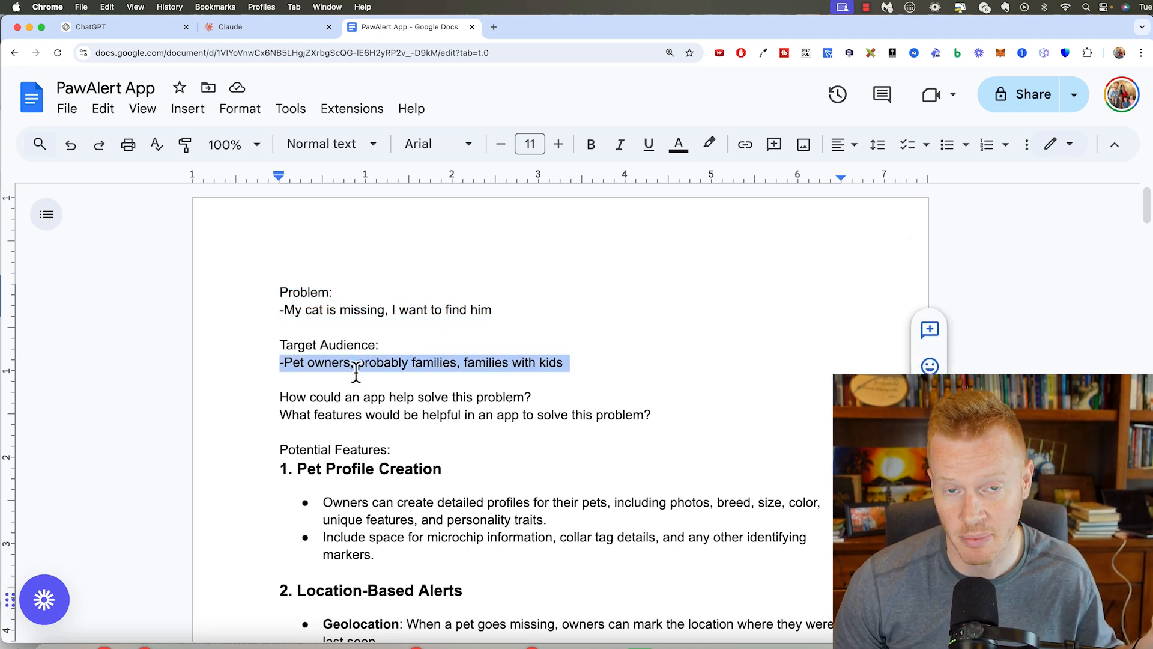
{"action": "mouse_move", "coordinate": [390, 348]}
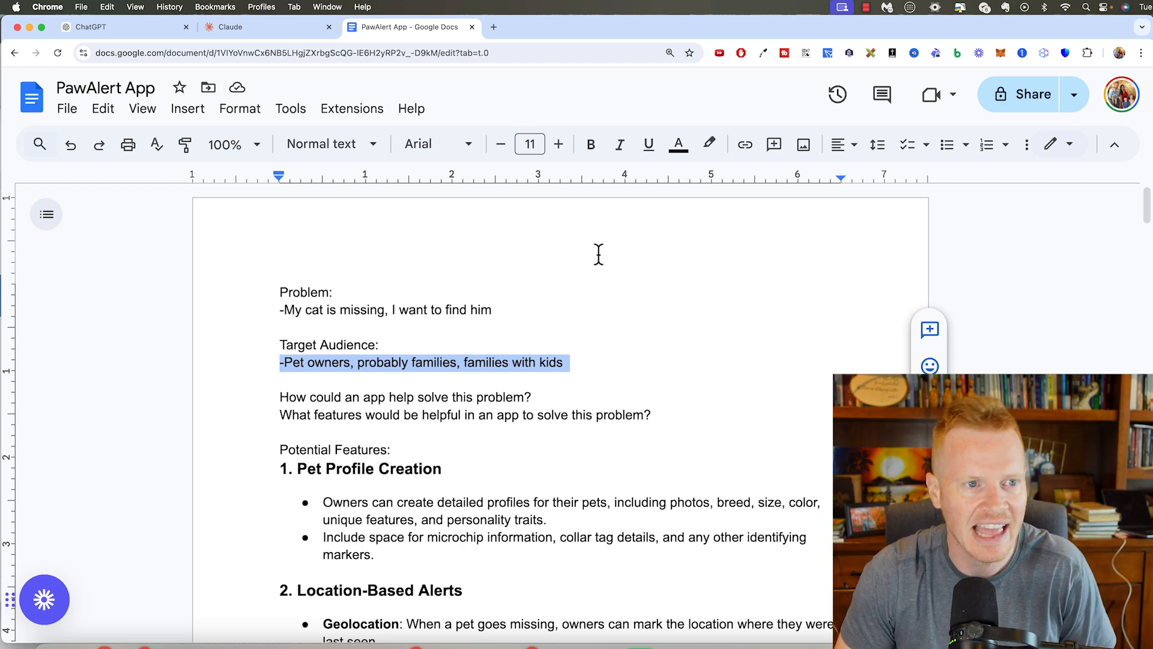
Switch back toward the PawAlert App document while discussing the target audience.
{"action": "left_click", "coordinate": [122, 28]}
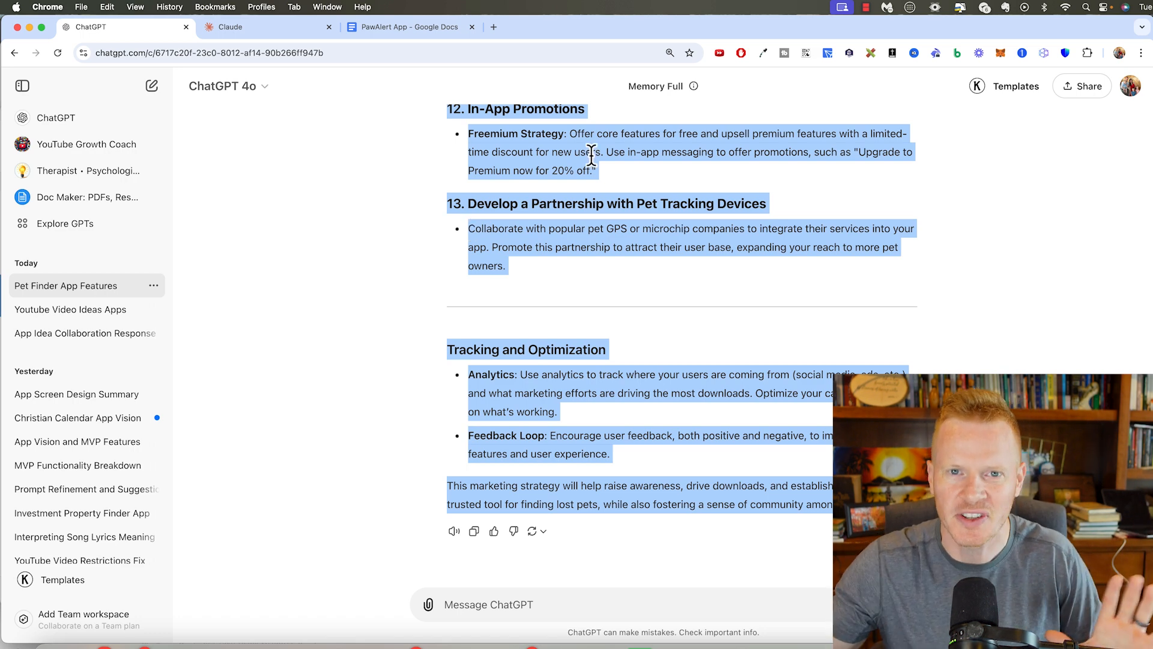
Extend the selection to cover ChatGPT's whole marketing plan reply, ready to copy.
{"action": "left_click", "coordinate": [543, 286]}
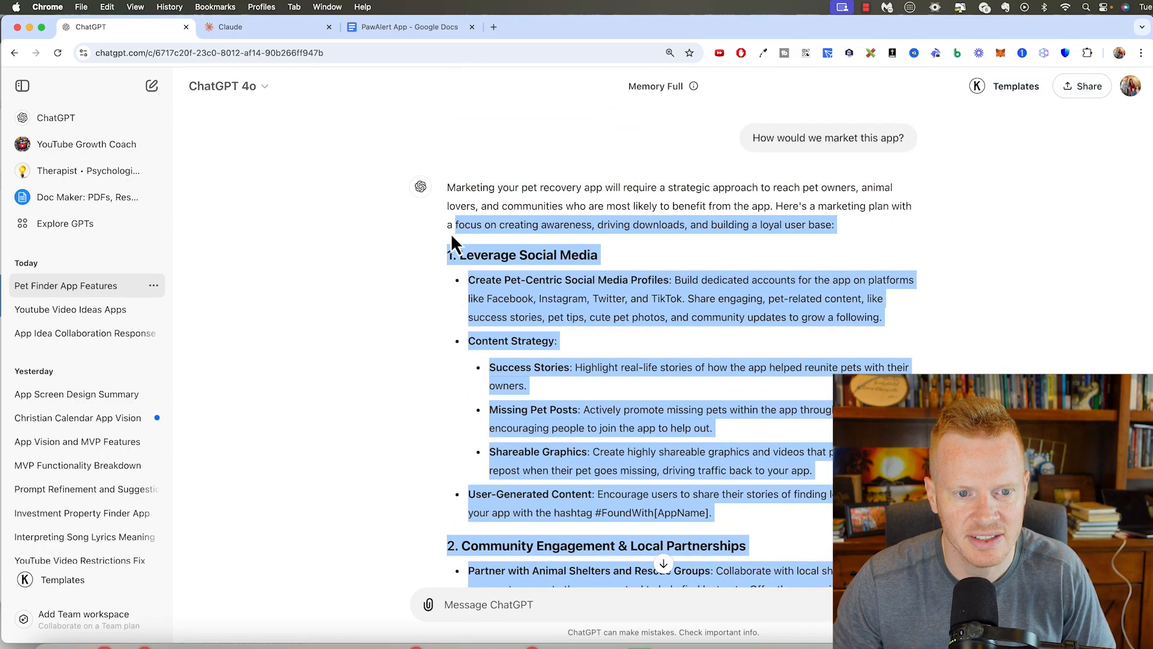
{"action": "scroll", "scroll_direction": "down", "scroll_amount": 3}
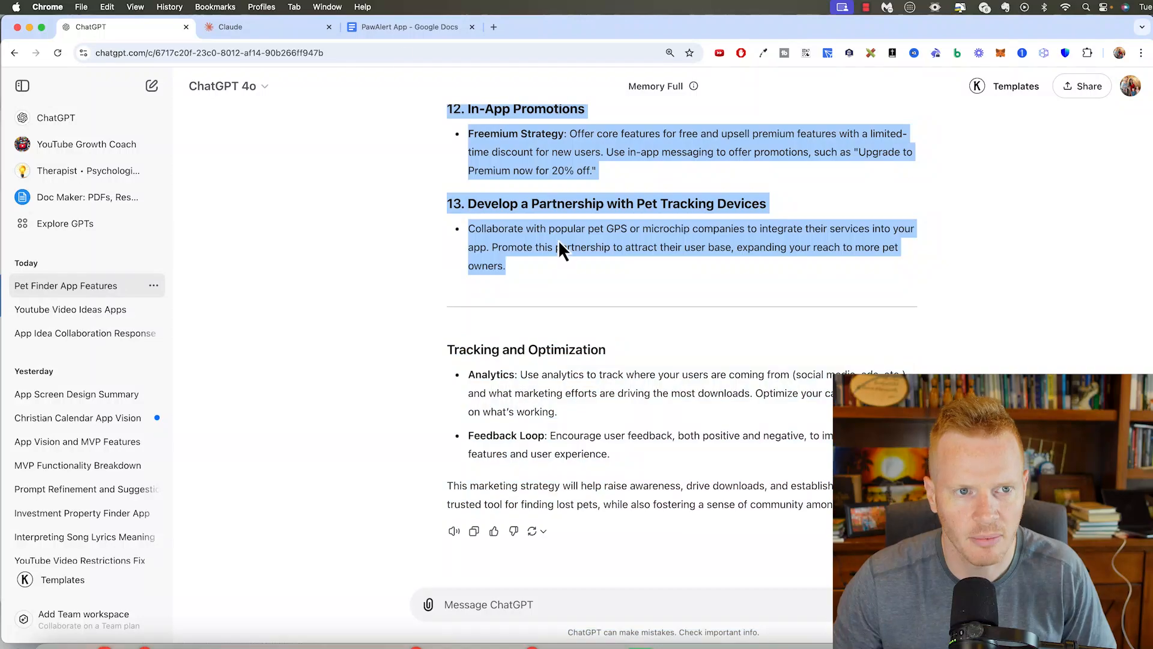
Start a 'Marketing' heading in the PawAlert App doc and paste the copied plan beneath it.
{"action": "left_click", "coordinate": [407, 27]}
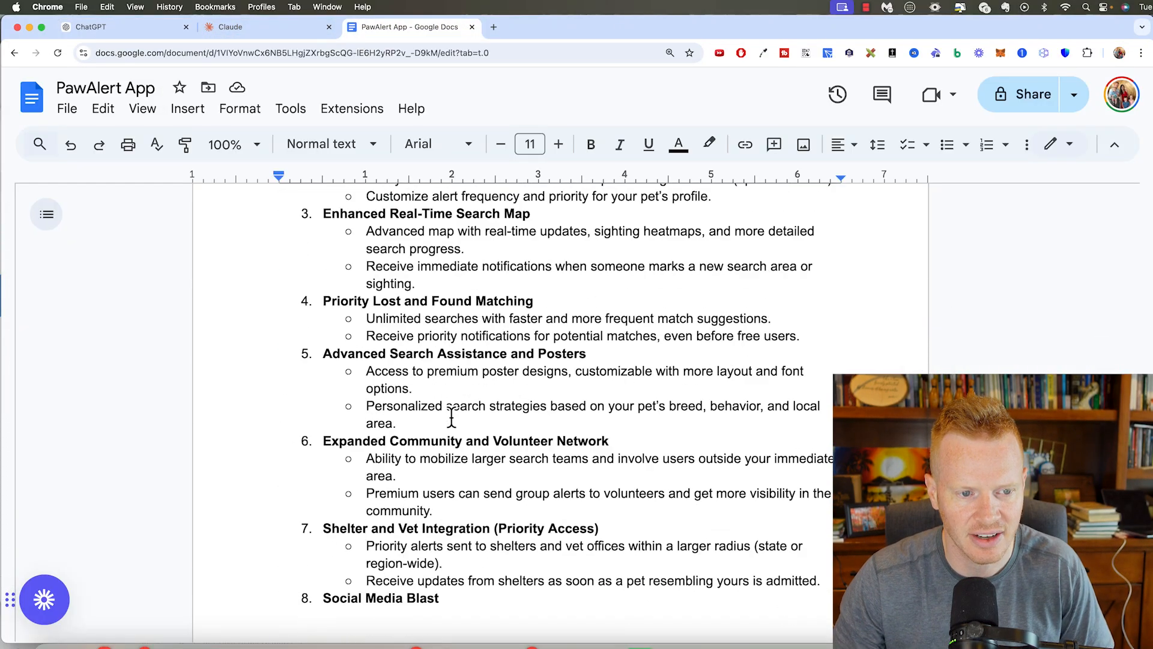
{"action": "type", "text": "Mark"}
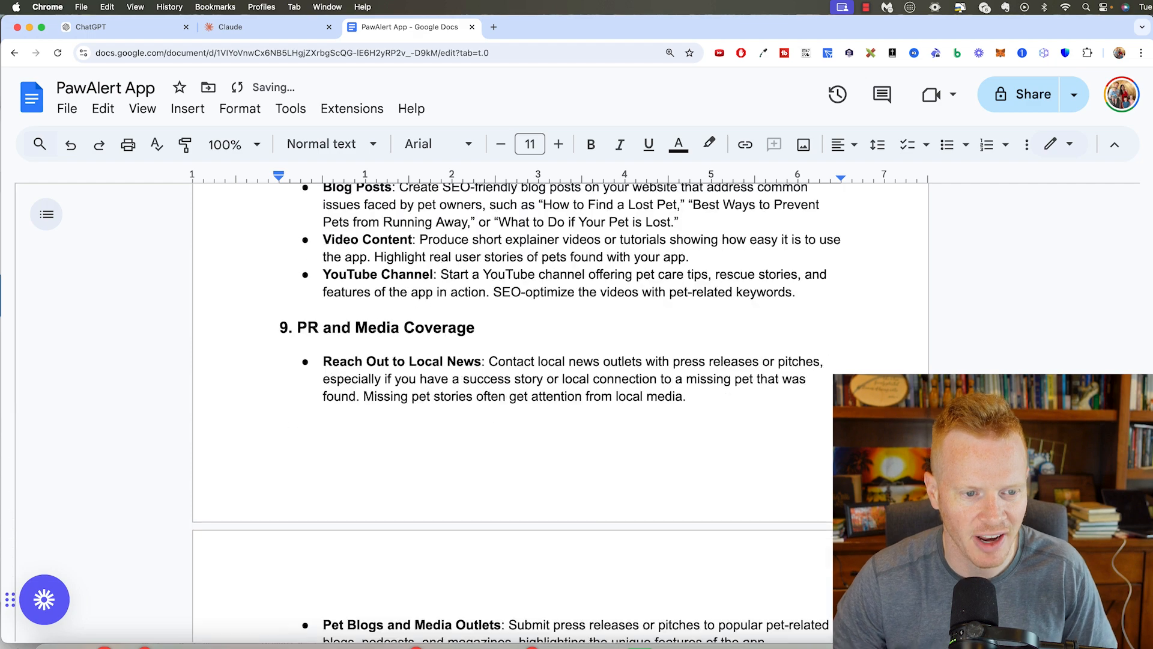
{"action": "left_click", "coordinate": [125, 26]}
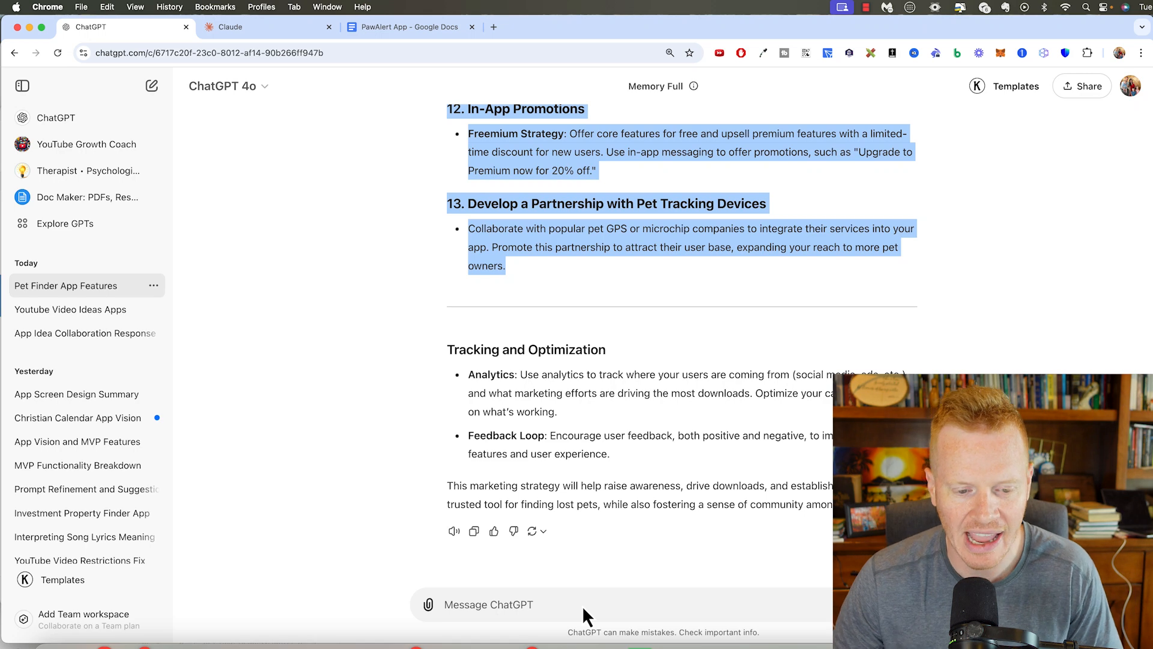
{"action": "mouse_move", "coordinate": [506, 604]}
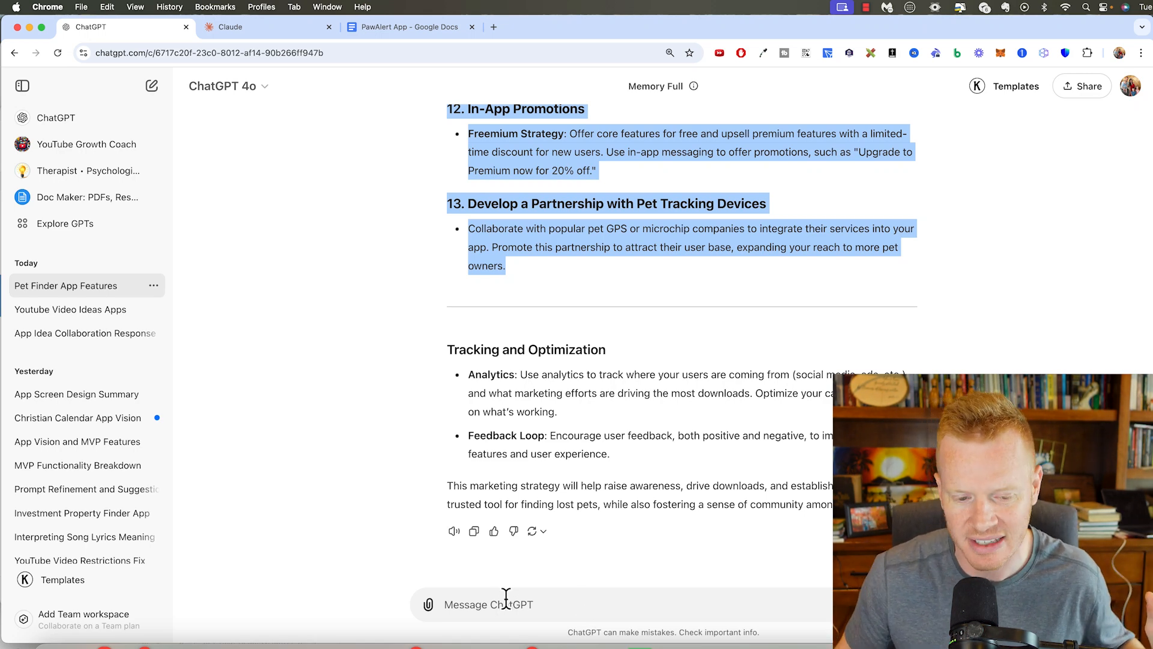
Send ChatGPT the 'walk me step-by-step, don't leave anything out' iOS build prompt.
{"action": "type", "text": "Walk me step-by-step"}
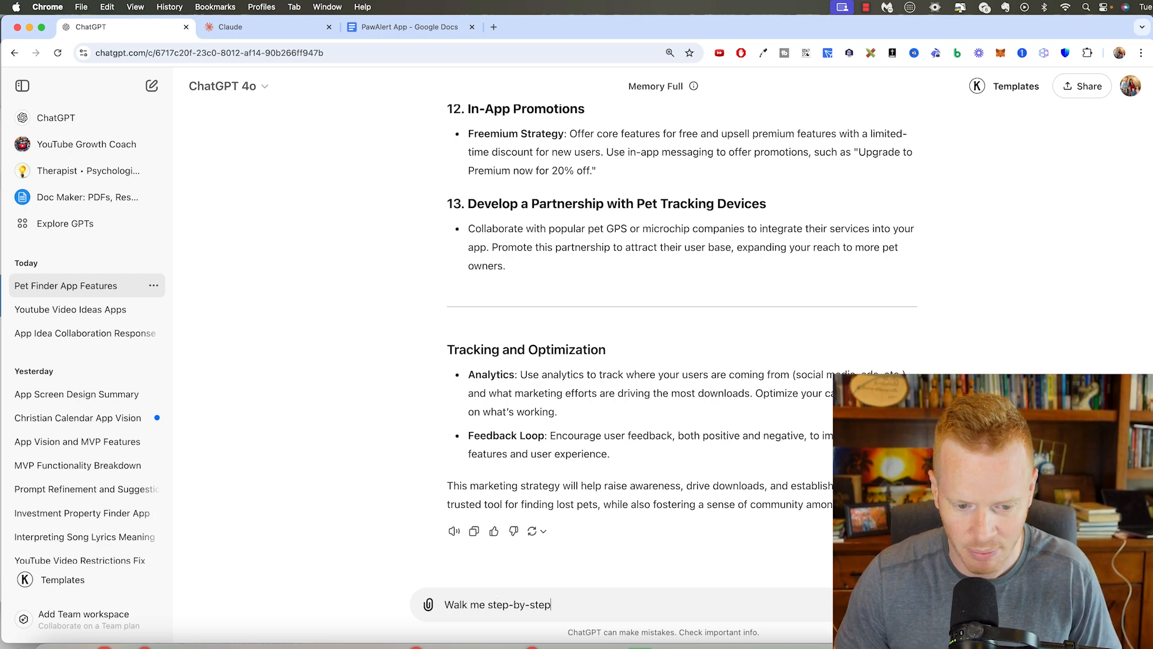
{"action": "type", "text": ", don't leave anythi"}
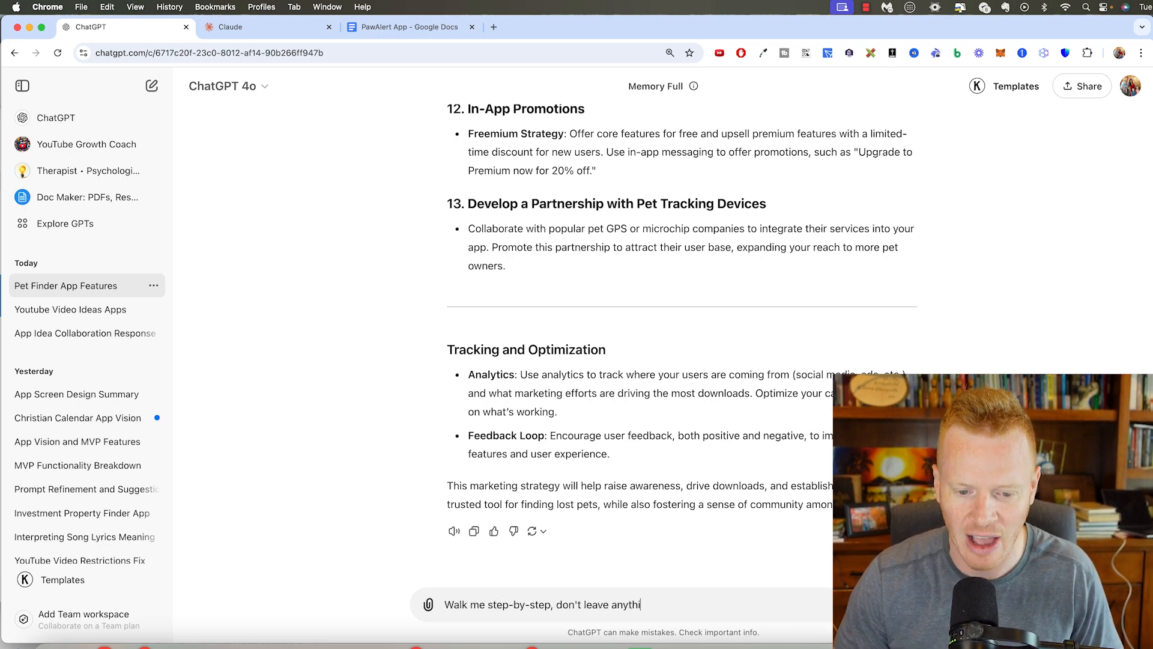
{"action": "type", "text": "ng out on how to buil"}
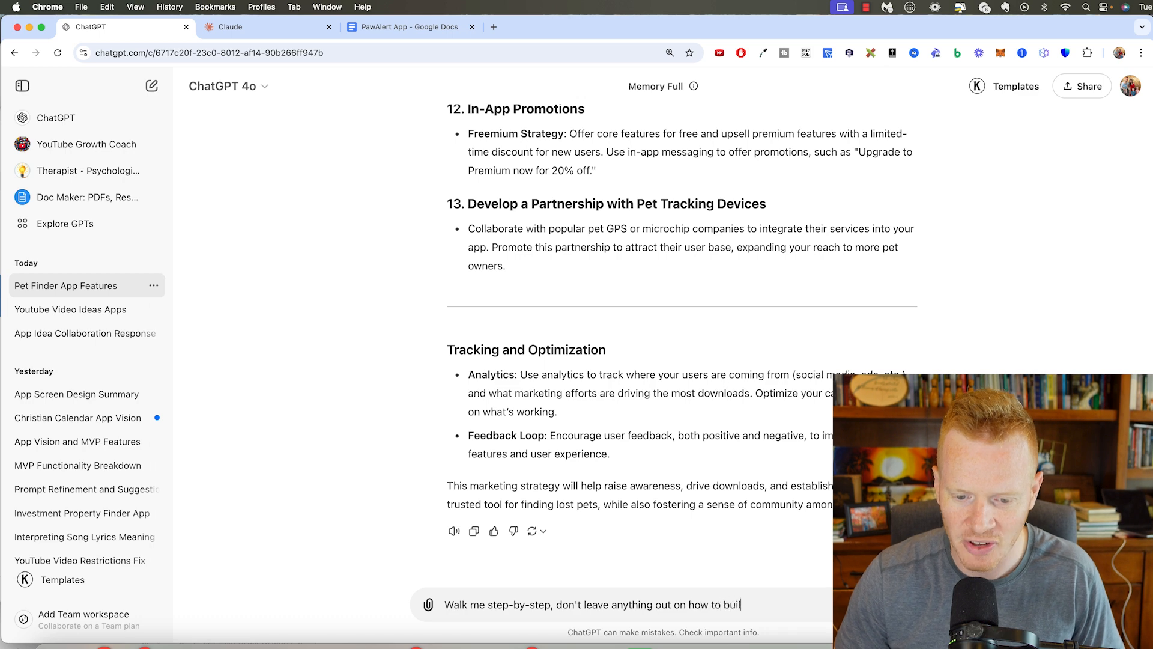
{"action": "key", "text": "Return"}
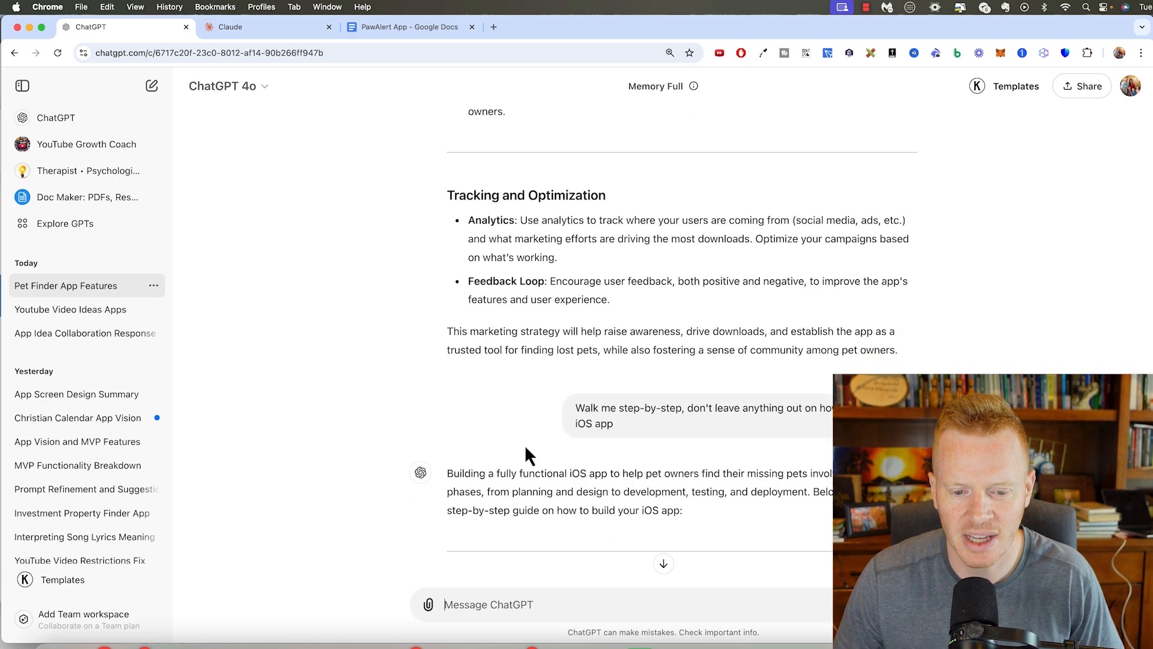
Scroll through ChatGPT's phased build guide from planning through design.
{"action": "scroll", "scroll_direction": "down", "scroll_amount": 3}
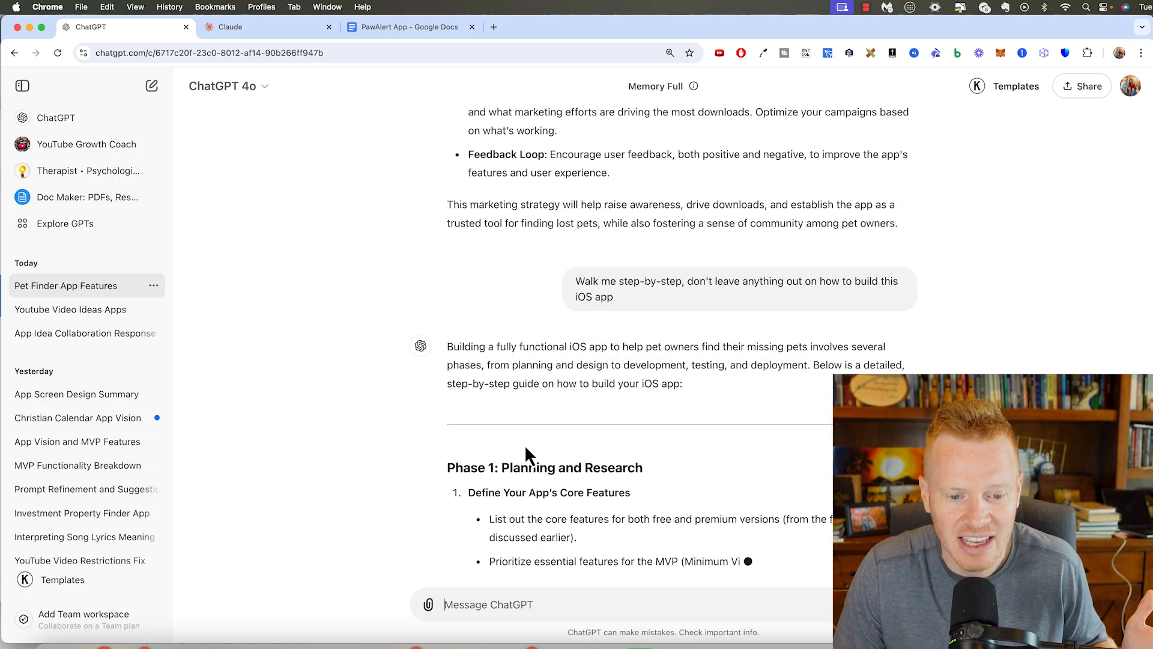
{"action": "scroll", "scroll_direction": "down", "scroll_amount": 3}
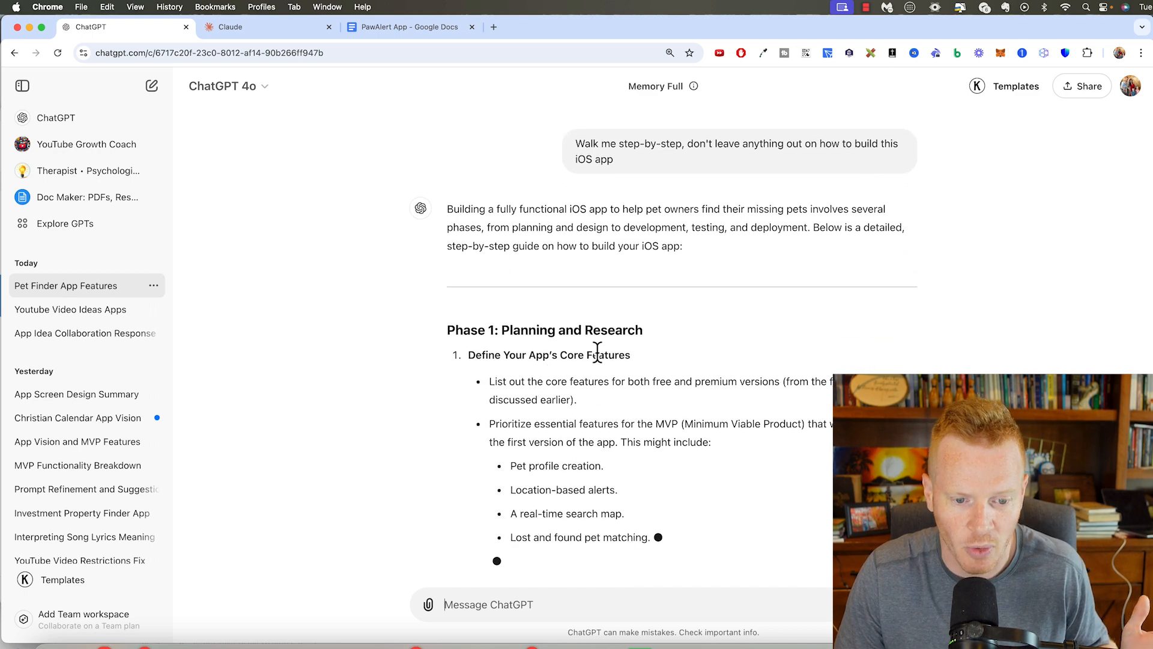
{"action": "scroll", "scroll_direction": "down", "scroll_amount": 3}
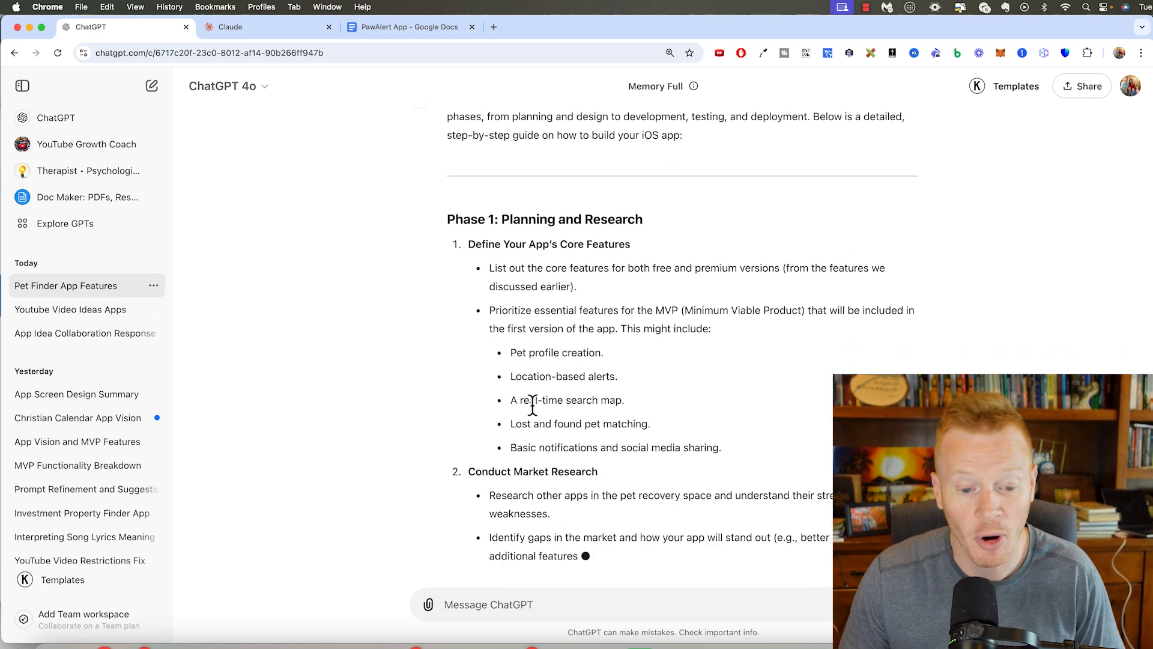
{"action": "scroll", "scroll_direction": "down", "scroll_amount": 3}
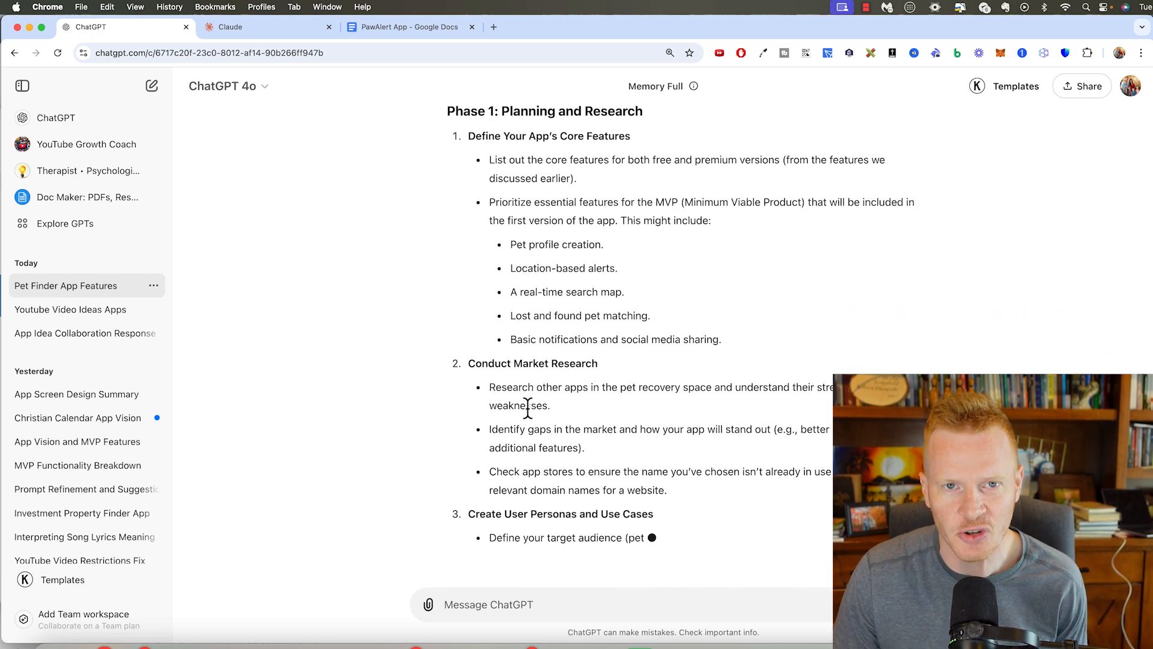
{"action": "scroll", "scroll_direction": "down", "scroll_amount": 3}
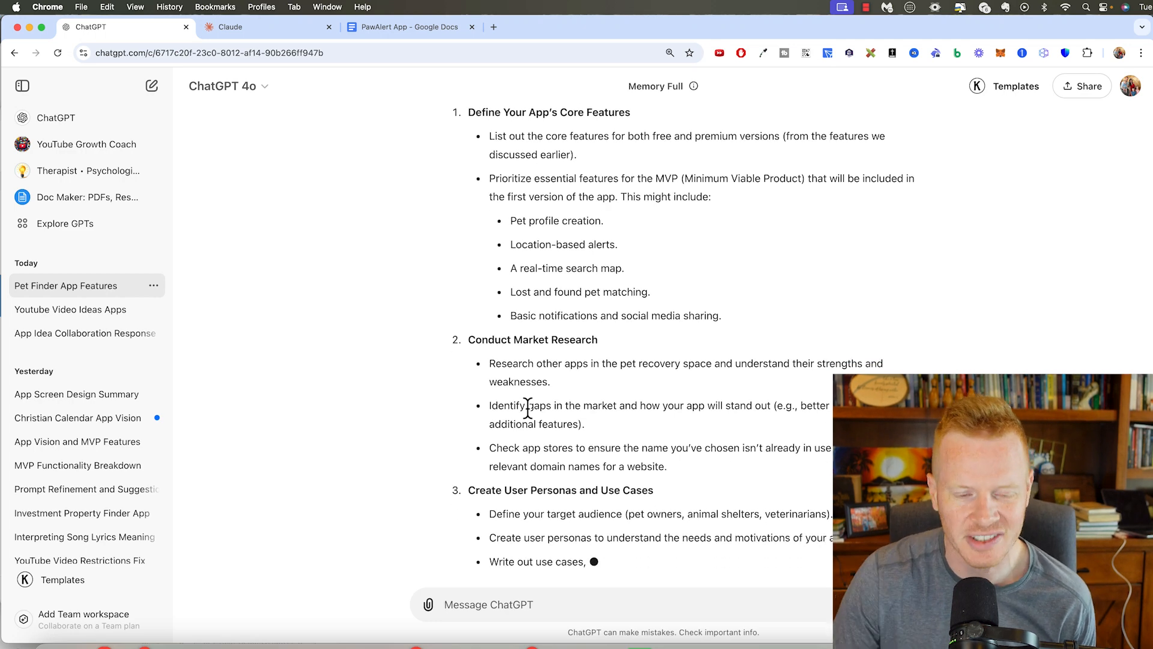
{"action": "scroll", "scroll_direction": "down", "scroll_amount": 3}
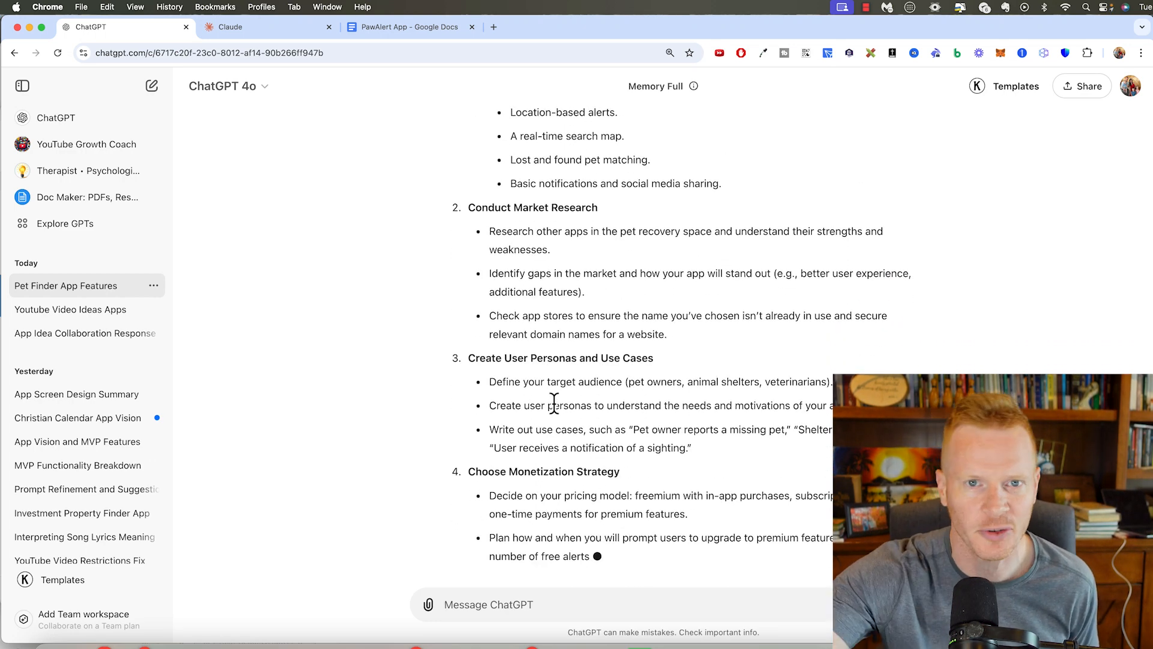
{"action": "scroll", "scroll_direction": "down", "scroll_amount": 3}
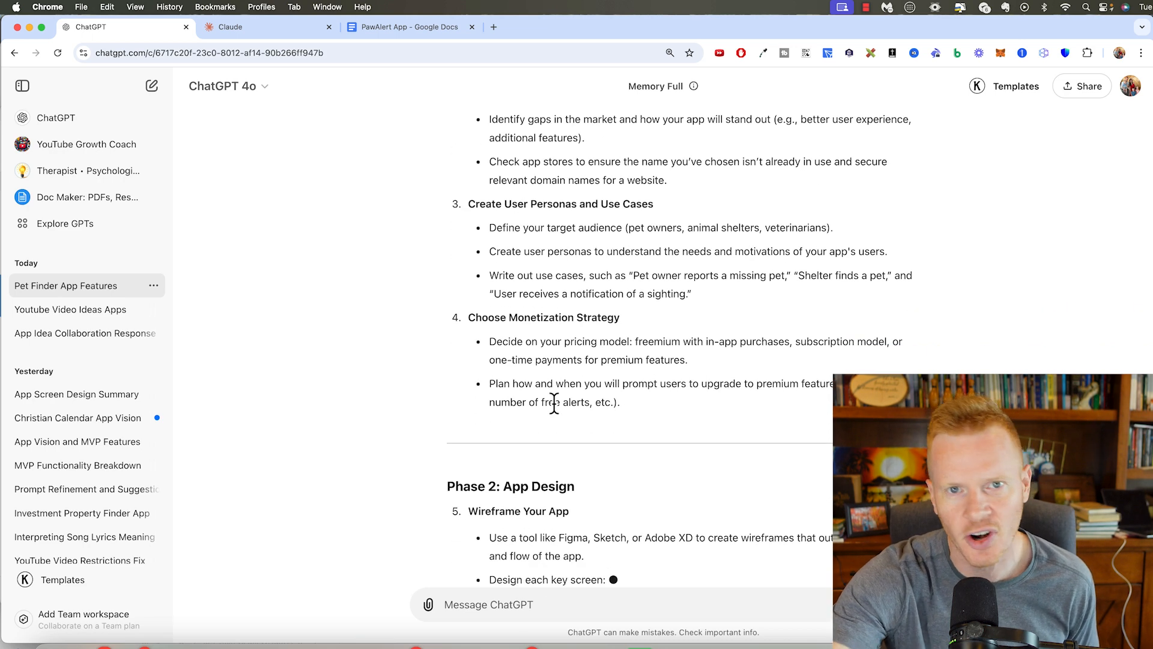
{"action": "scroll", "scroll_direction": "down", "scroll_amount": 3}
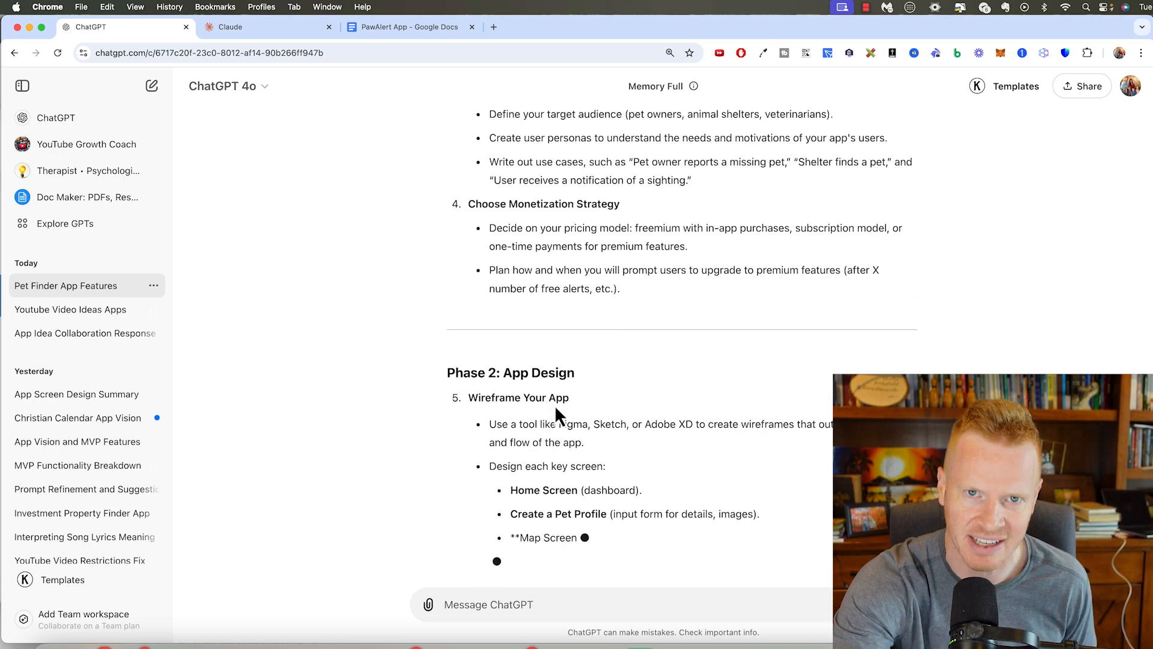
{"action": "scroll", "scroll_direction": "down", "scroll_amount": 3}
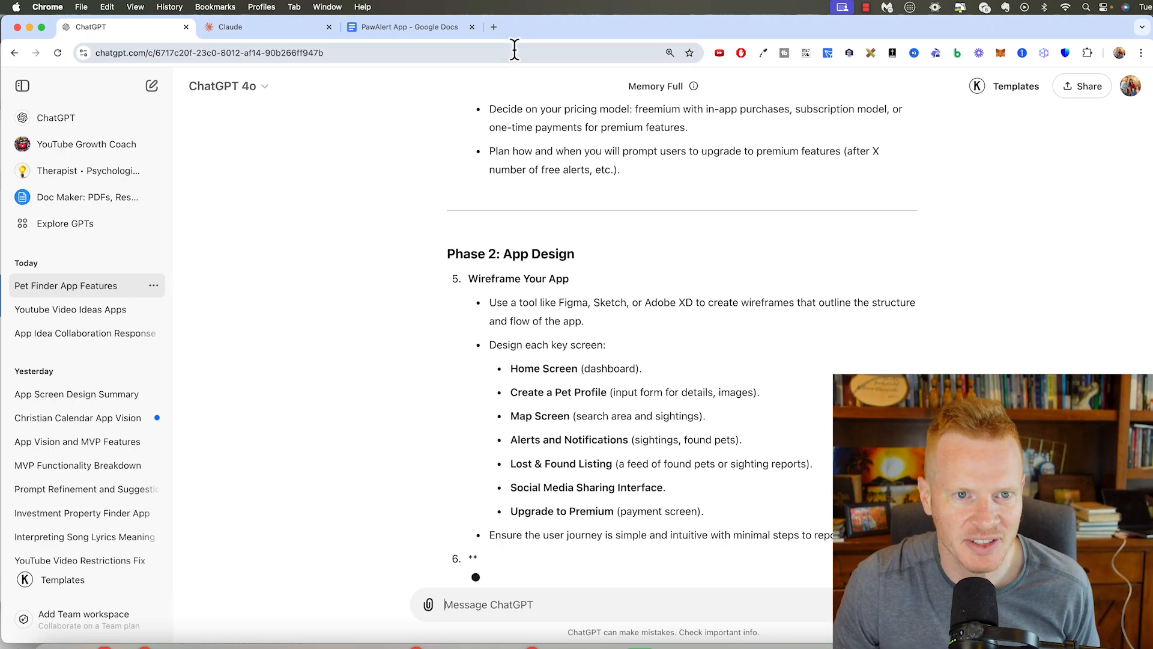
{"action": "scroll", "scroll_direction": "down", "scroll_amount": 3}
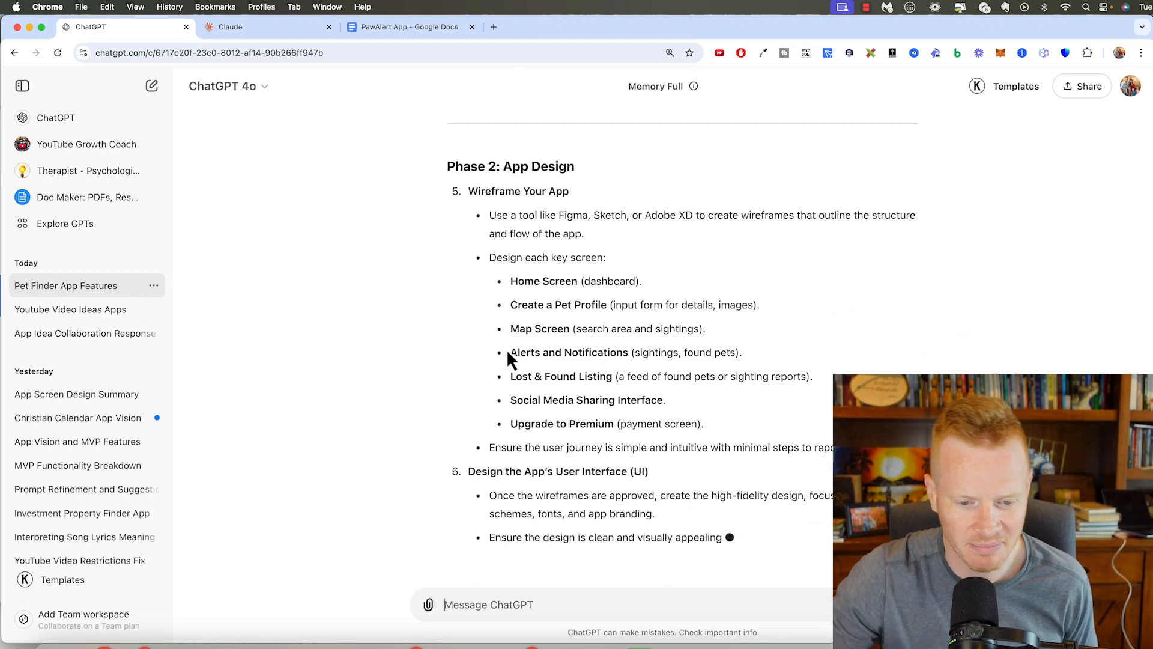
{"action": "scroll", "scroll_direction": "up", "scroll_amount": 3}
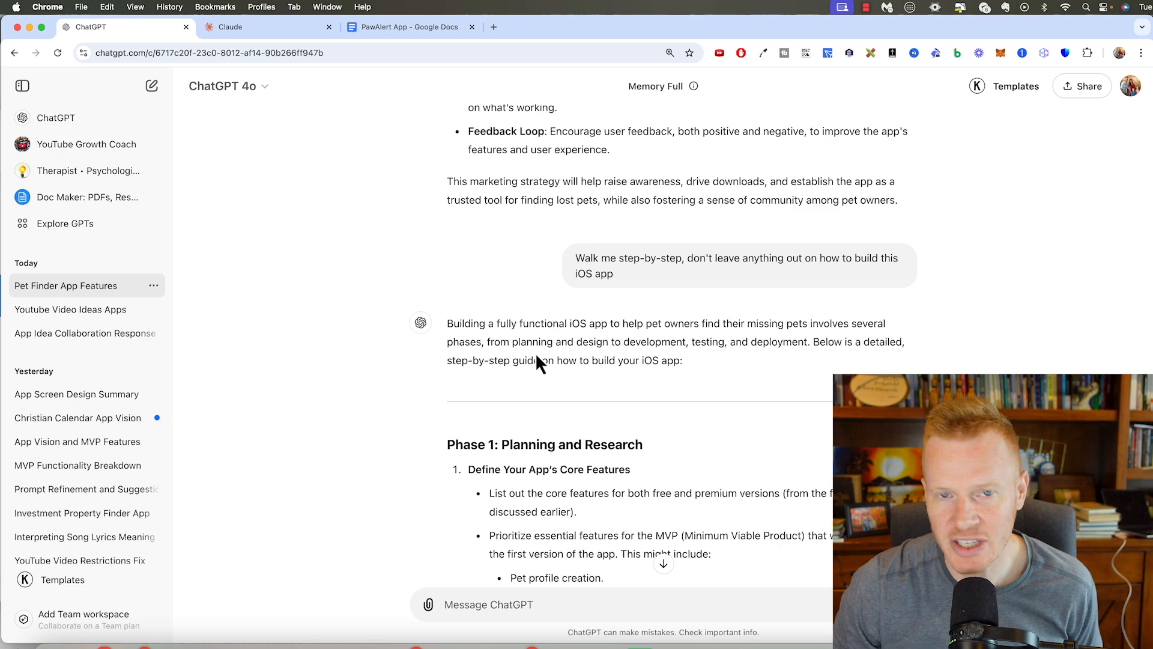
{"action": "scroll", "scroll_direction": "down", "scroll_amount": 3}
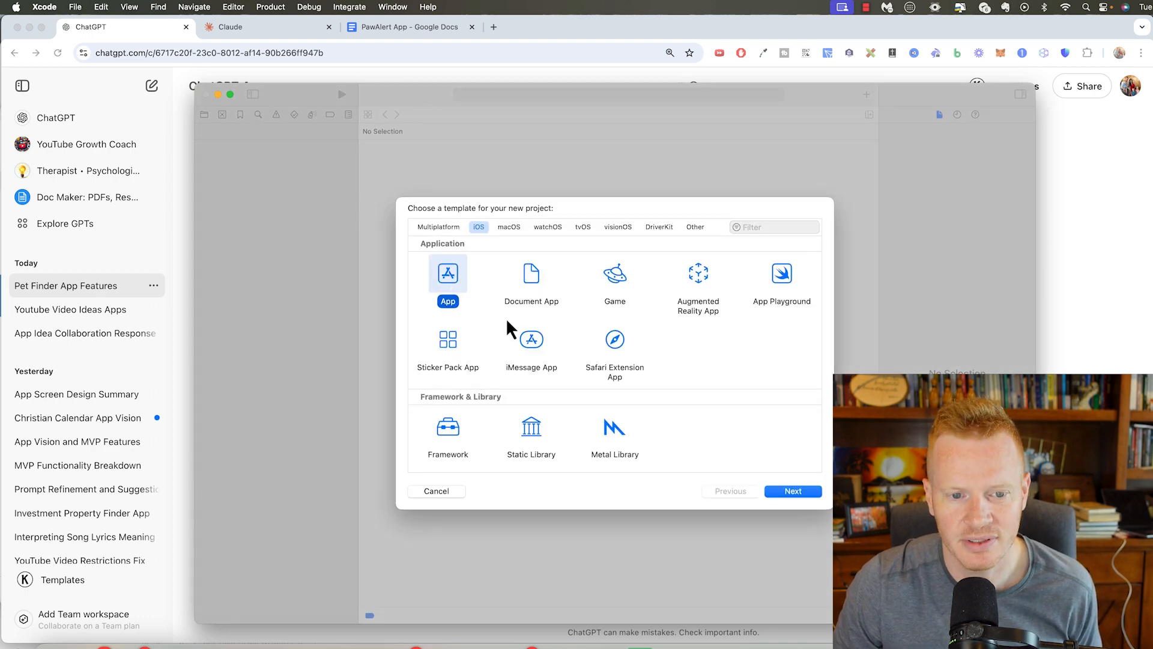
{"action": "mouse_move", "coordinate": [628, 283]}
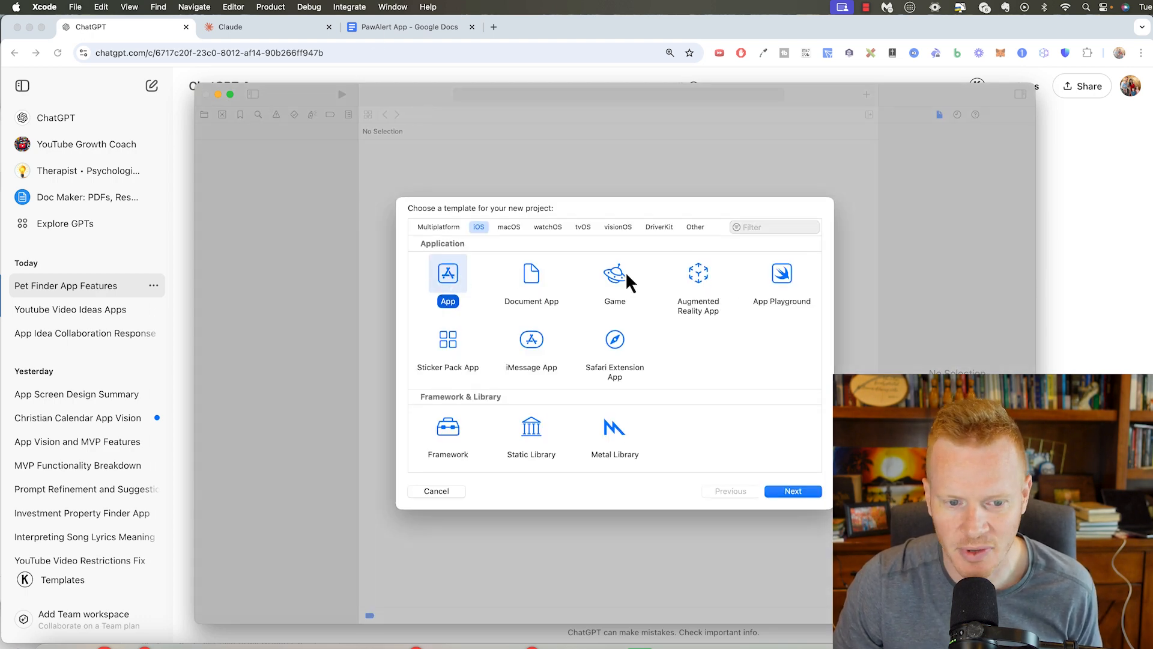
{"action": "mouse_move", "coordinate": [482, 353]}
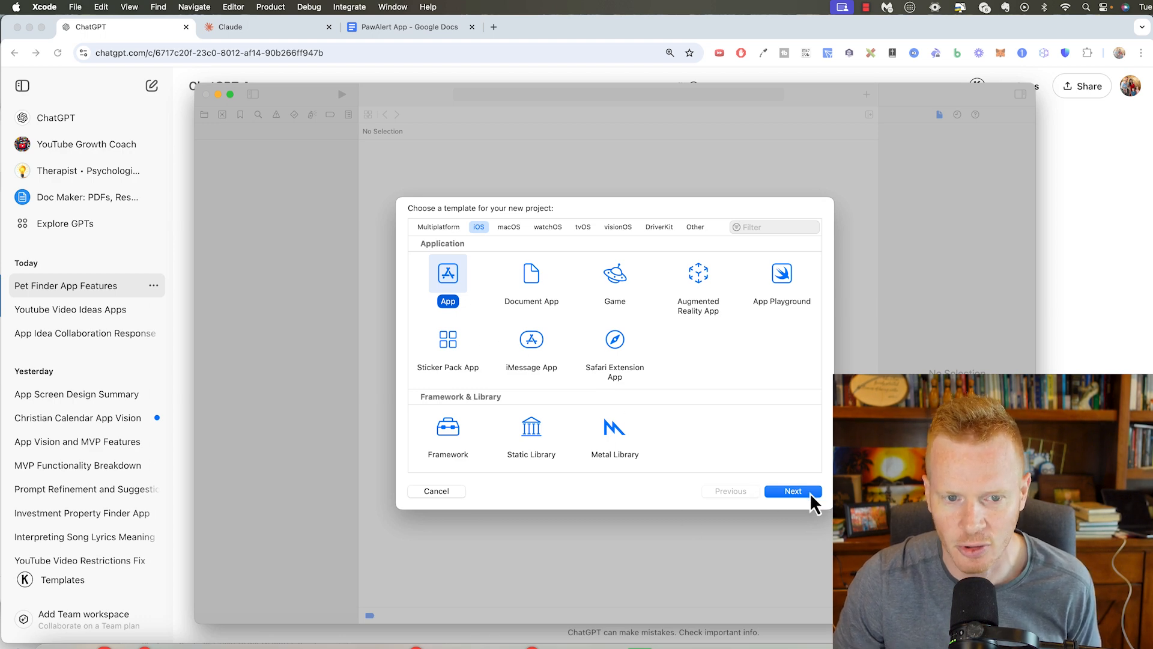
Continue with the iOS App template and name the product PawAlert.
{"action": "left_click", "coordinate": [791, 490]}
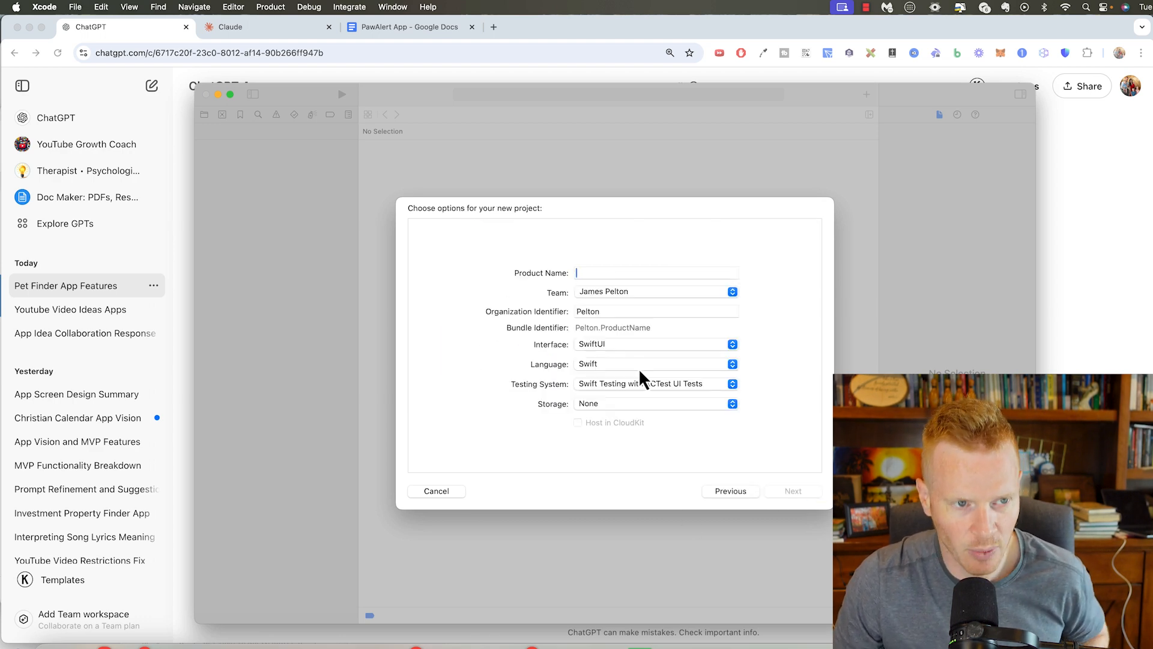
{"action": "type", "text": "Pw"}
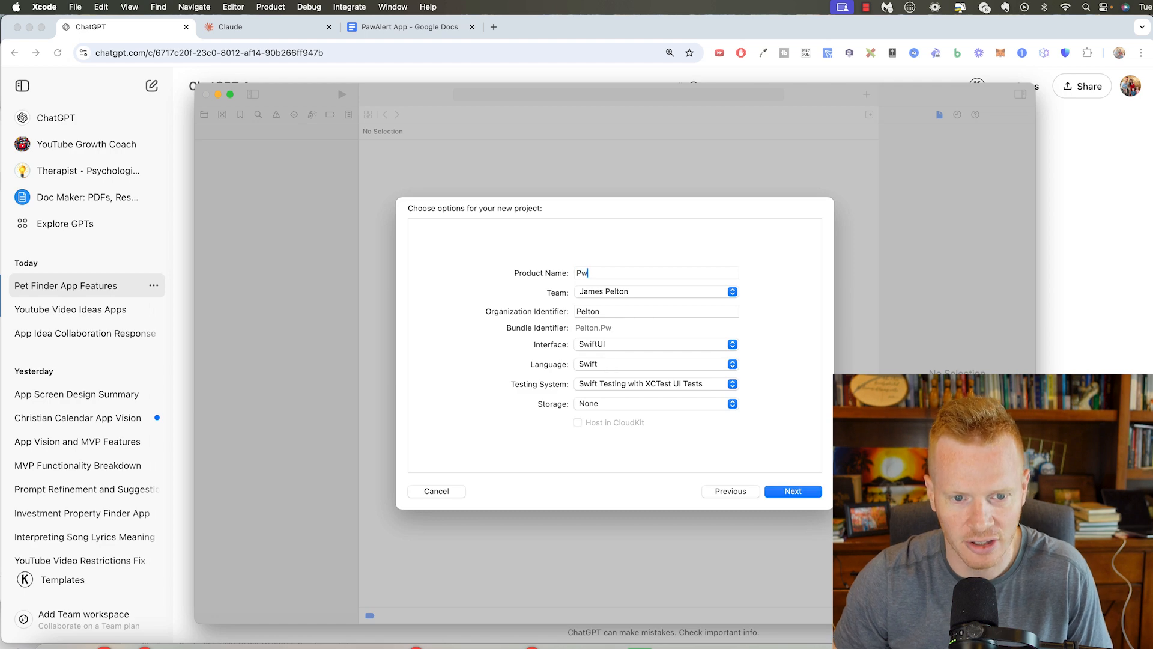
{"action": "type", "text": "awAlert"}
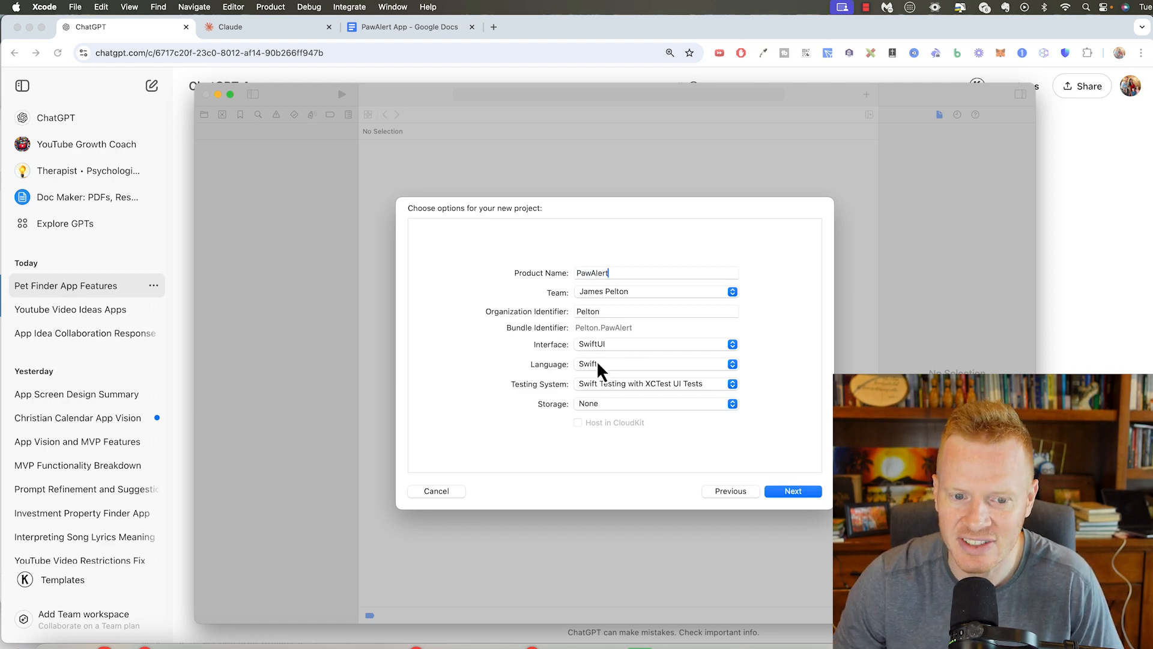
Set Interface SwiftUI and Language Swift, then create the project in the Apps folder.
{"action": "left_click", "coordinate": [731, 364]}
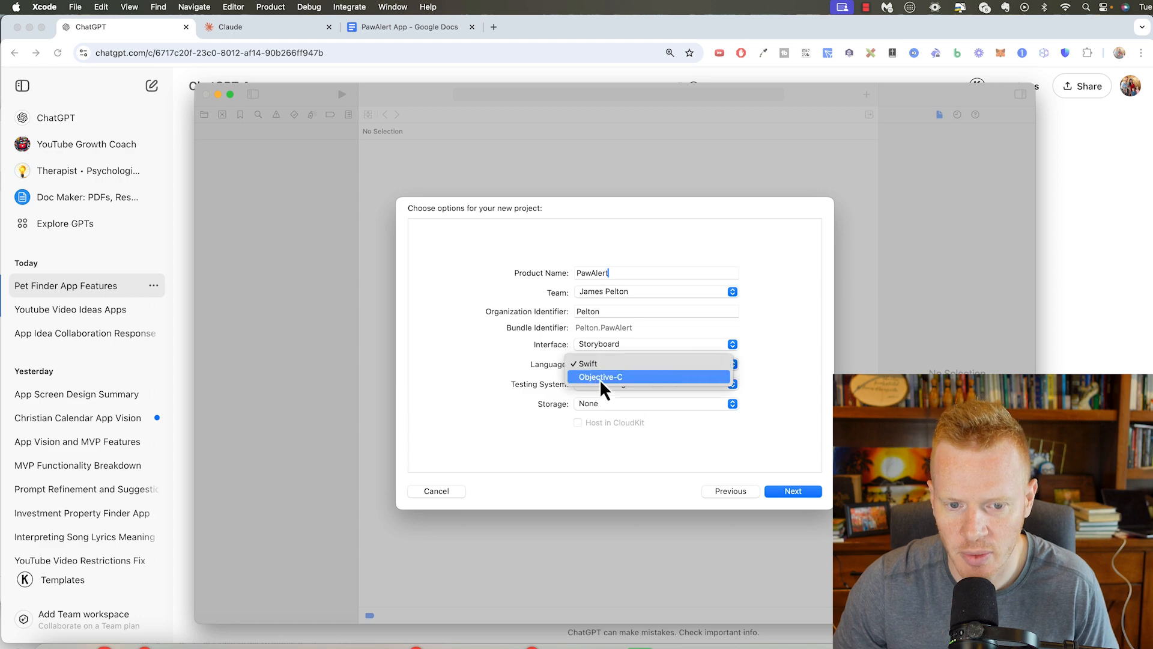
{"action": "left_click", "coordinate": [585, 363]}
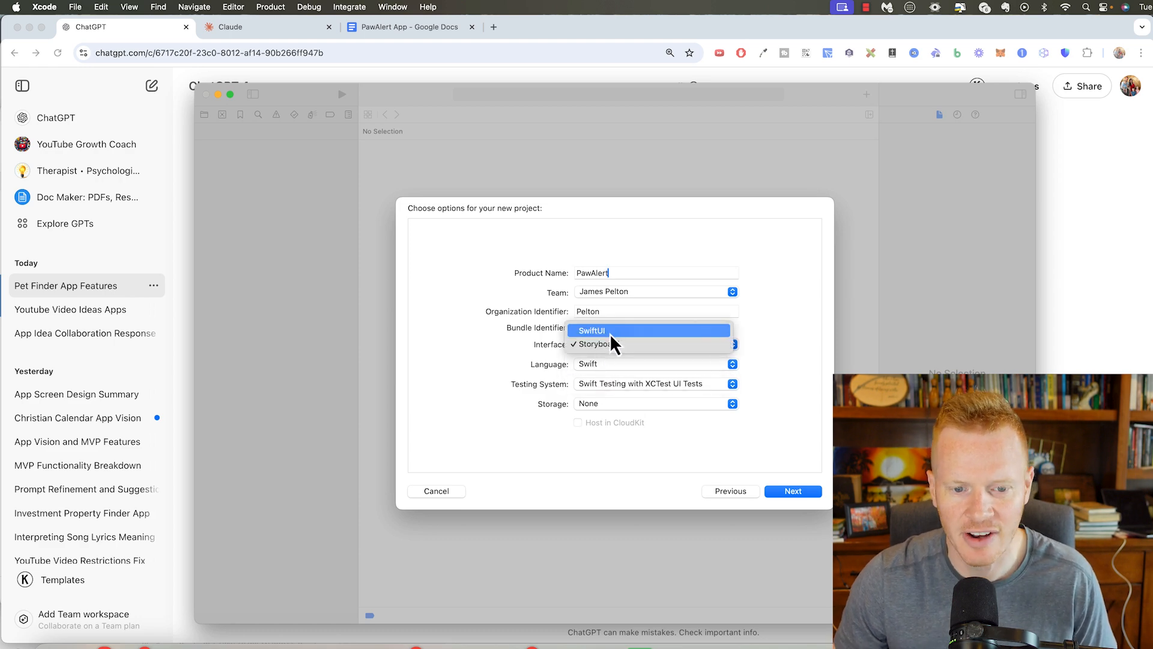
{"action": "left_click", "coordinate": [793, 490]}
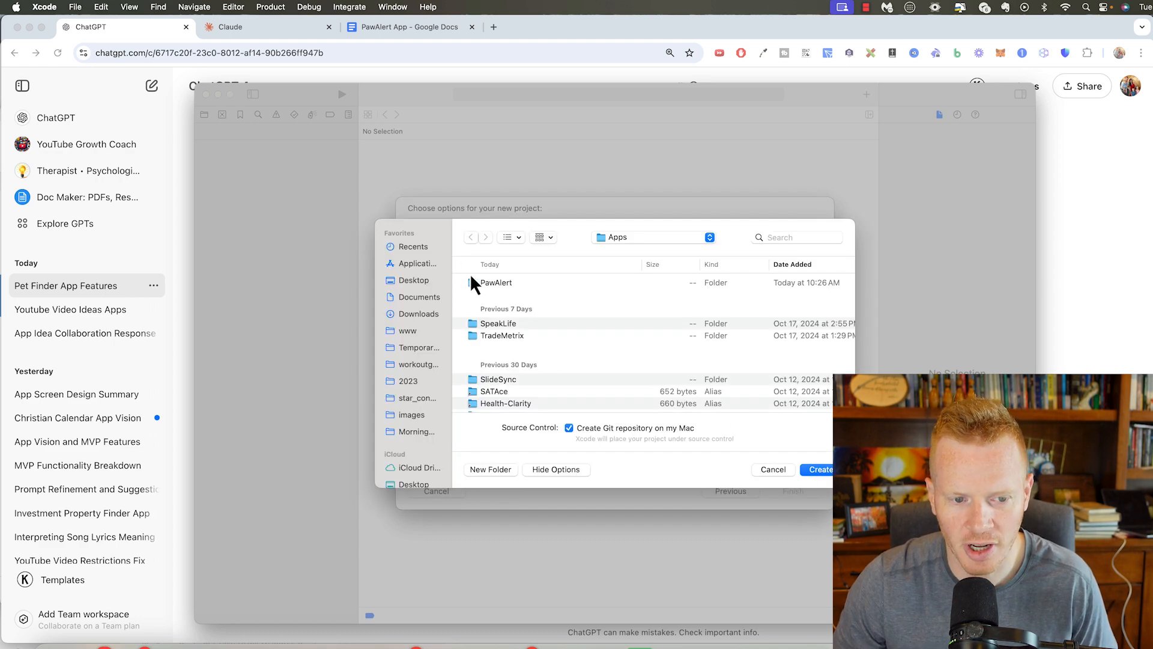
{"action": "left_click", "coordinate": [819, 470]}
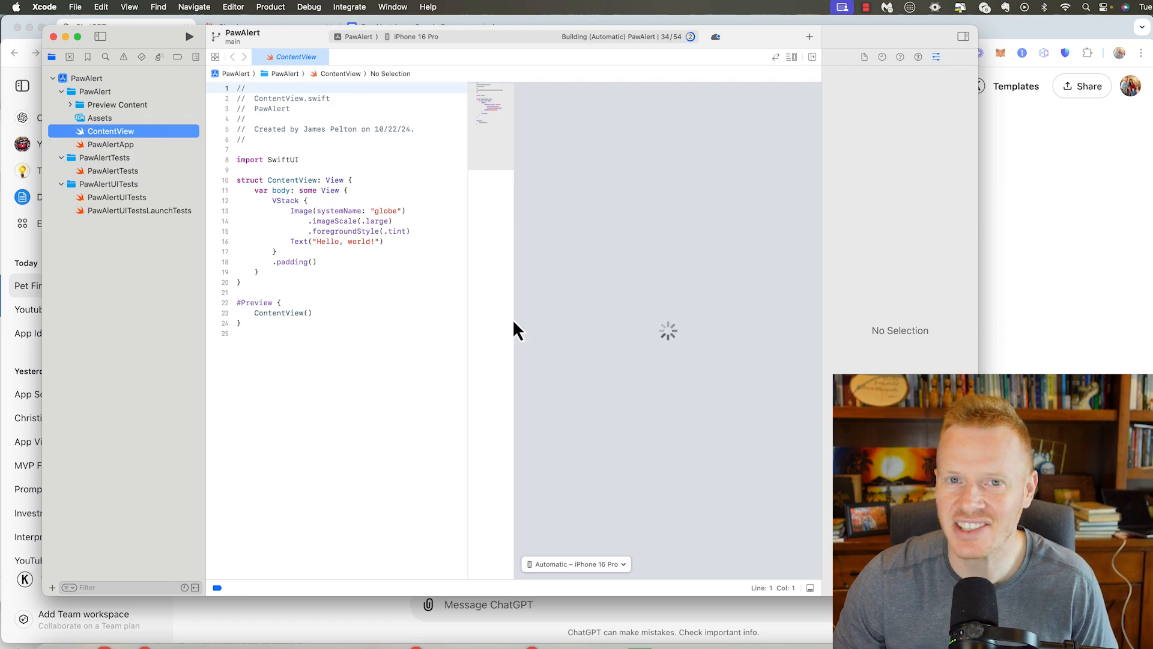
{"action": "mouse_move", "coordinate": [519, 215]}
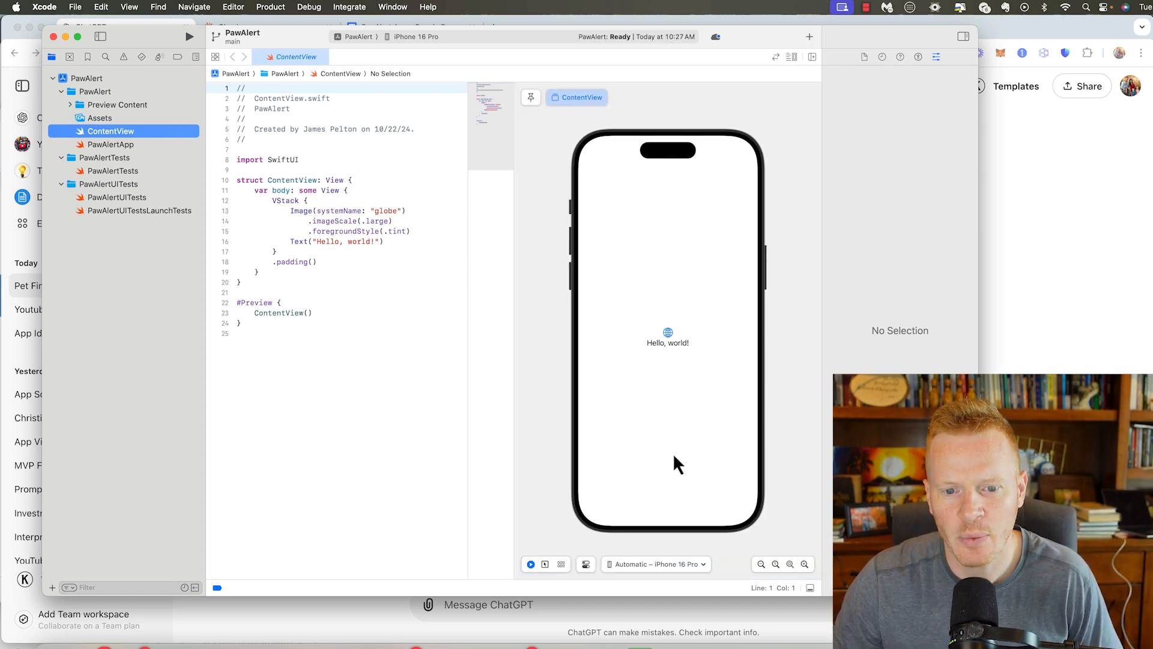
{"action": "mouse_move", "coordinate": [651, 340]}
{"action": "type", "text": " this is "}
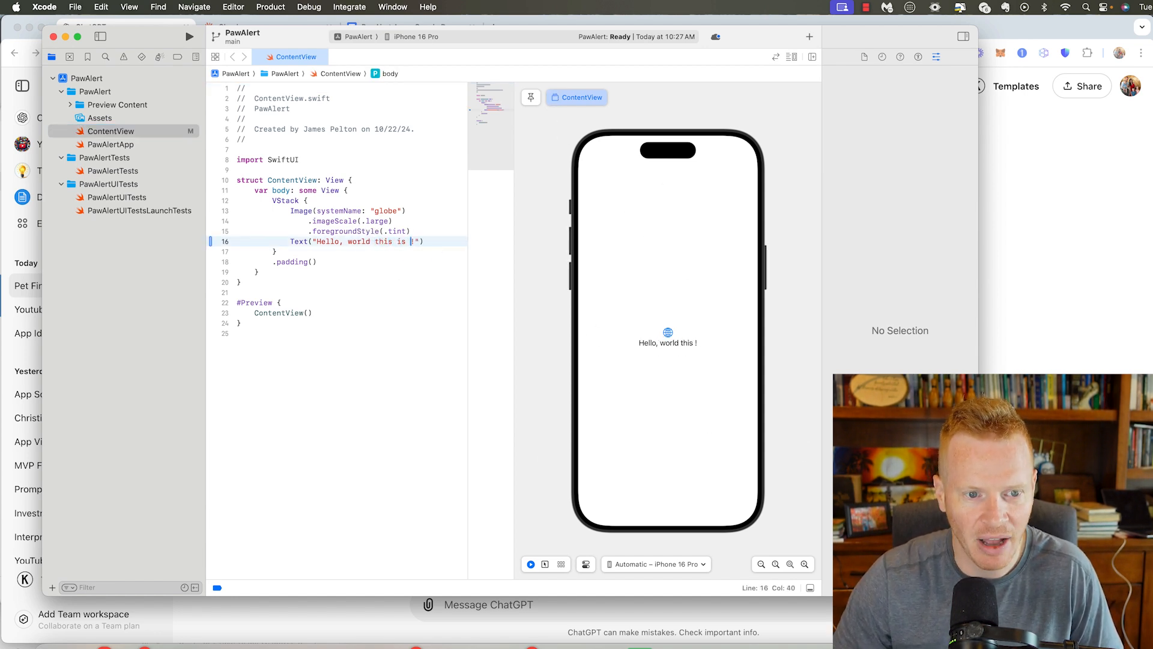
Edit the ContentView greeting to read 'Hello, world this is PawAlert!' and see it in the preview.
{"action": "type", "text": "PawAlert"}
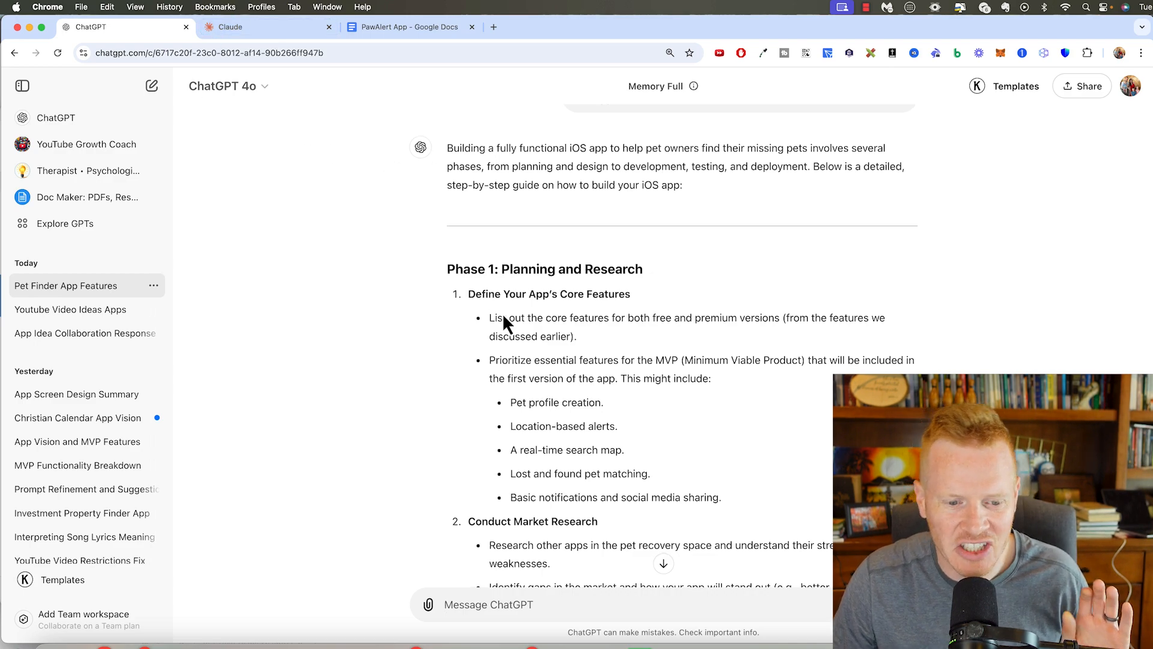
Skim ChatGPT's guide down to Phase 8 Post-Launch, then move to the Claude chat.
{"action": "scroll", "scroll_direction": "down", "scroll_amount": 3}
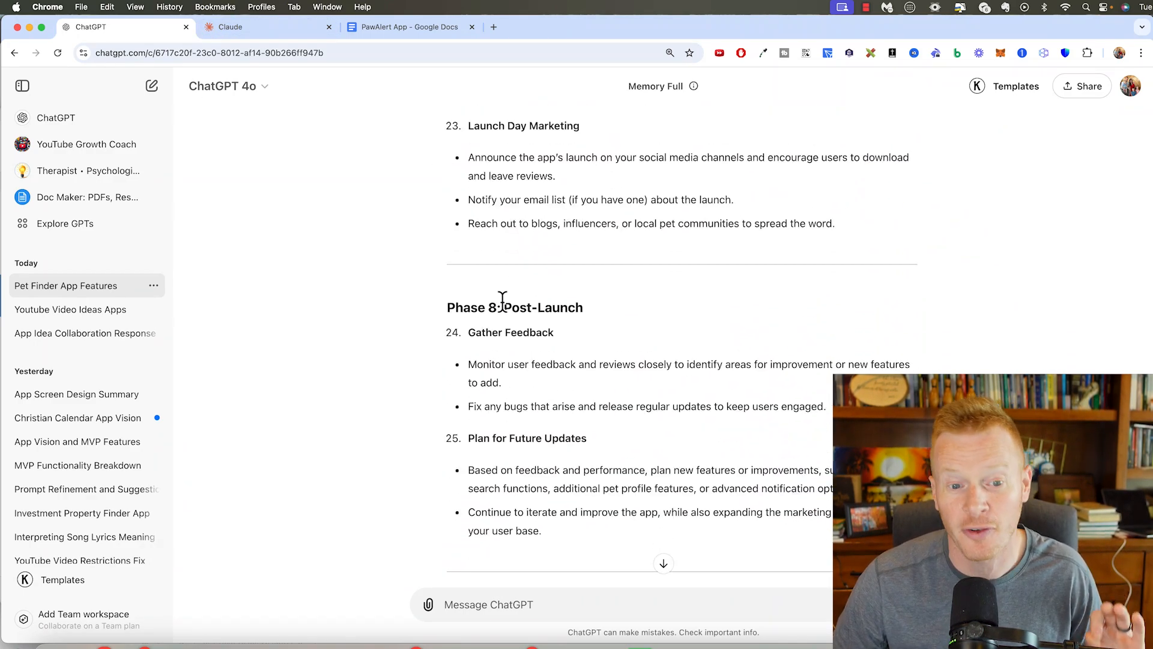
{"action": "left_click", "coordinate": [231, 26]}
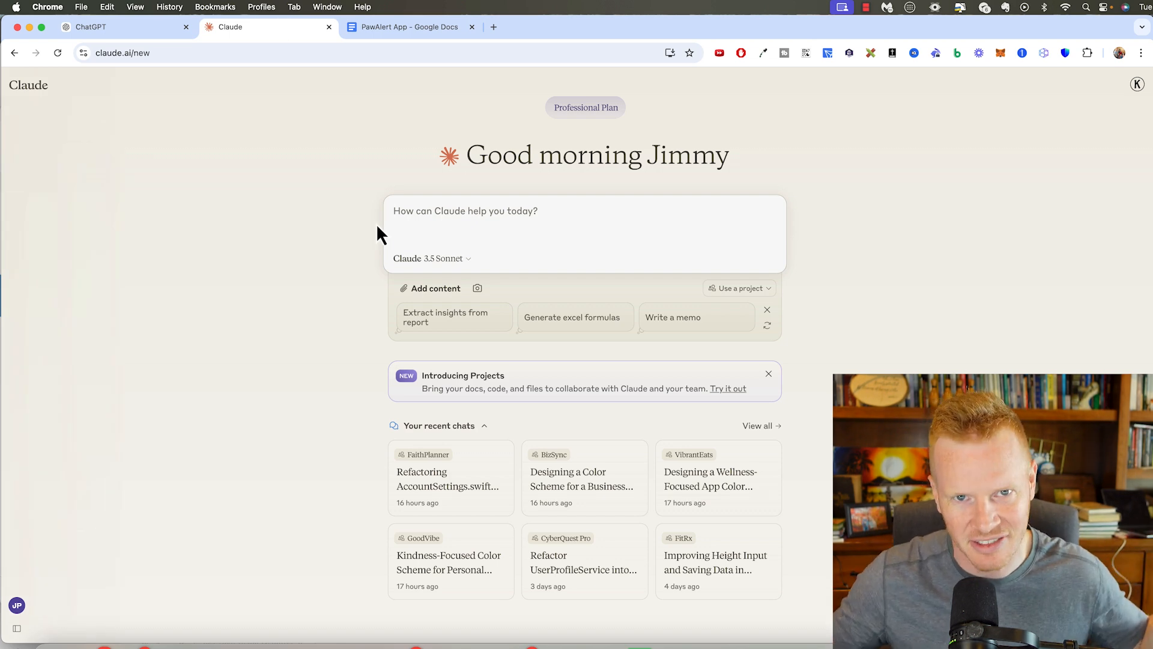
{"action": "mouse_move", "coordinate": [408, 28]}
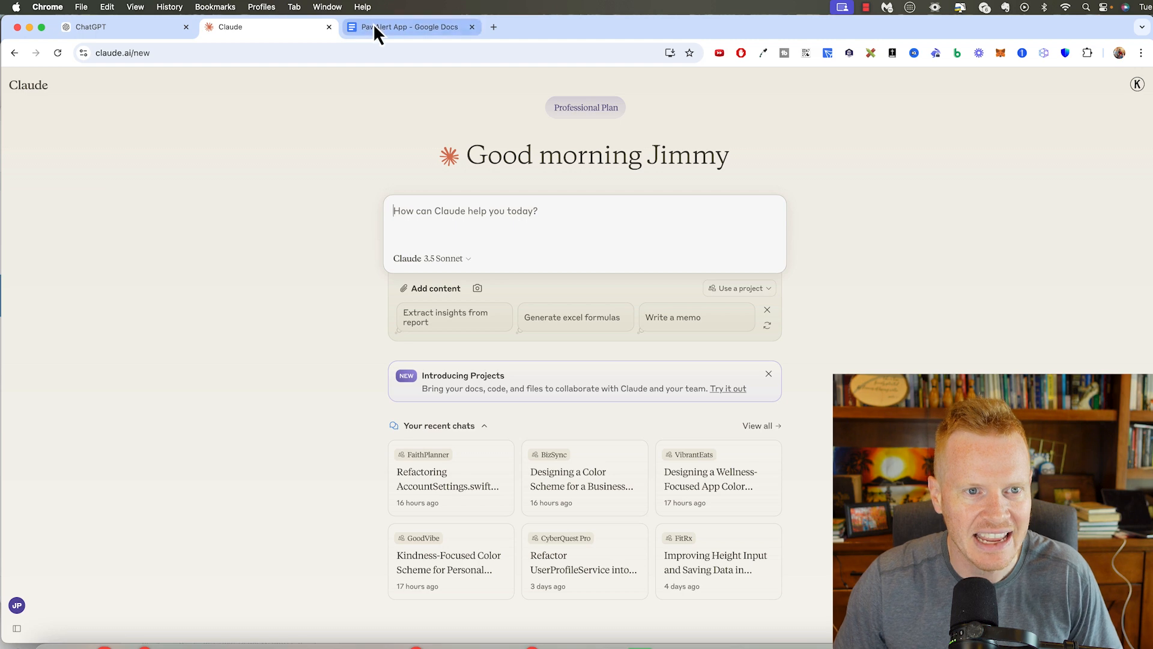
Copy the PawAlert App doc into Claude and send the graphic-designer Colors.swift colour-scheme request.
{"action": "left_click", "coordinate": [409, 27]}
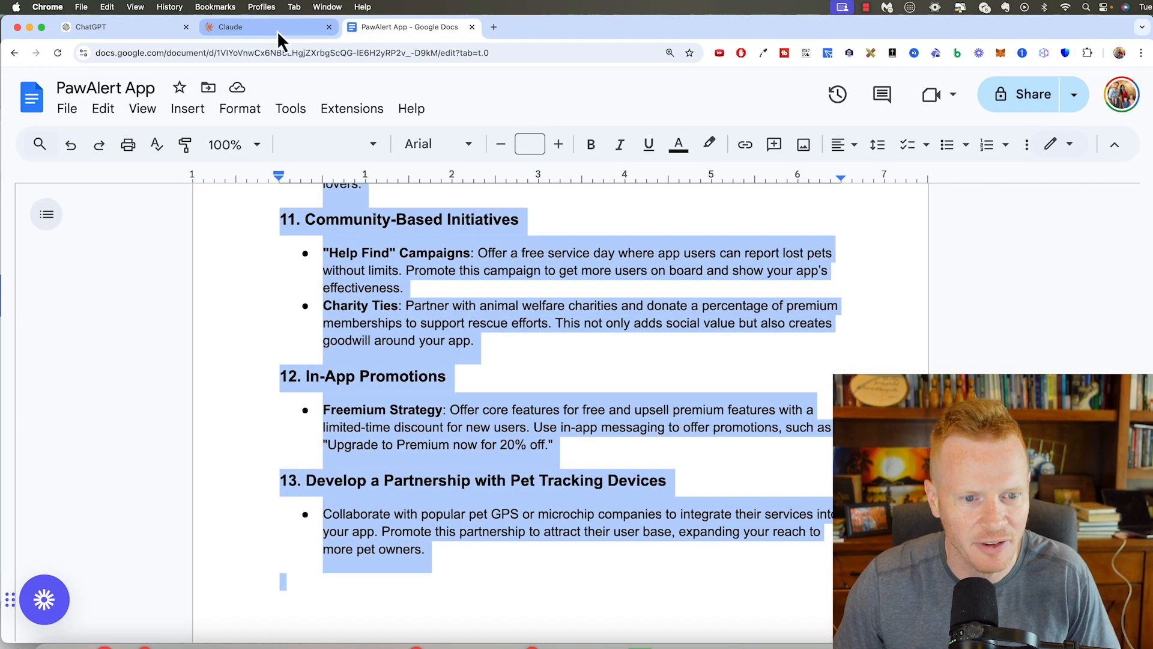
{"action": "left_click", "coordinate": [229, 26]}
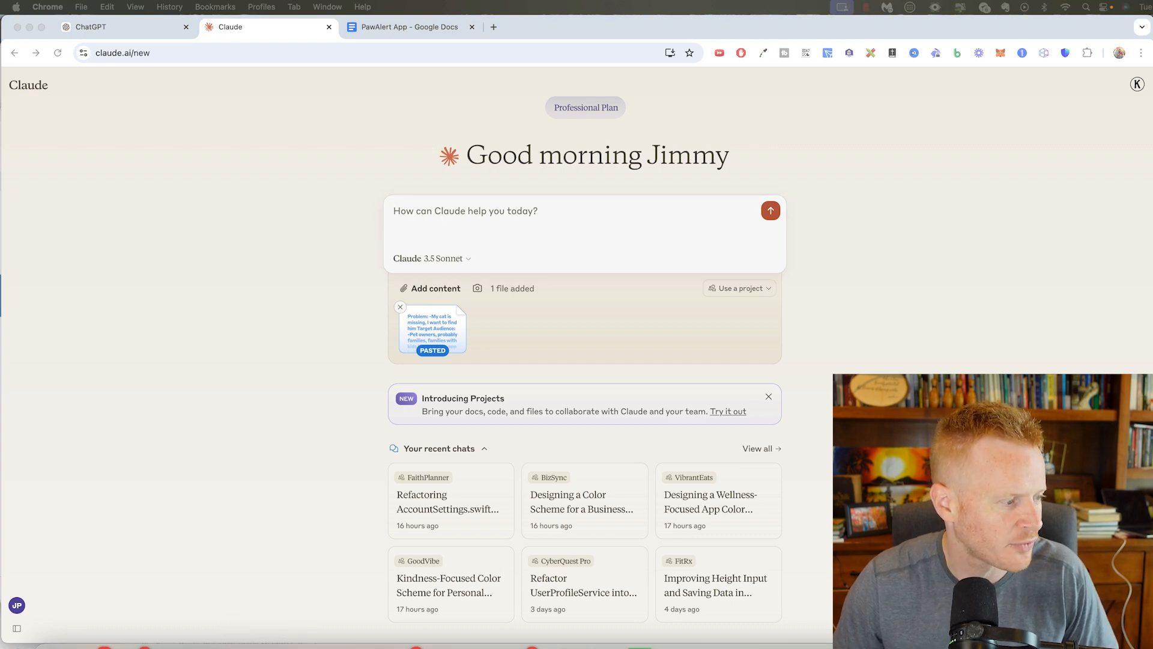
{"action": "mouse_move", "coordinate": [520, 288]}
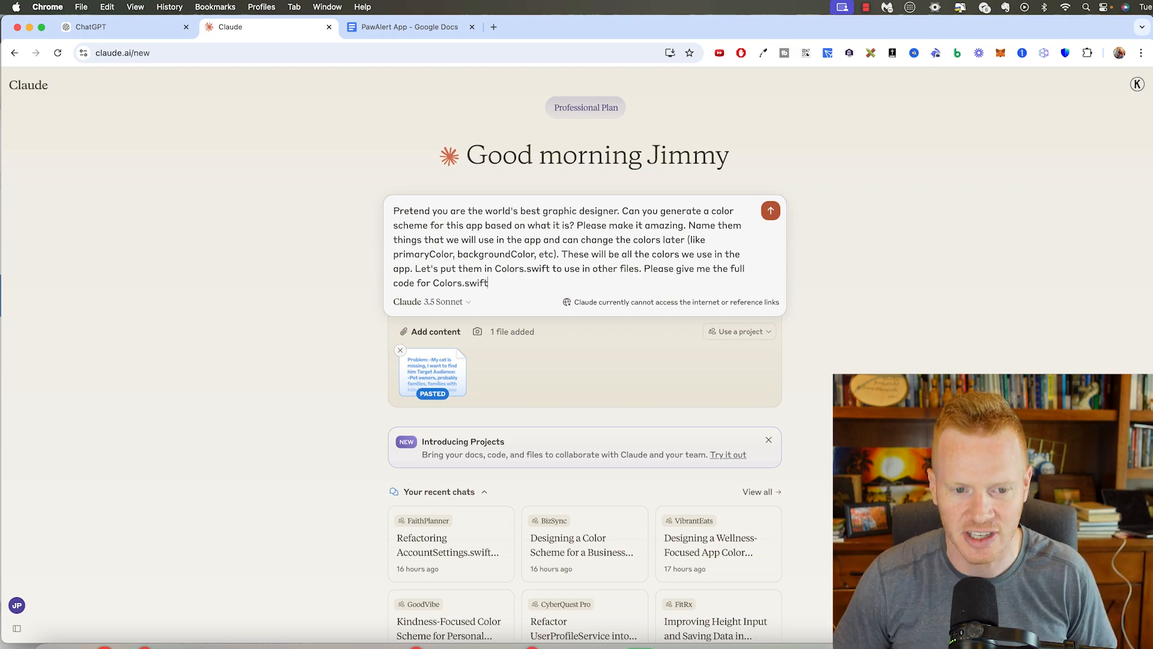
{"action": "left_click", "coordinate": [770, 210]}
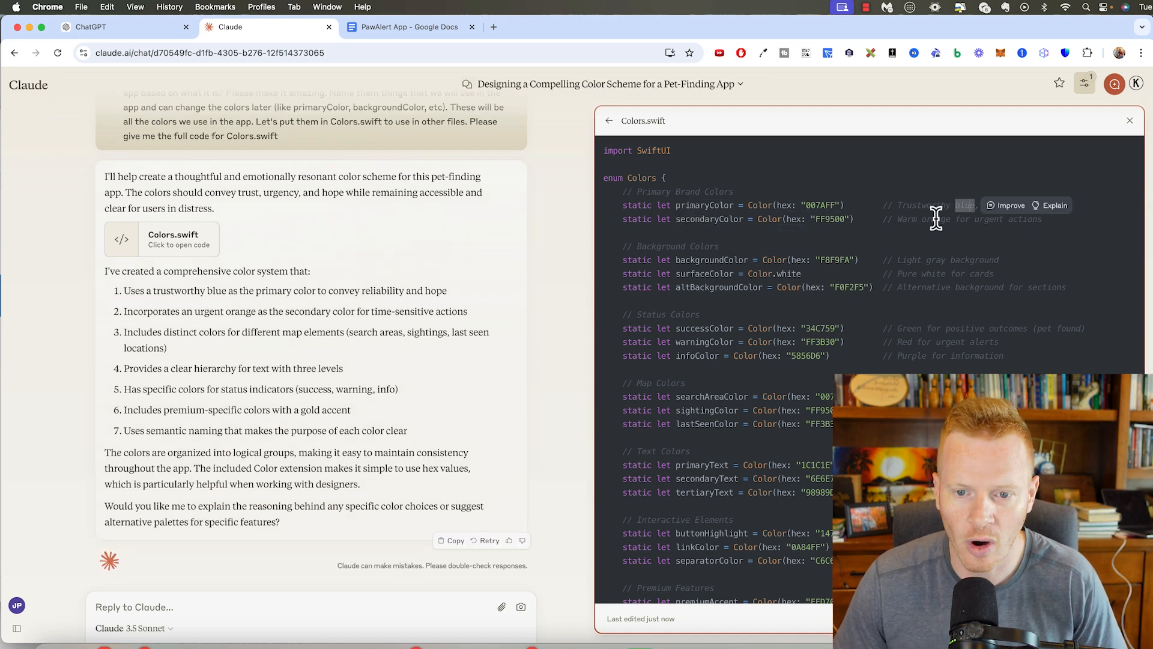
Review Claude's Colors.swift through its hex-colour helper, copy it, and return to Xcode.
{"action": "scroll", "scroll_direction": "down", "scroll_amount": 3}
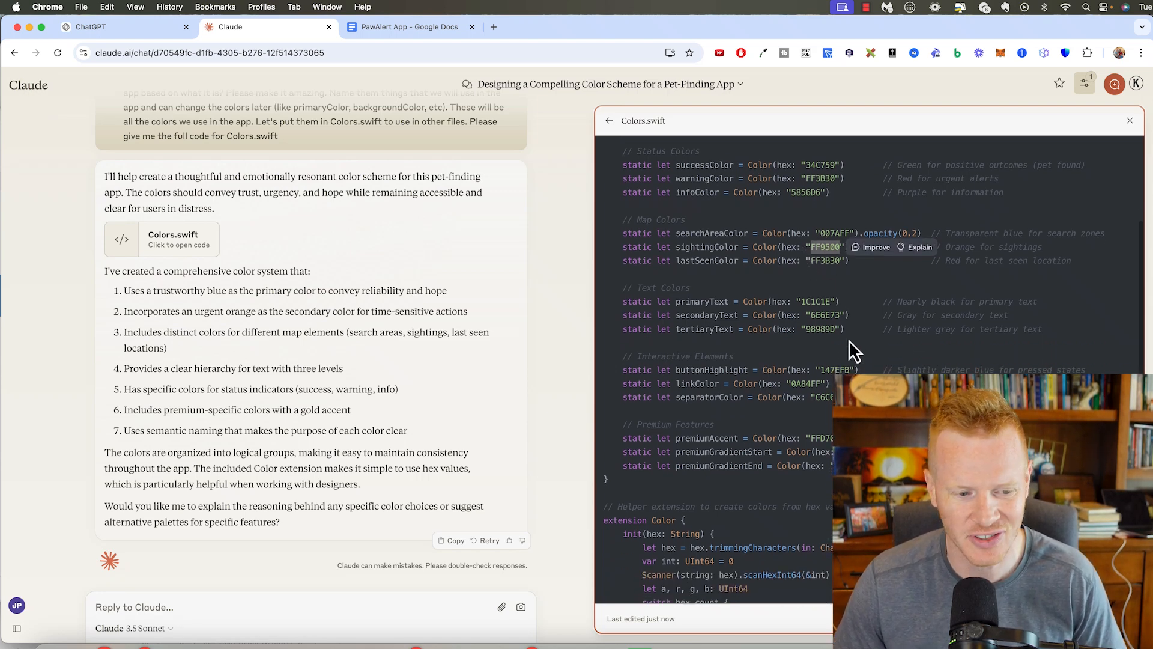
{"action": "scroll", "scroll_direction": "down", "scroll_amount": 3}
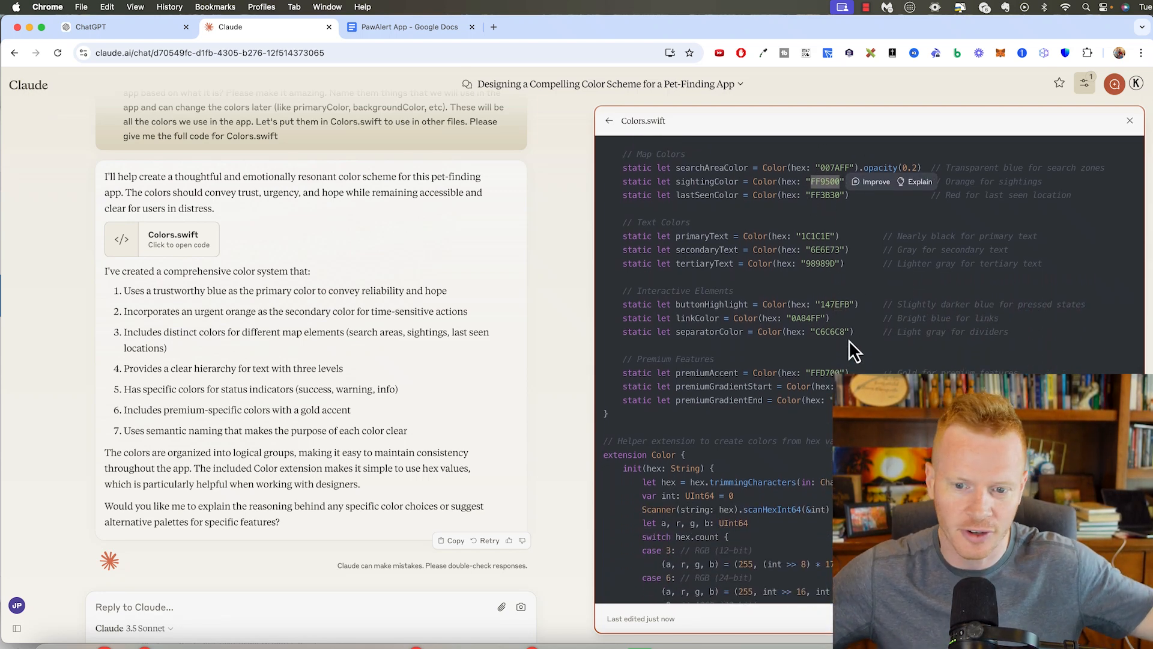
{"action": "scroll", "scroll_direction": "down", "scroll_amount": 3}
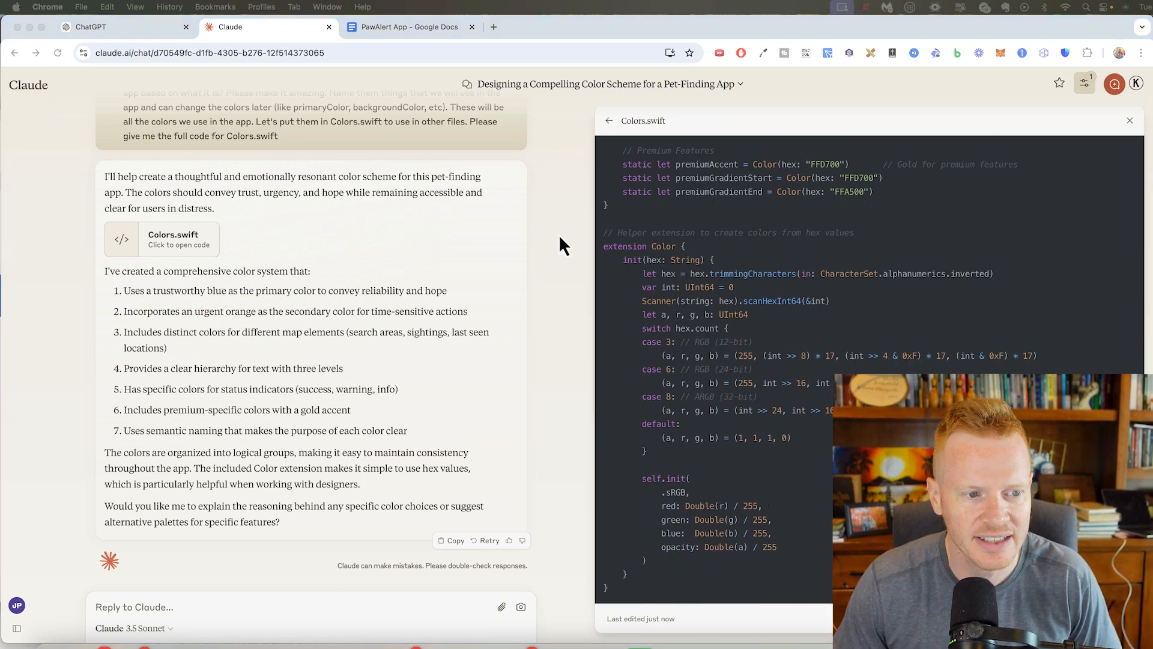
{"action": "right_click", "coordinate": [96, 92]}
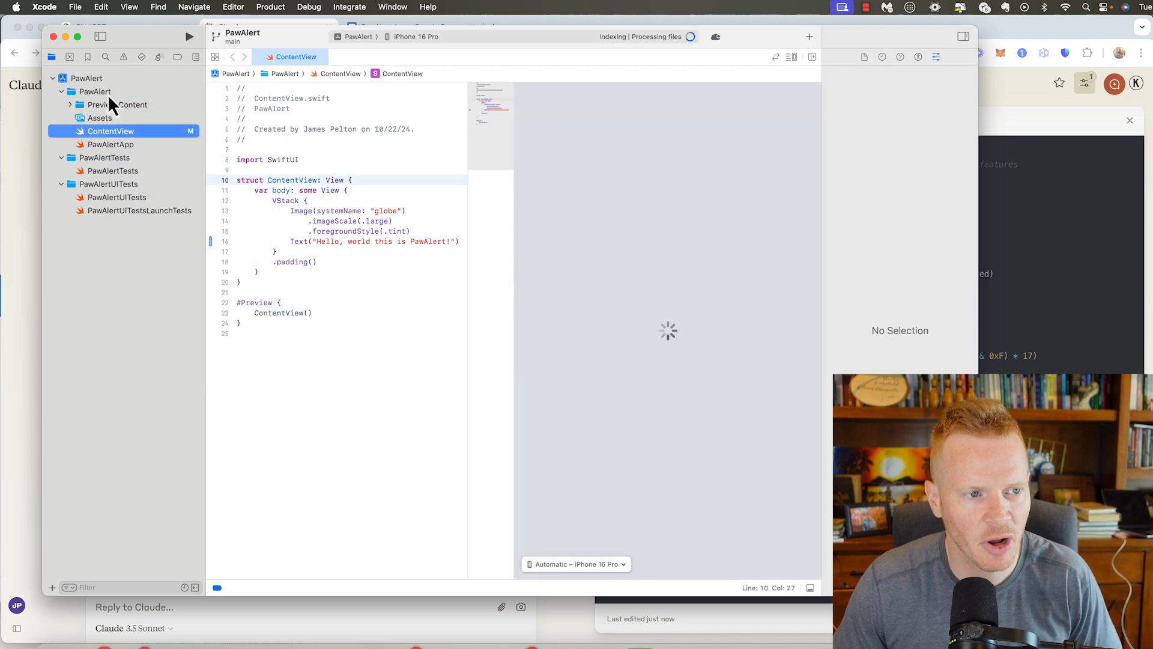
Create Colors.swift from the clipboard in the PawAlert group and view its code.
{"action": "right_click", "coordinate": [93, 91]}
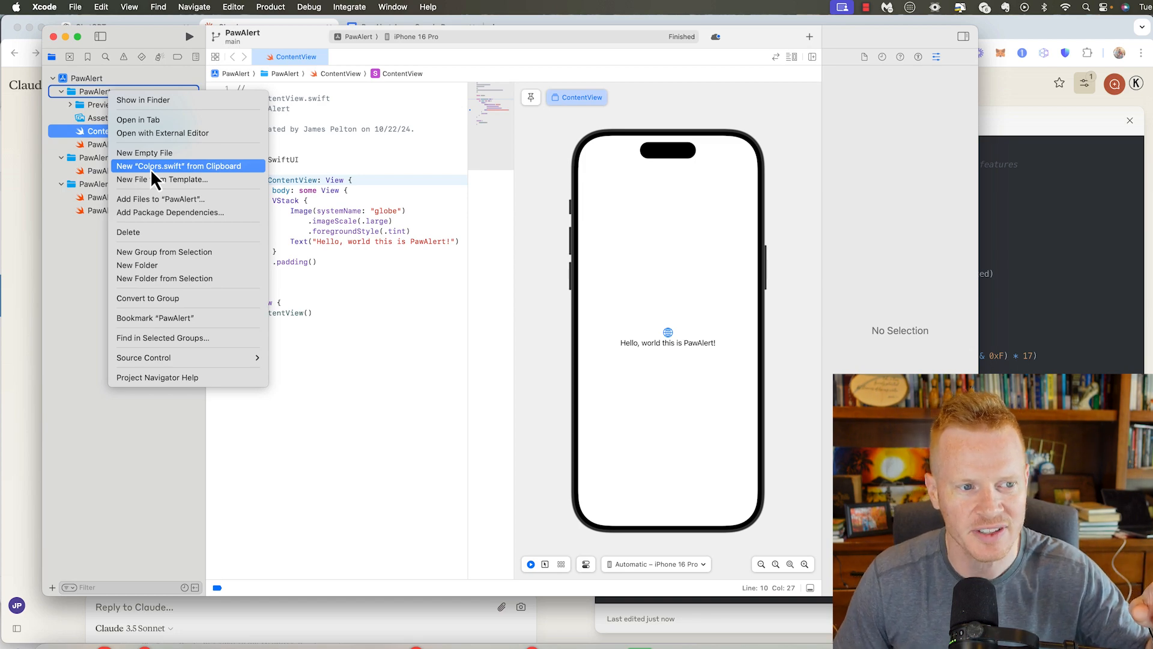
{"action": "left_click", "coordinate": [179, 165]}
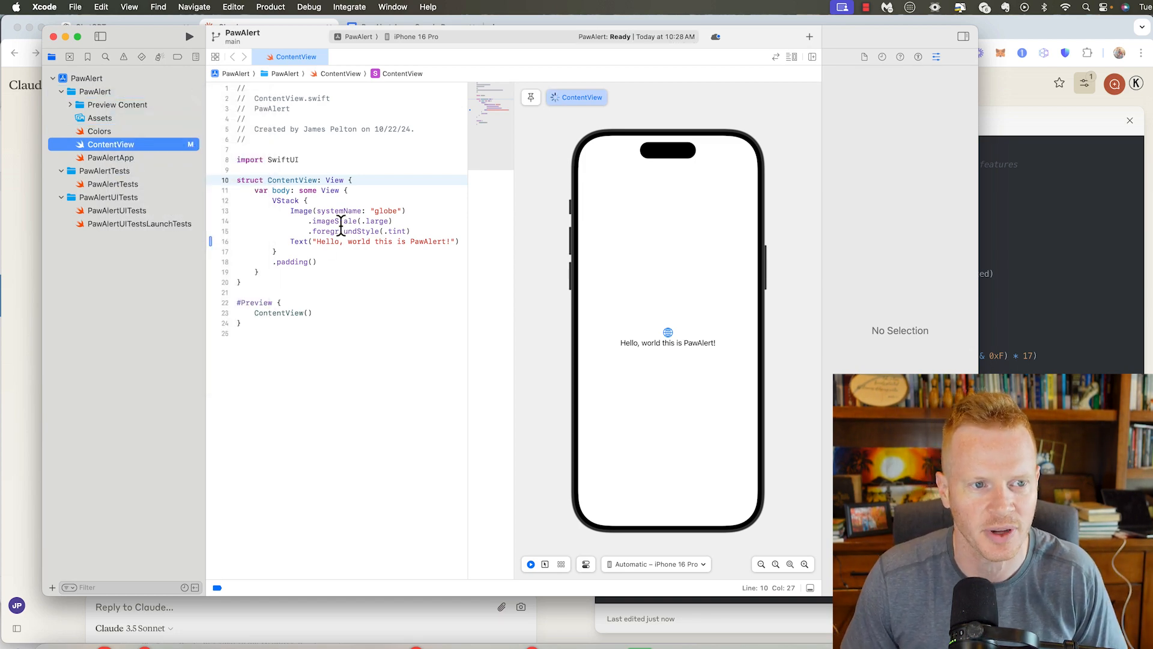
{"action": "left_click", "coordinate": [99, 131]}
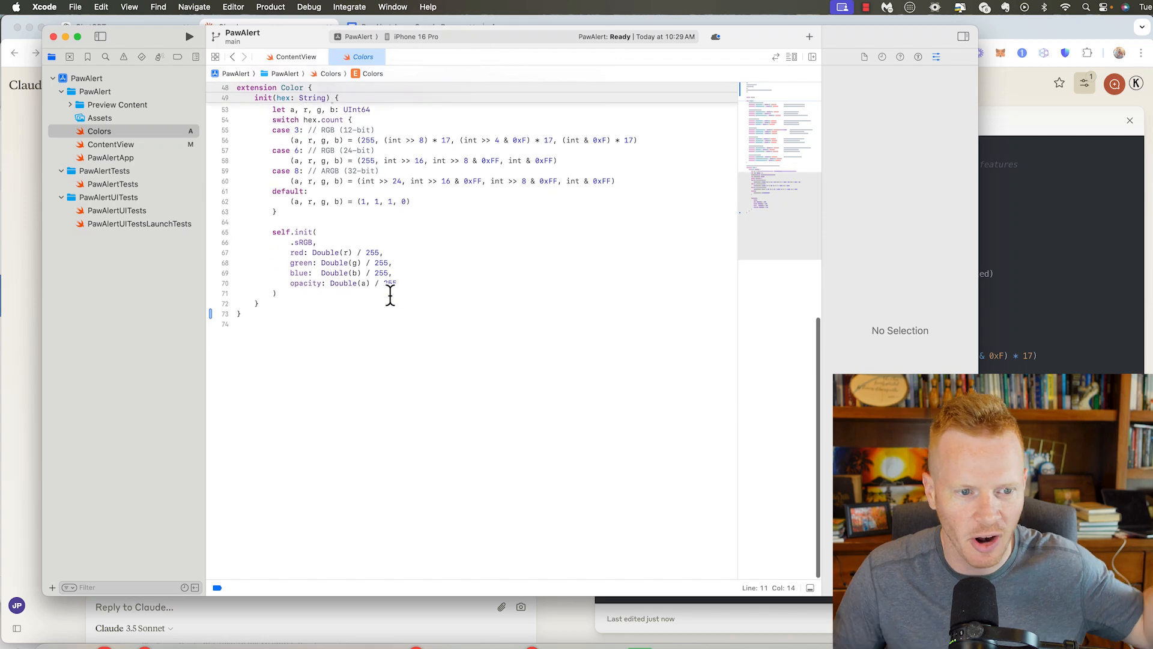
{"action": "scroll", "scroll_direction": "up", "scroll_amount": 3}
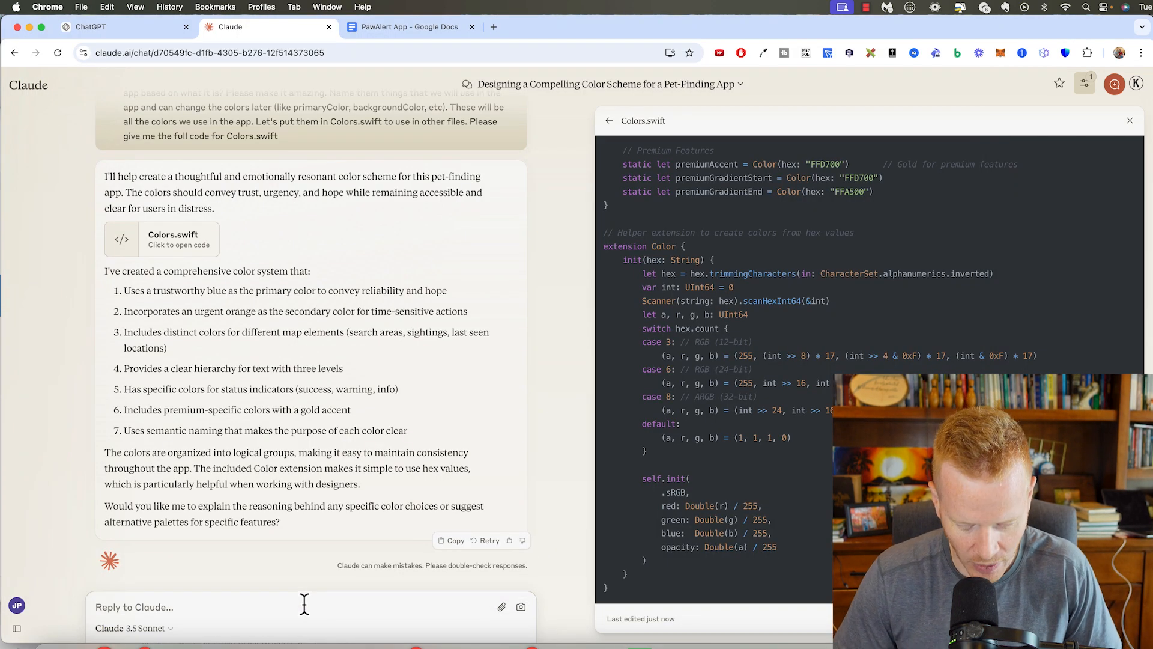
Draft a request for a really cool welcome screen with a logo (name and icon) at the top.
{"action": "type", "text": "Create a"}
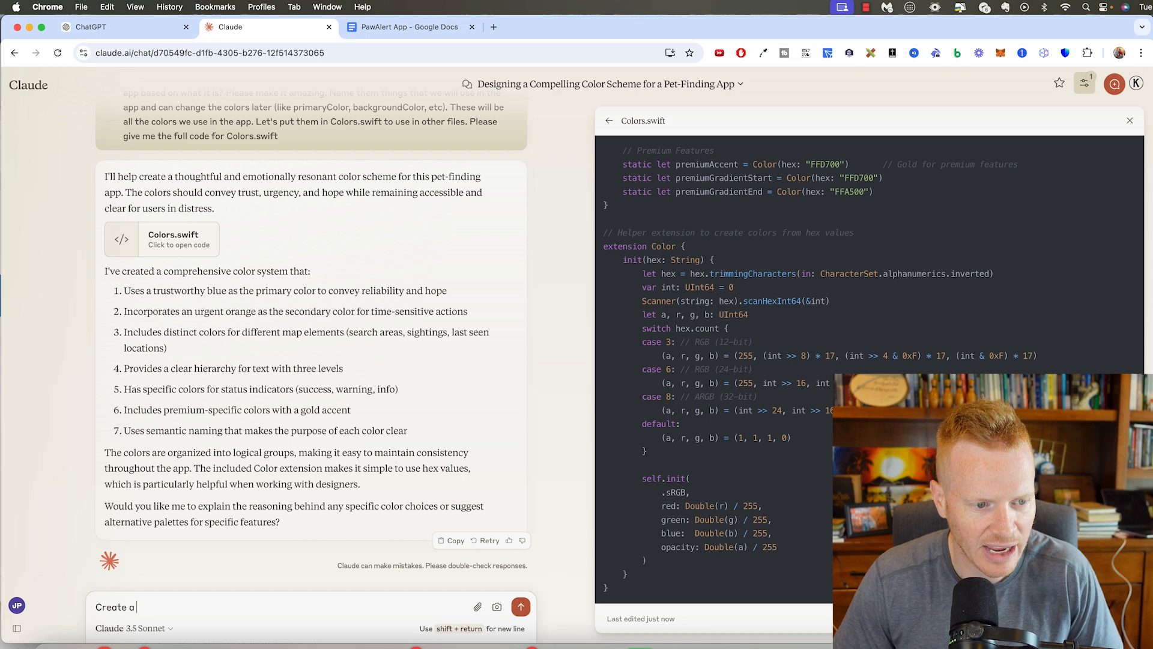
{"action": "type", "text": "really cool"}
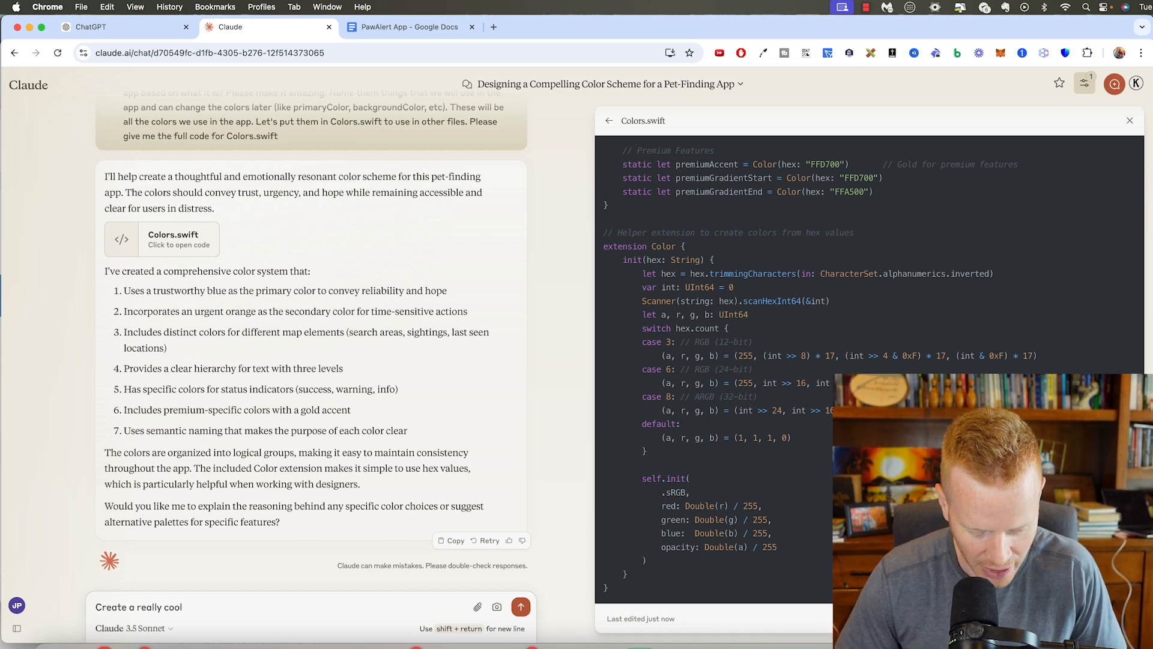
{"action": "type", "text": "welcome scre"}
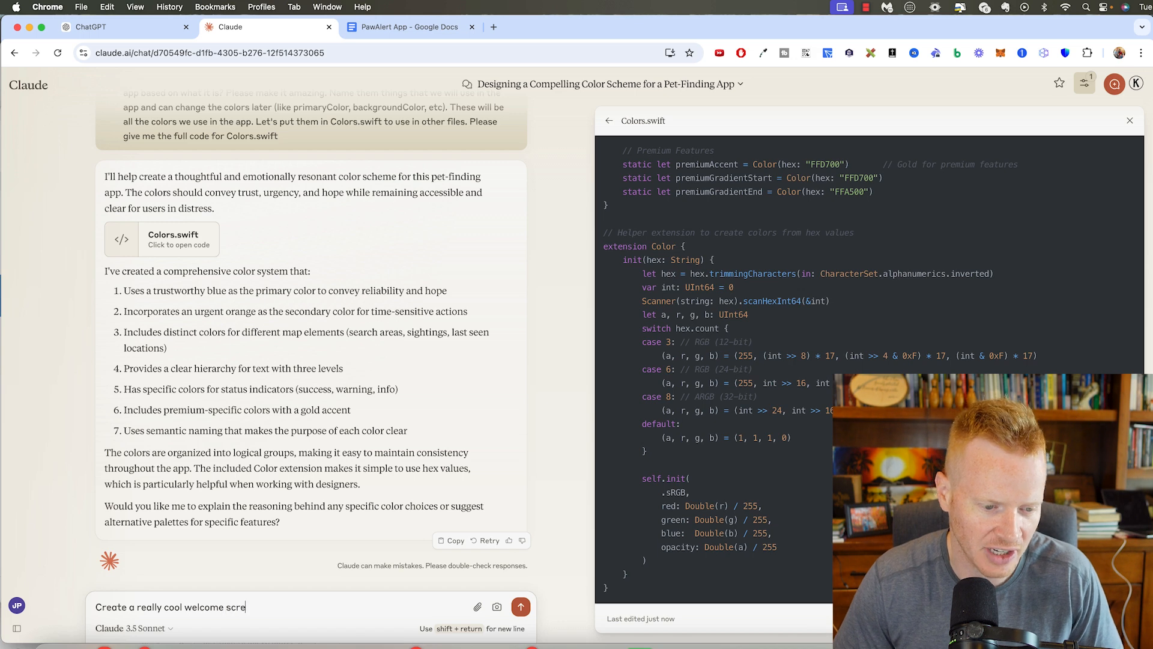
{"action": "type", "text": "en for this app. This will be the first screen"}
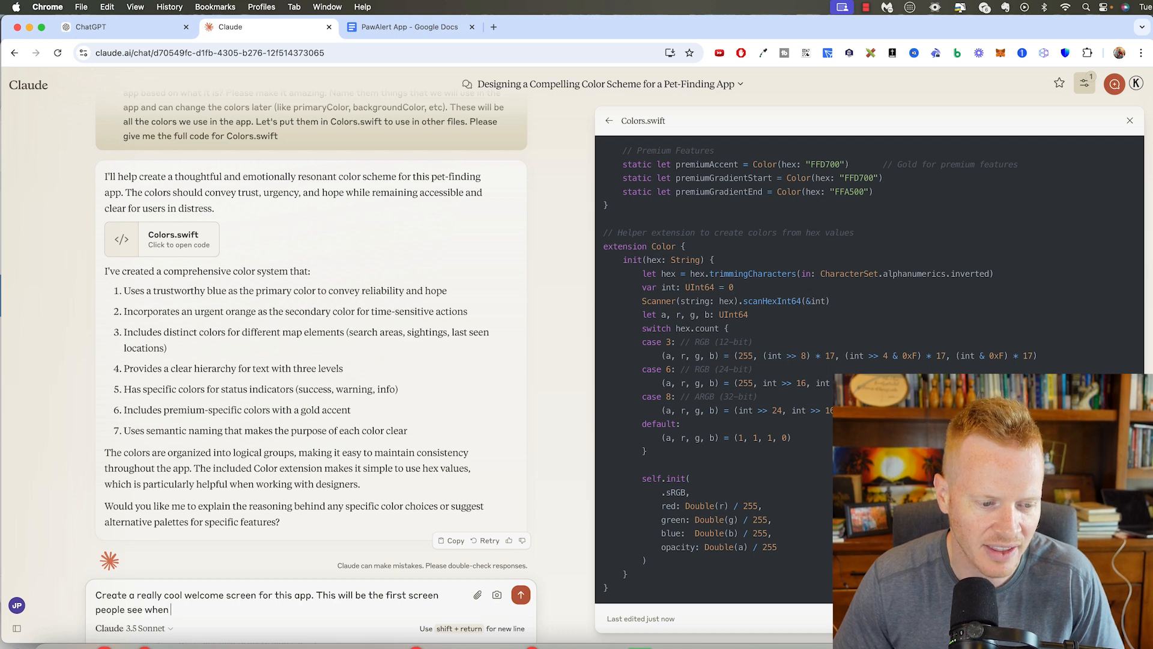
{"action": "type", "text": "they open the app"}
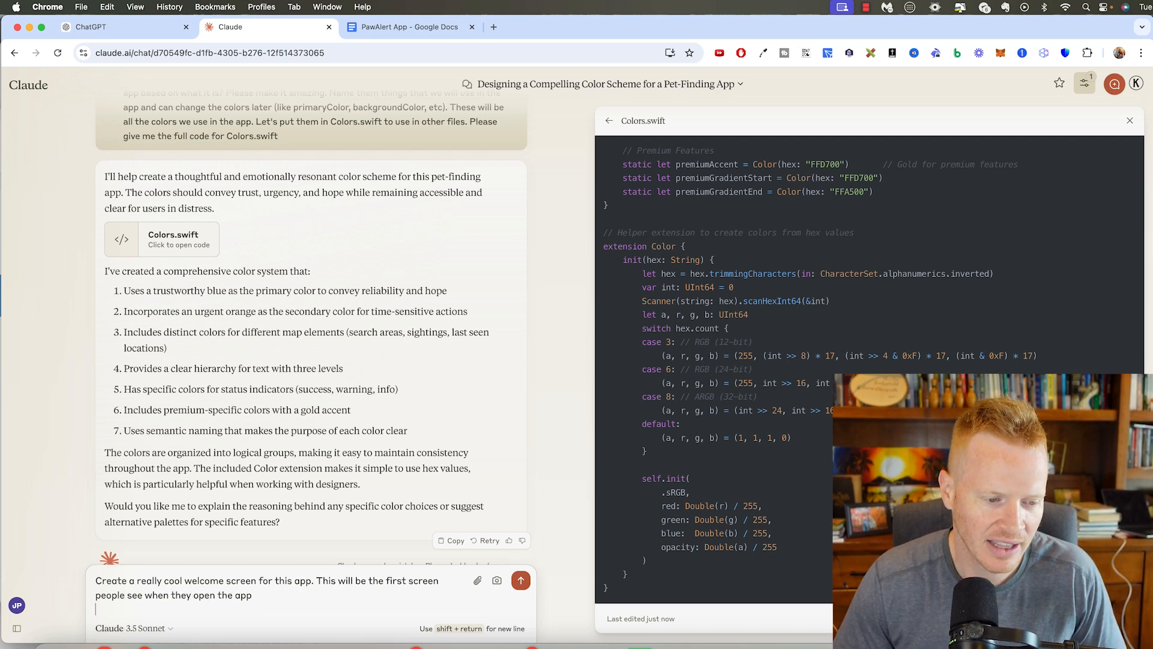
{"action": "type", "text": "At the top, it should"}
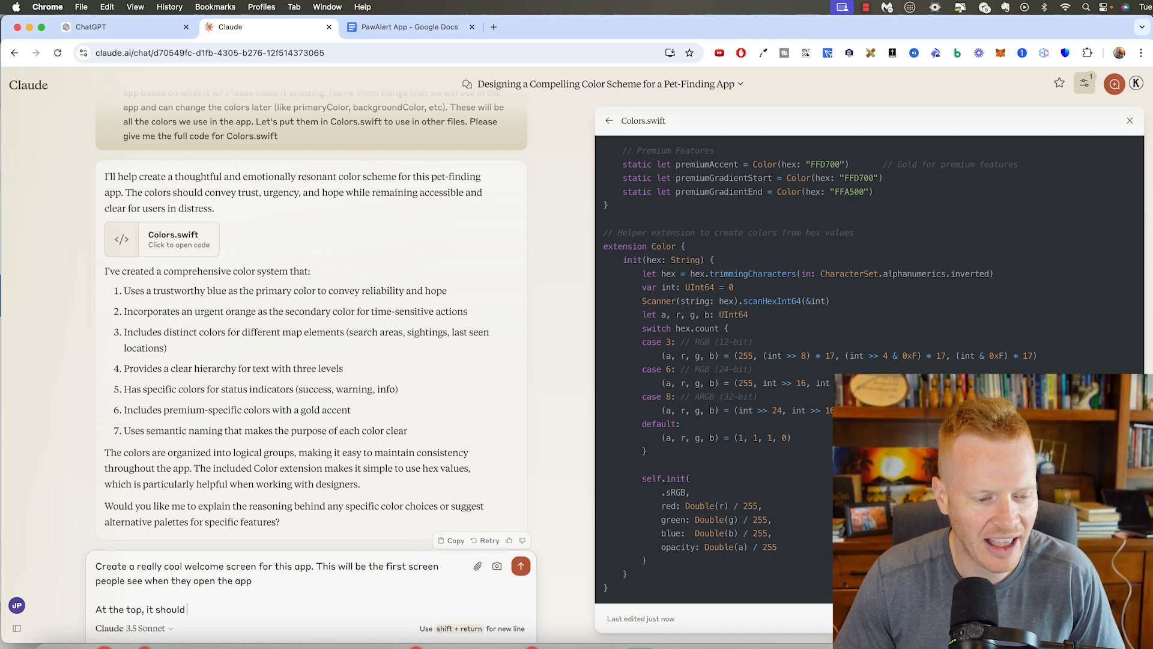
{"action": "type", "text": "have a logo ("}
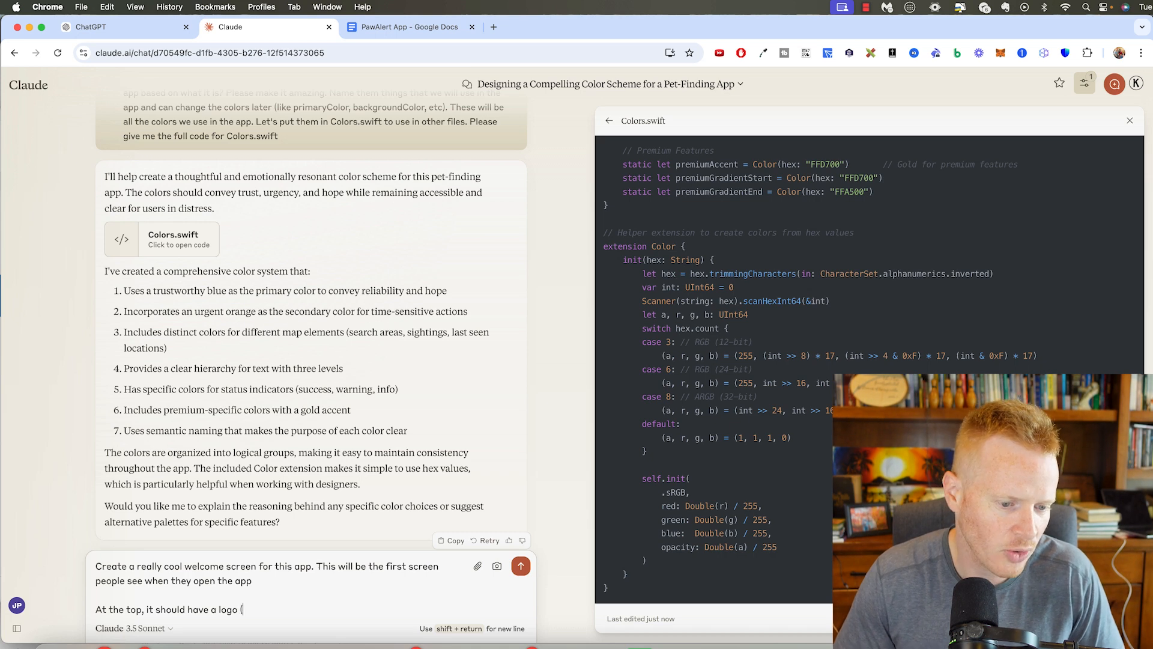
{"action": "type", "text": "(the name and an ico"}
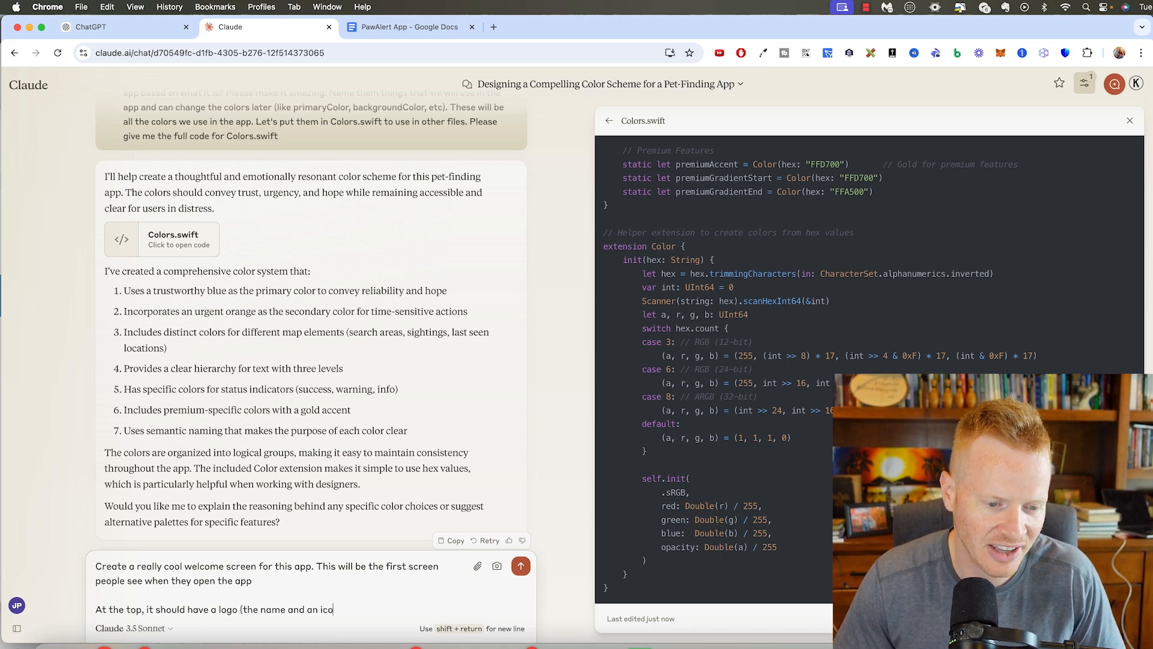
{"action": "type", "text": "n), in the middle it sho"}
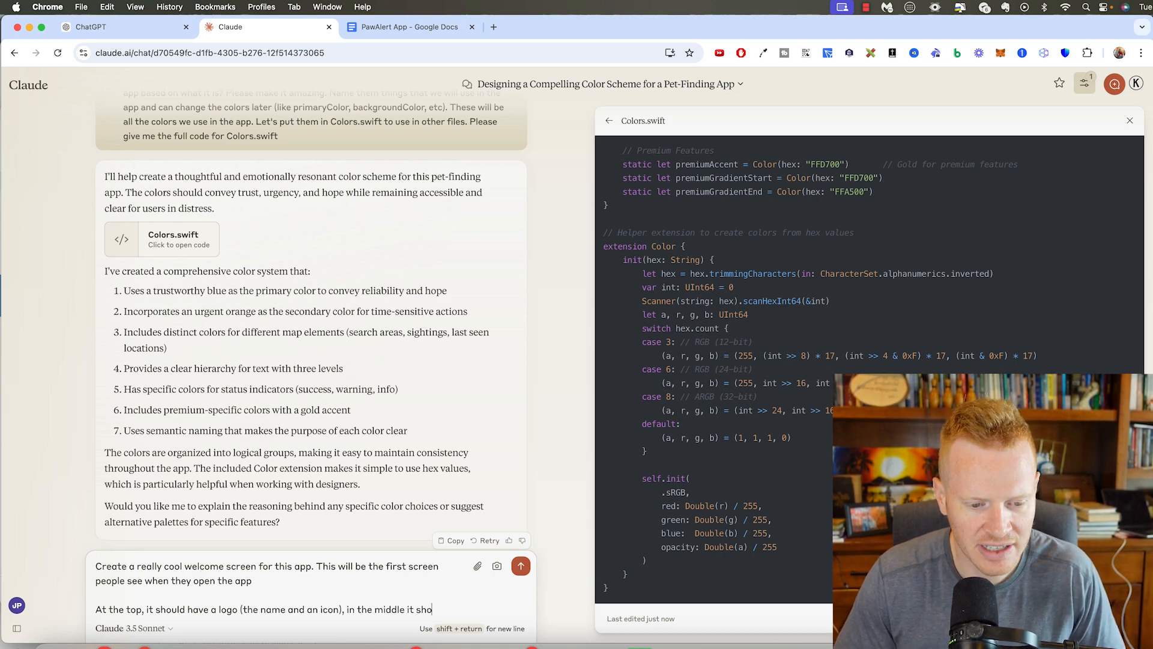
Add app description mid-screen, 'Get Started' and 'Already have an account' links, and make it look amazing.
{"action": "type", "text": "uld say what the app do"}
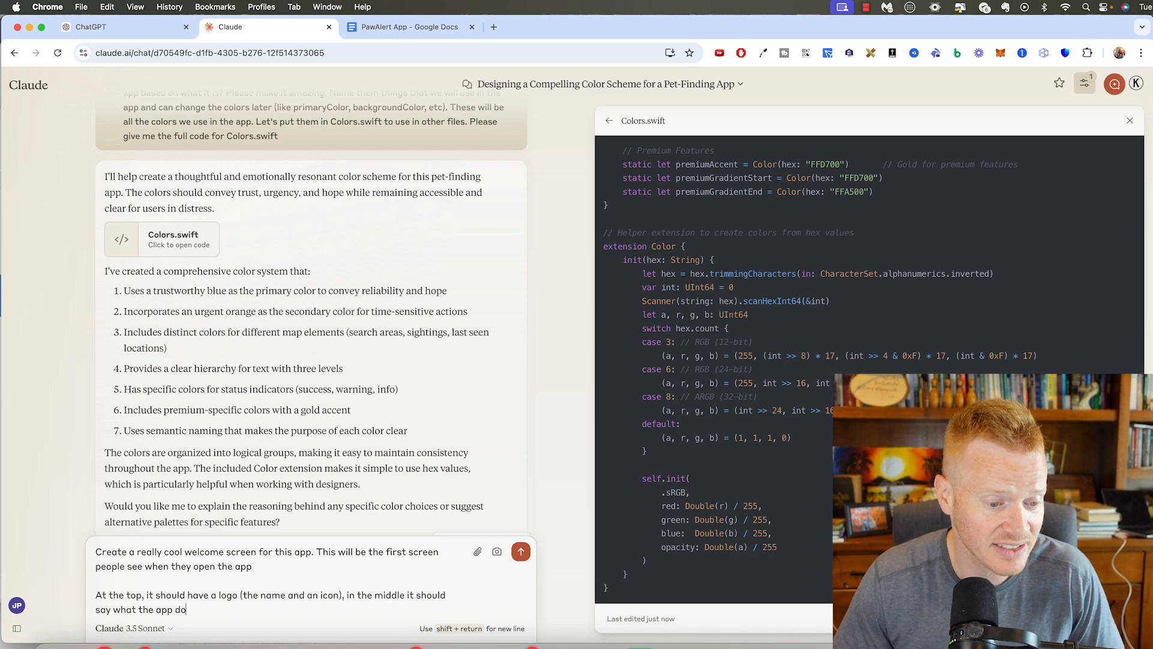
{"action": "type", "text": "es, why people would"}
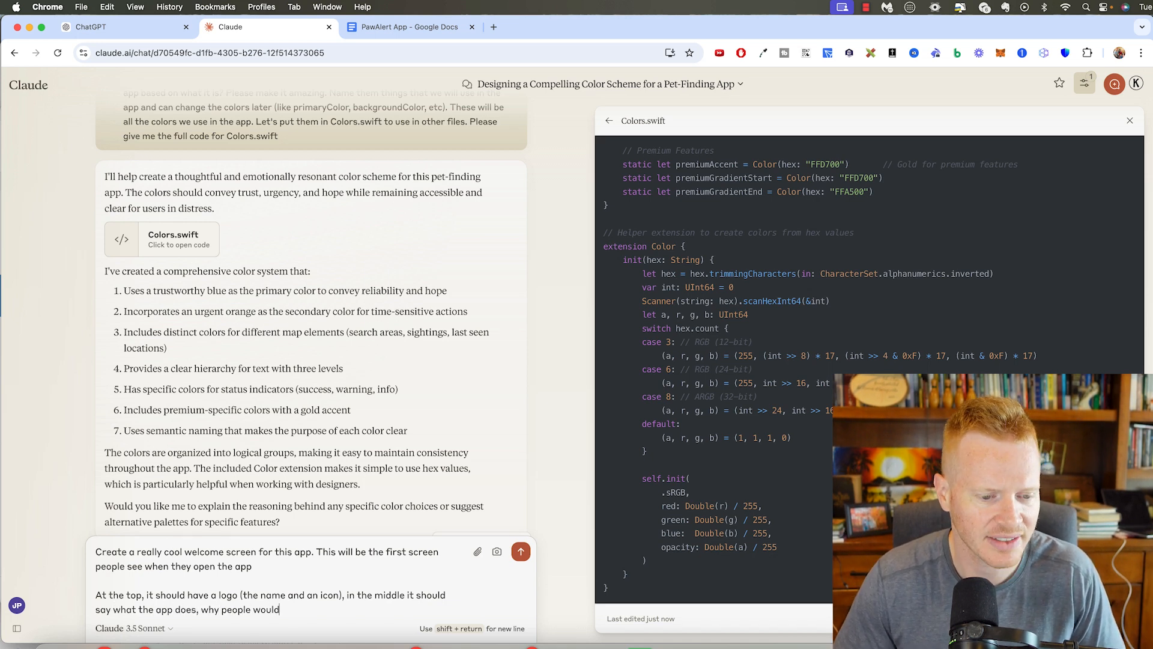
{"action": "type", "text": "want it, and at the bottom, but a link to \"Get S"}
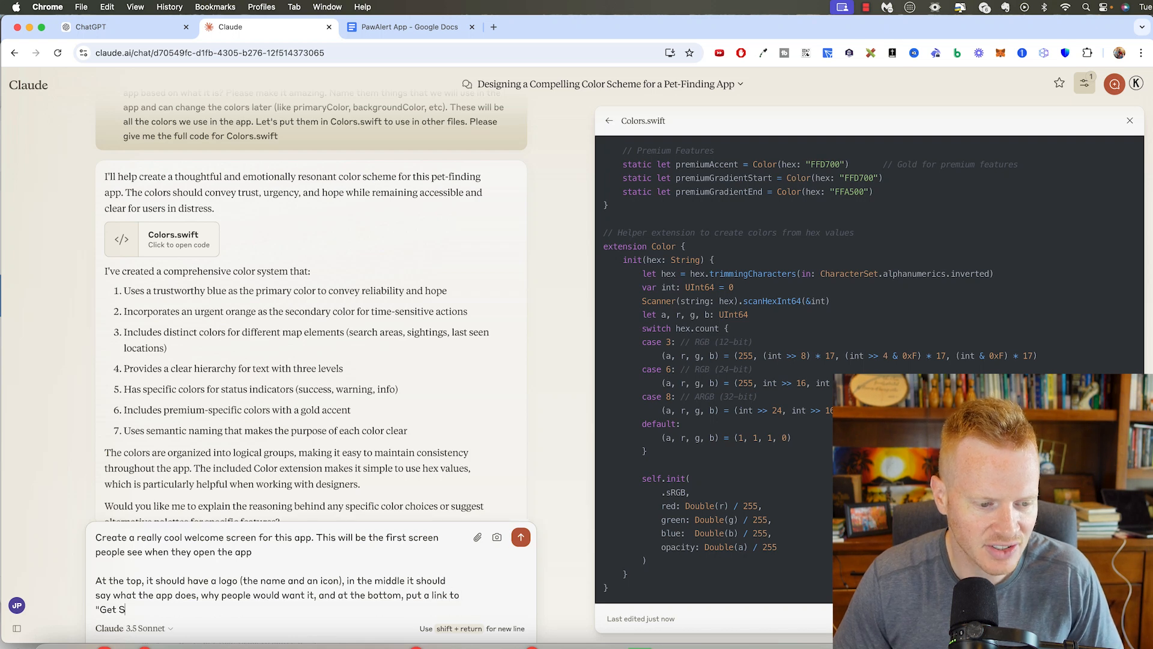
{"action": "type", "text": "tarted\" (sign up page)"}
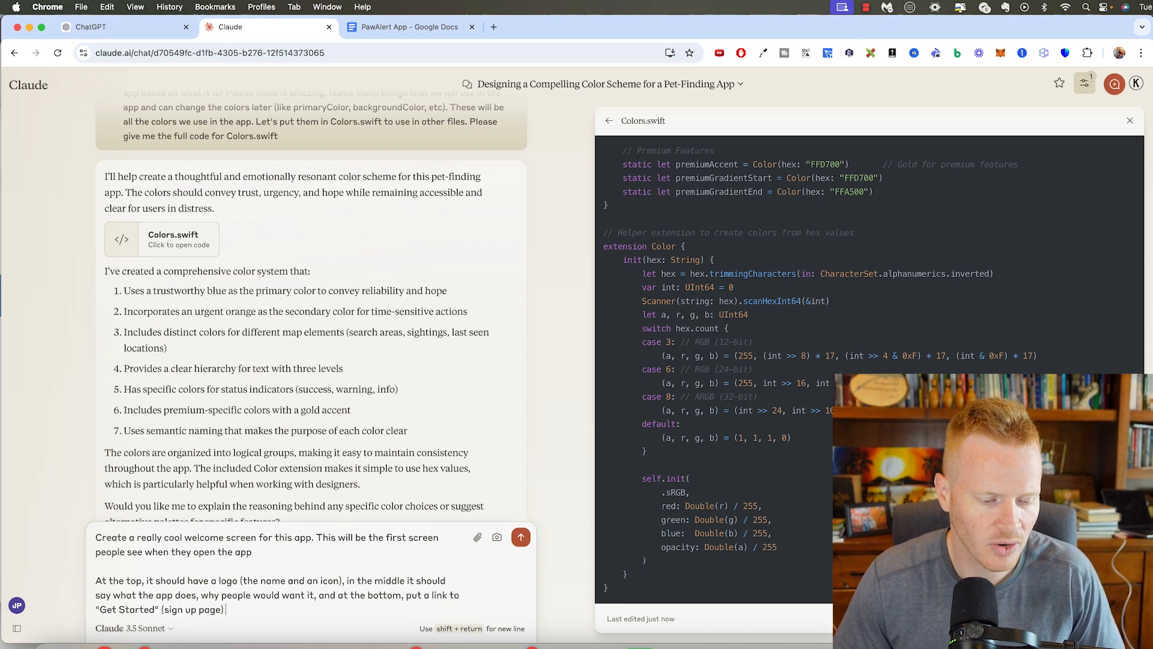
{"action": "type", "text": "or \"Already have an account\" (login page"}
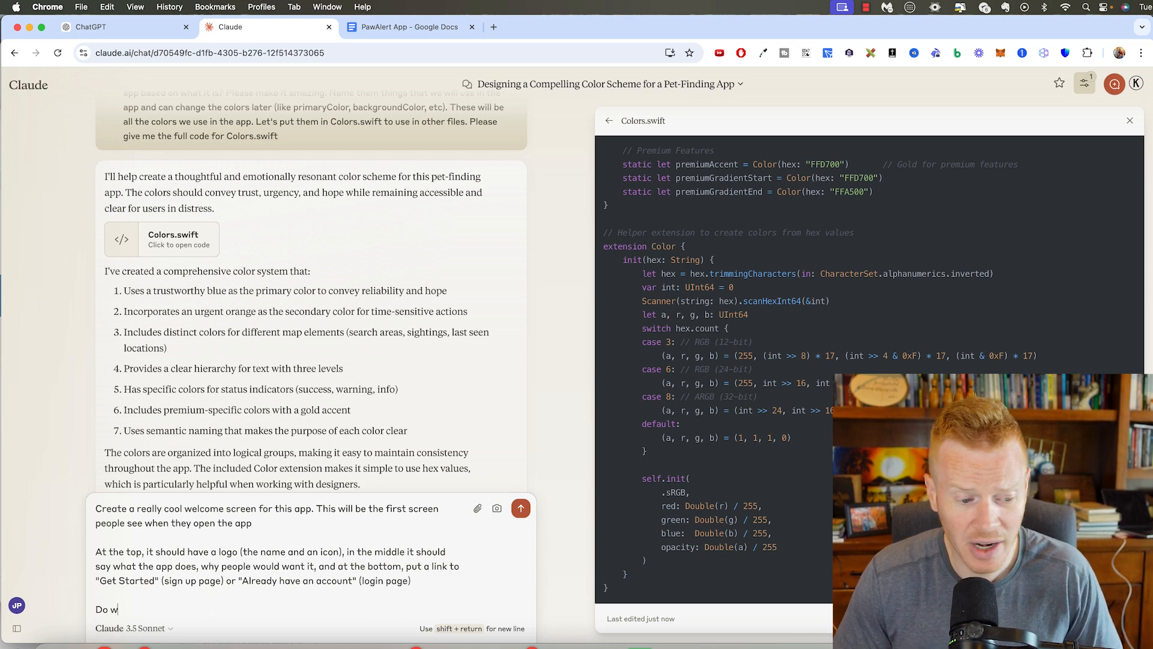
{"action": "type", "text": "hatever you want to do to"}
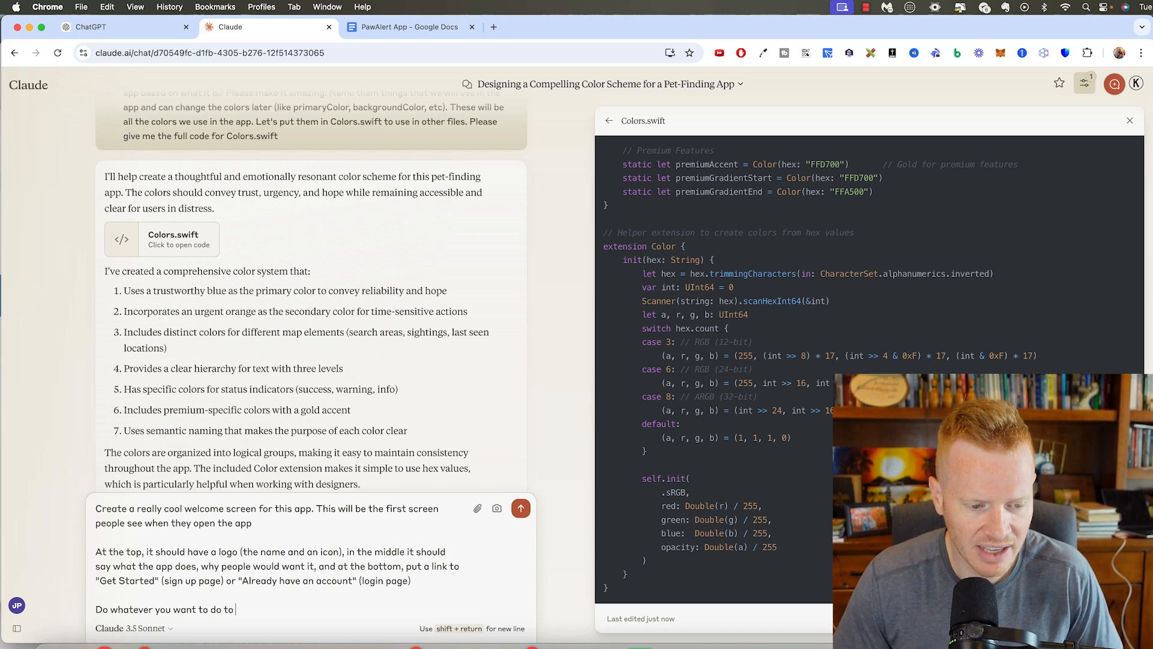
{"action": "type", "text": "make this welcomescreen"}
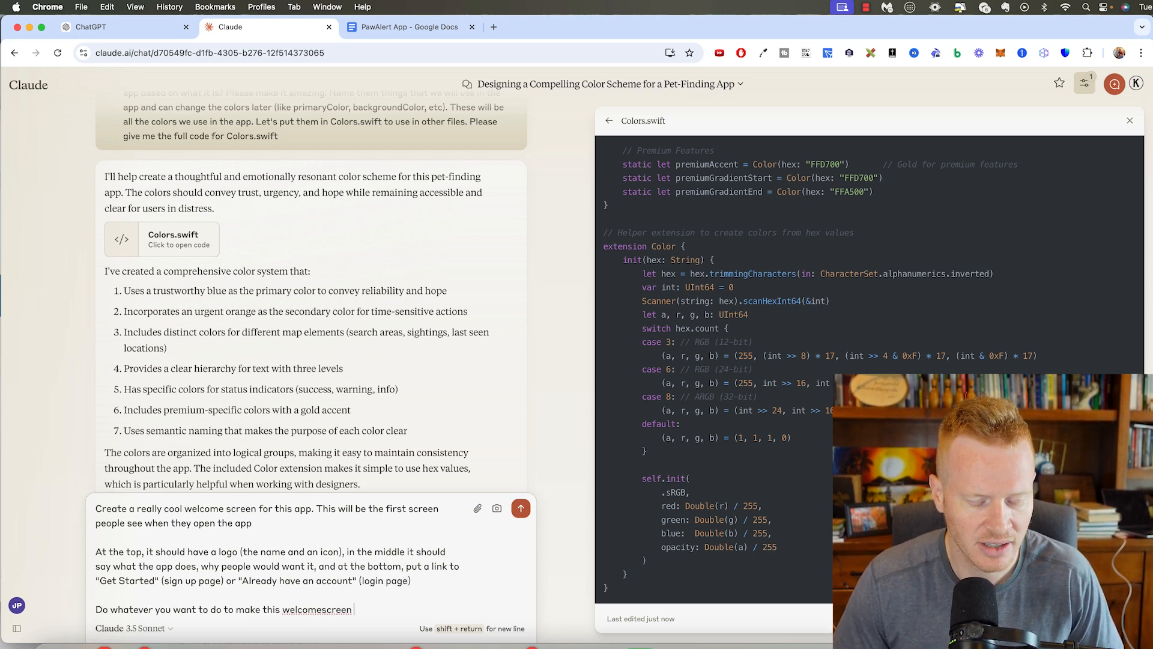
{"action": "type", "text": "look amazing and be r"}
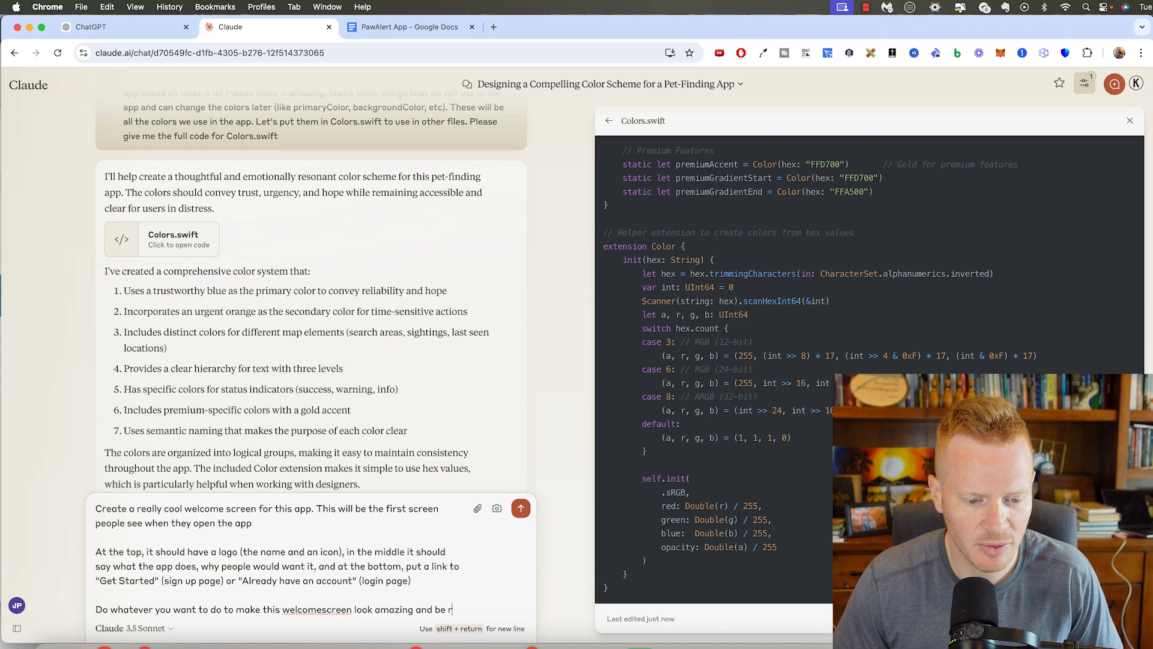
{"action": "type", "text": "really helpful for pe"}
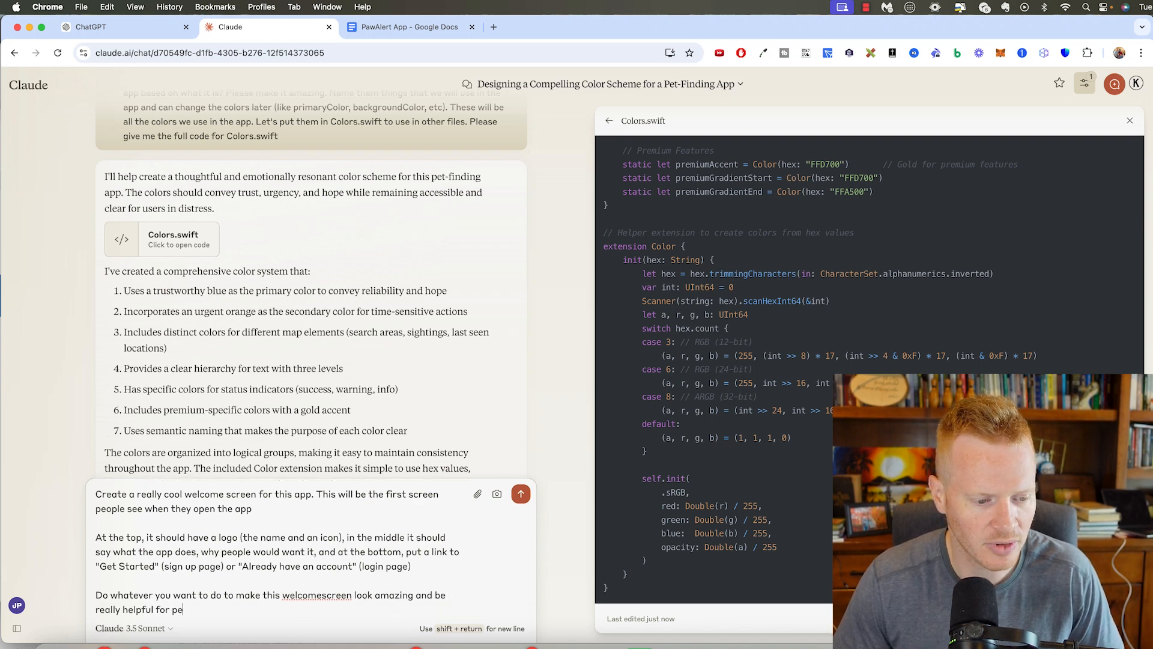
Send the welcome screen request, then ask Claude to redo it in Swift as WelcomeScreen.swift.
{"action": "left_click", "coordinate": [520, 494]}
{"action": "type", "text": "Ple"}
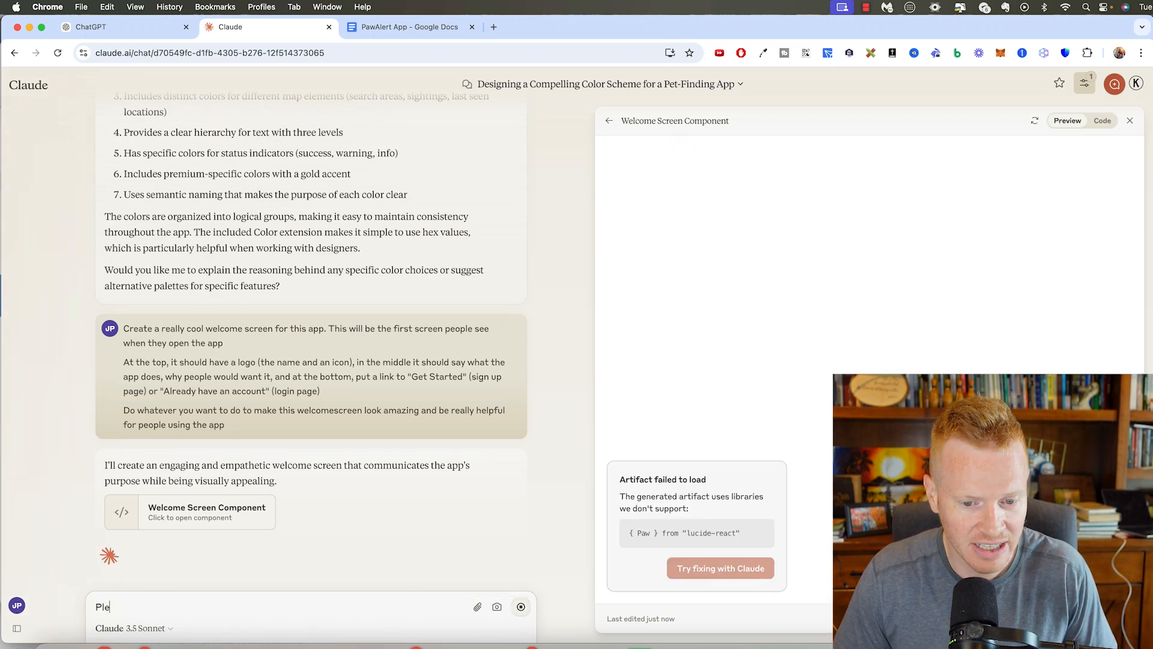
{"action": "type", "text": "ase do it in swift"}
{"action": "key", "text": "Return"}
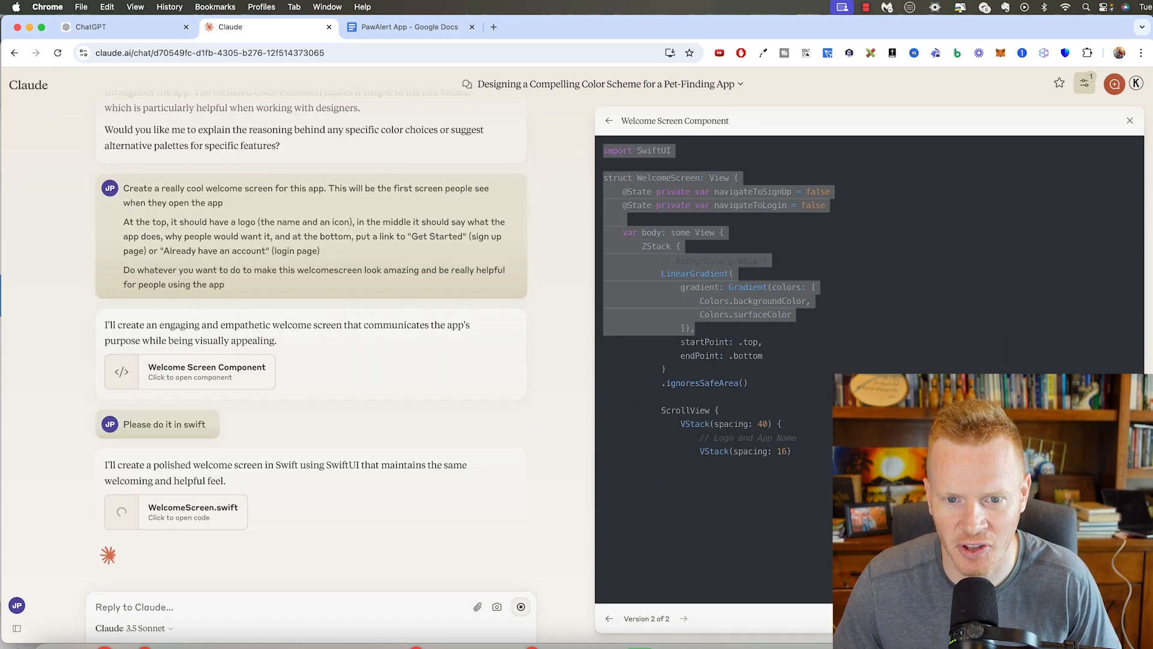
{"action": "scroll", "scroll_direction": "down", "scroll_amount": 3}
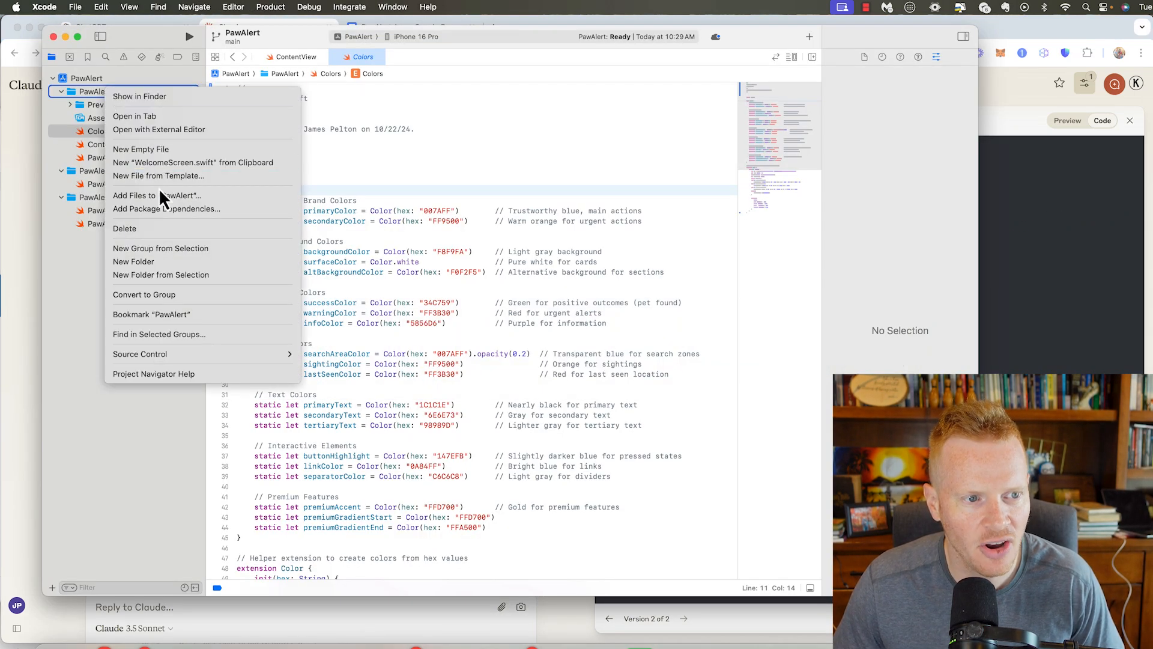
Create WelcomeScreen.swift in the PawAlert group from the clipboard code.
{"action": "left_click", "coordinate": [193, 162]}
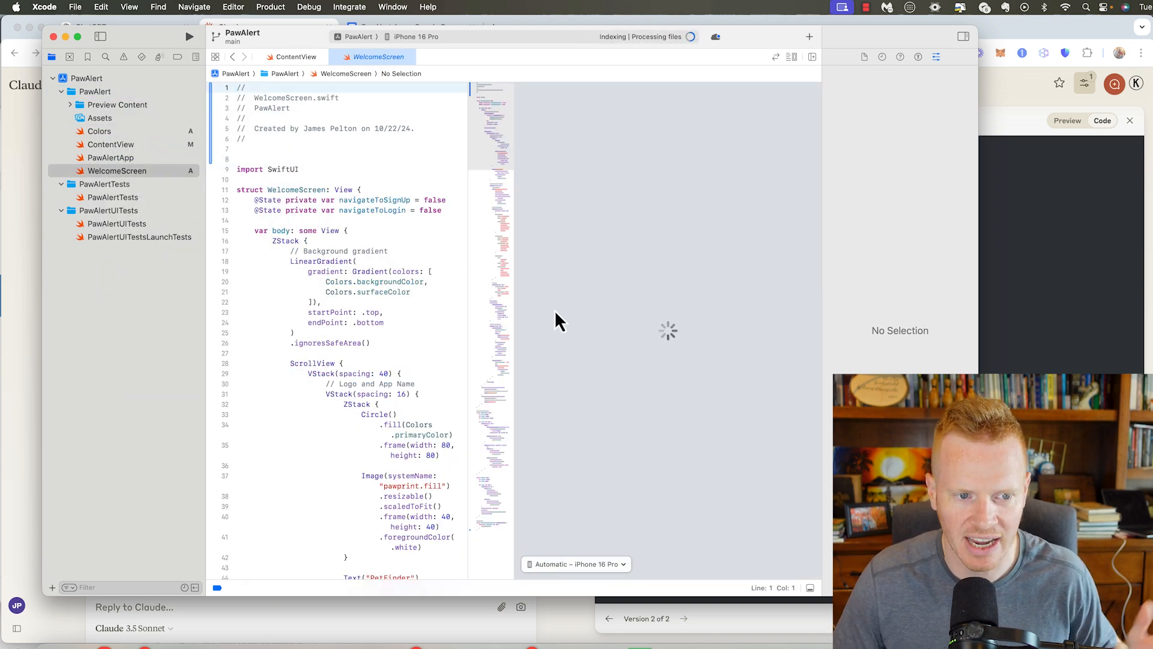
{"action": "right_click", "coordinate": [322, 270]}
{"action": "type", "text": "Create a Signup page"}
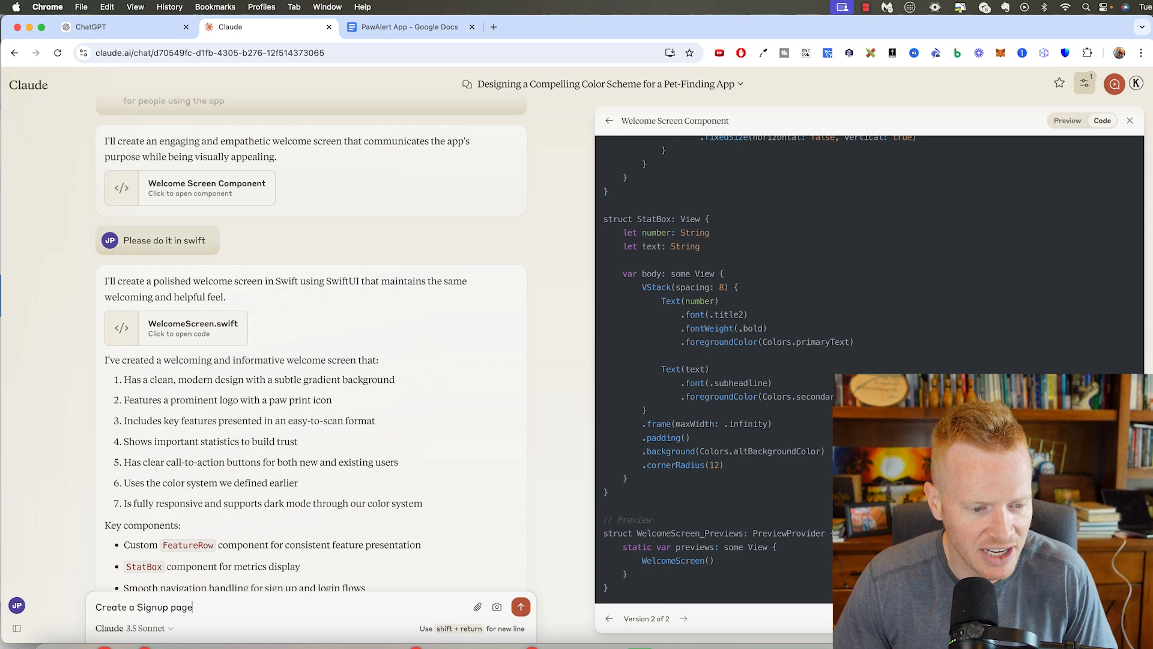
Ask Claude for a signup page for creating a new account with a great user experience.
{"action": "type", "text": "for people to create a"}
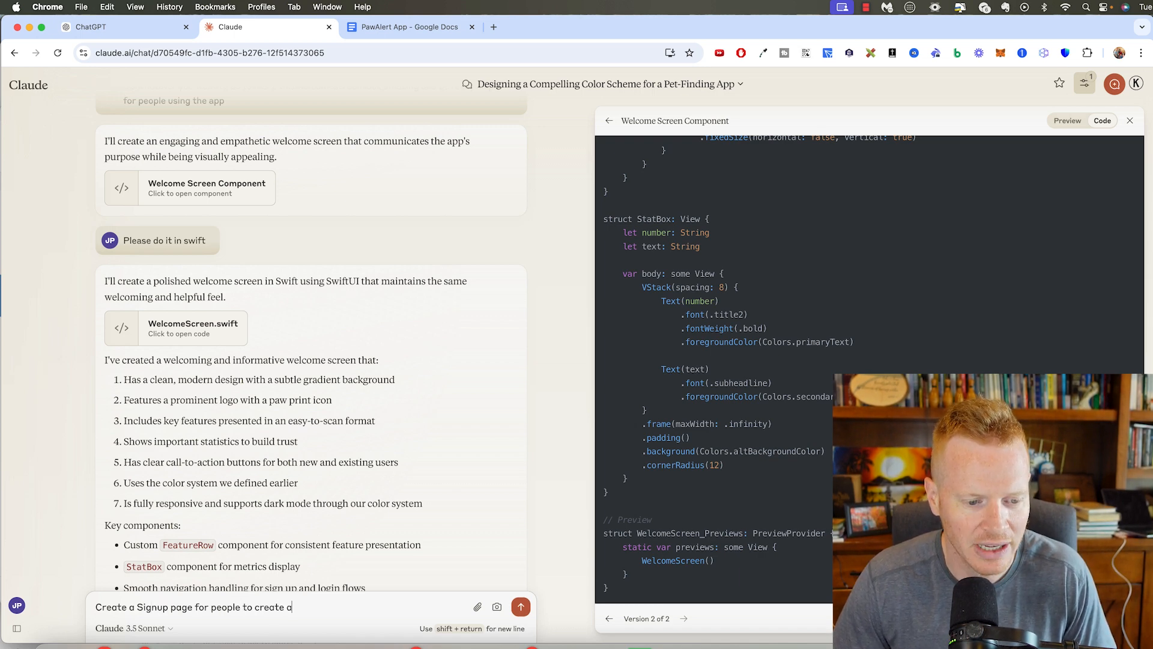
{"action": "type", "text": "new account."}
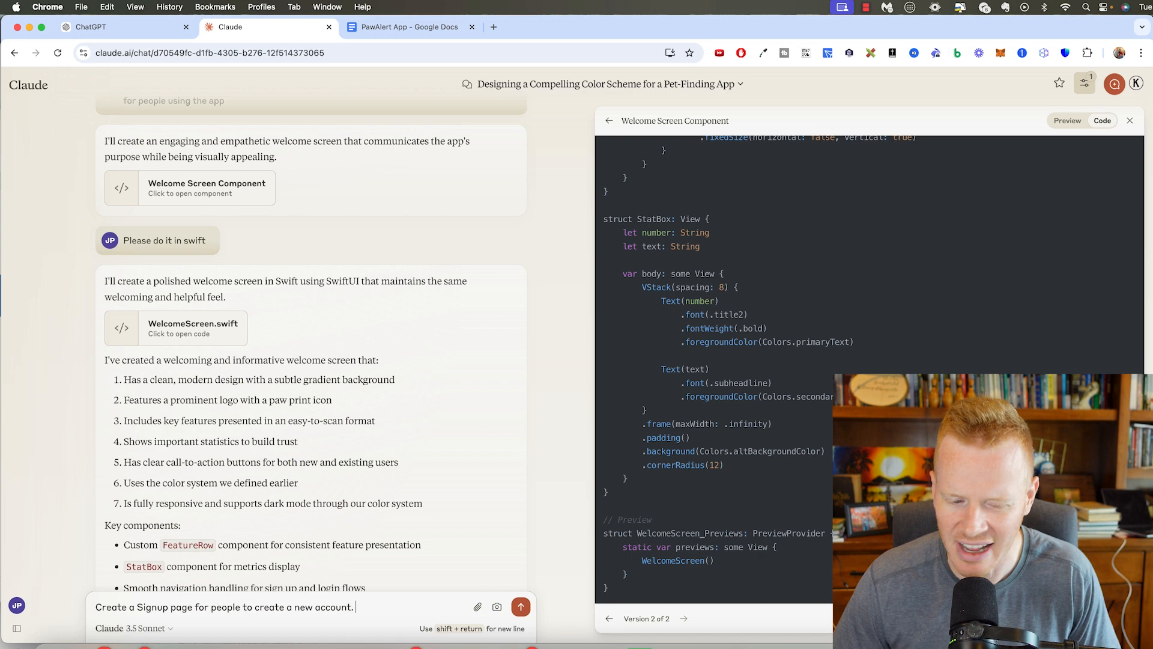
{"action": "type", "text": "Again, make it look"}
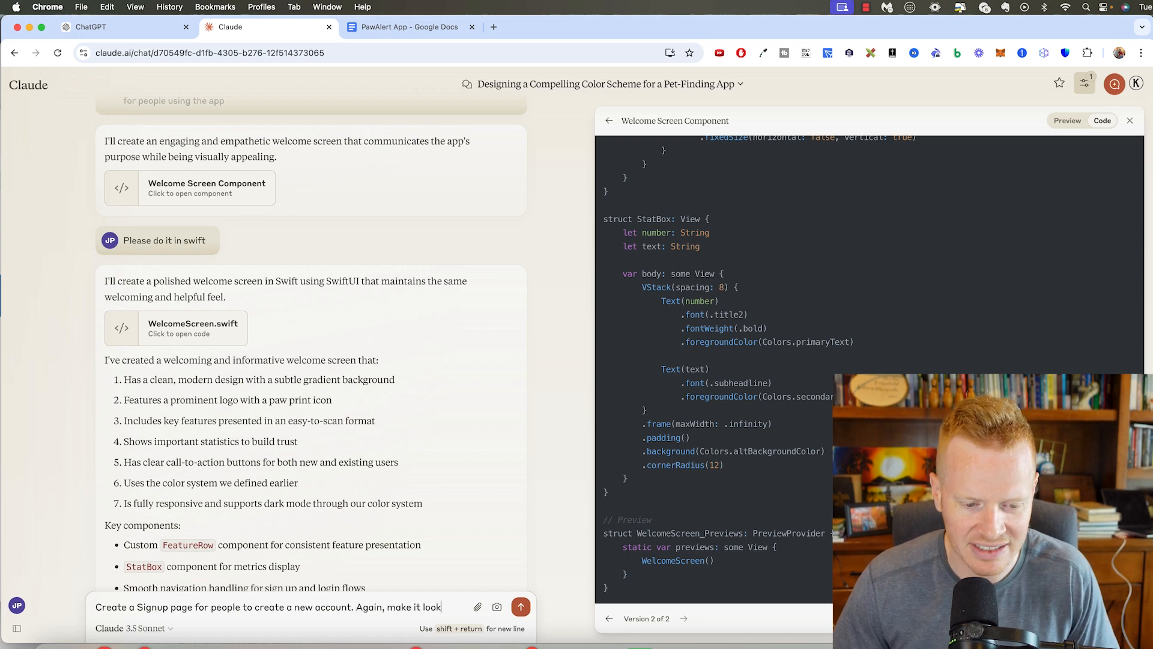
{"action": "type", "text": "amazing. Give the user a g"}
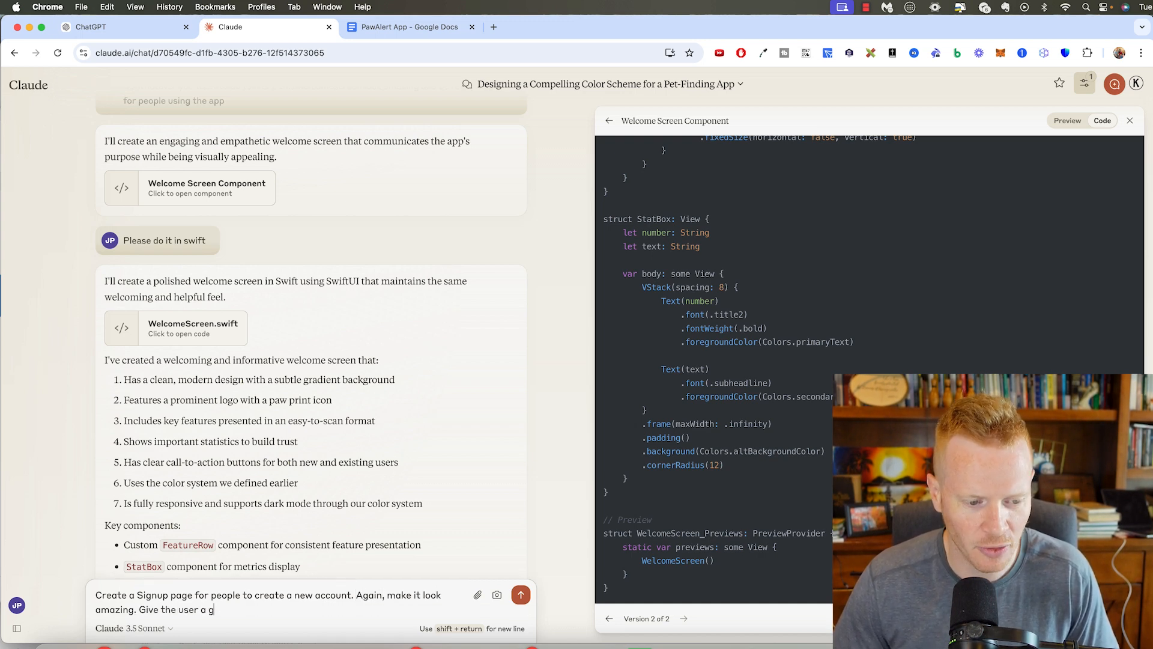
{"action": "type", "text": "reat user experi"}
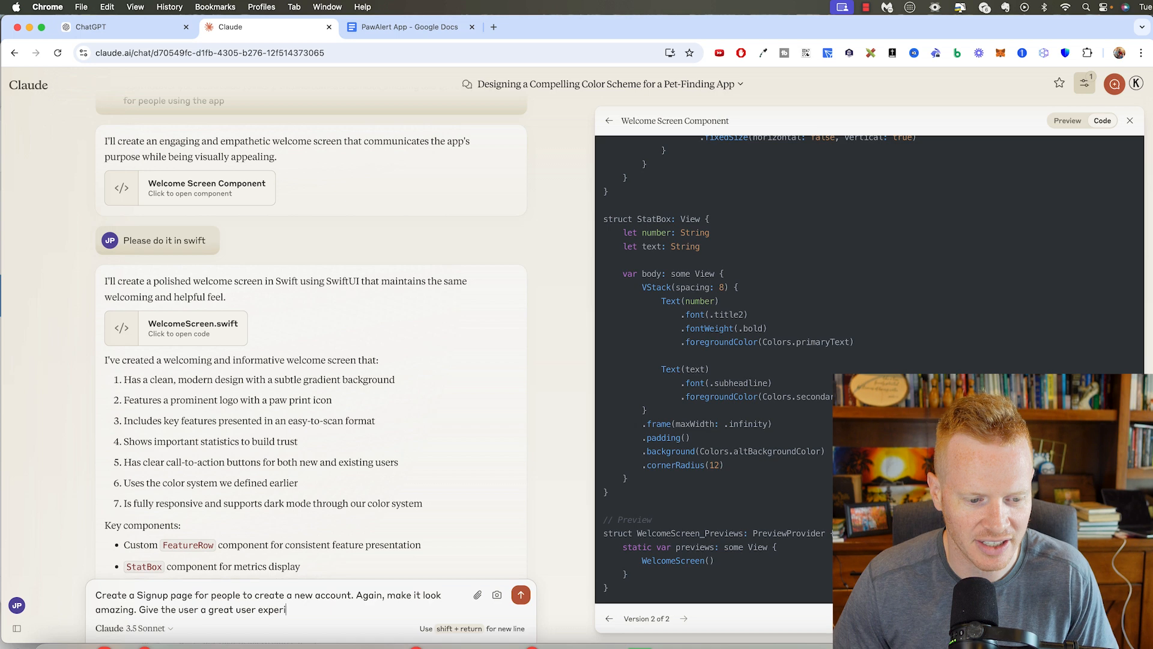
{"action": "left_click", "coordinate": [520, 595]}
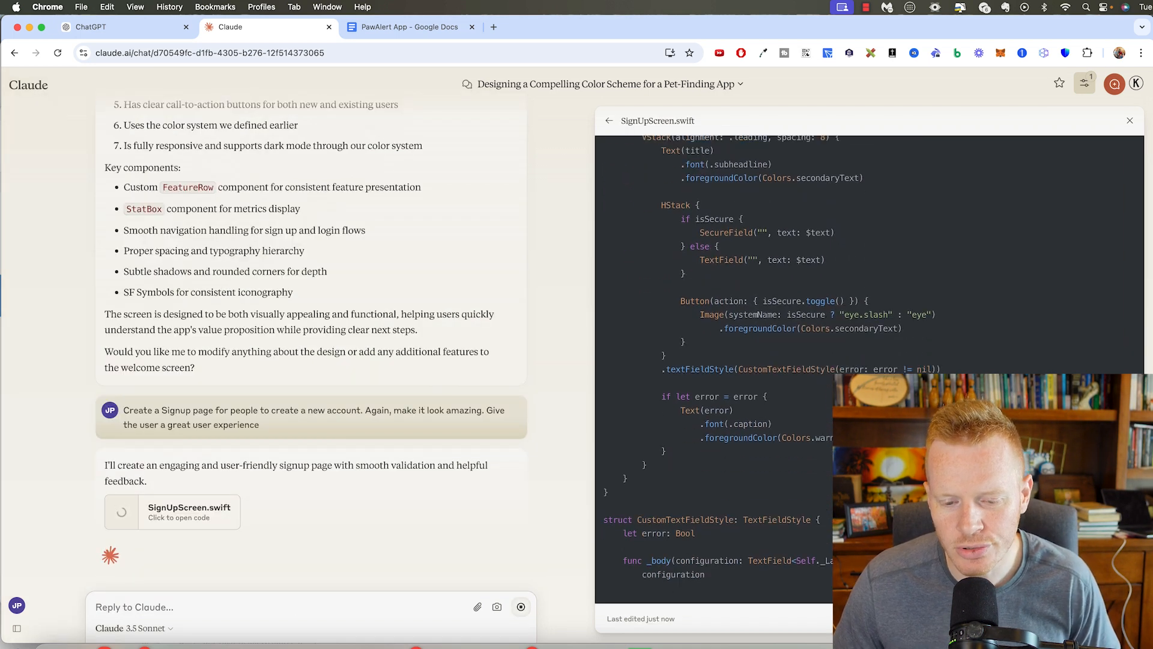
Scroll through the generated SignUpScreen.swift code artifact to review it.
{"action": "scroll", "scroll_direction": "down", "scroll_amount": 3}
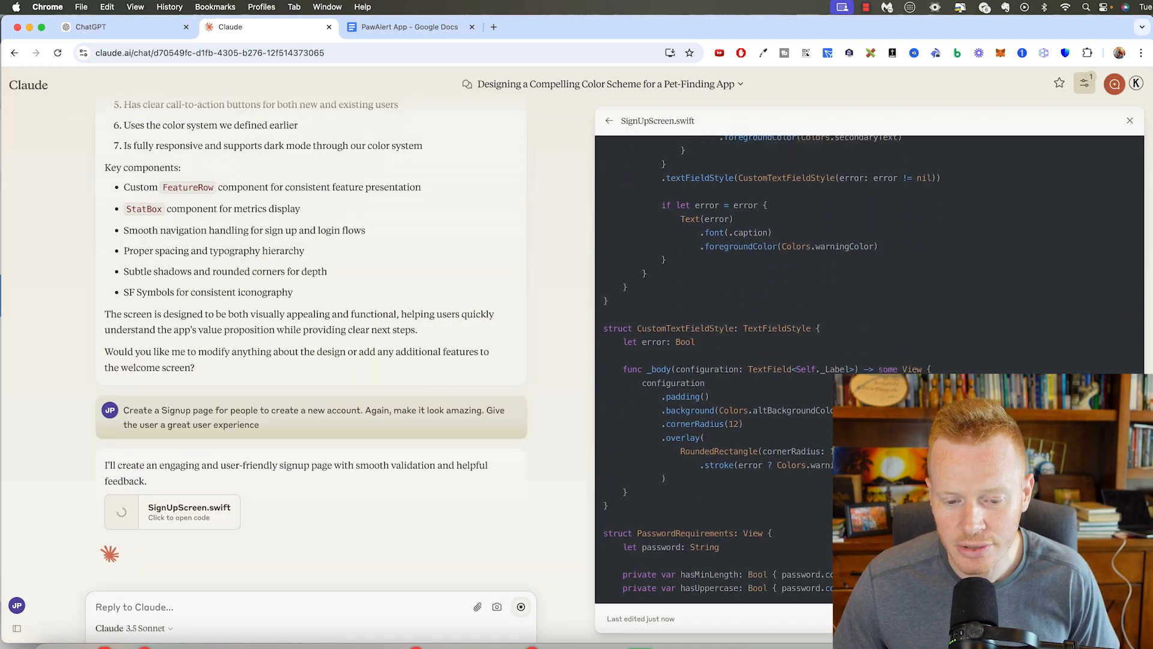
{"action": "scroll", "scroll_direction": "down", "scroll_amount": 3}
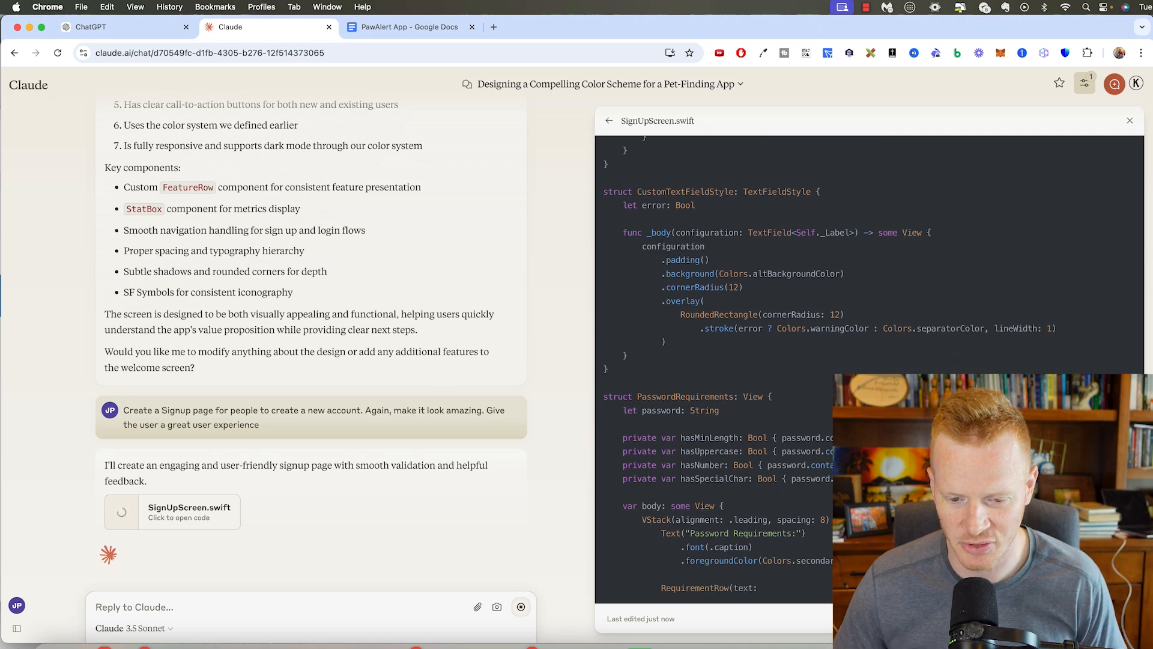
{"action": "scroll", "scroll_direction": "down", "scroll_amount": 3}
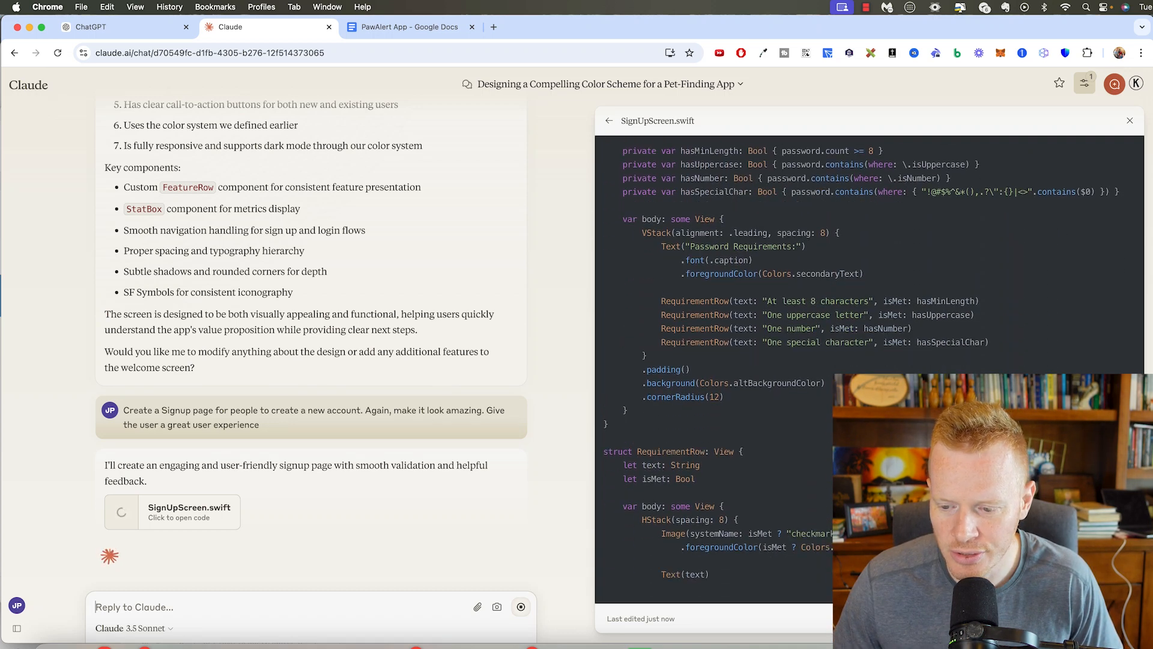
{"action": "scroll", "scroll_direction": "down", "scroll_amount": 3}
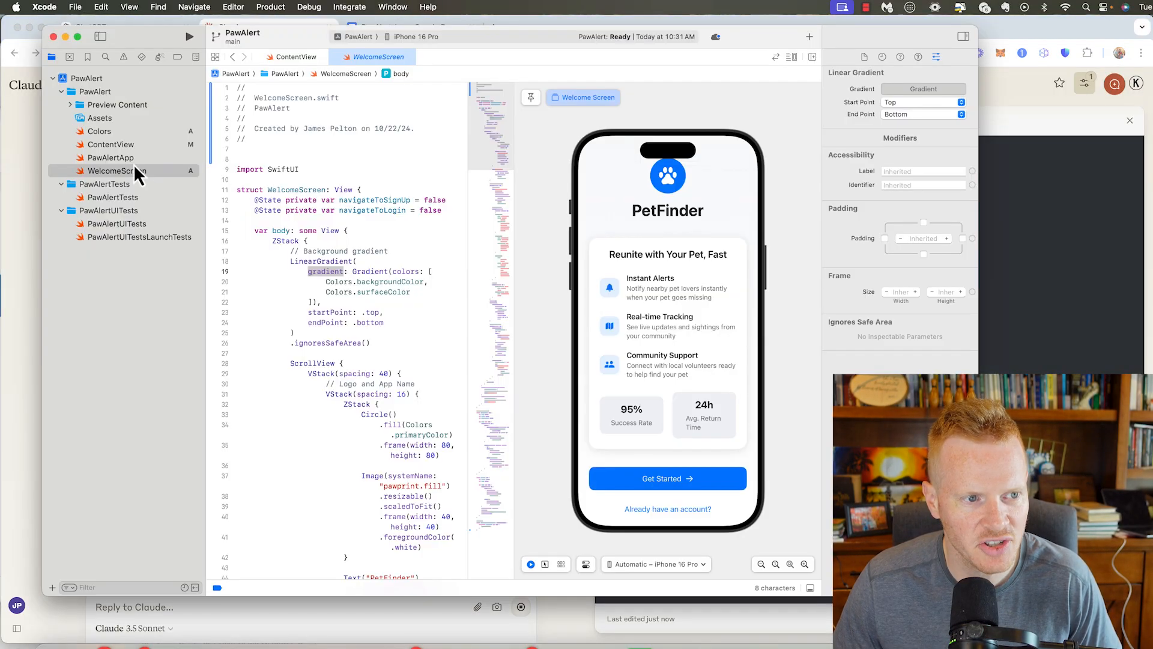
Create SignUpScreen.swift in the PawAlert group from clipboard and view the Create Account preview.
{"action": "right_click", "coordinate": [82, 92]}
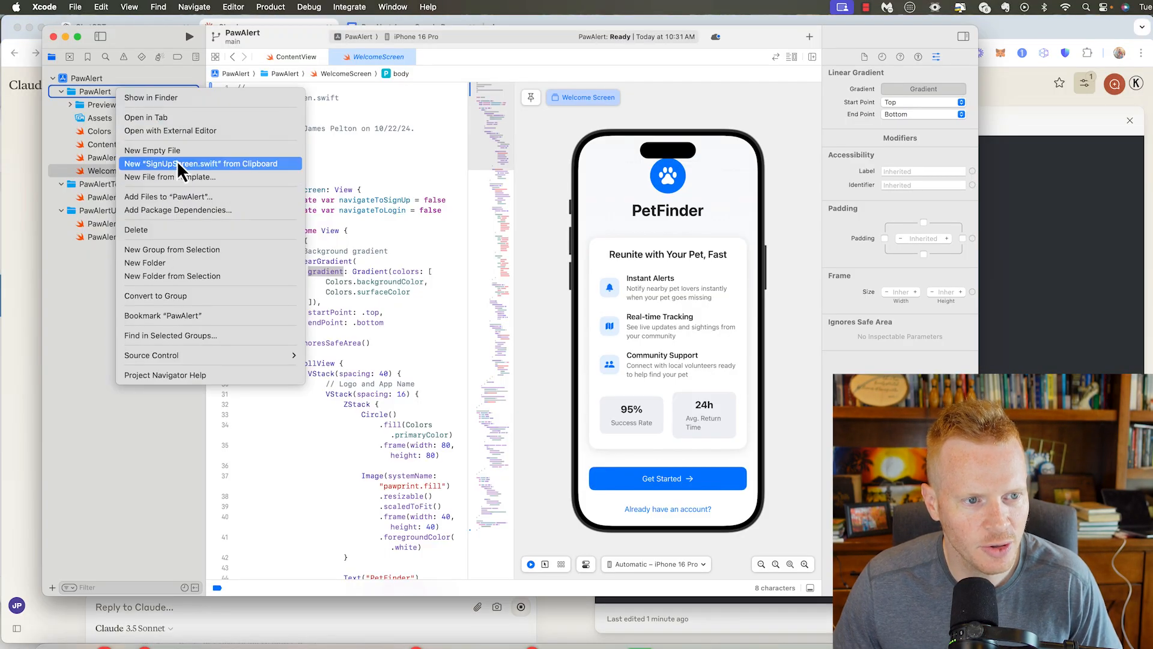
{"action": "left_click", "coordinate": [203, 164]}
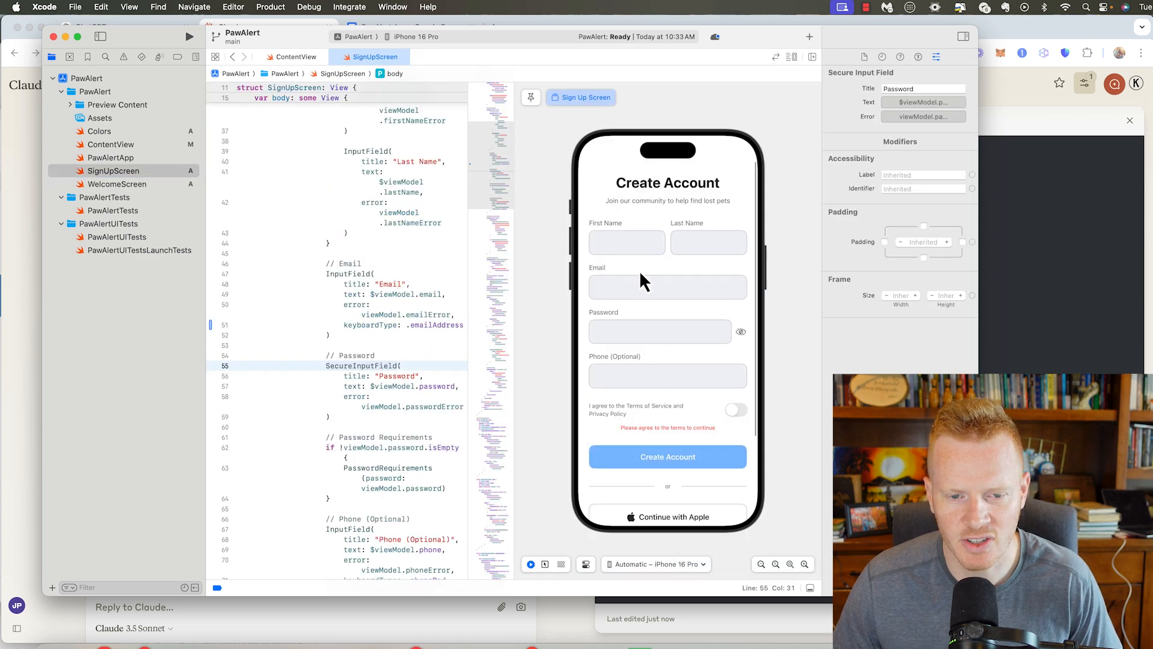
{"action": "scroll", "scroll_direction": "down", "scroll_amount": 3}
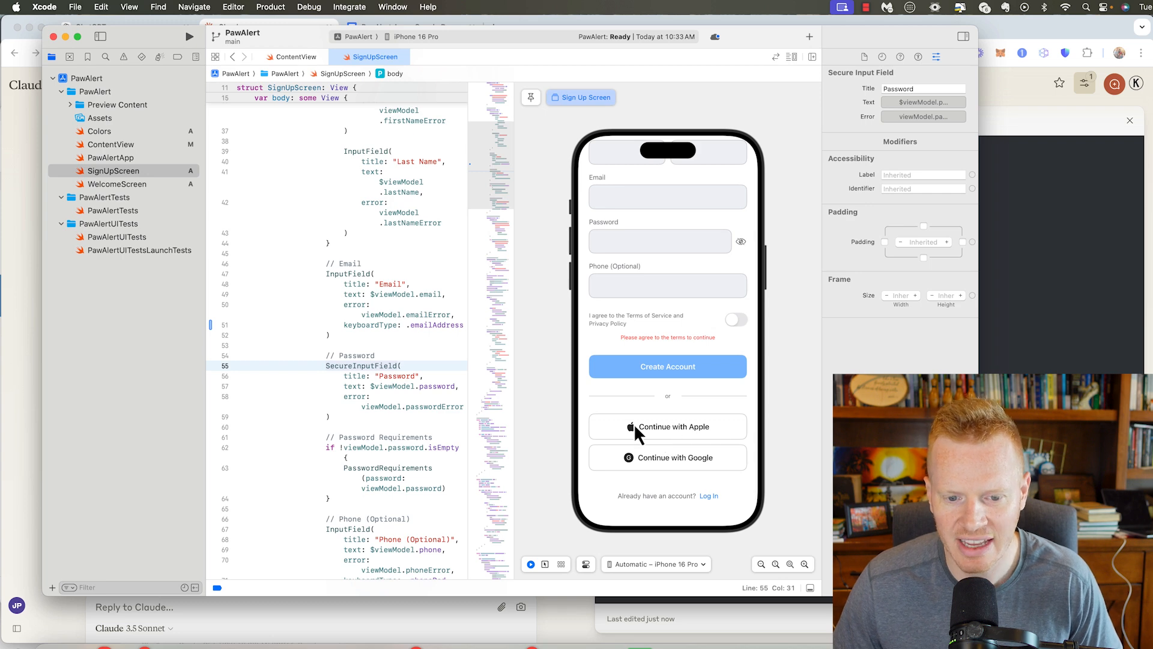
{"action": "mouse_move", "coordinate": [683, 415]}
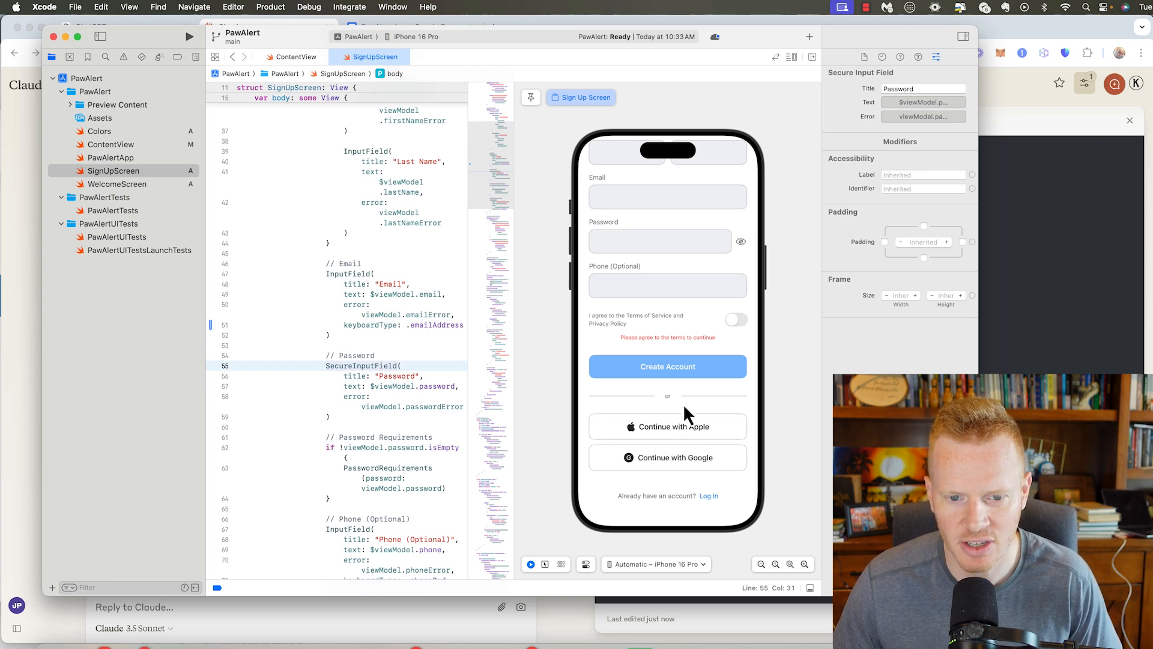
{"action": "left_click", "coordinate": [108, 157]}
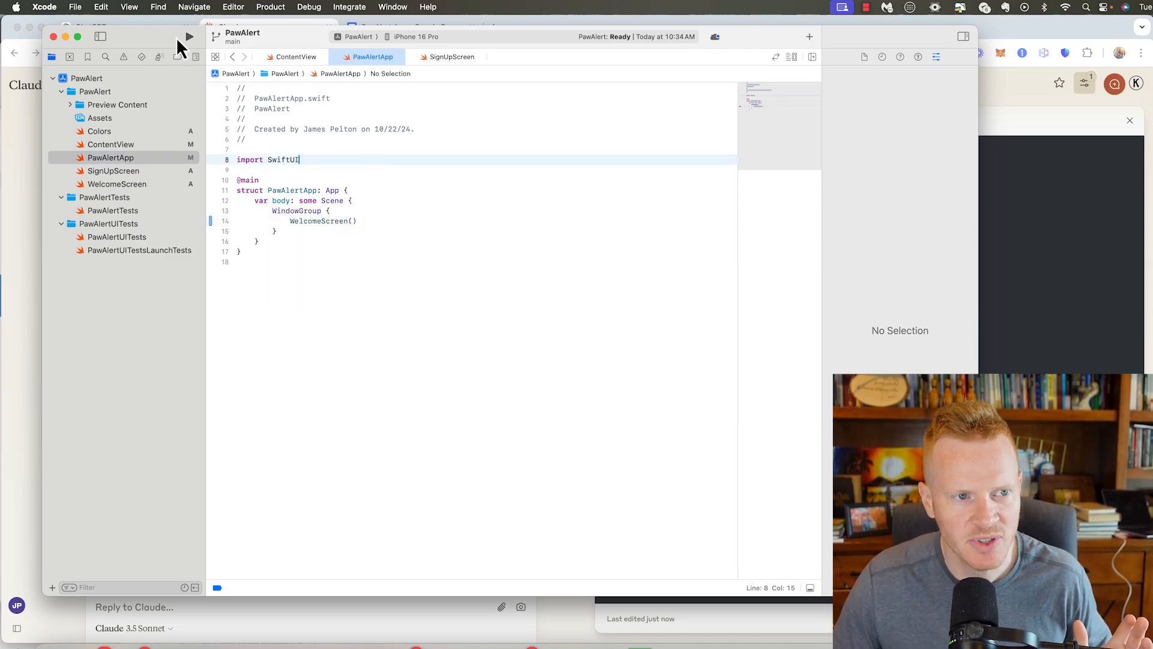
Run PawAlert on the iPhone 16 Pro simulator and reopen the WelcomeScreen code.
{"action": "left_click", "coordinate": [189, 36]}
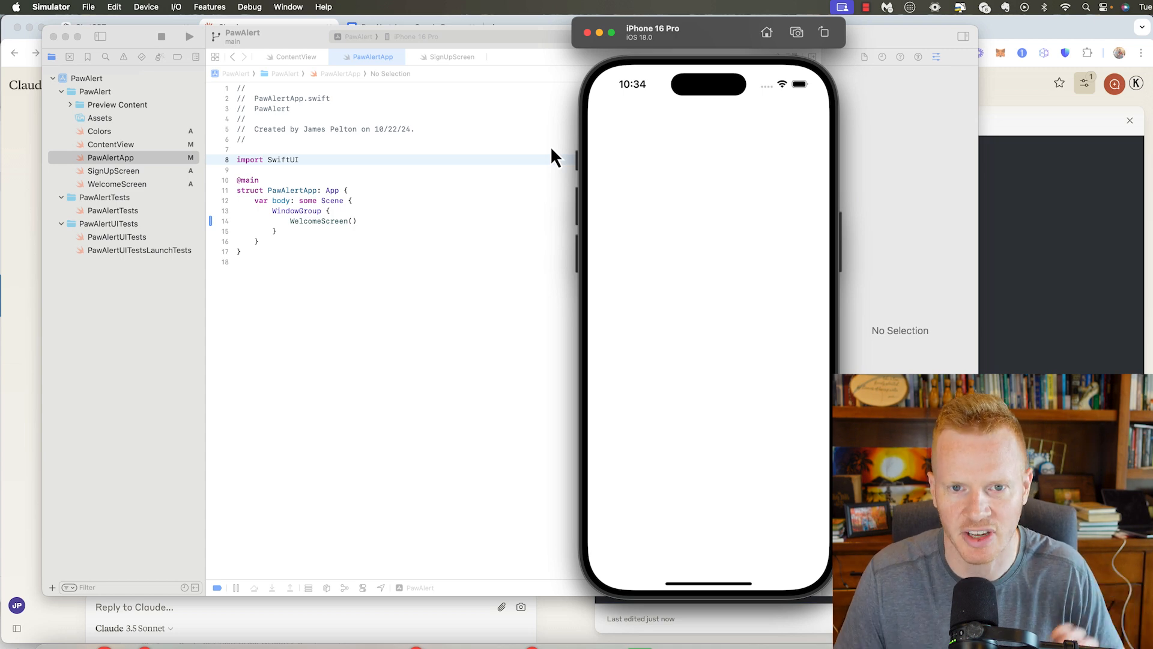
{"action": "left_click", "coordinate": [116, 183]}
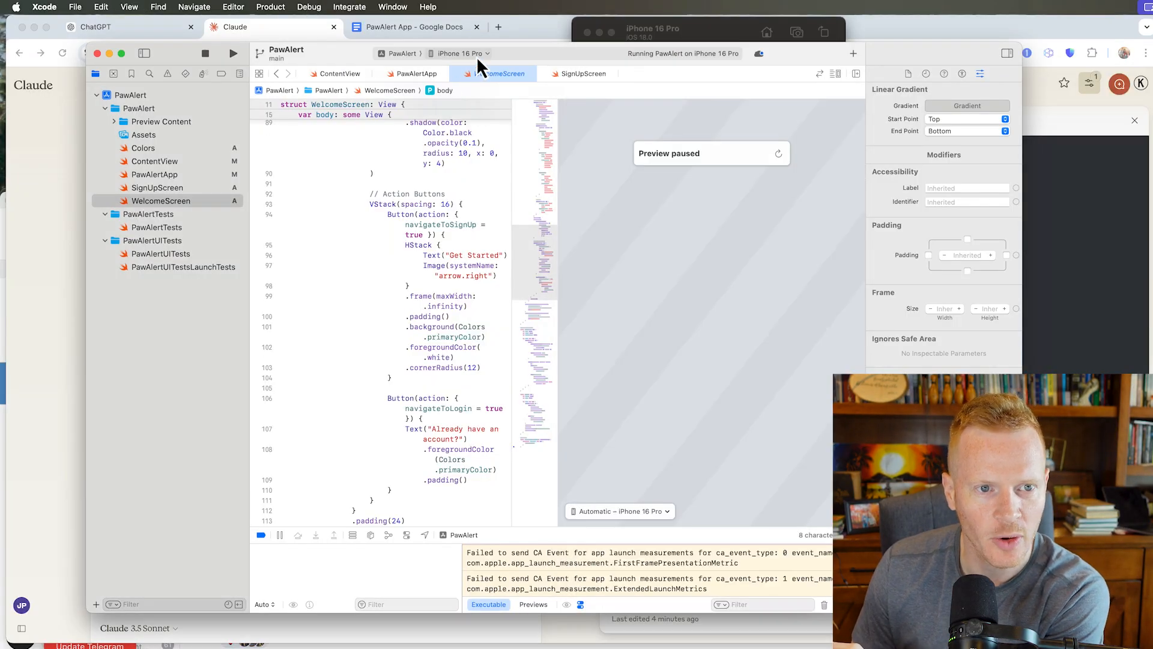
{"action": "mouse_move", "coordinate": [452, 66]}
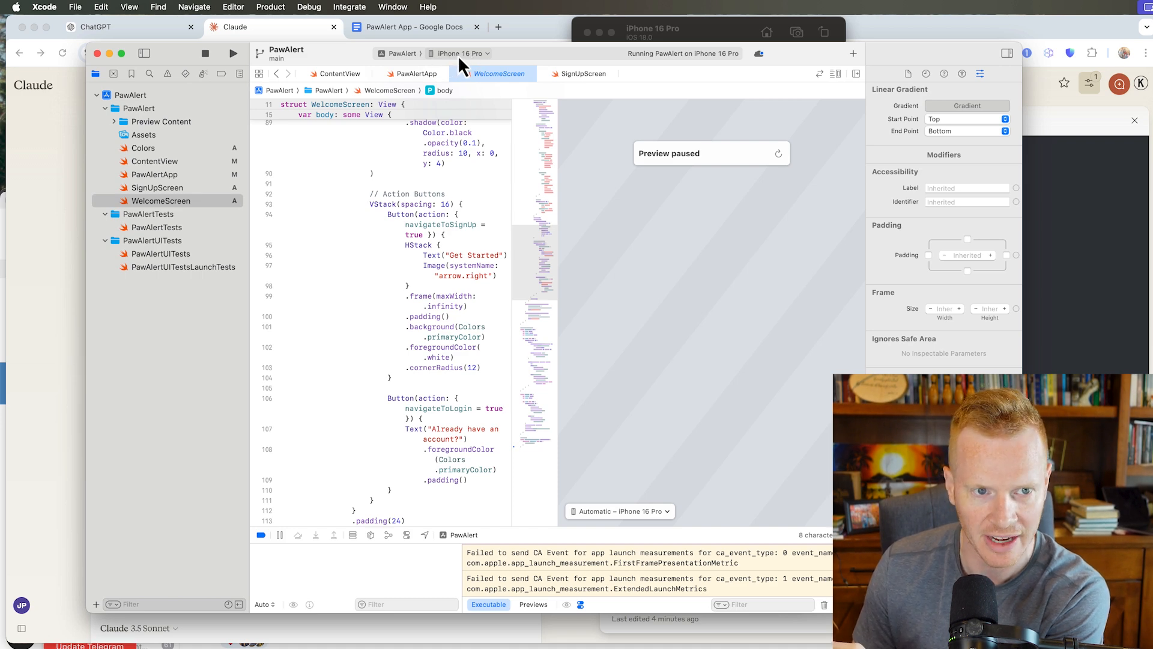
{"action": "left_click", "coordinate": [461, 53]}
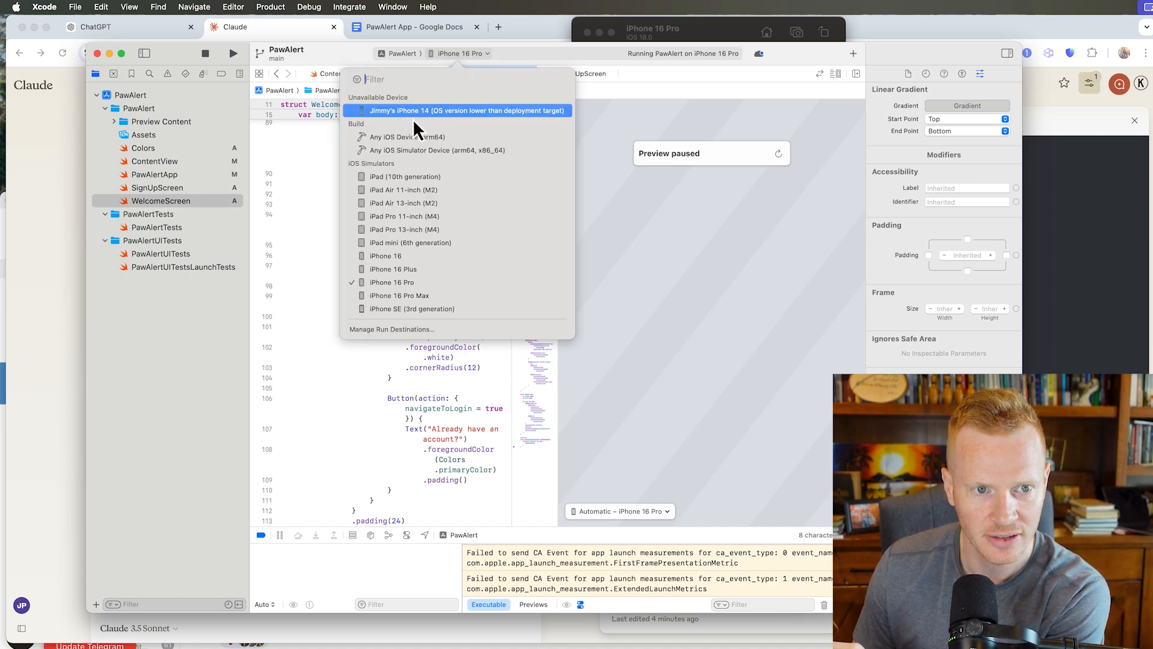
{"action": "left_click", "coordinate": [466, 111]}
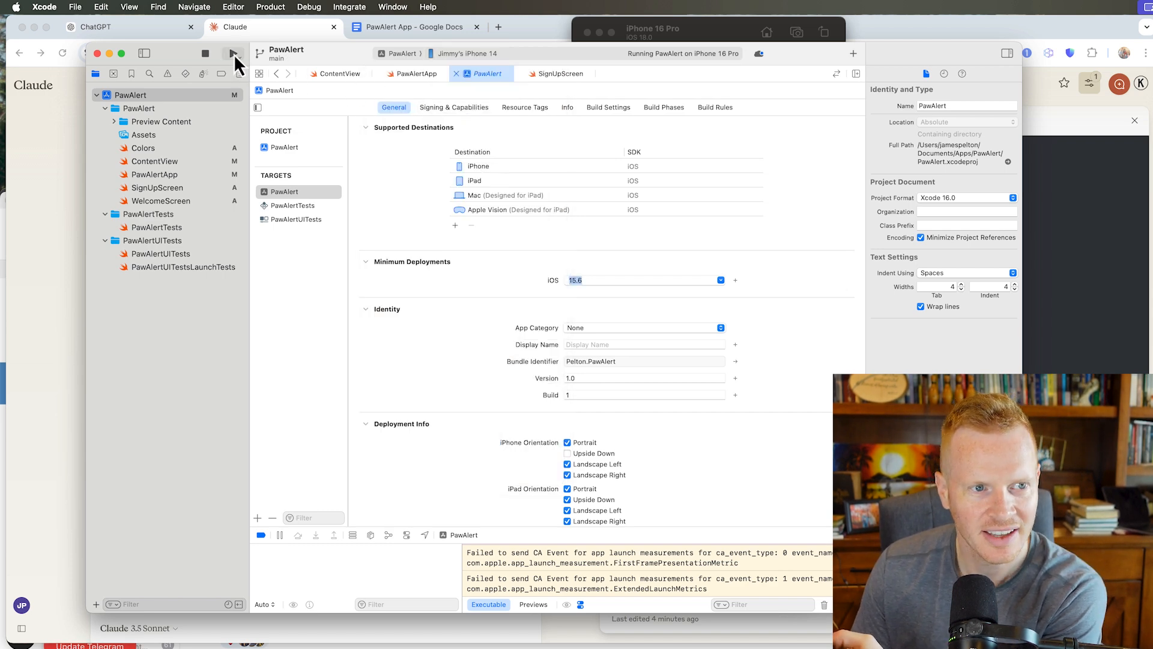
{"action": "left_click", "coordinate": [232, 53]}
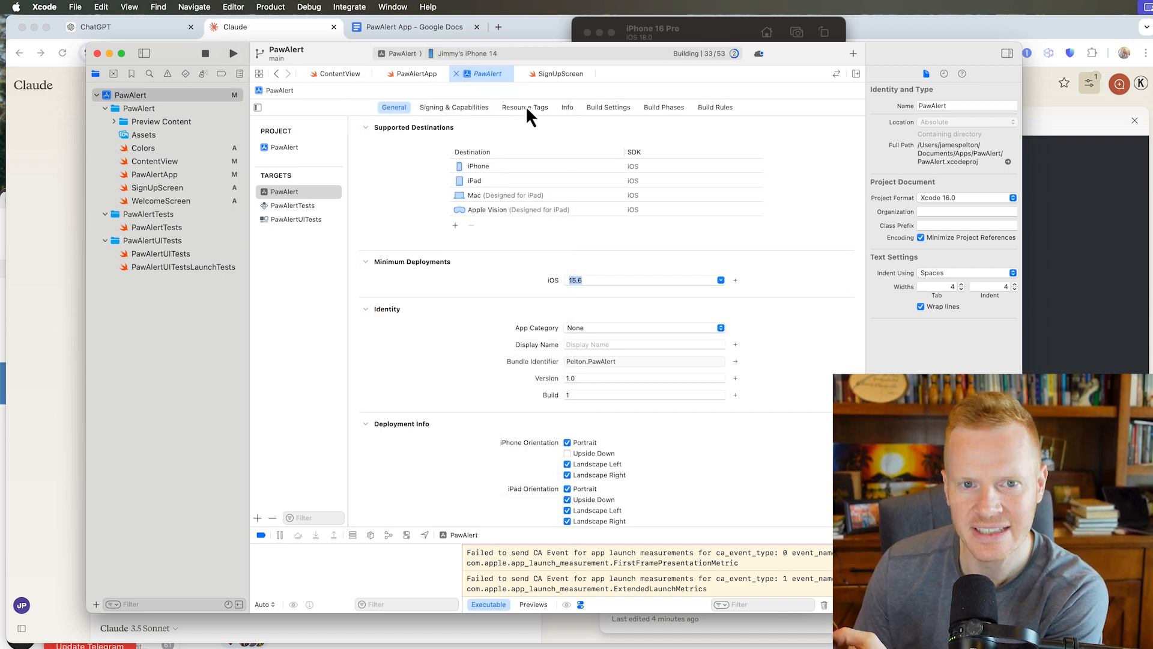
{"action": "mouse_move", "coordinate": [558, 324]}
{"action": "type", "text": "16.3"}
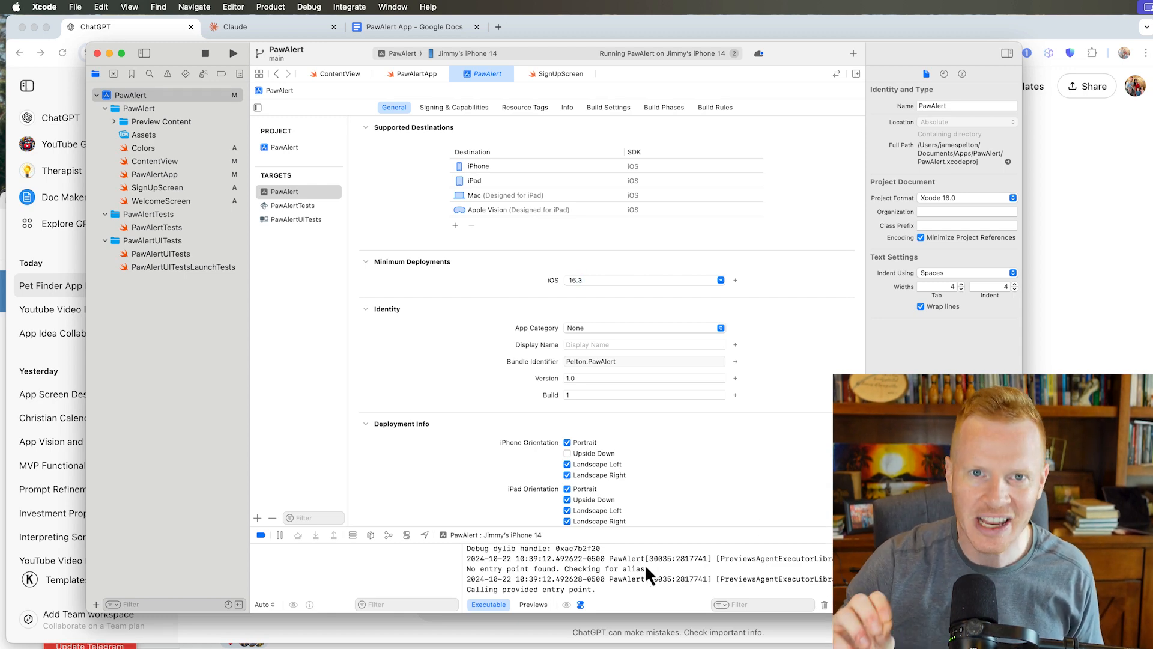
{"action": "mouse_move", "coordinate": [101, 162]}
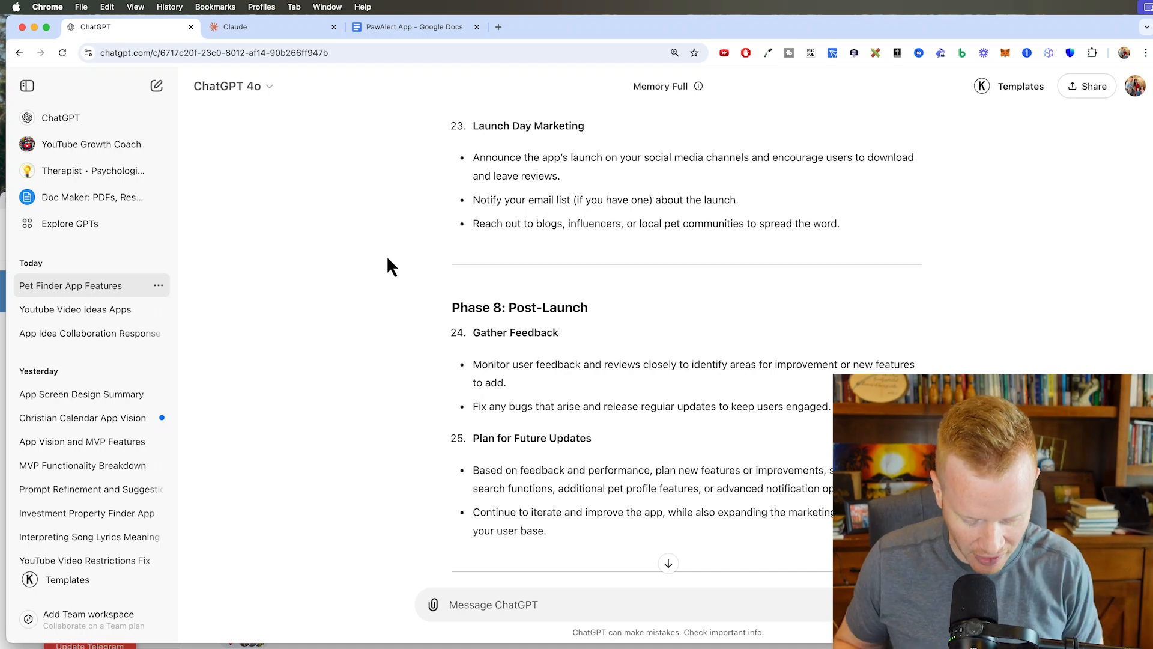
Open a new Chrome tab for passive-apps.com.
{"action": "left_click", "coordinate": [640, 28]}
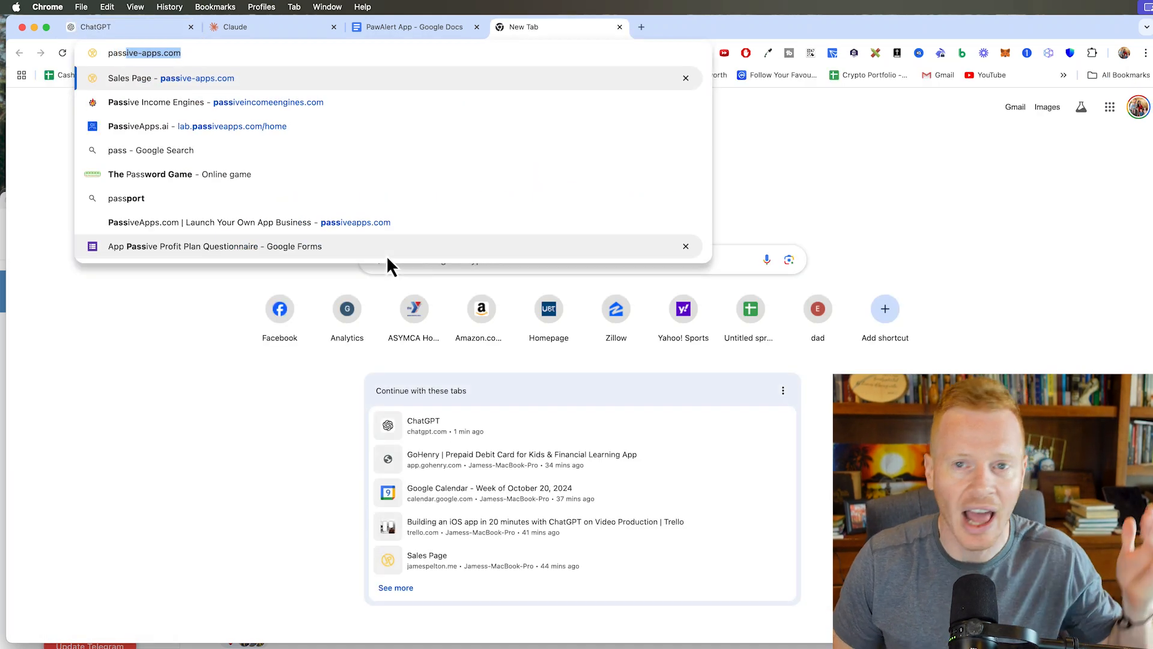
Load passive-apps.com, browse the sales page and view the free app-idea feedback form.
{"action": "key", "text": "Return"}
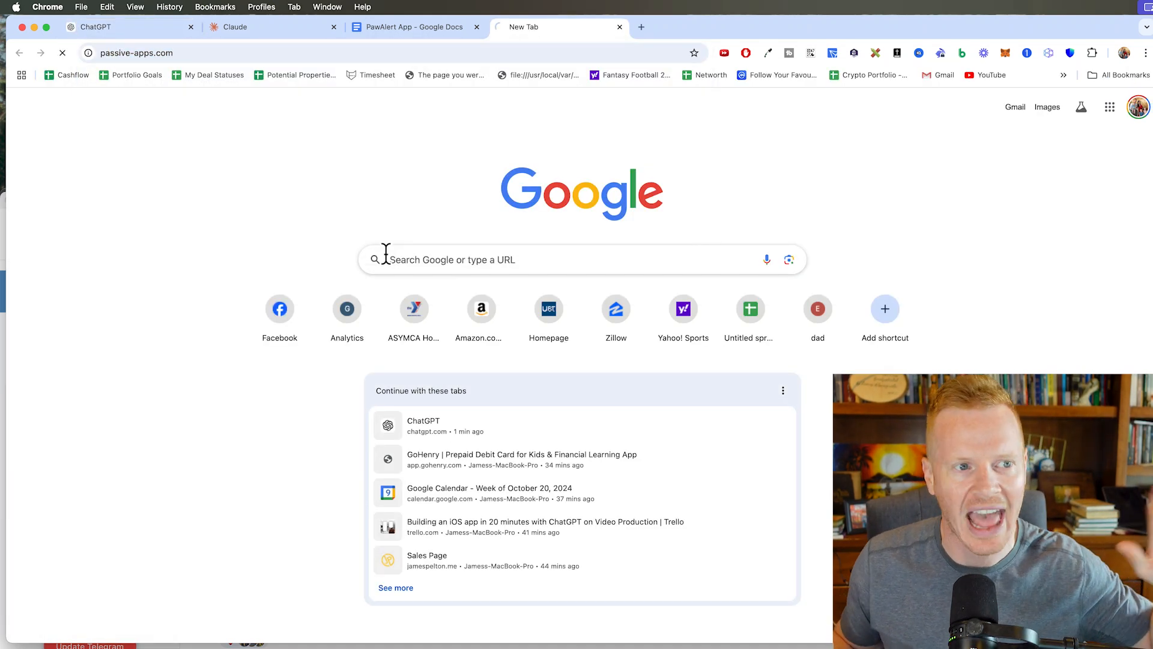
{"action": "left_click", "coordinate": [426, 560]}
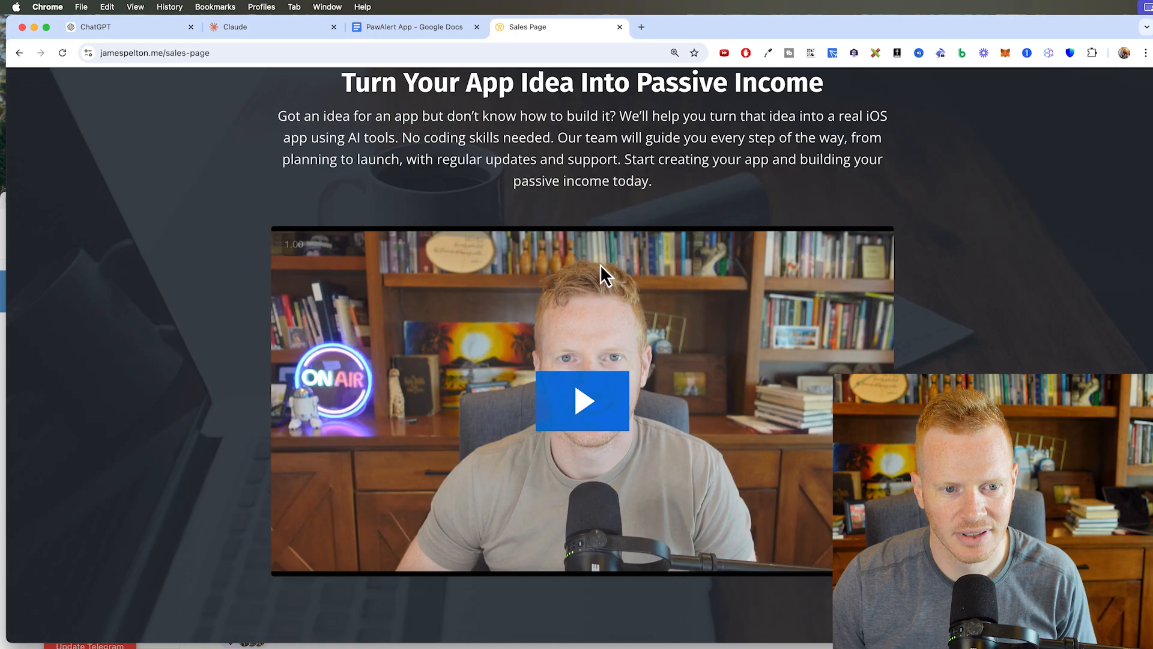
{"action": "scroll", "scroll_direction": "up", "scroll_amount": 3}
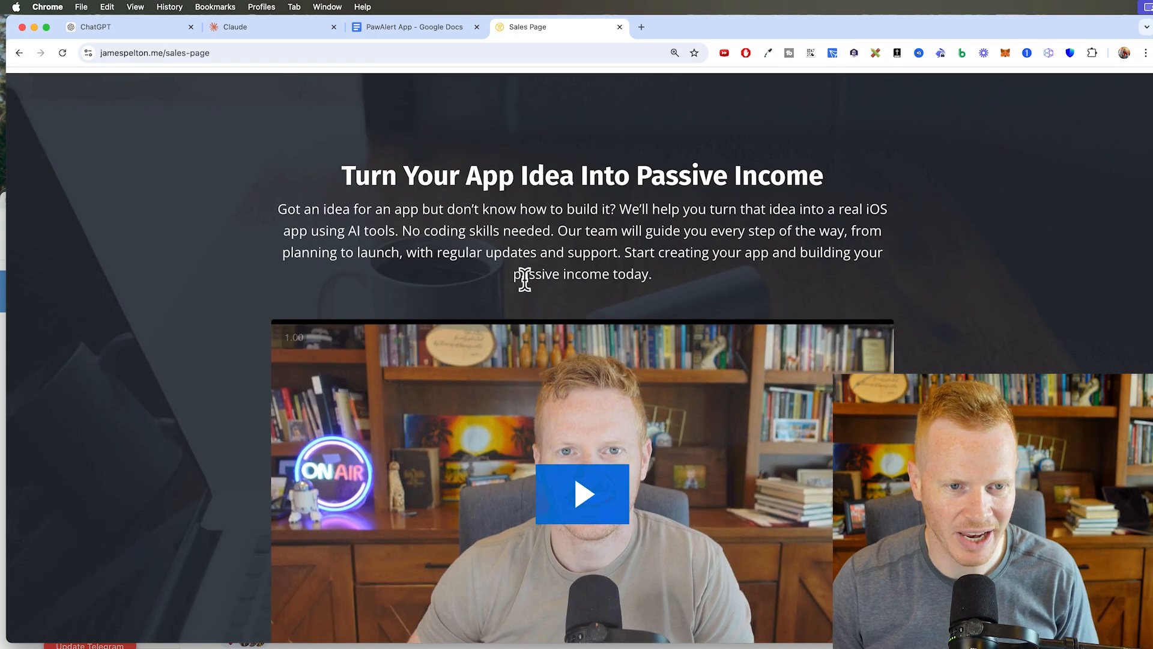
{"action": "scroll", "scroll_direction": "down", "scroll_amount": 3}
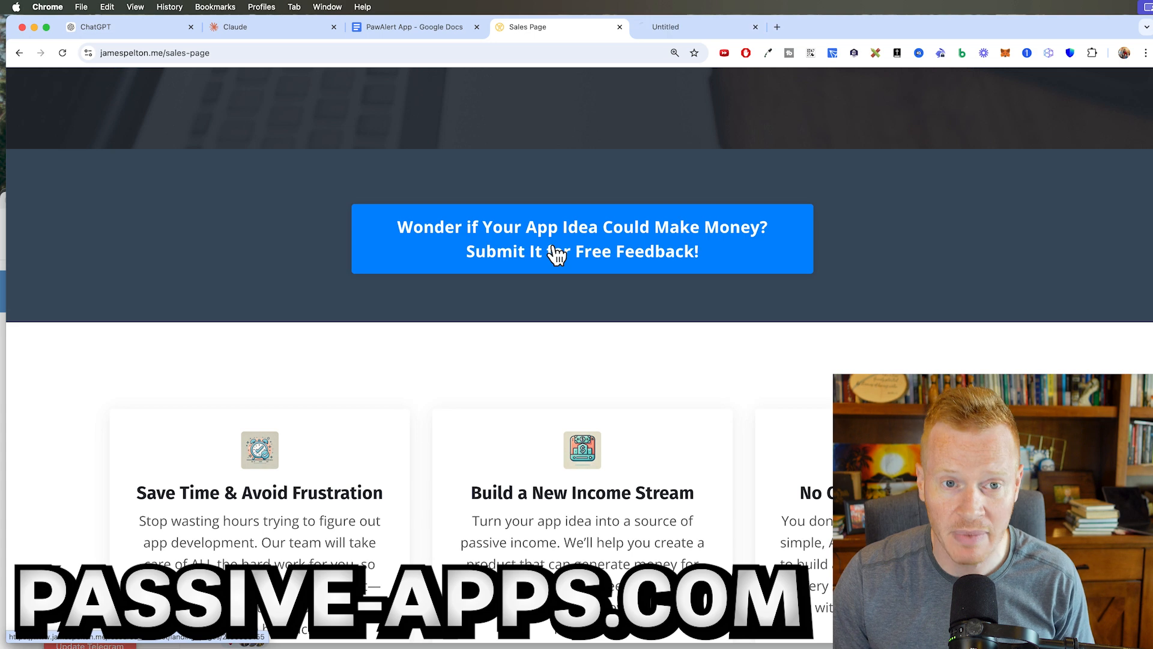
{"action": "left_click", "coordinate": [581, 237]}
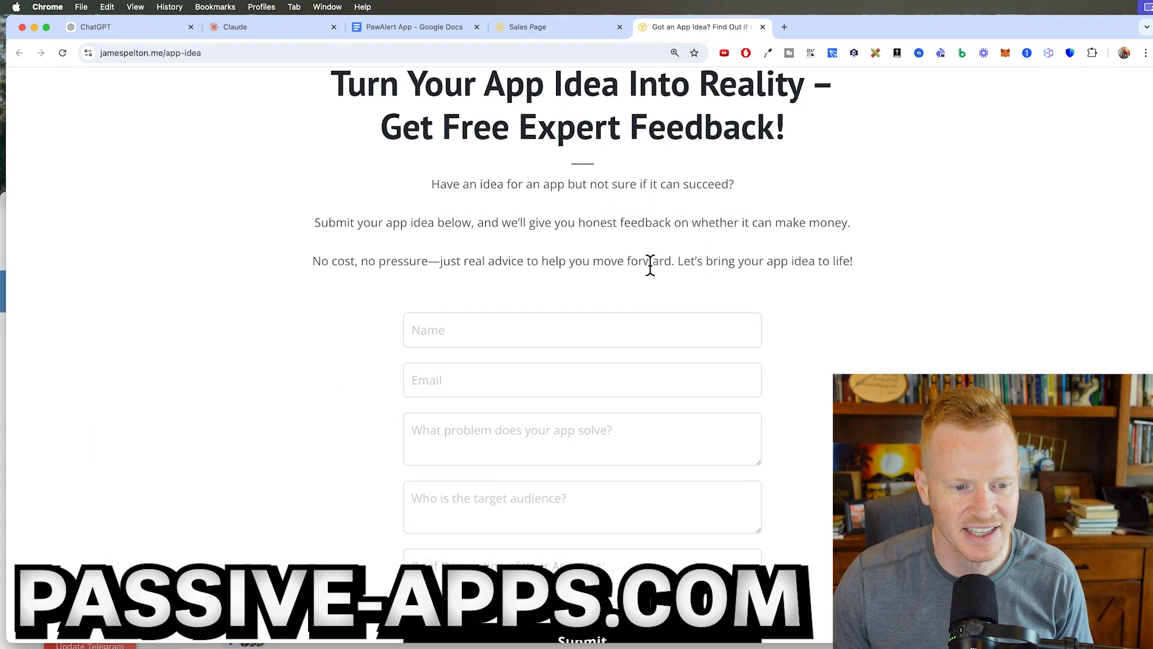
{"action": "scroll", "scroll_direction": "down", "scroll_amount": 3}
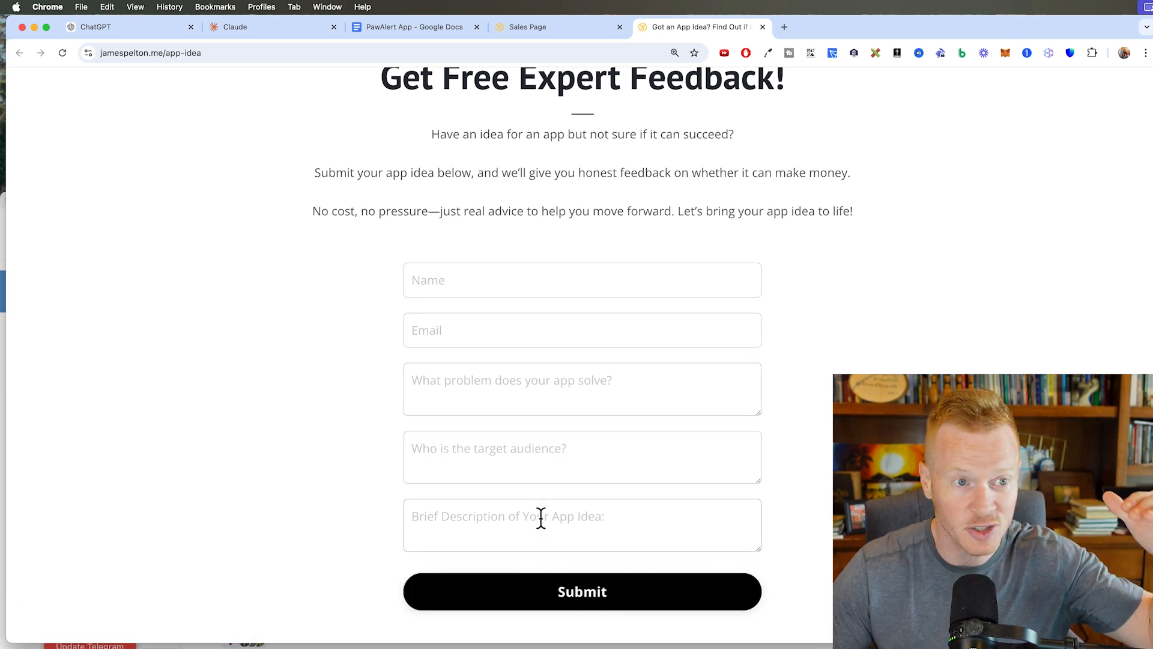
Check the PawAlert App Google Doc tab, then return to the sales page's sign-up section.
{"action": "left_click", "coordinate": [412, 27]}
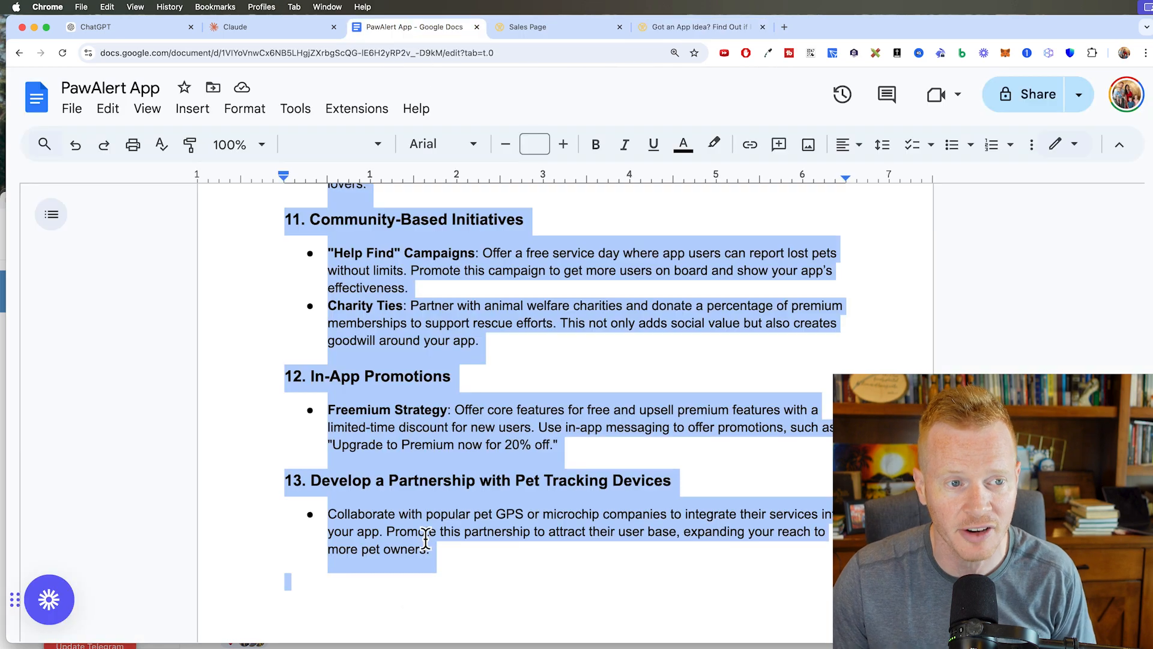
{"action": "scroll", "scroll_direction": "up", "scroll_amount": 3}
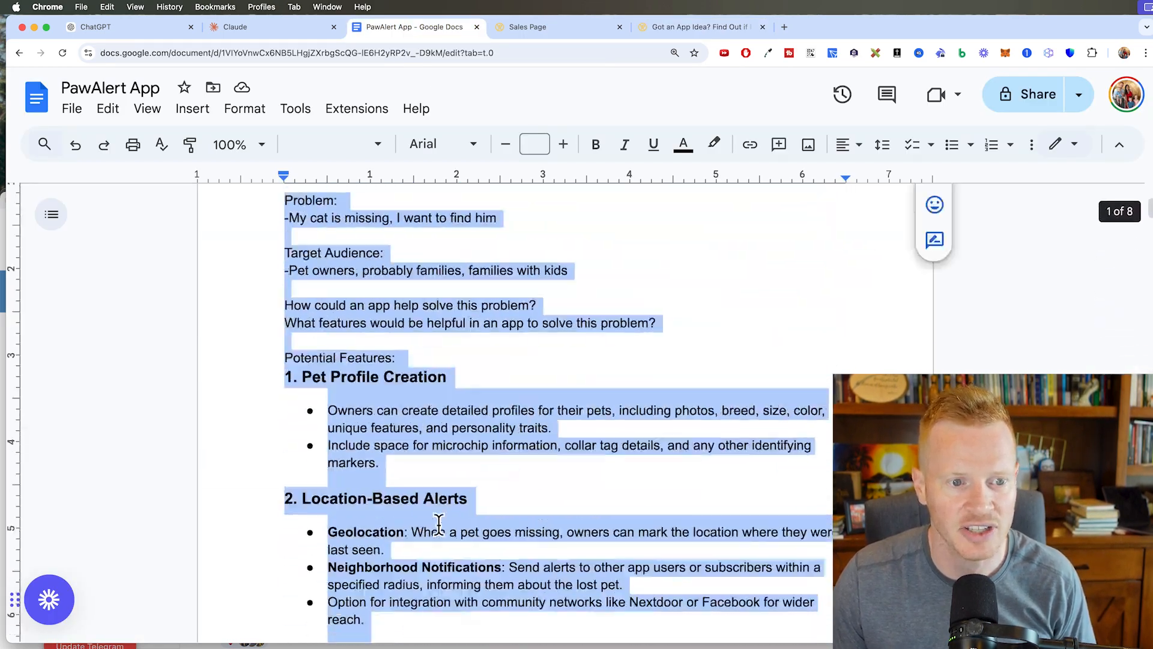
{"action": "left_click", "coordinate": [528, 28]}
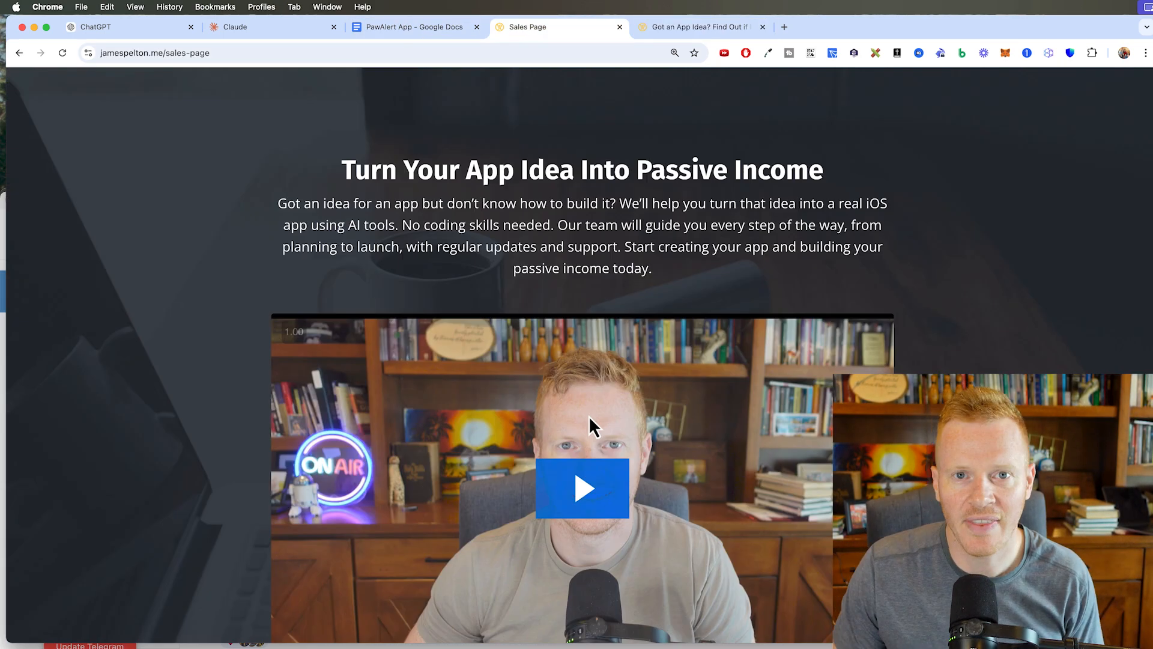
{"action": "scroll", "scroll_direction": "down", "scroll_amount": 3}
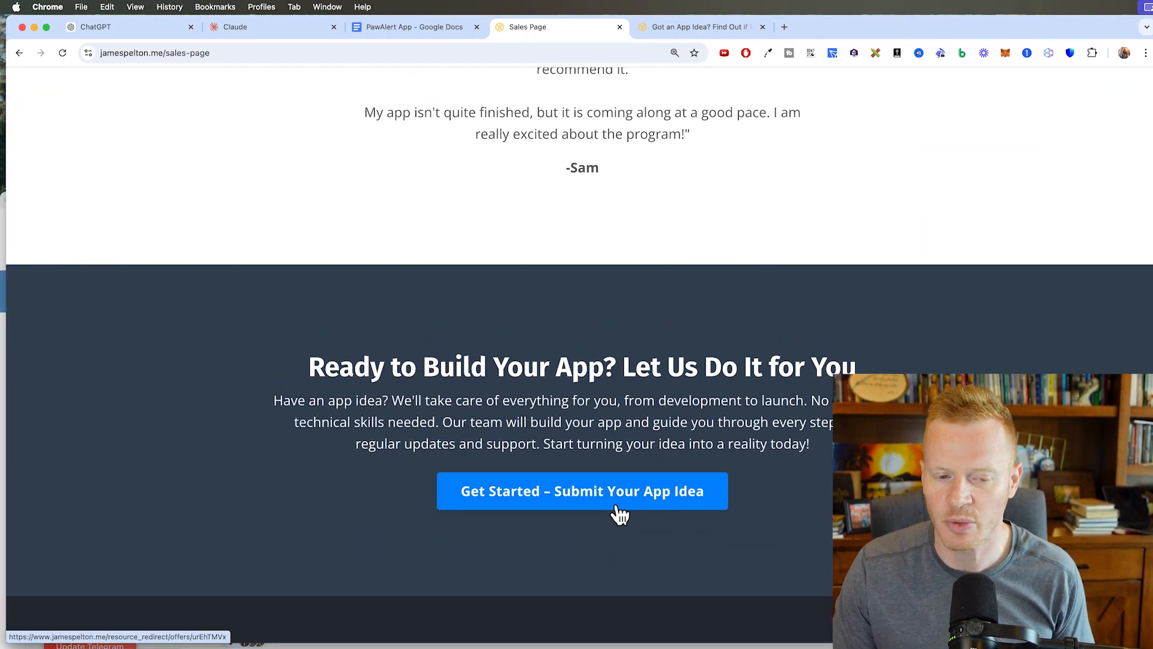
Open the $397 monthly App Passive Profit Plan checkout and read its included deliverables.
{"action": "left_click", "coordinate": [582, 490]}
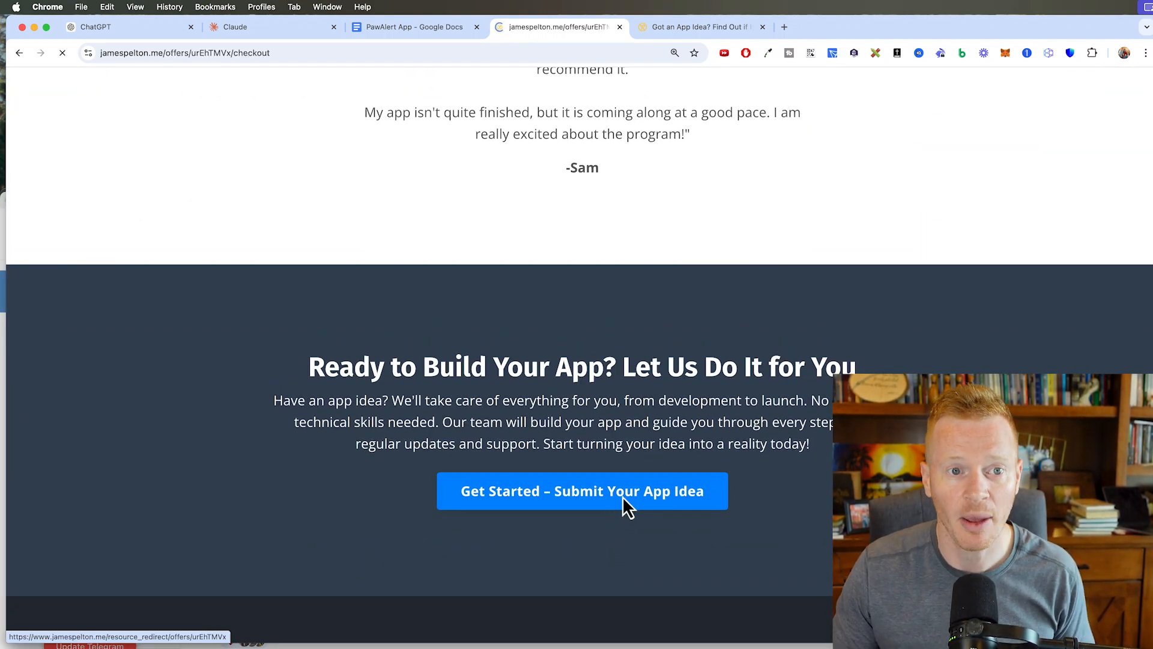
{"action": "left_click", "coordinate": [581, 490]}
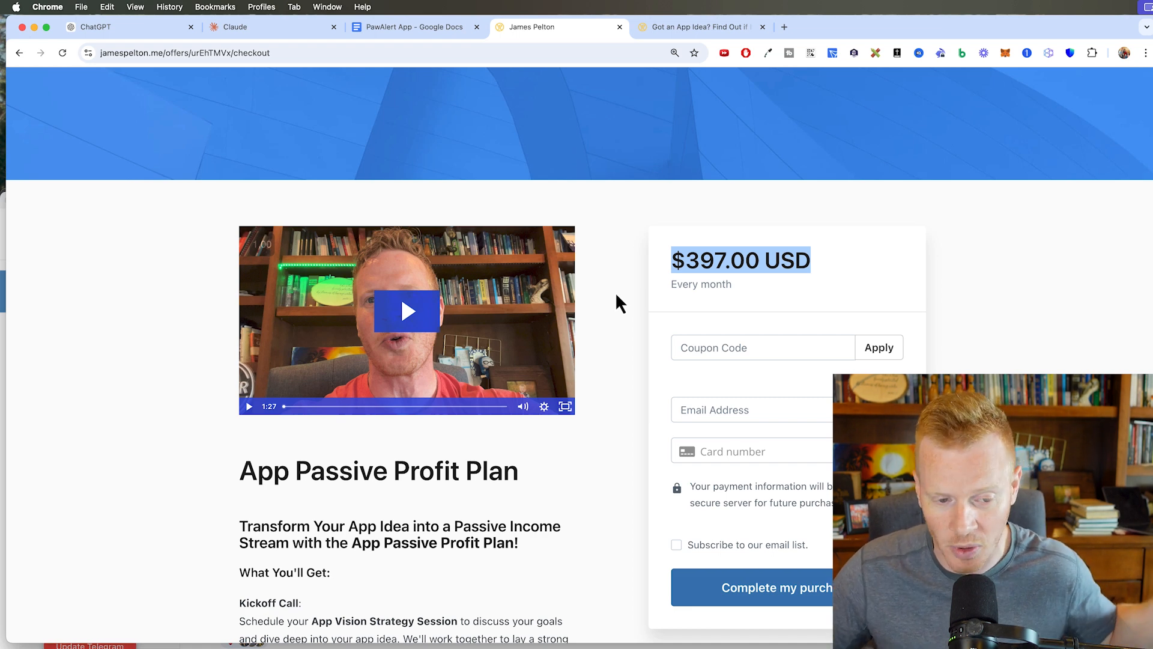
{"action": "mouse_move", "coordinate": [641, 343]}
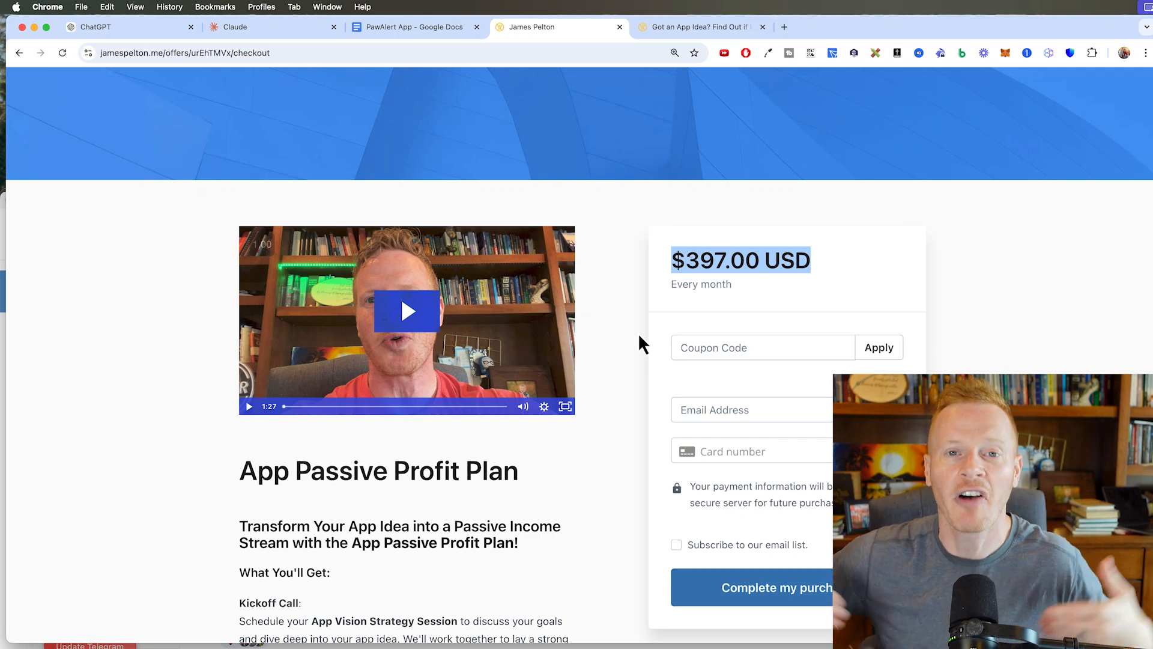
{"action": "mouse_move", "coordinate": [666, 334]}
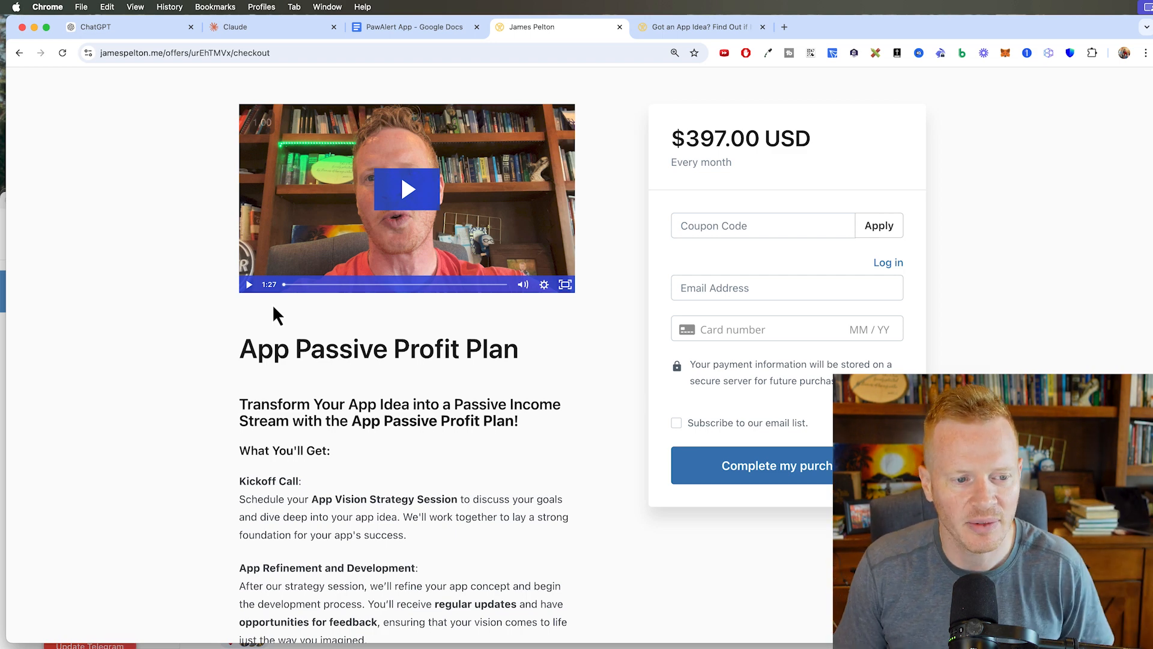
{"action": "mouse_move", "coordinate": [386, 357]}
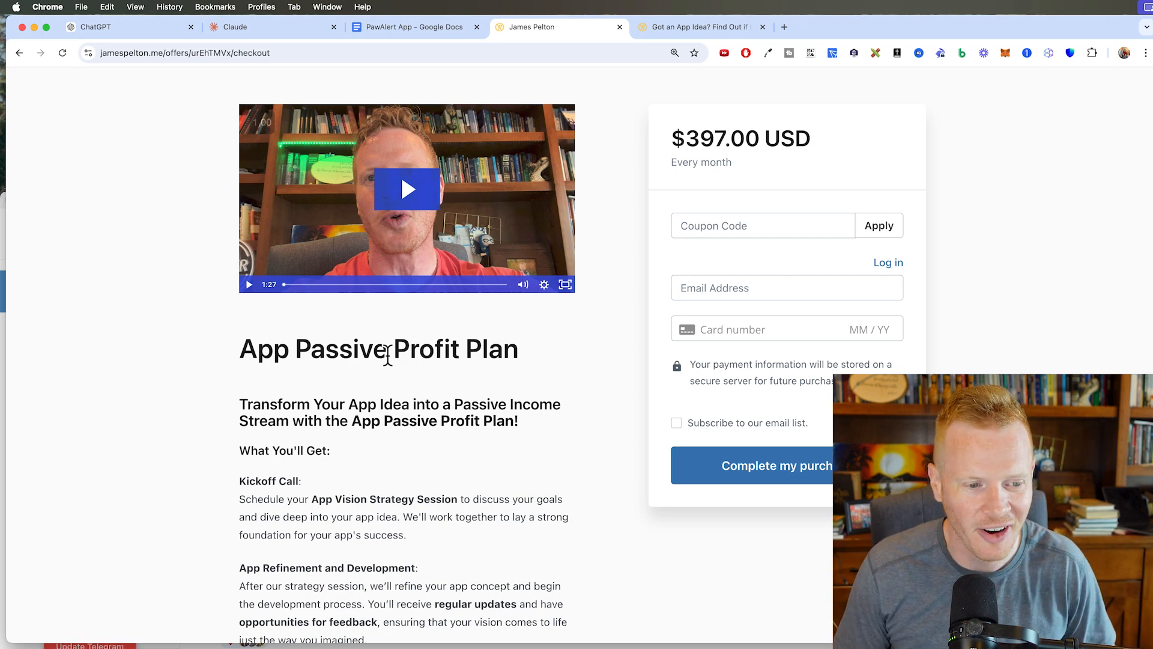
{"action": "scroll", "scroll_direction": "down", "scroll_amount": 3}
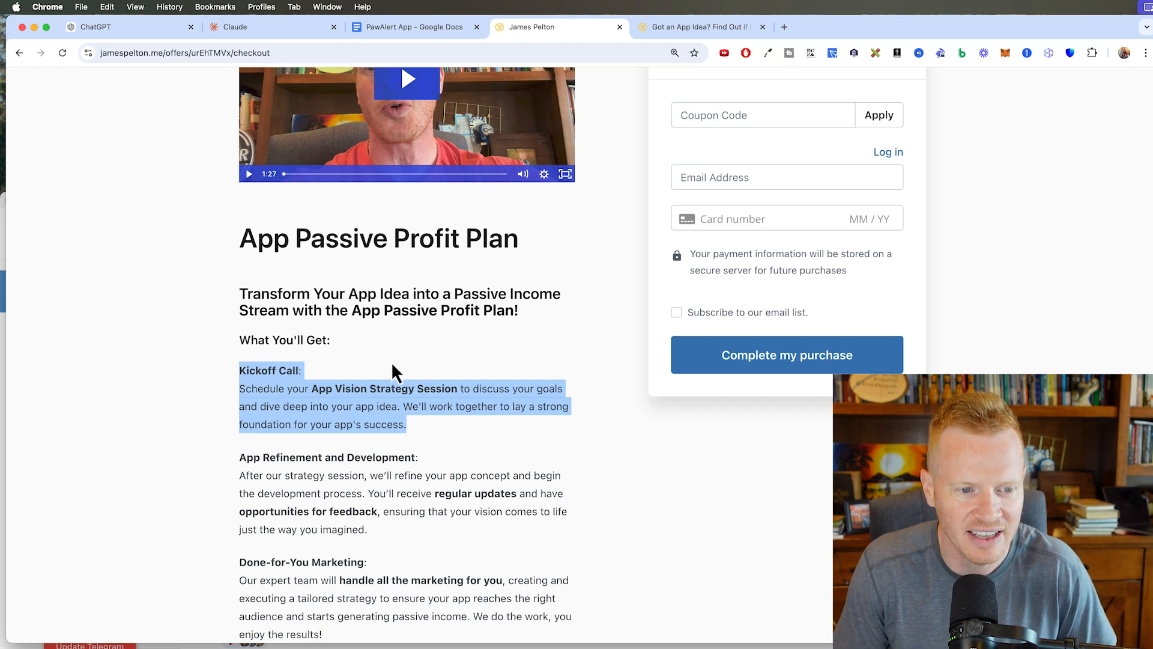
{"action": "scroll", "scroll_direction": "down", "scroll_amount": 3}
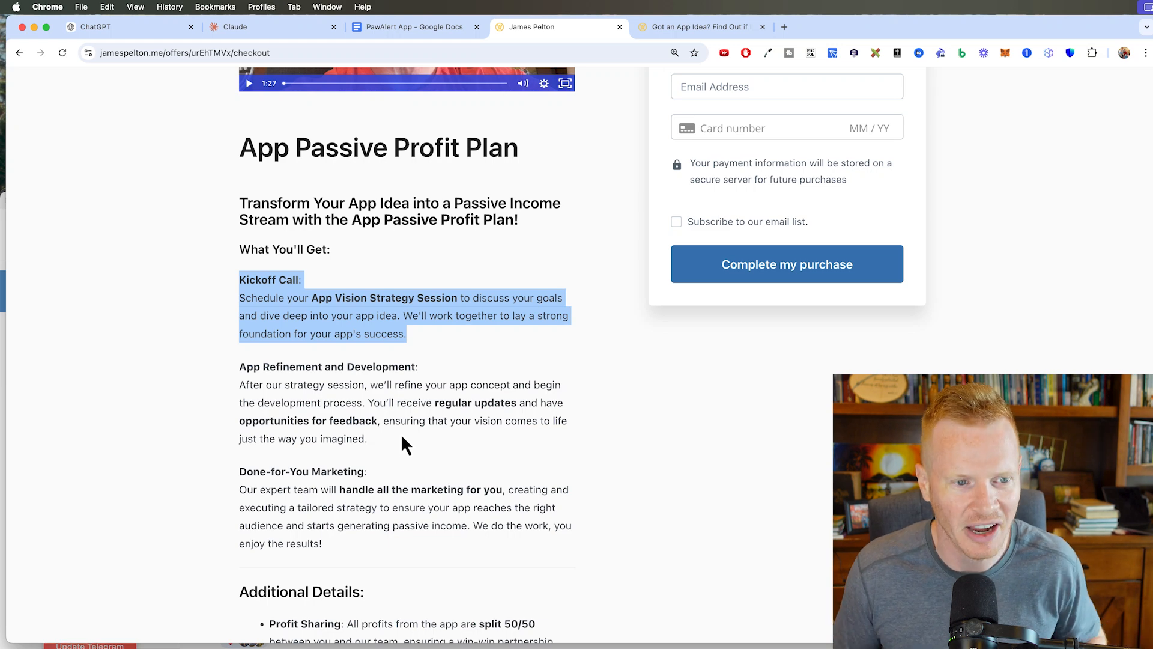
{"action": "left_click", "coordinate": [412, 27]}
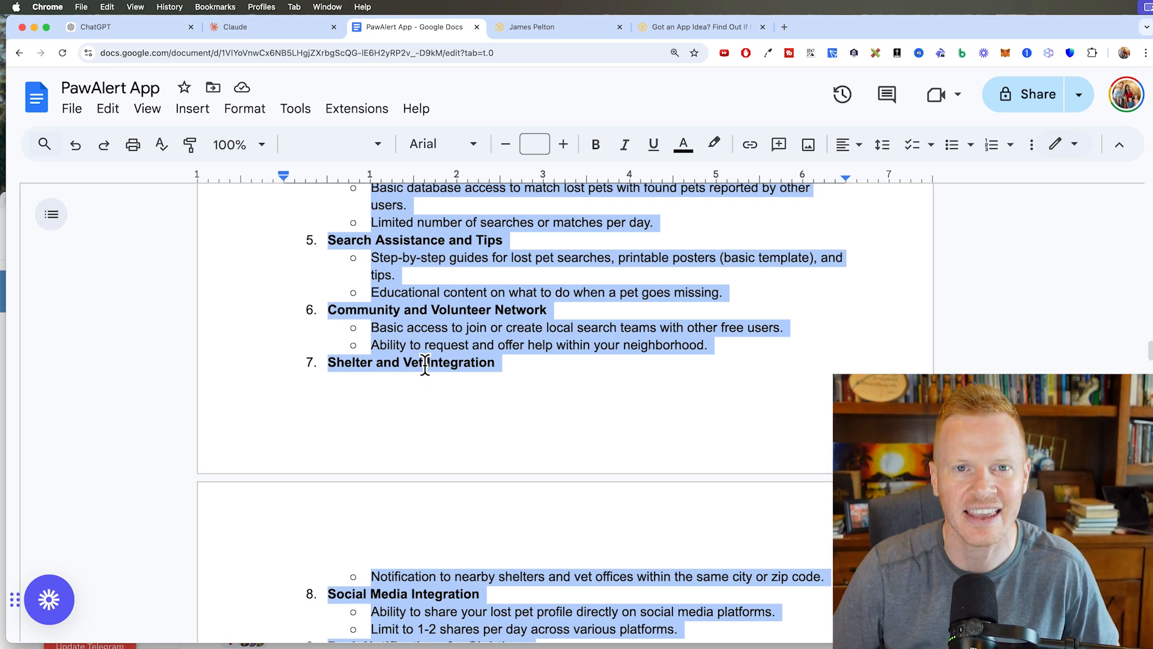
Switch to the PawAlert App Google Docs tab showing the free feature list.
{"action": "left_click", "coordinate": [559, 27]}
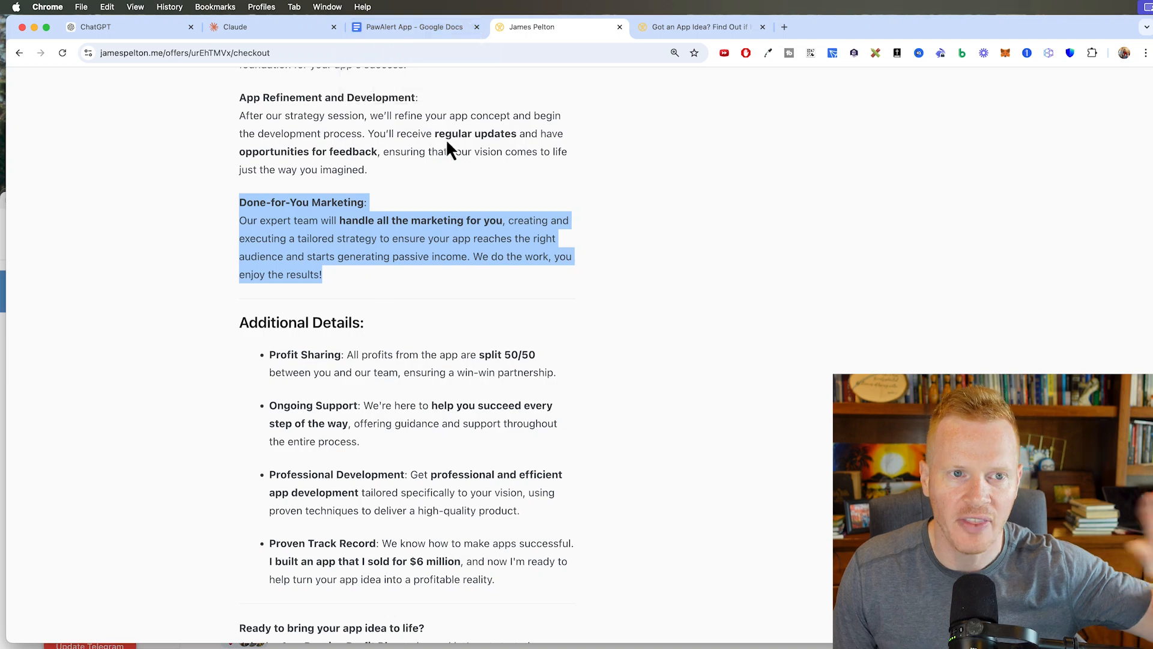
Bring up the context menu on the James Pelton page near the Additional Details section.
{"action": "right_click", "coordinate": [466, 562]}
{"action": "type", "text": "mo"}
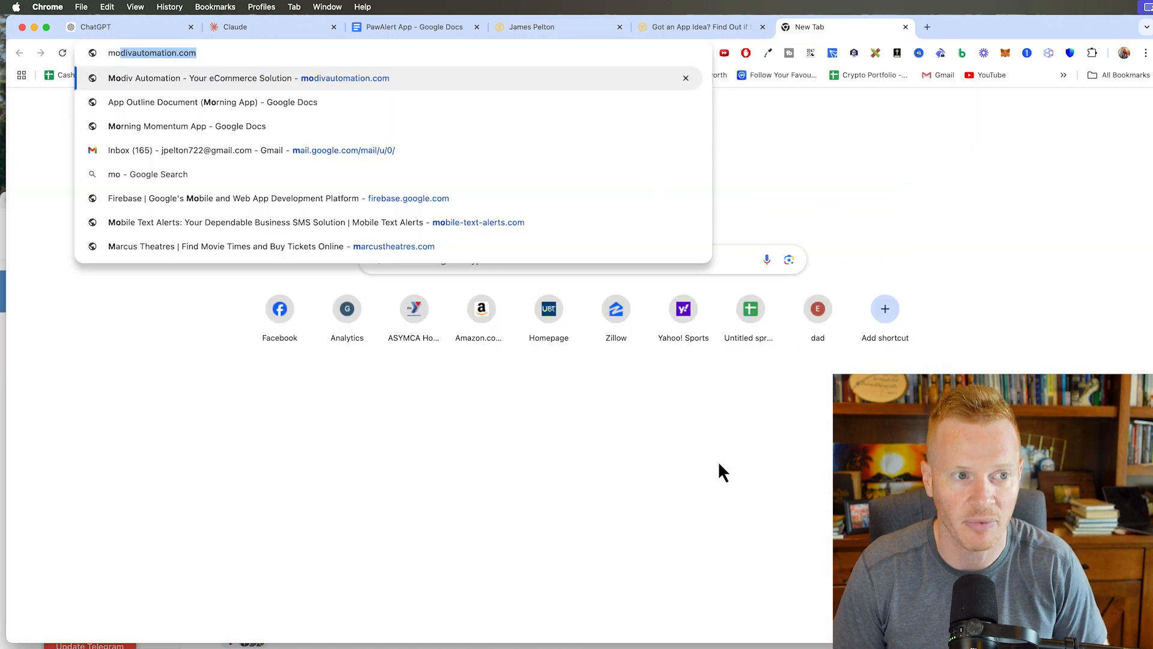
Load mobile-text-alerts.com from the suggestions, then return to the App Passive Profit Plan checkout tab.
{"action": "left_click", "coordinate": [316, 222]}
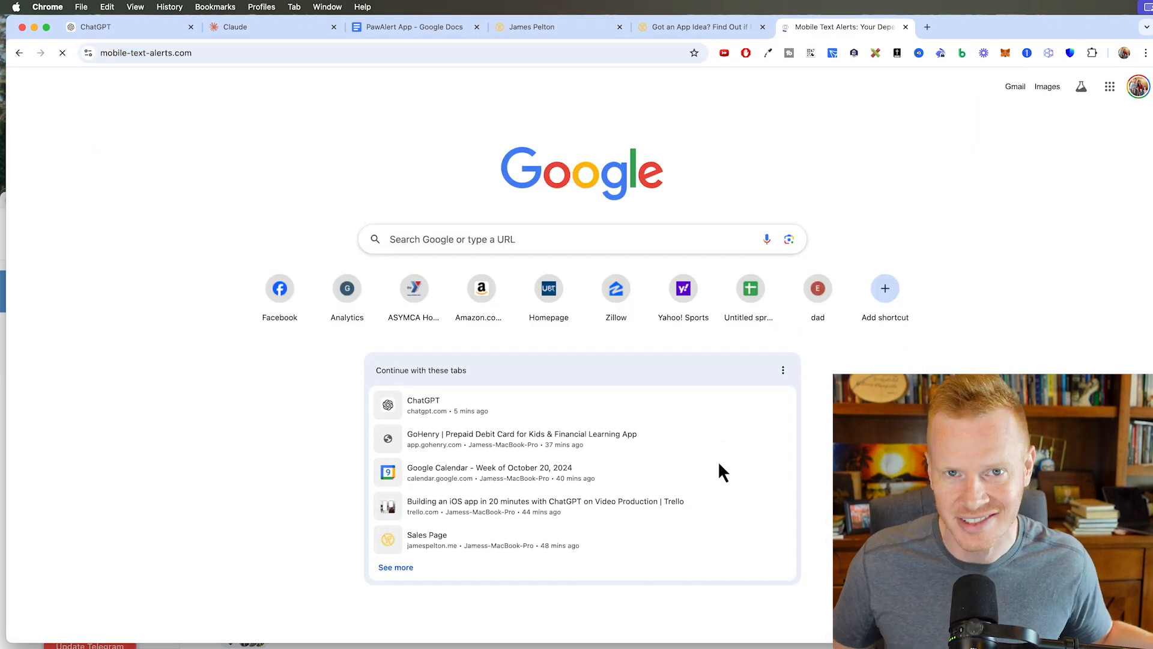
{"action": "mouse_move", "coordinate": [421, 236]}
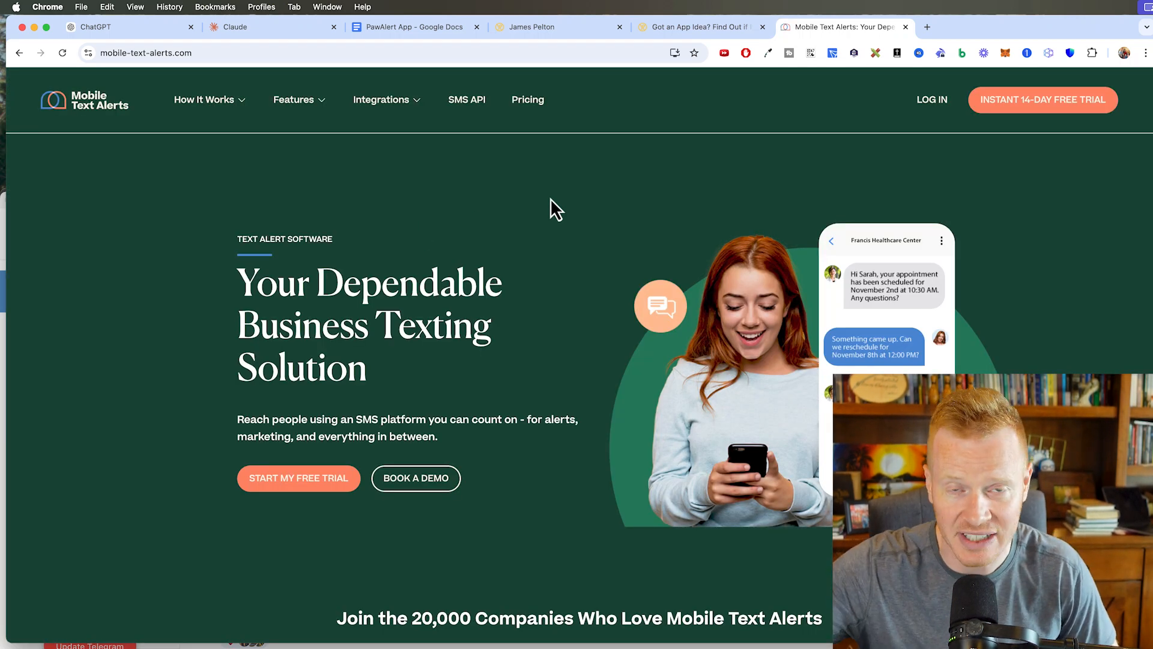
{"action": "left_click", "coordinate": [544, 27]}
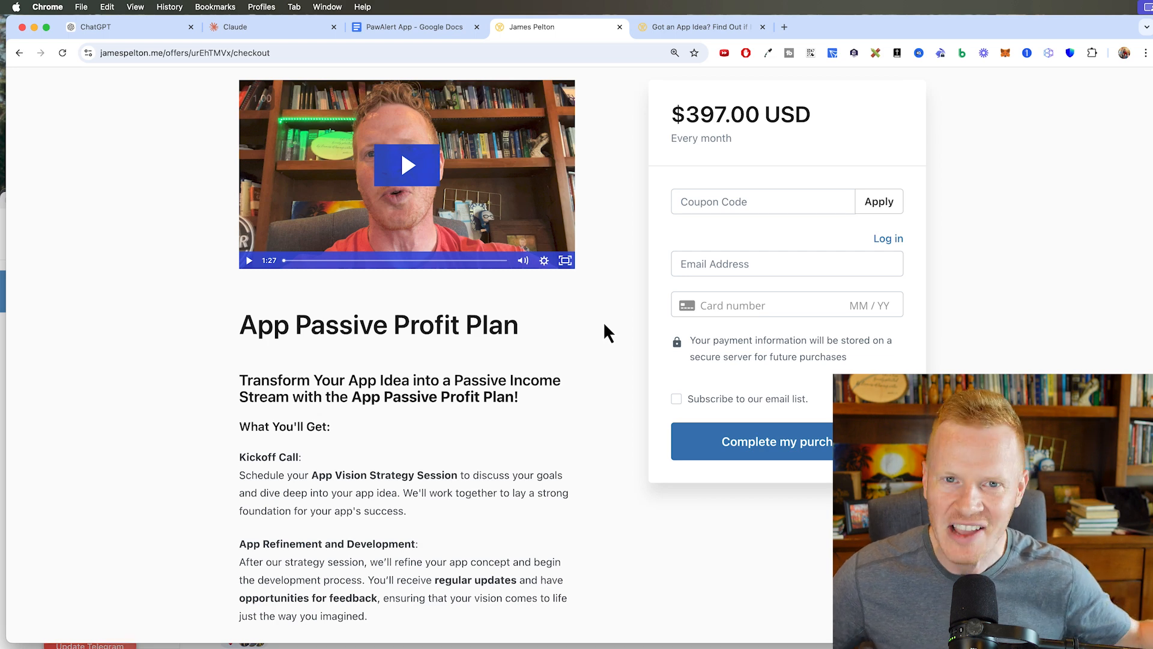
{"action": "mouse_move", "coordinate": [908, 247]}
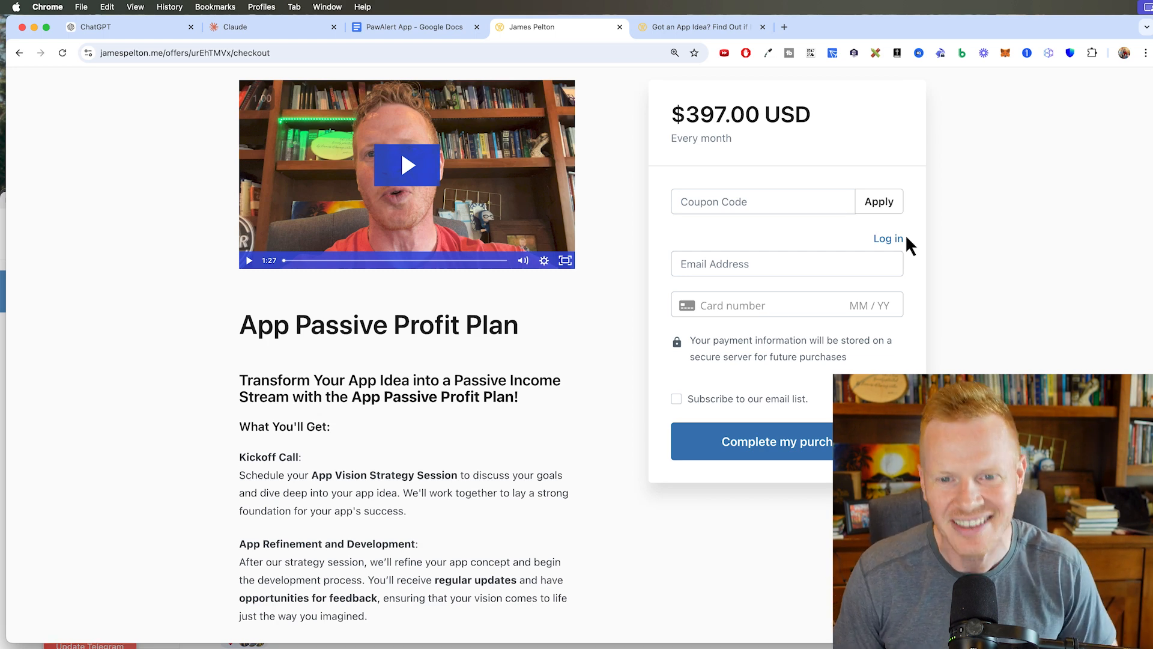
{"action": "mouse_move", "coordinate": [987, 254]}
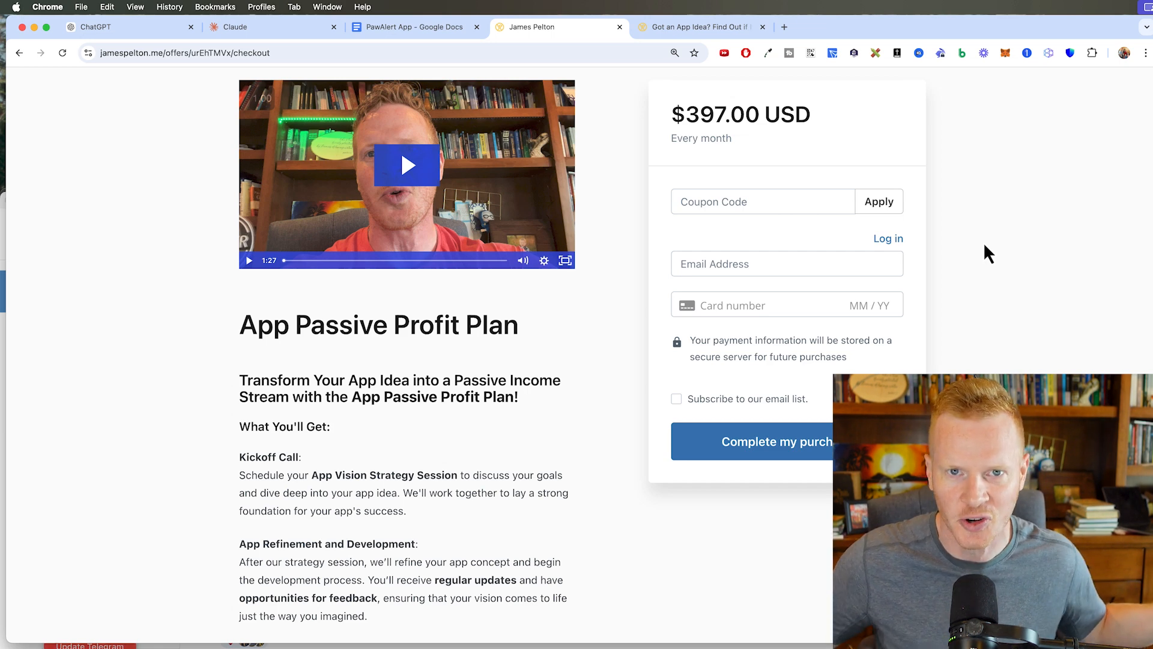
{"action": "scroll", "scroll_direction": "up", "scroll_amount": 3}
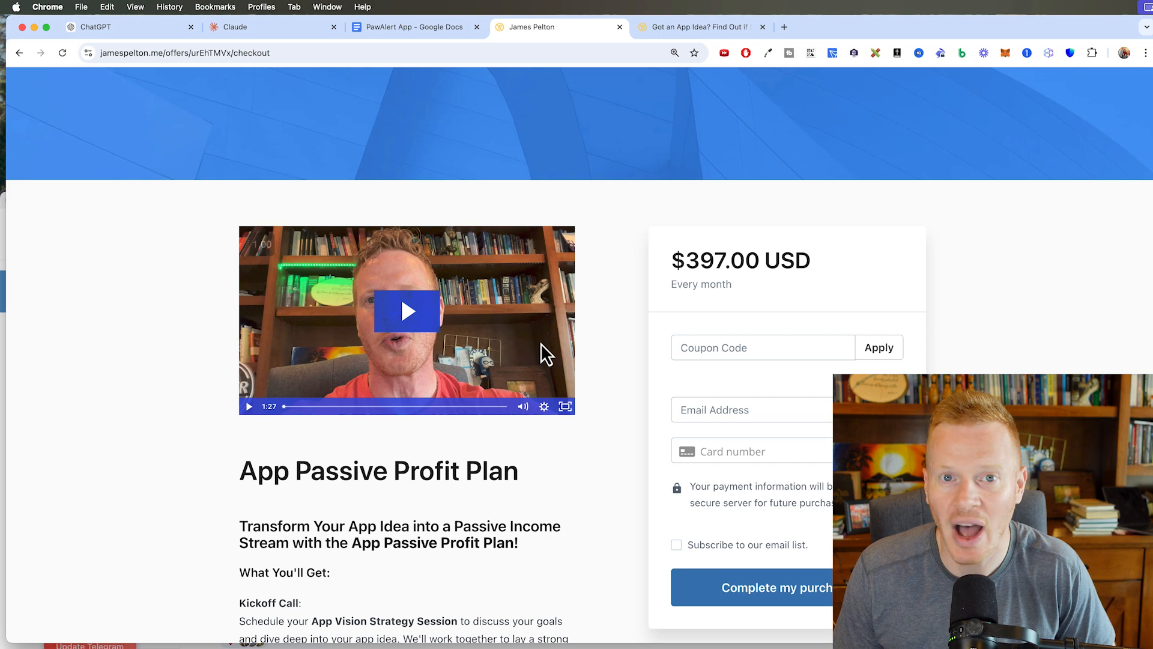
{"action": "left_click", "coordinate": [412, 28]}
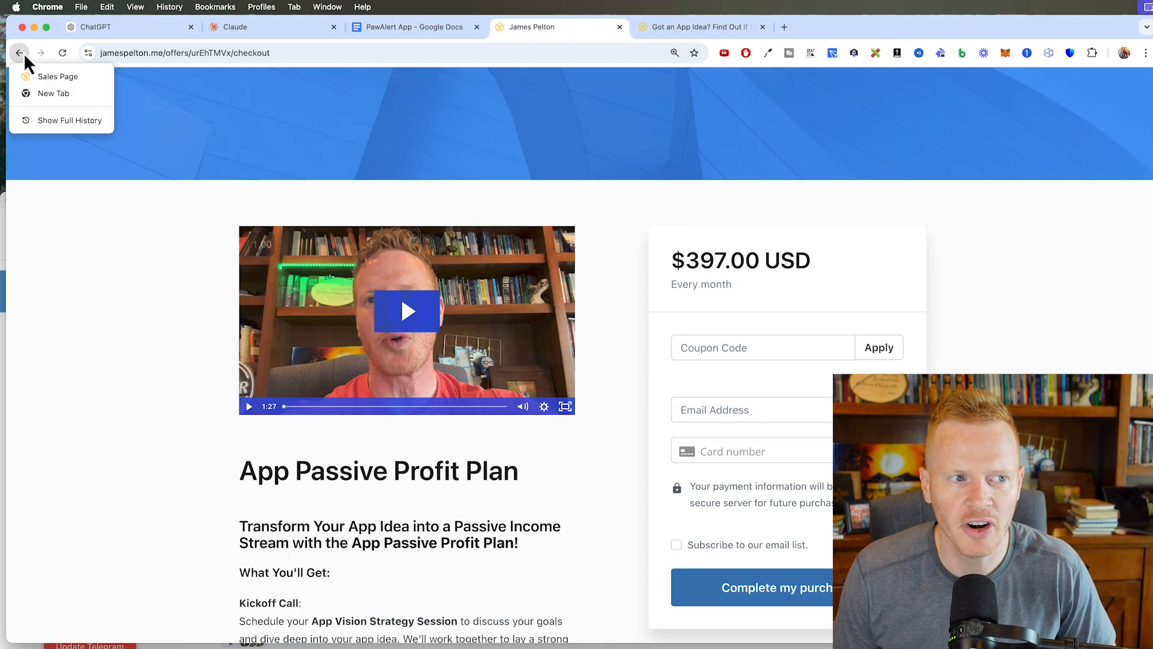
Go back to the Passive Apps sales page and scroll down through it.
{"action": "left_click", "coordinate": [56, 76]}
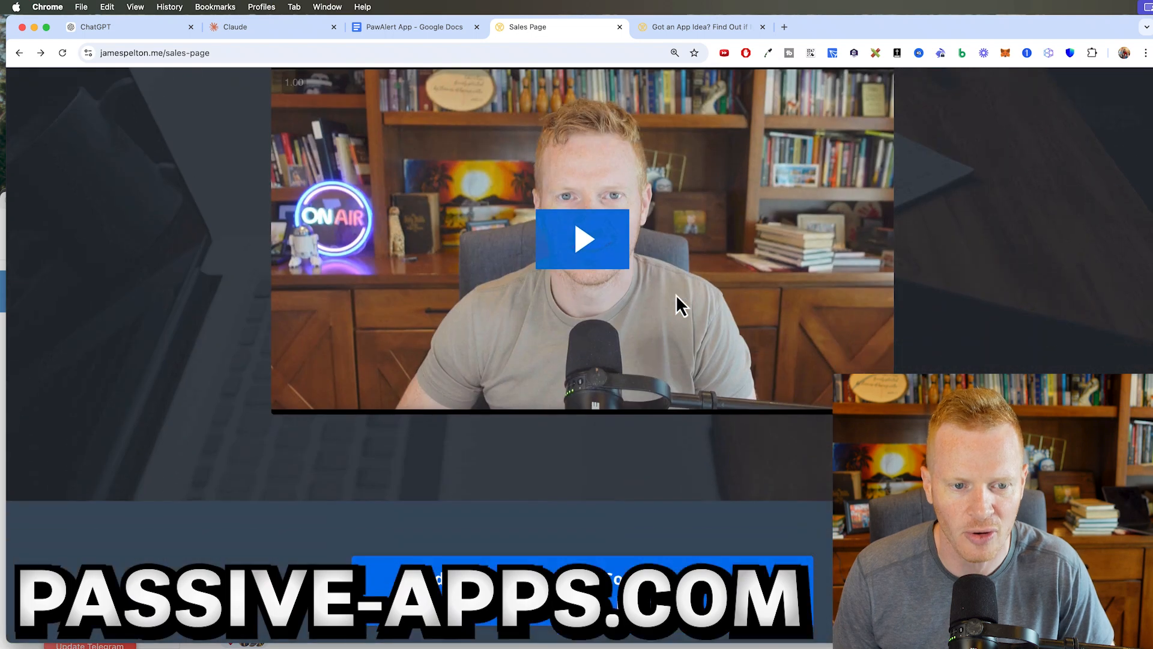
{"action": "scroll", "scroll_direction": "down", "scroll_amount": 3}
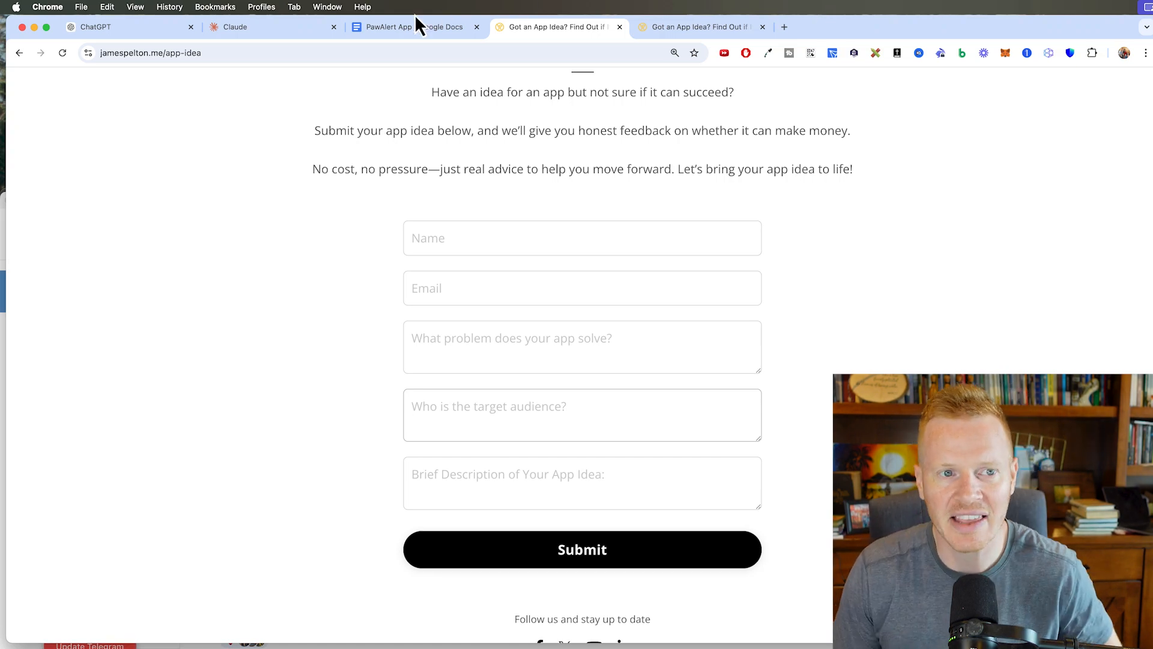
Switch to the PawAlert App document tab and then the neighbouring Google Docs tab.
{"action": "left_click", "coordinate": [409, 27]}
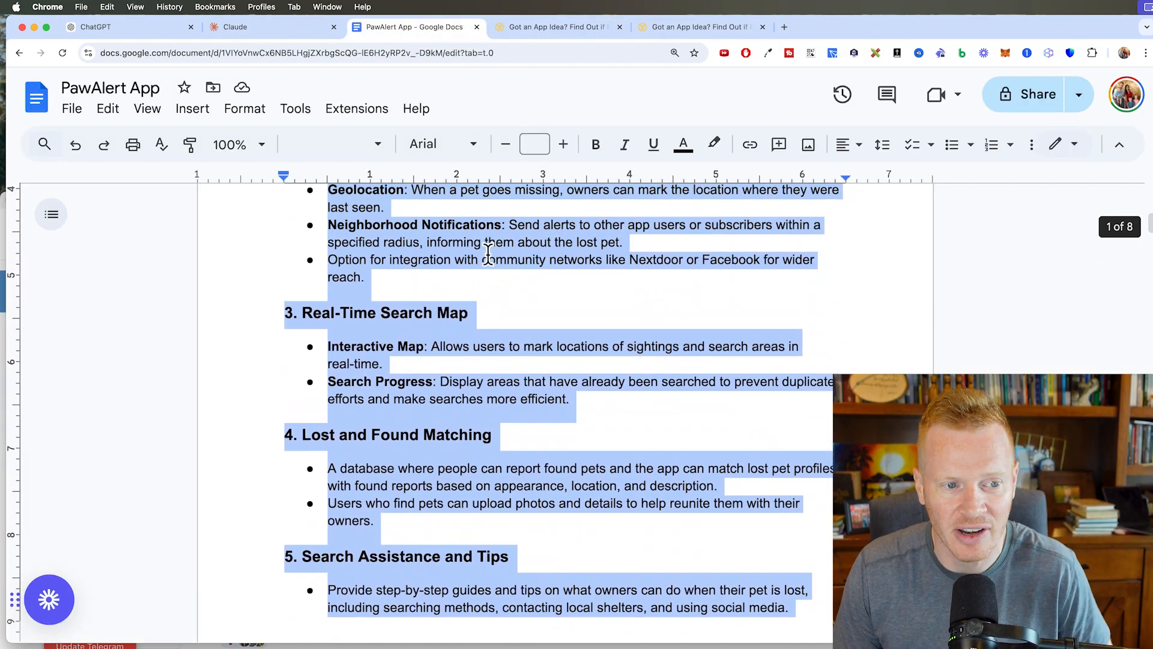
{"action": "left_click", "coordinate": [556, 27]}
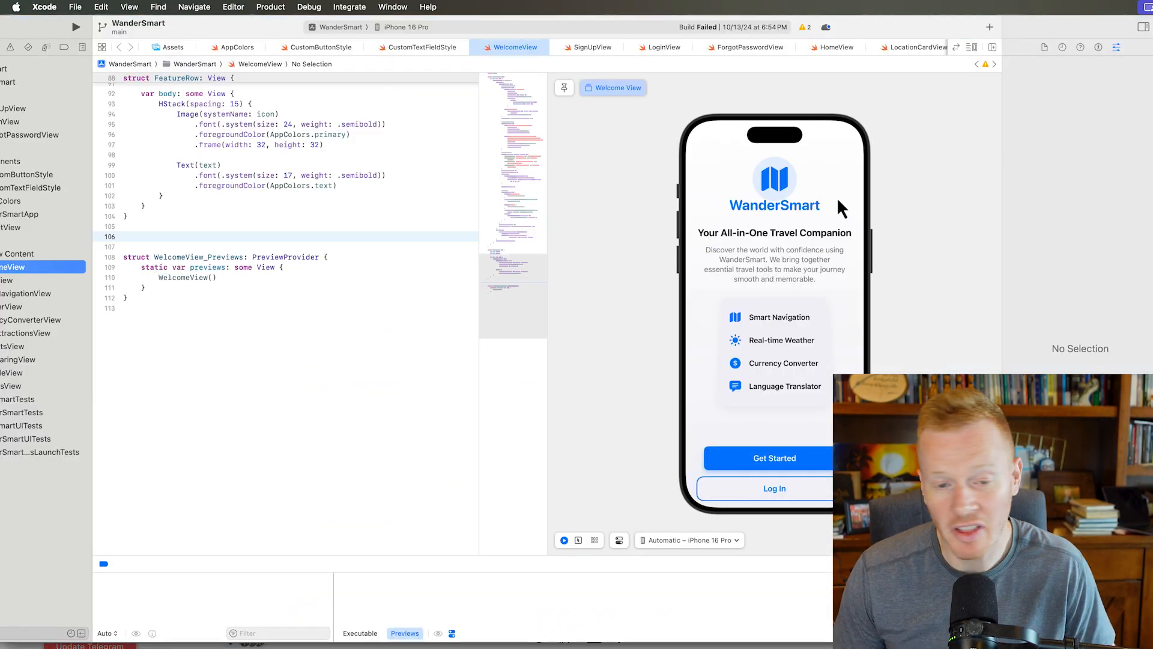
{"action": "mouse_move", "coordinate": [742, 254]}
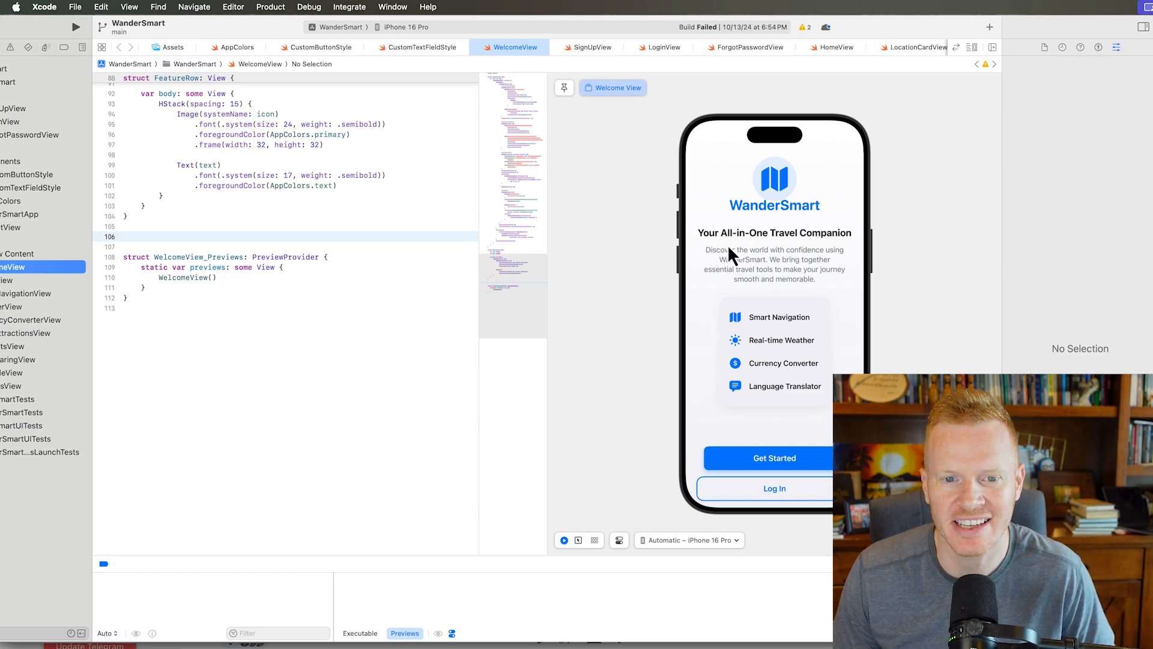
{"action": "mouse_move", "coordinate": [779, 277]}
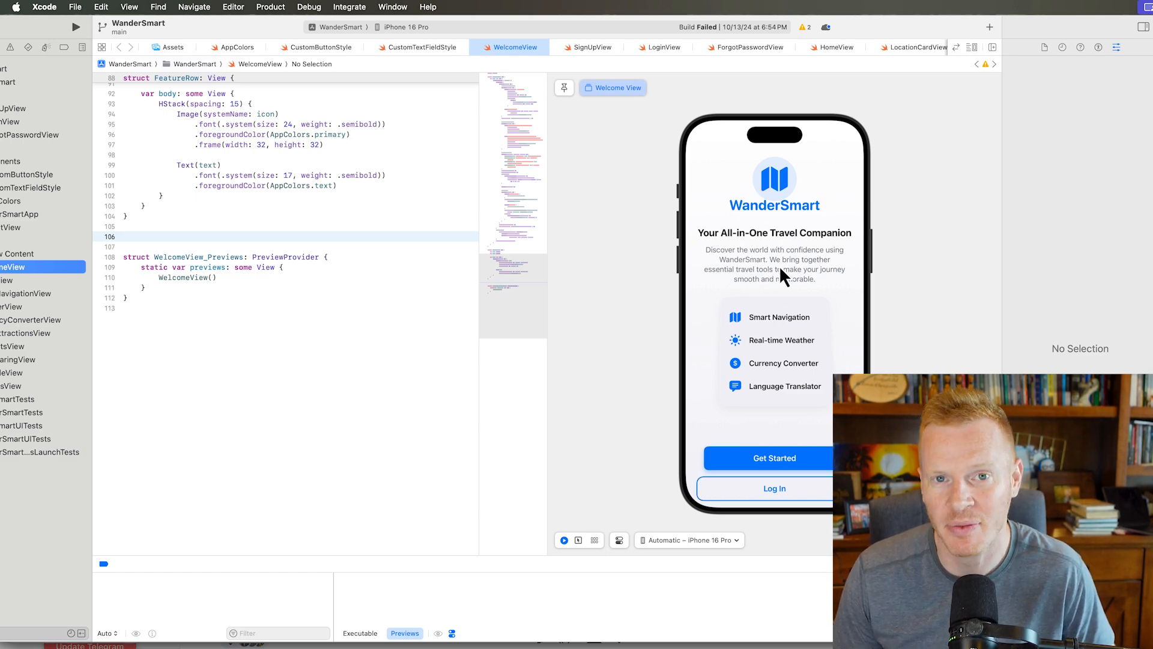
{"action": "mouse_move", "coordinate": [749, 331]}
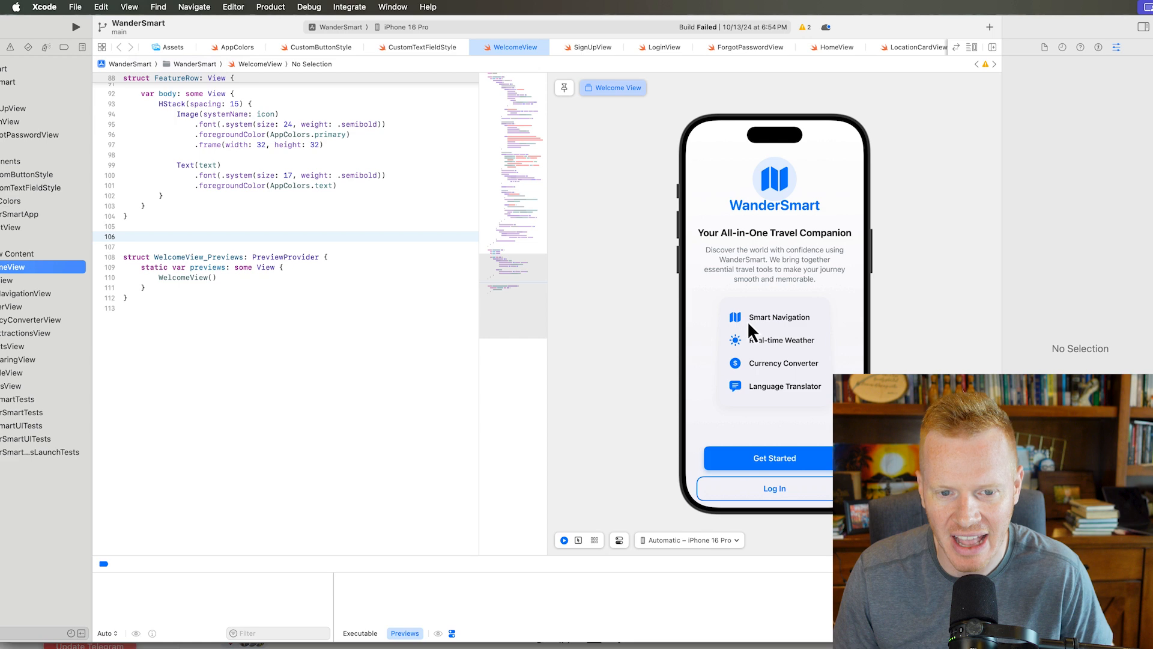
{"action": "mouse_move", "coordinate": [728, 360]}
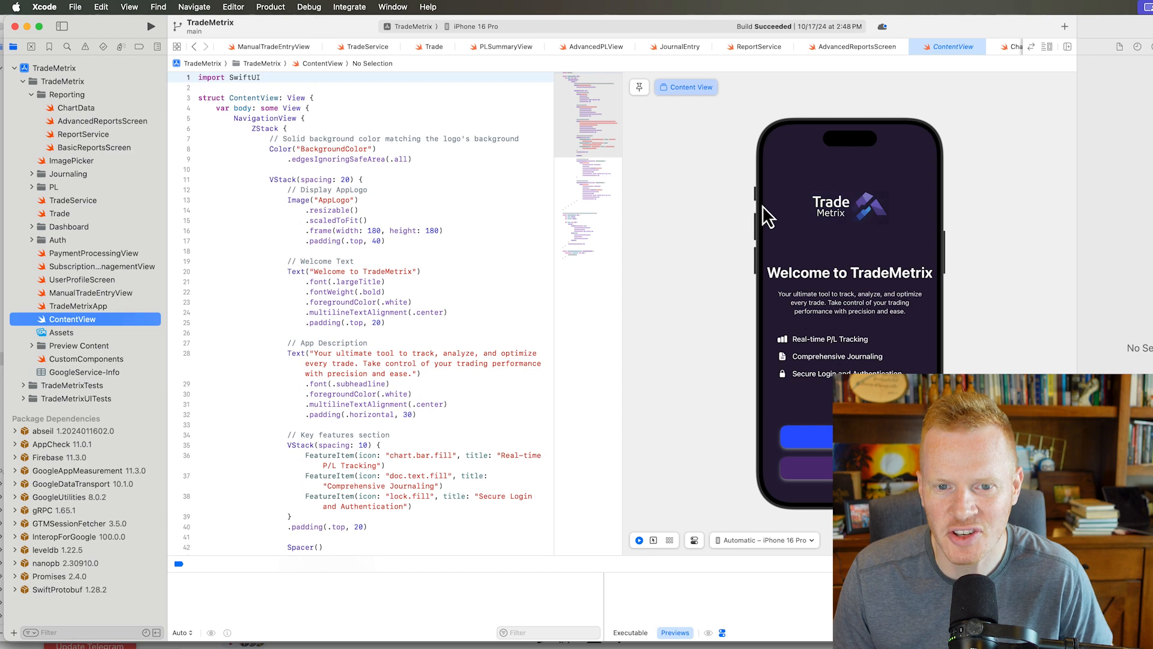
{"action": "mouse_move", "coordinate": [777, 247]}
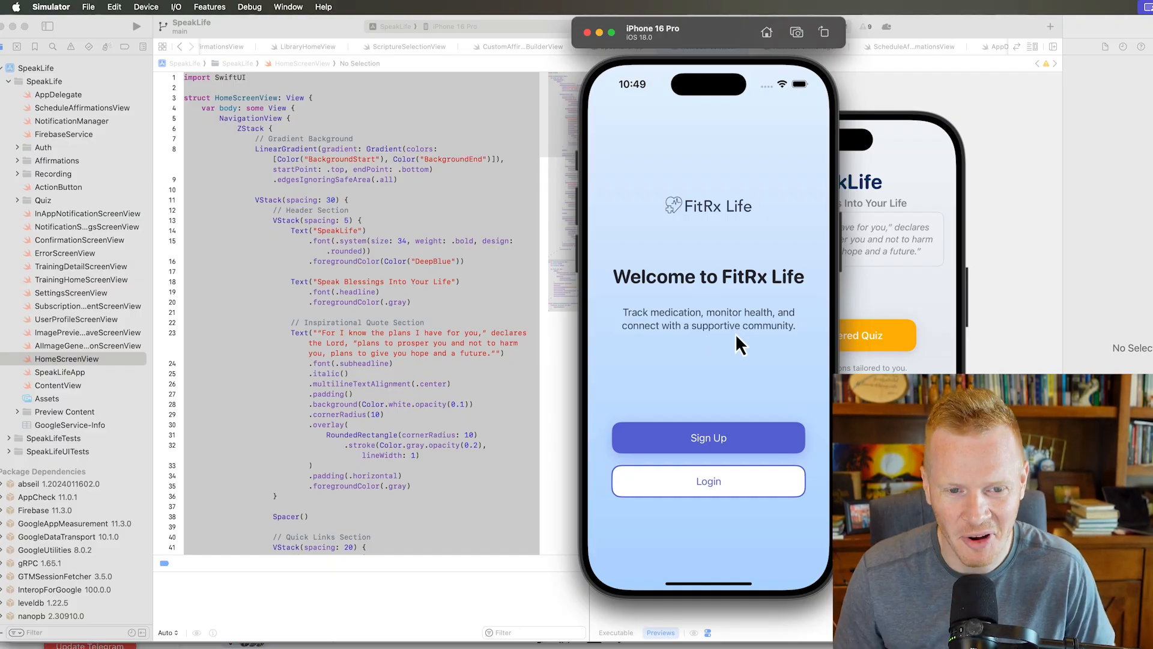
{"action": "mouse_move", "coordinate": [710, 331]}
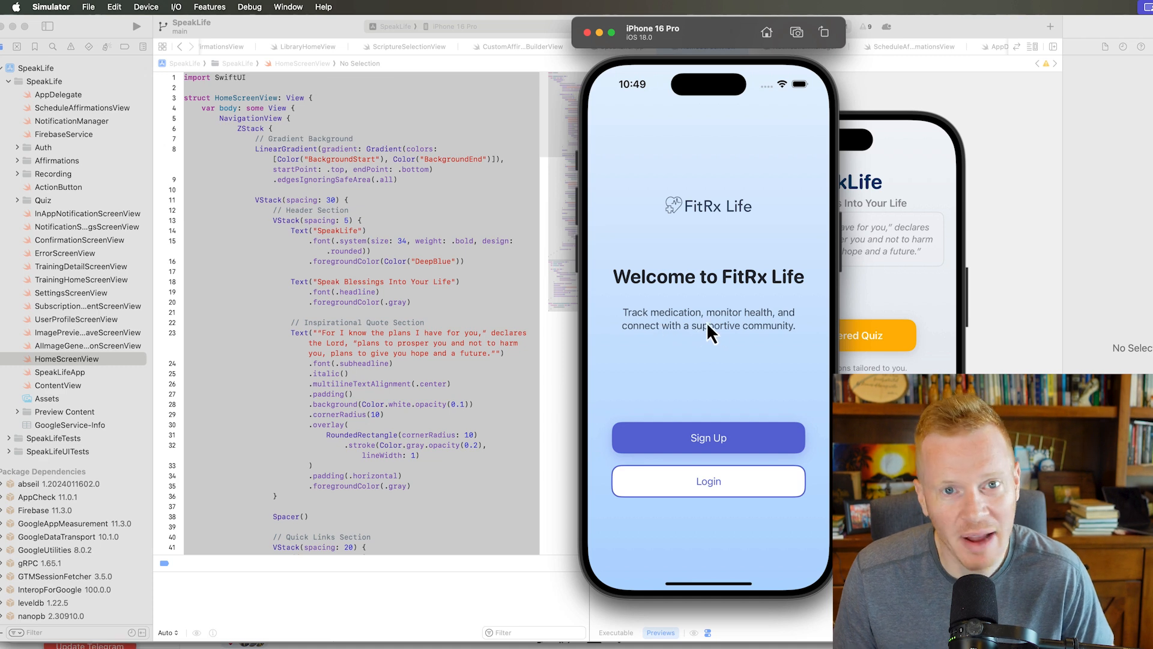
Log into FitRx Life via the Email field and scroll its home dashboard with progress and quick-access tiles.
{"action": "left_click", "coordinate": [708, 480]}
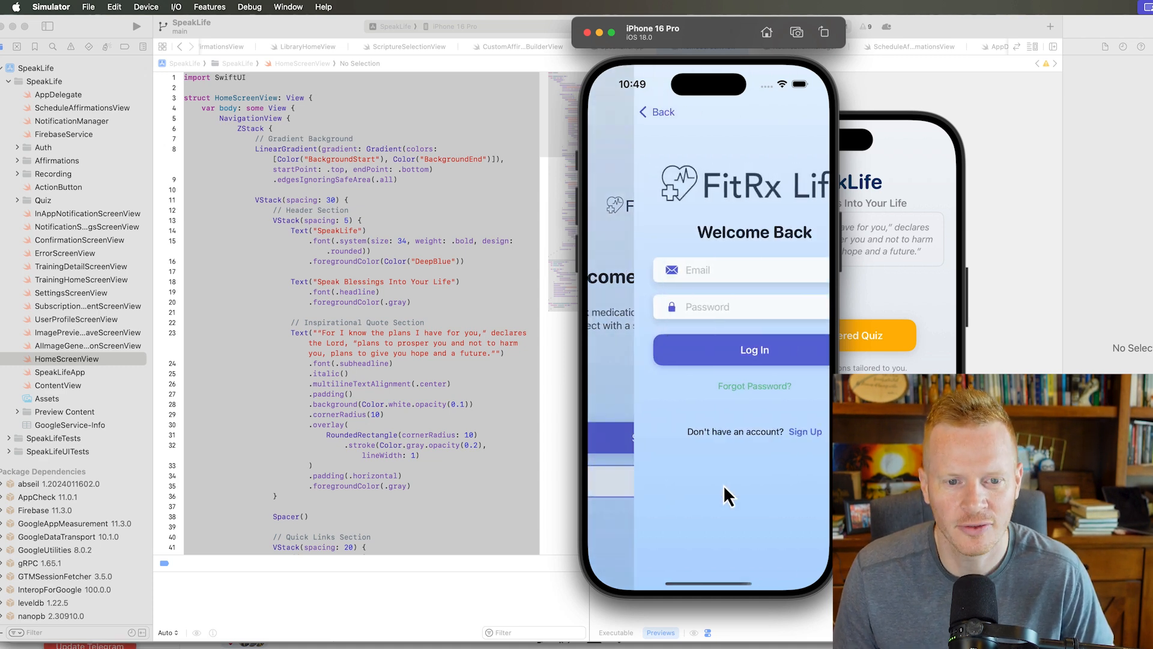
{"action": "left_click", "coordinate": [709, 269]}
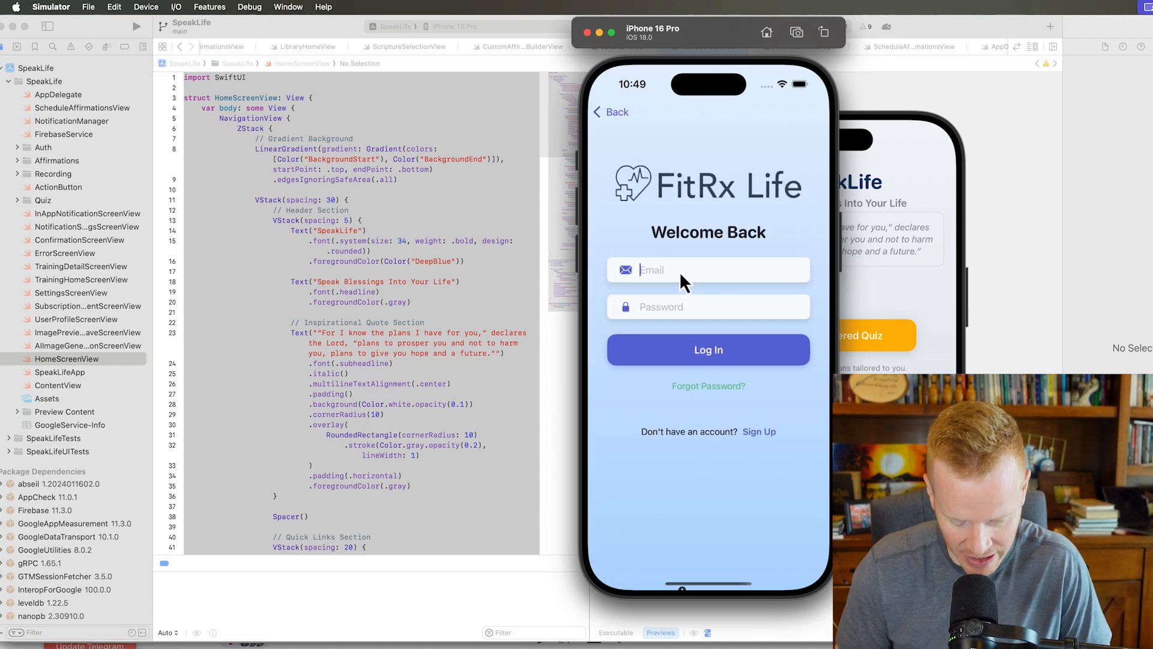
{"action": "left_click", "coordinate": [707, 349]}
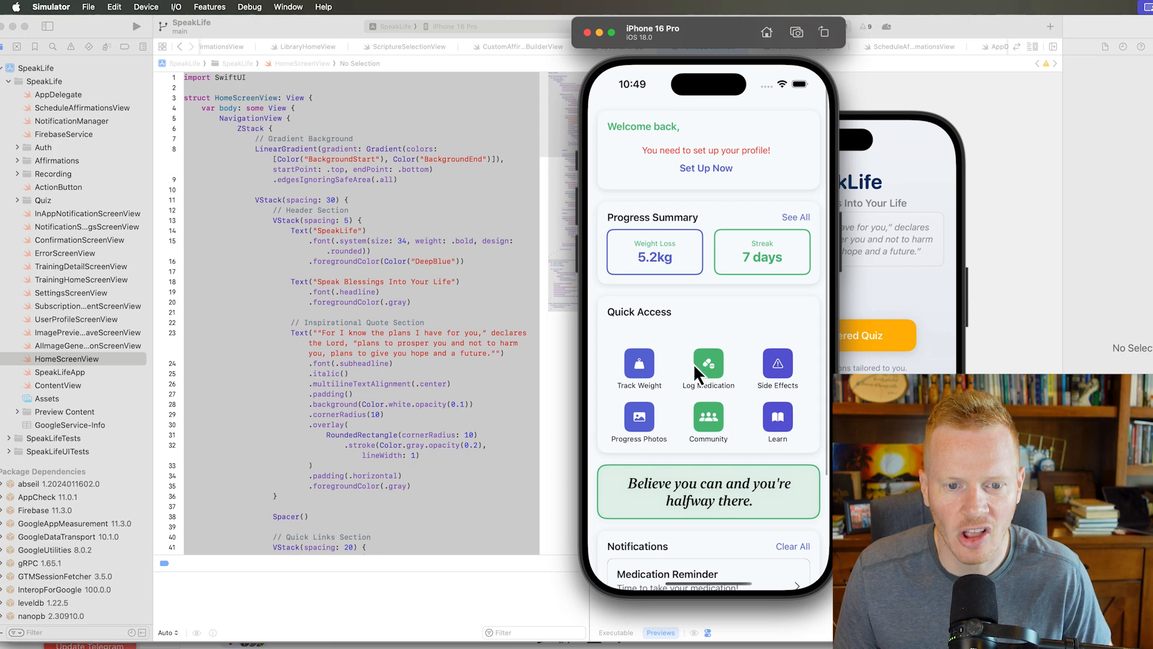
{"action": "scroll", "scroll_direction": "down", "scroll_amount": 3}
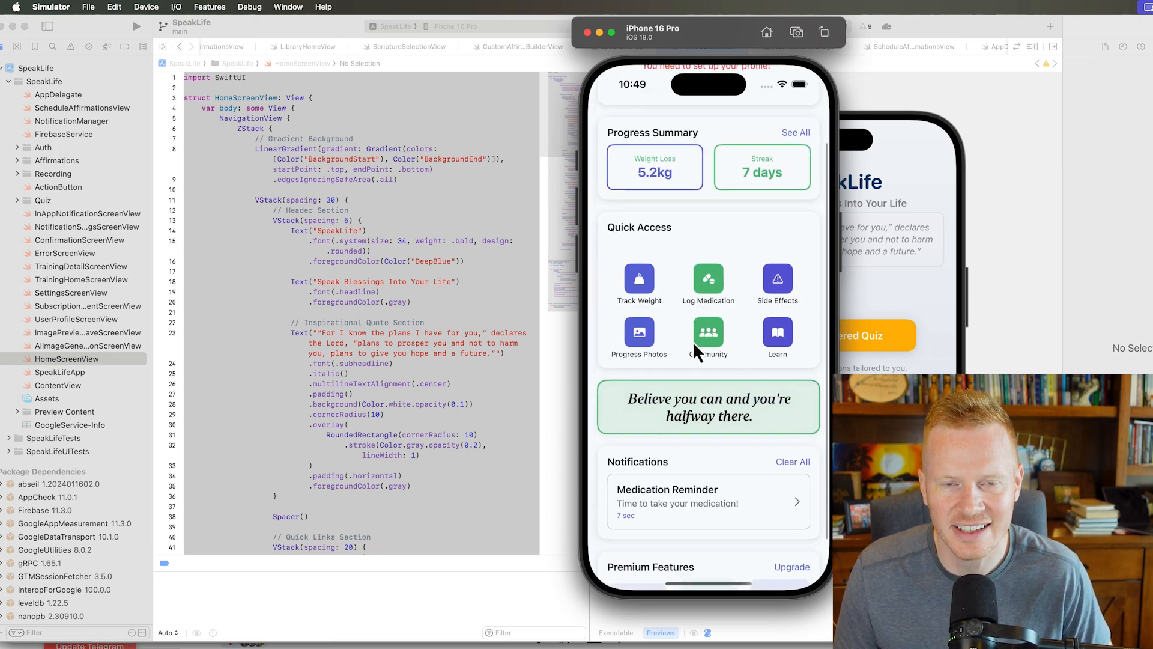